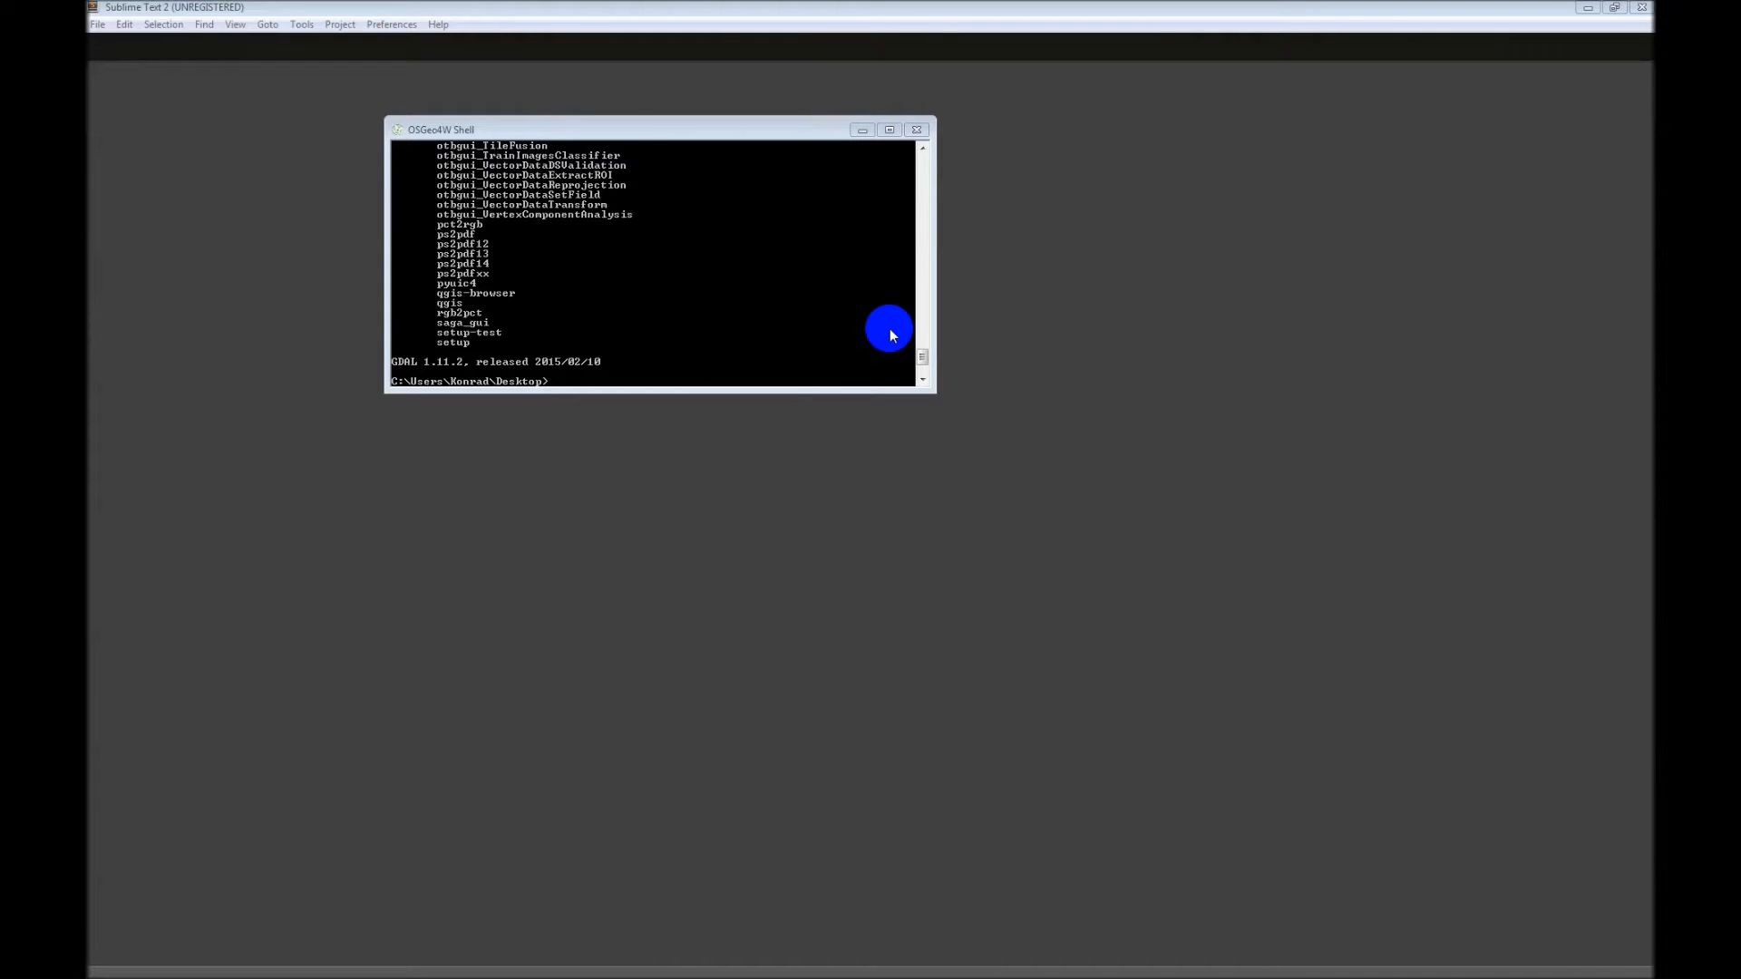
{"action": "mouse_move", "coordinate": [841, 238]}
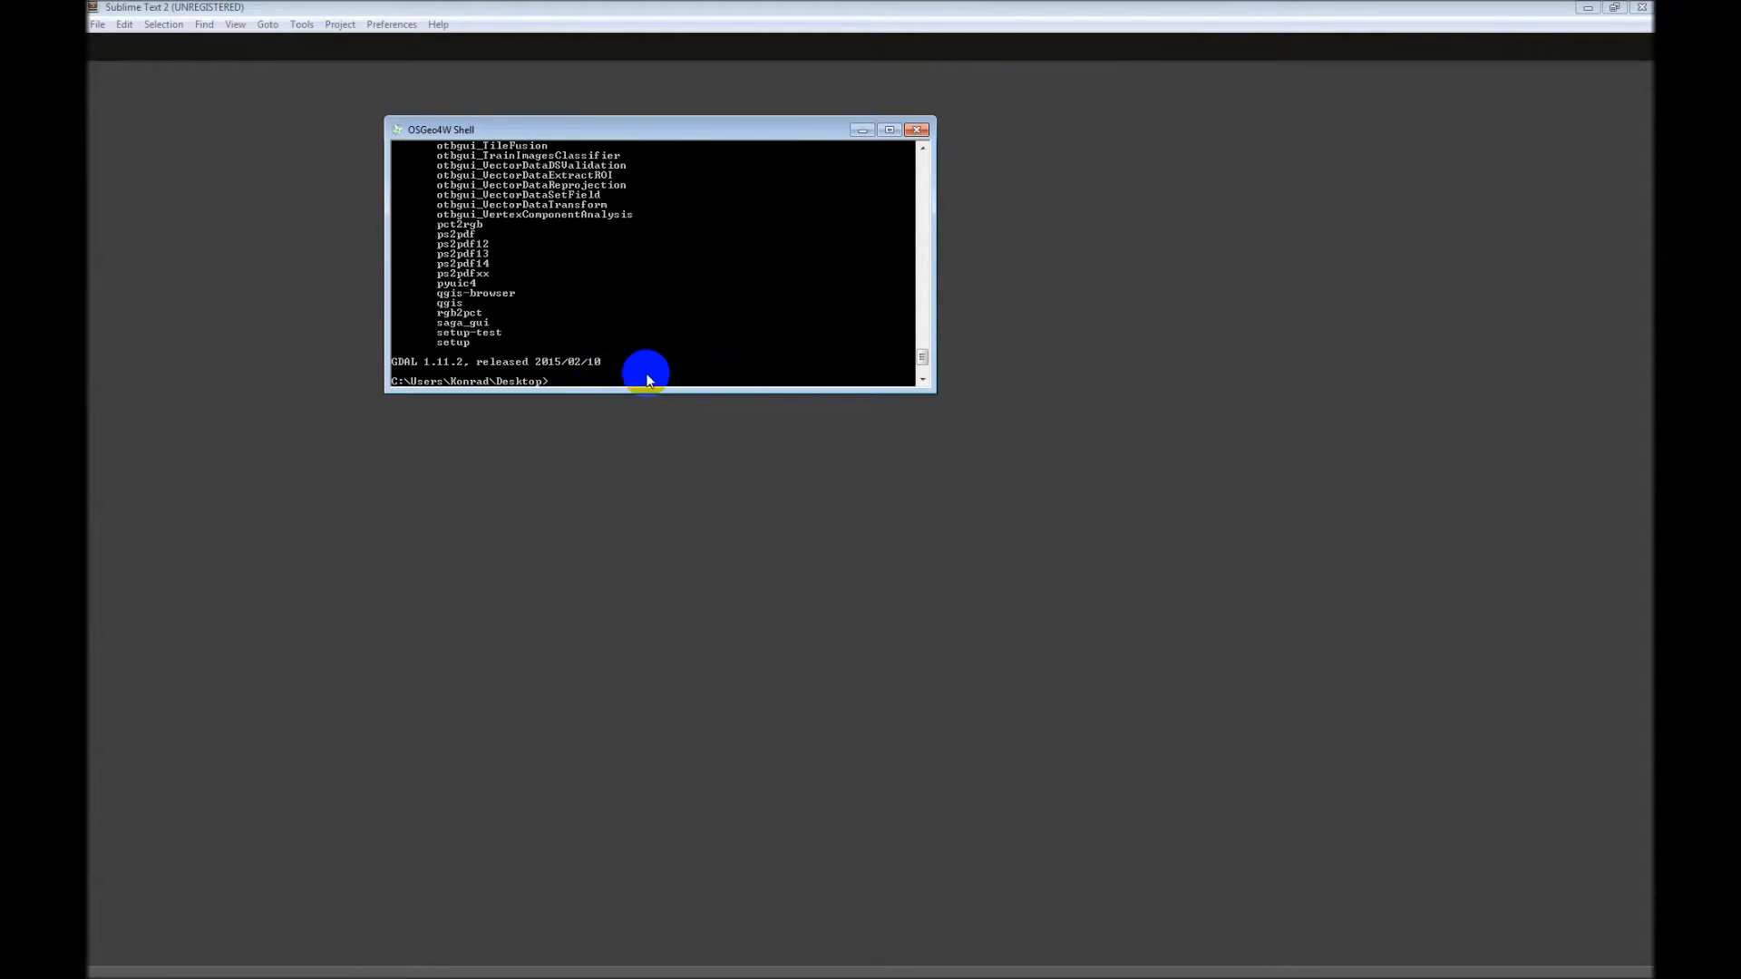
Step: Make a PyTest2 folder with mkdir and cd into it
{"action": "type", "text": "mkdir"}
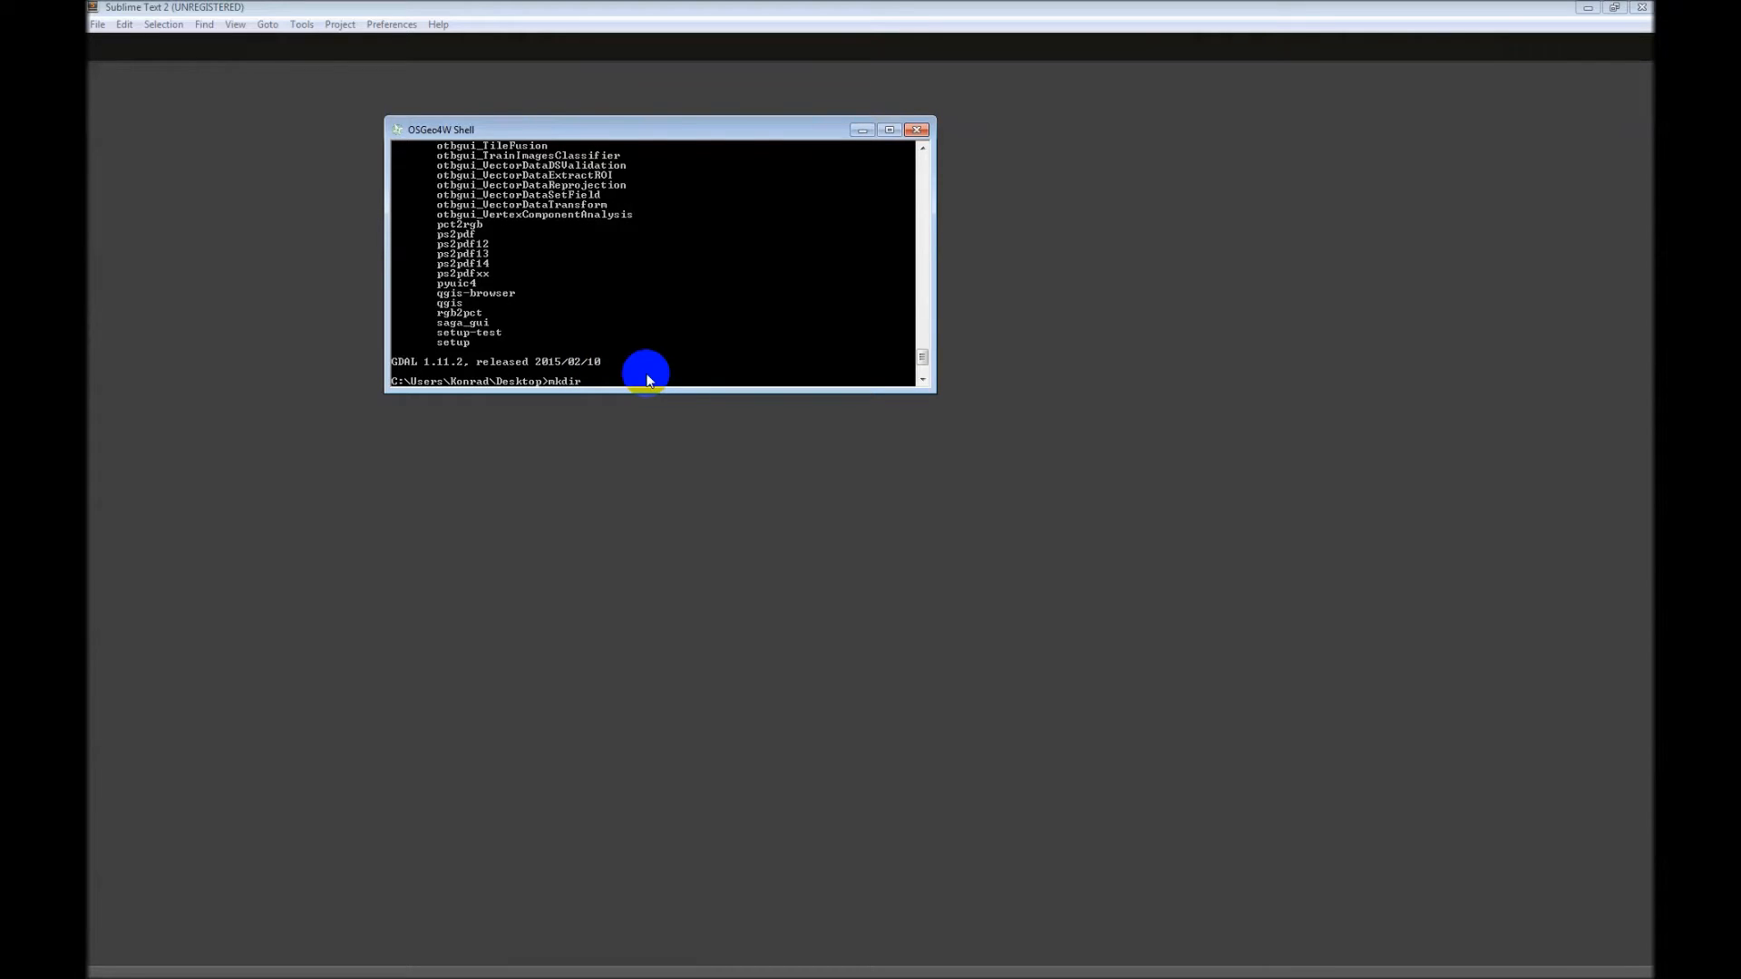
{"action": "type", "text": "PYT"}
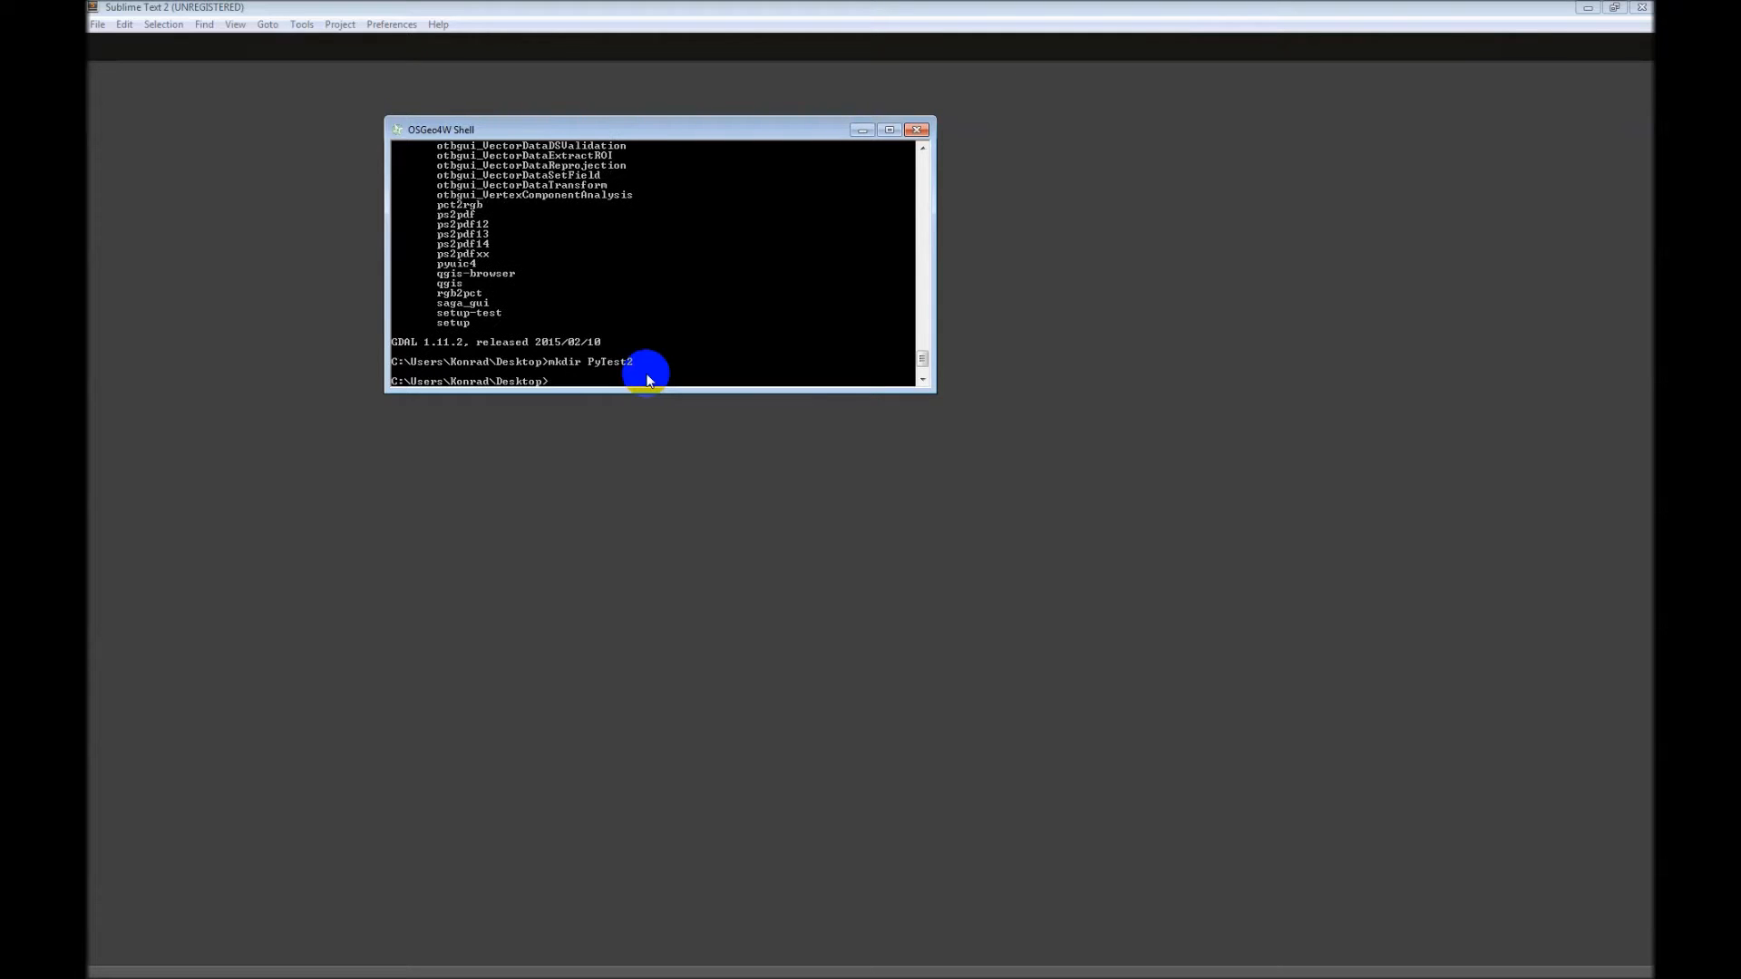
{"action": "type", "text": "cd Pyt"}
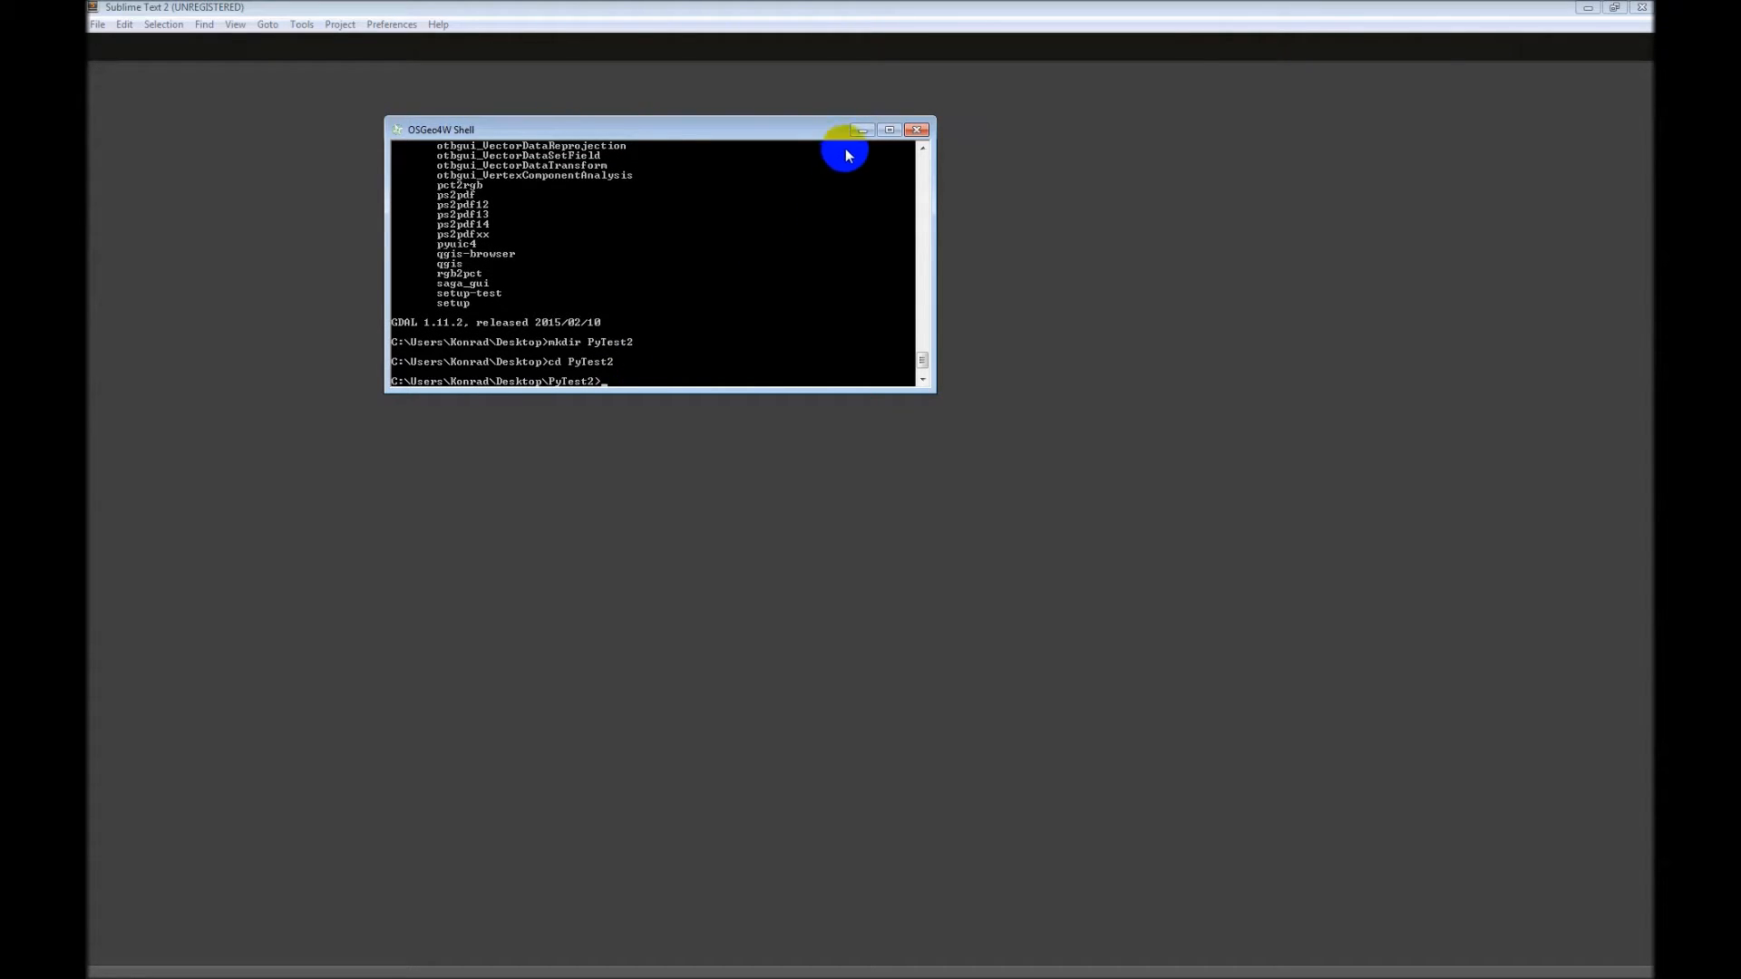
{"action": "mouse_move", "coordinate": [862, 134]}
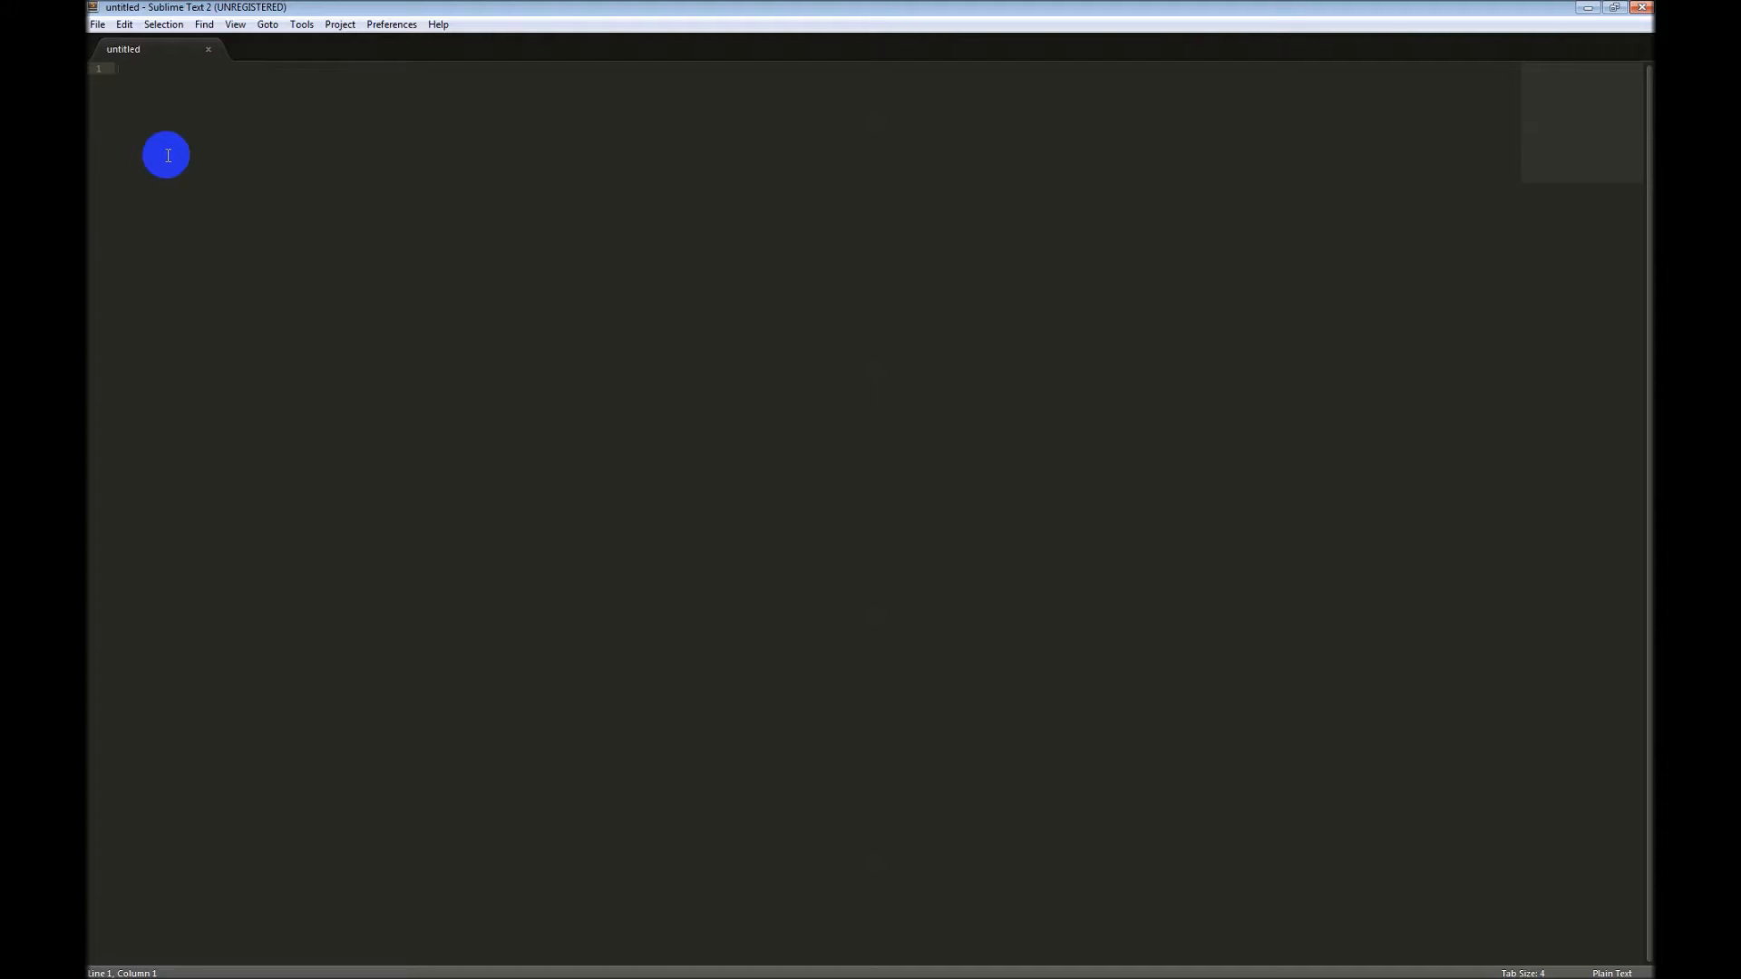
Step: Write 'from qgis.core import *' and 'from qgis.gui import *' in the new buffer
{"action": "type", "text": "from qgis"}
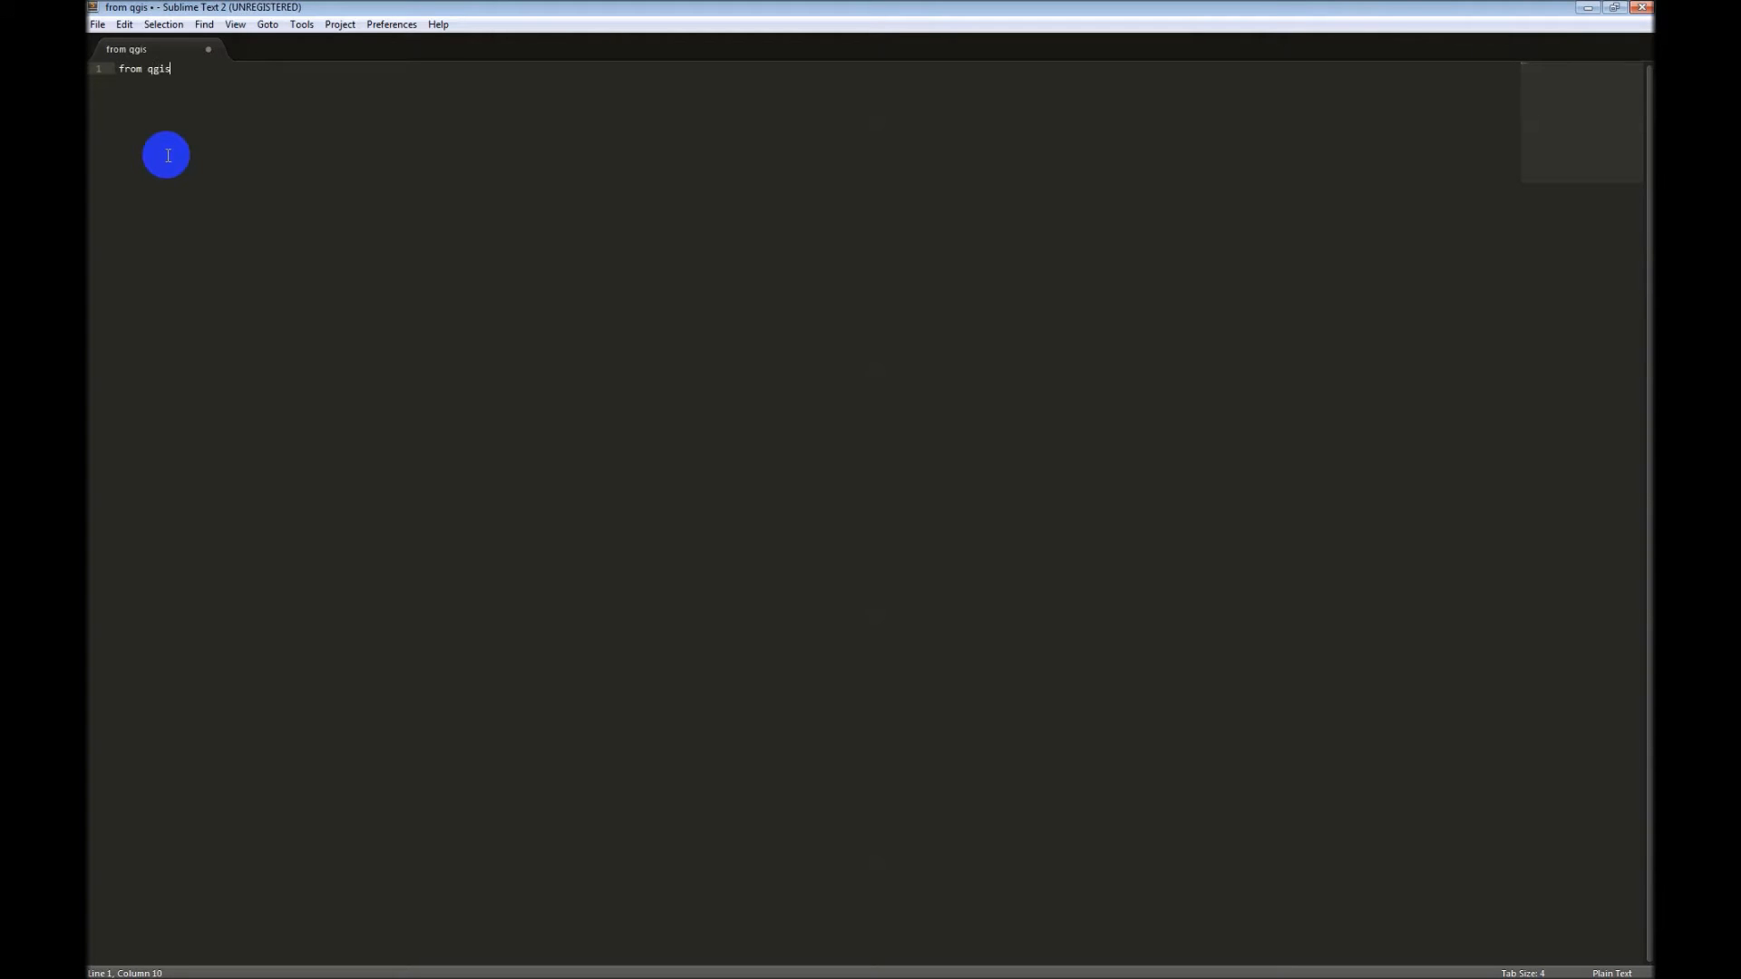
{"action": "type", "text": ".core import"}
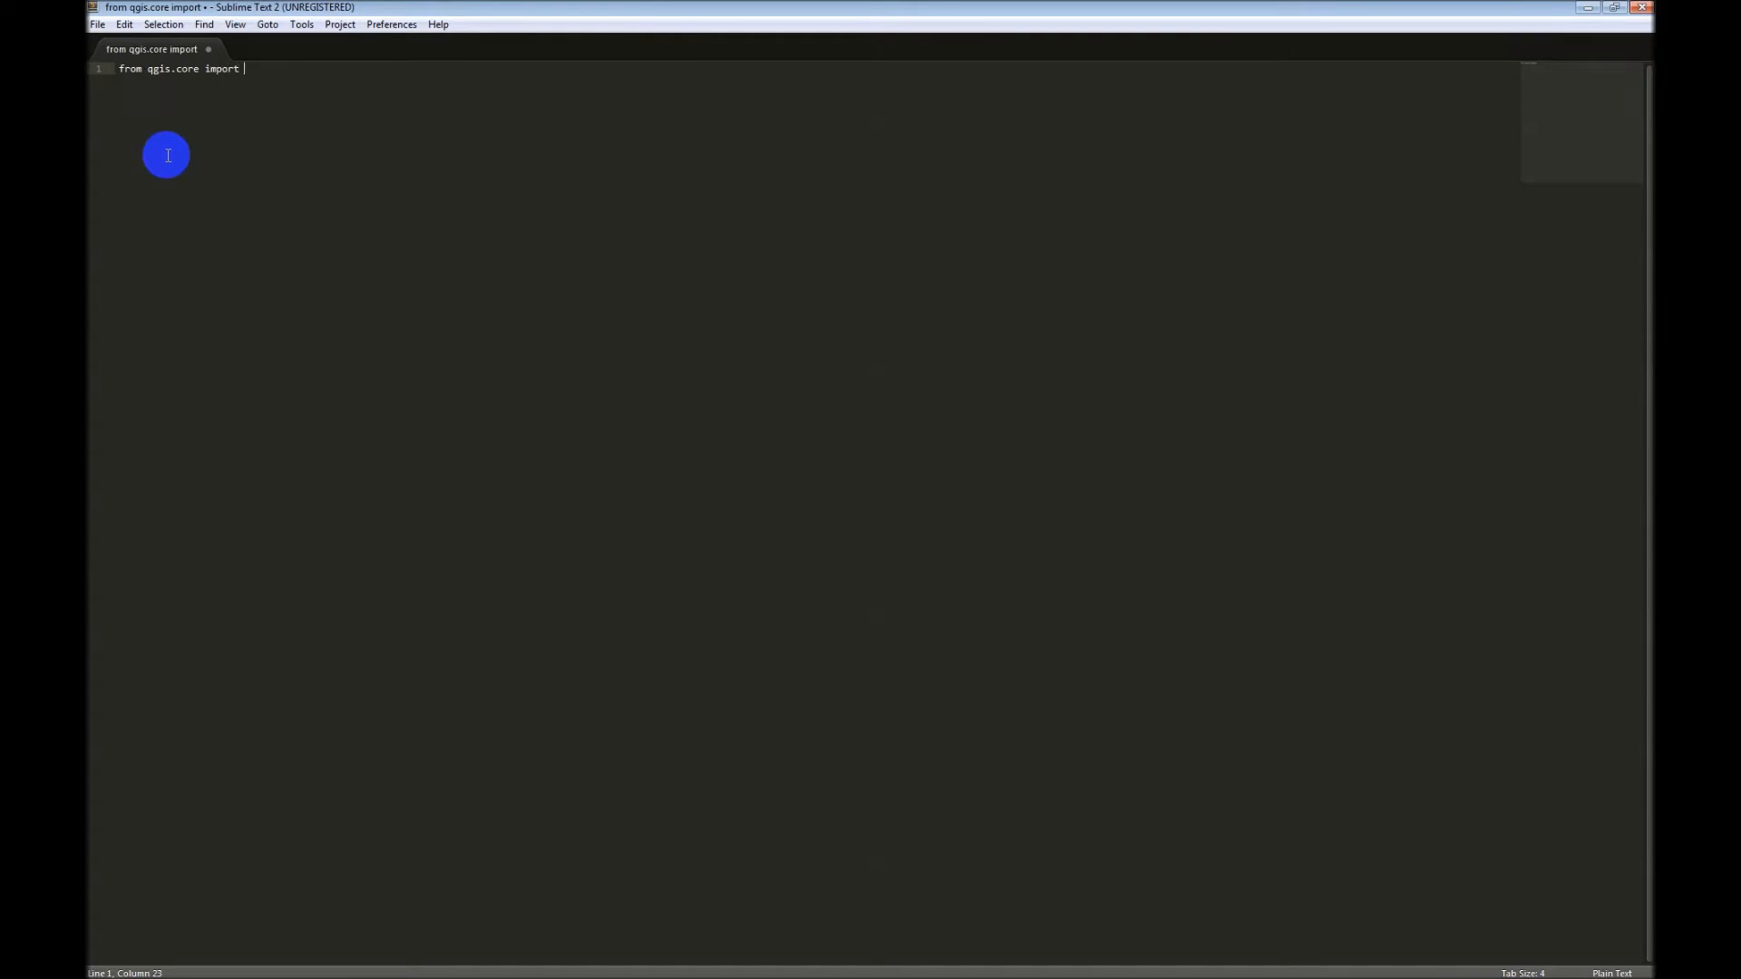
{"action": "type", "text": "*"}
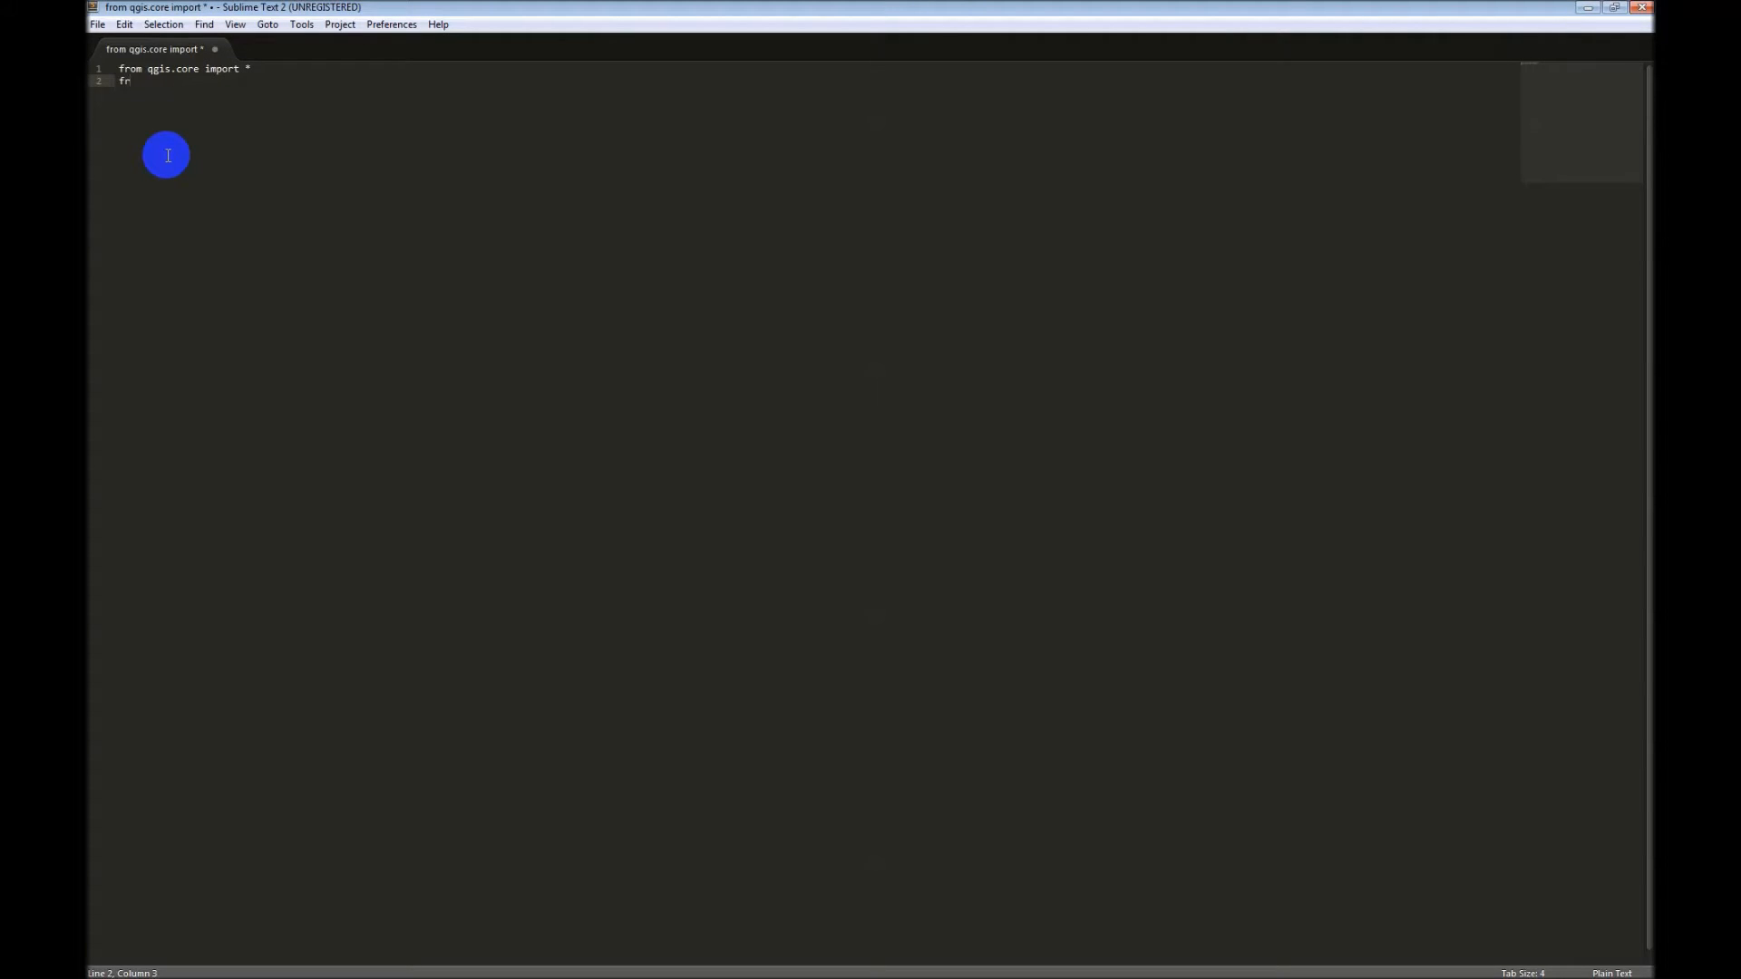
{"action": "type", "text": "om qg"}
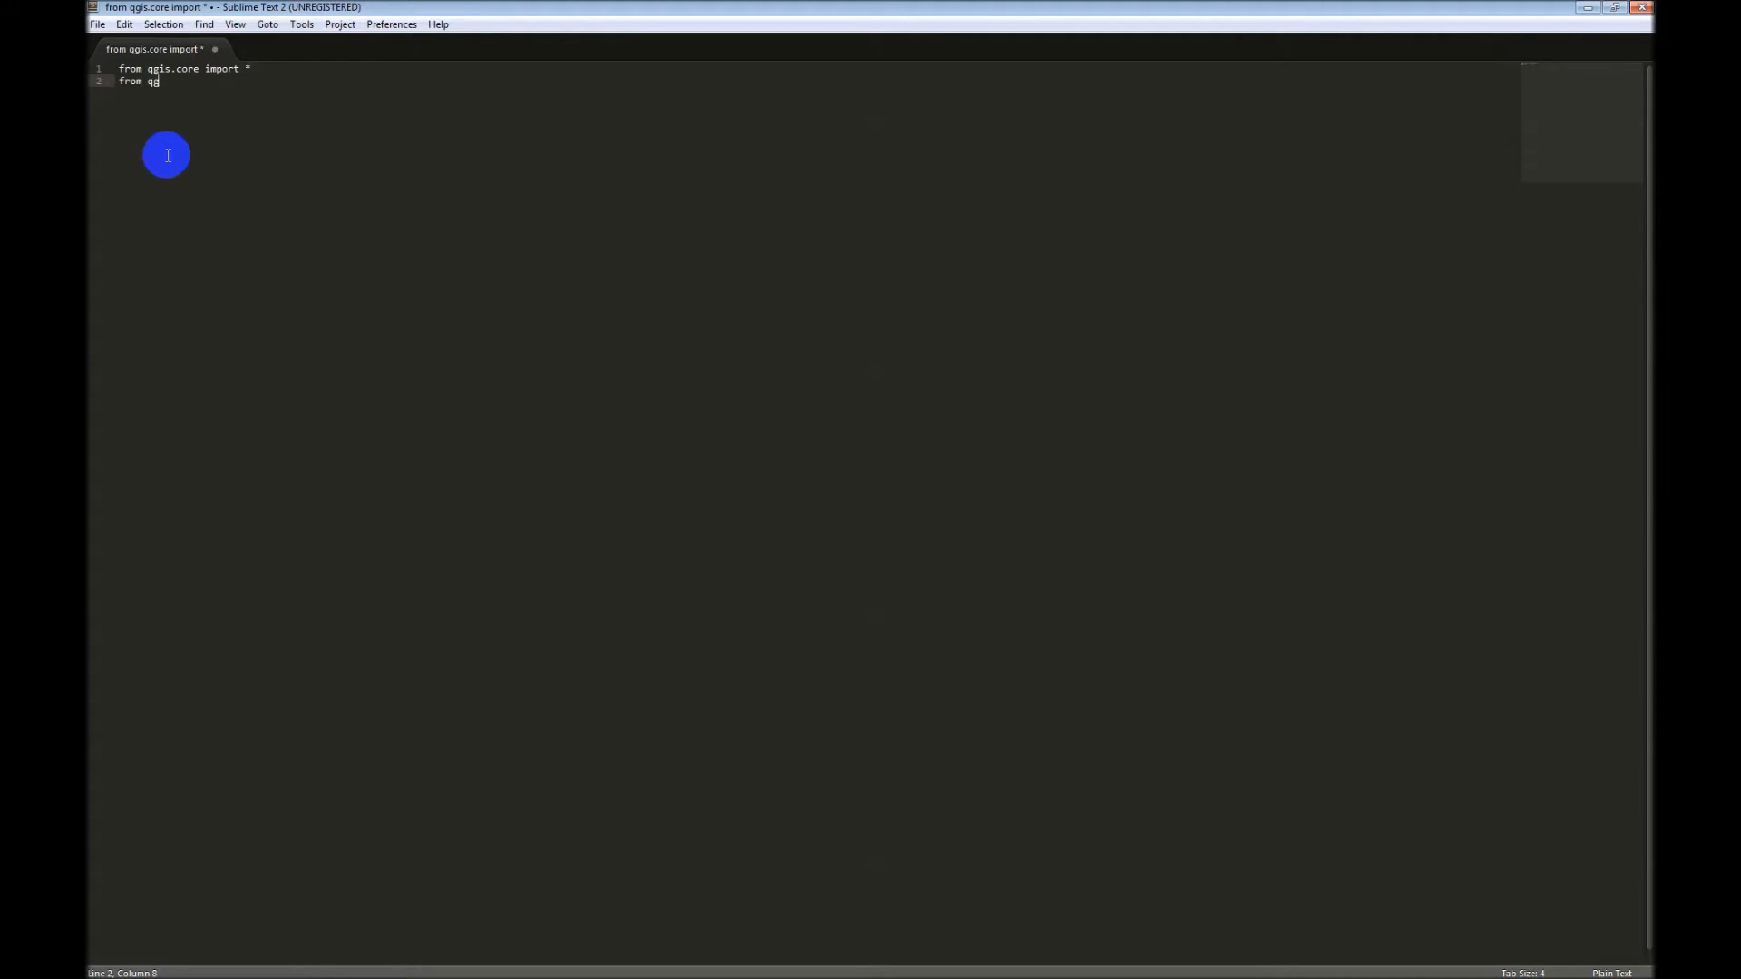
{"action": "type", "text": "is.gui import *"}
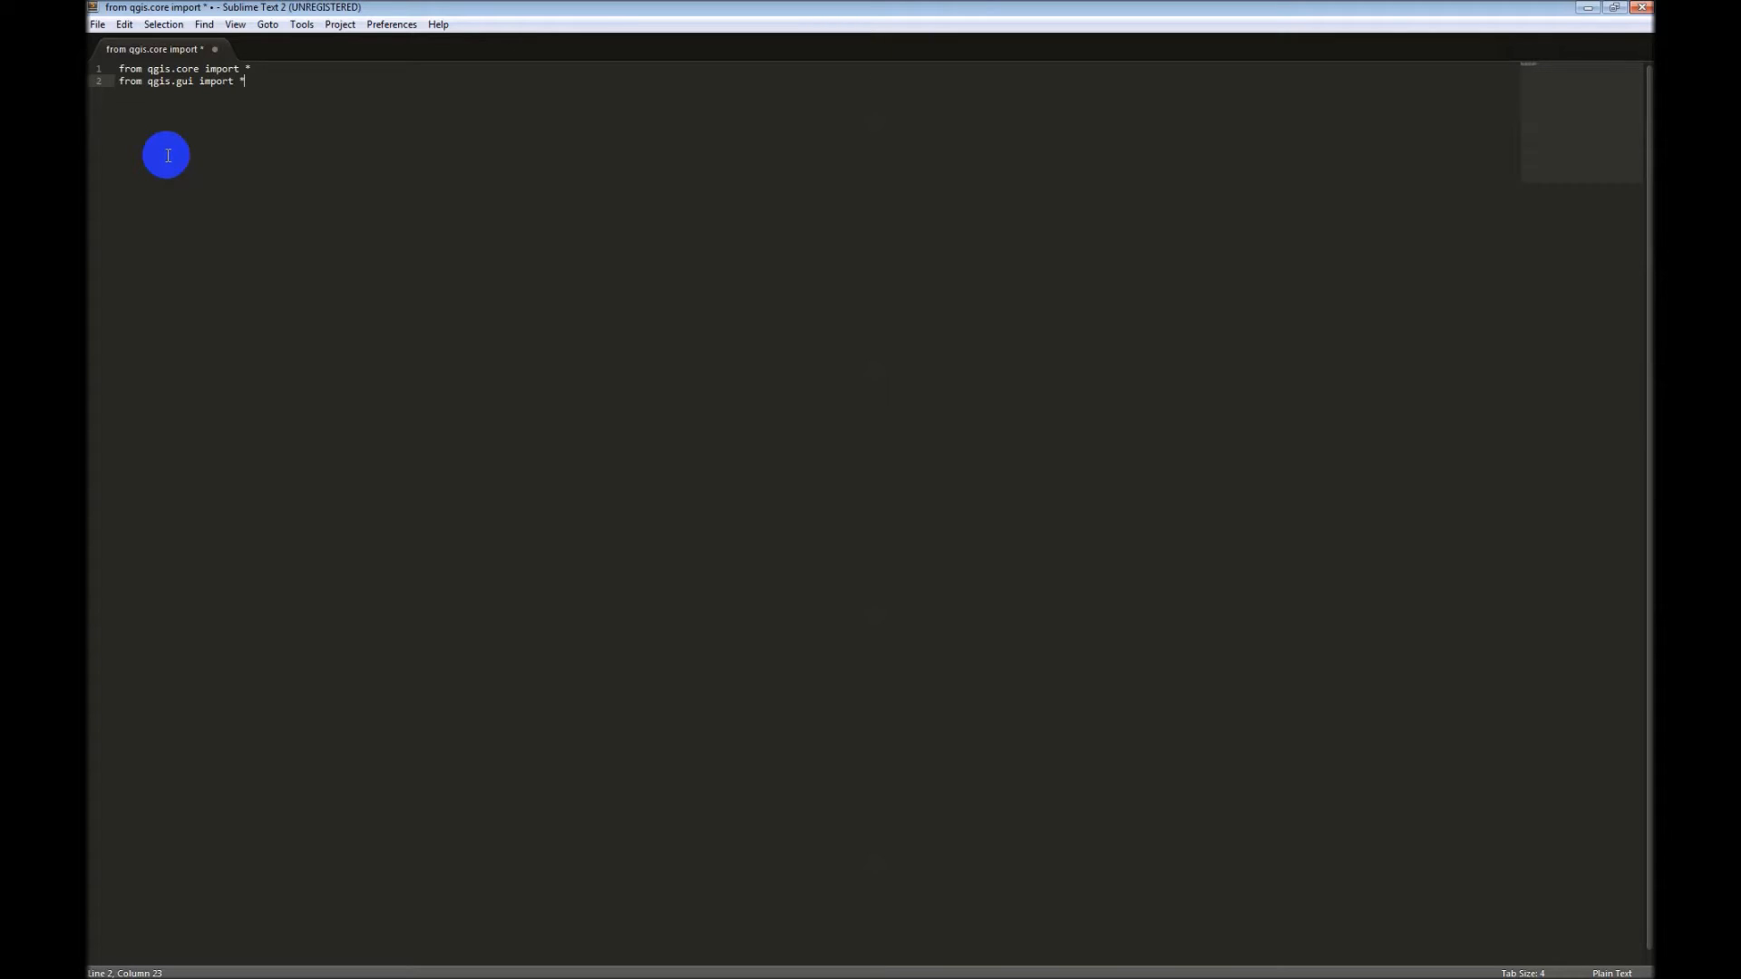
Step: Save the buffer as test.py of type Python inside the PyTest2 folder
{"action": "left_click", "coordinate": [94, 25]}
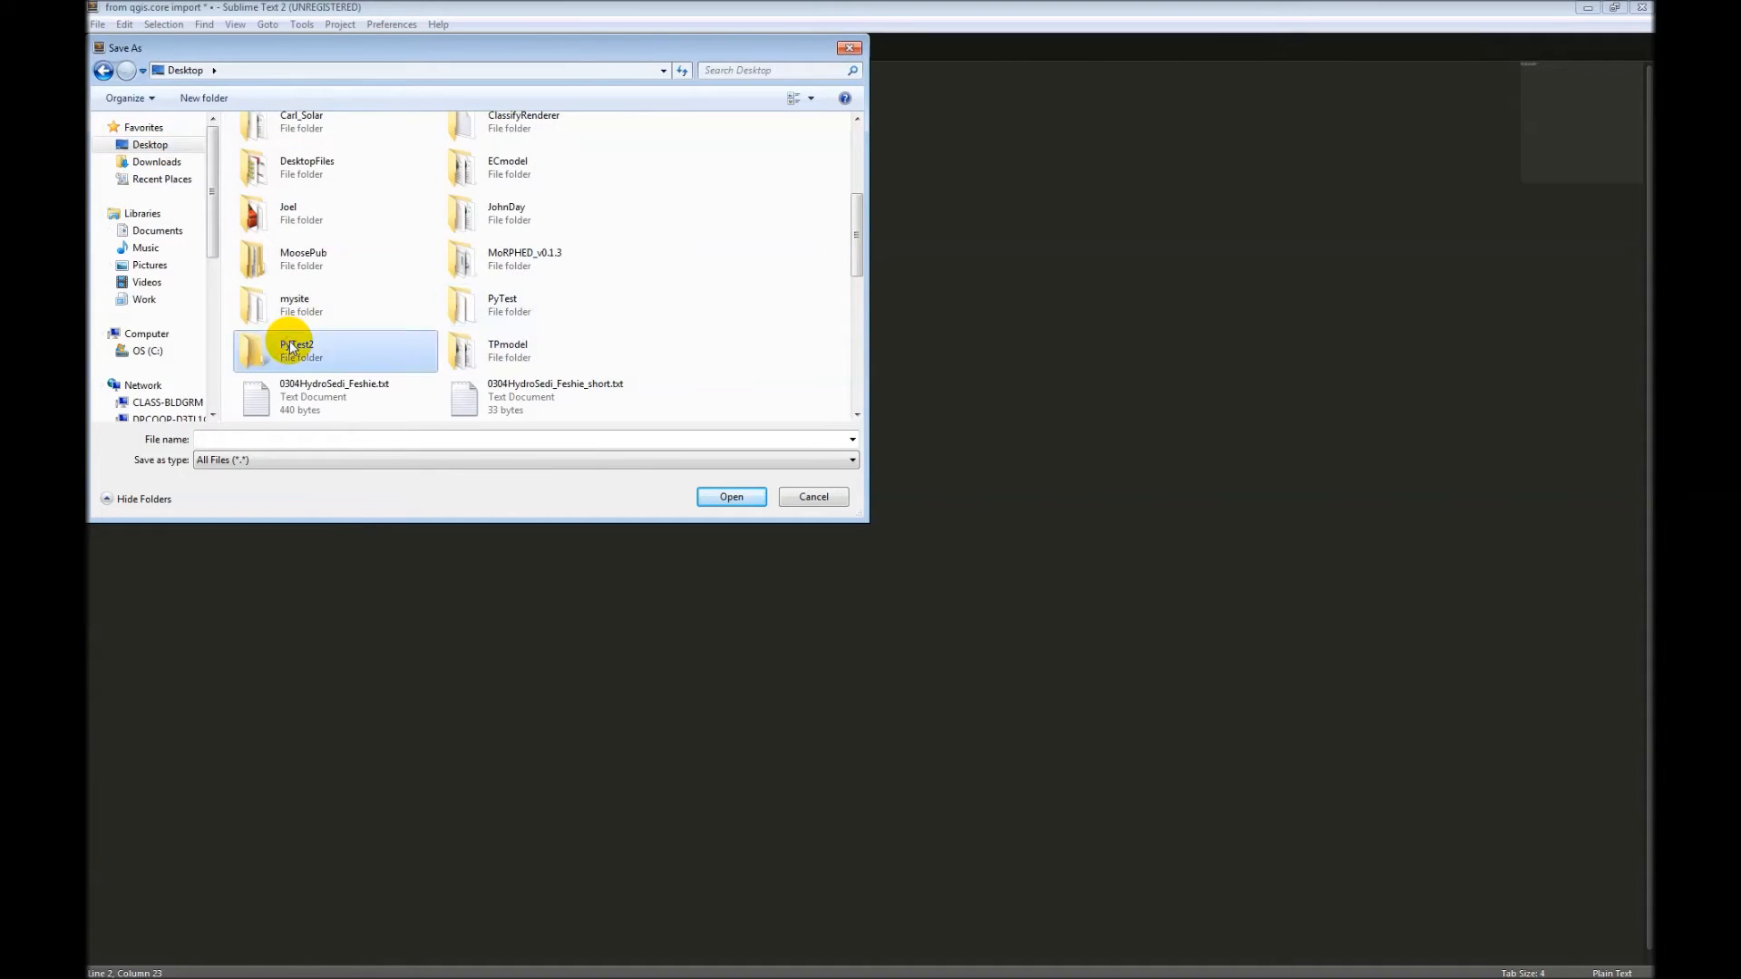
{"action": "double_click", "coordinate": [294, 350]}
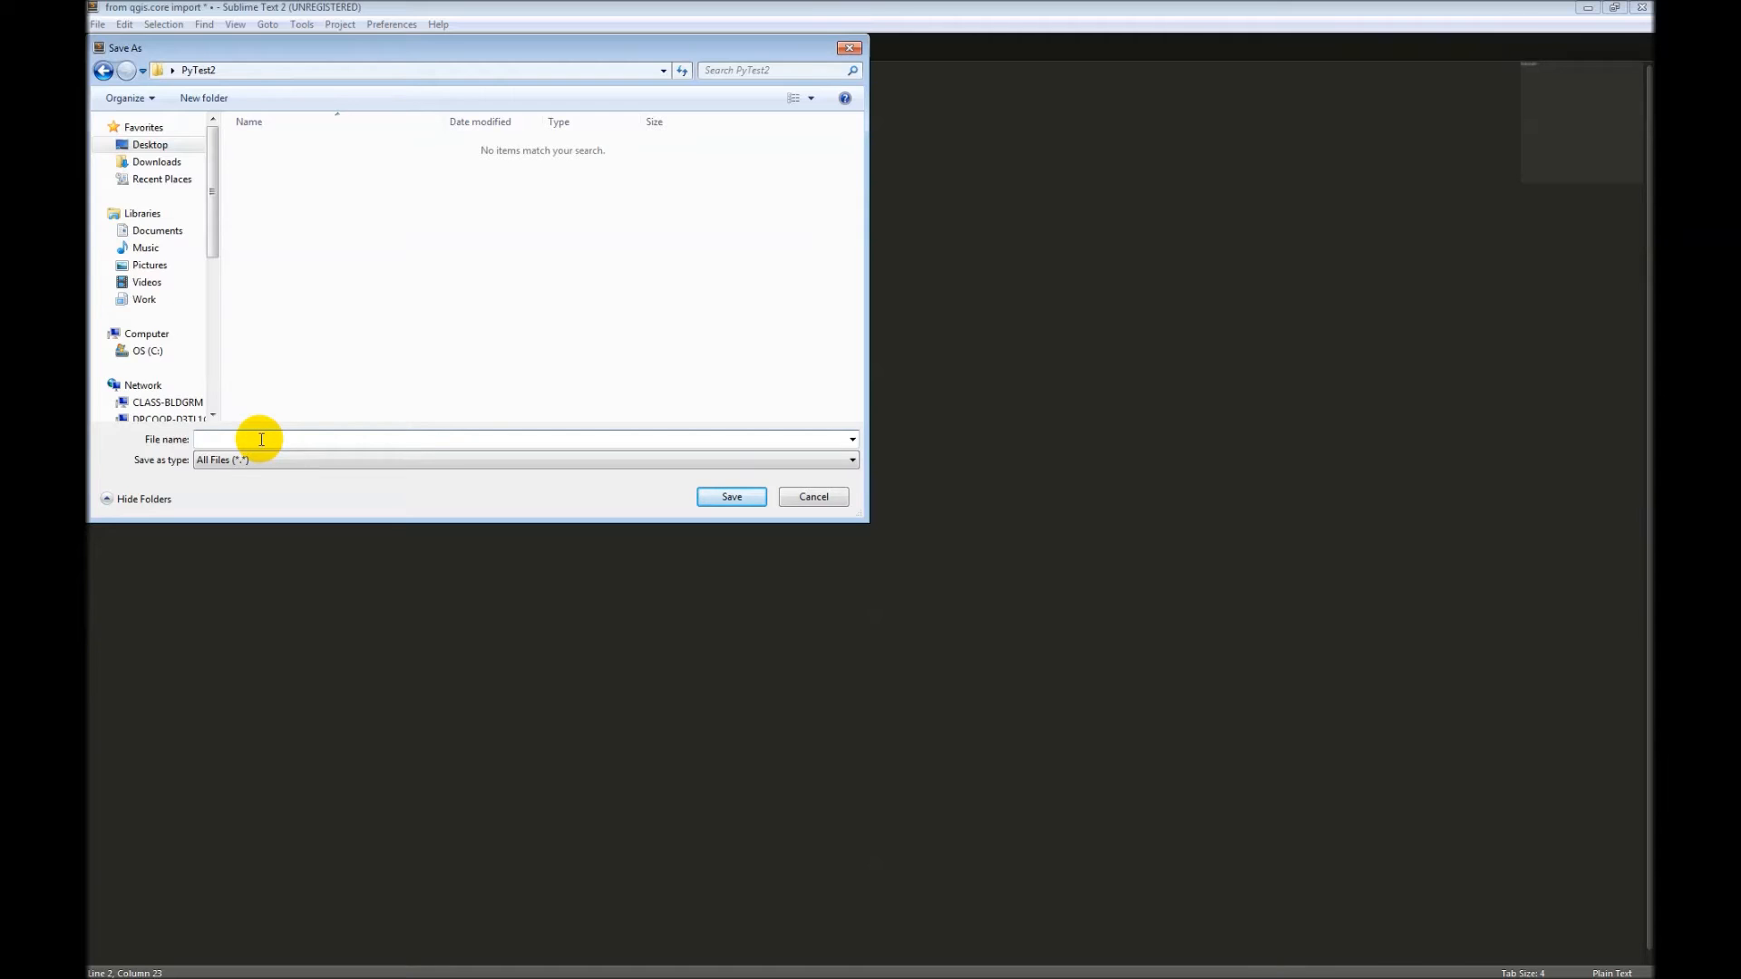
{"action": "type", "text": "test"}
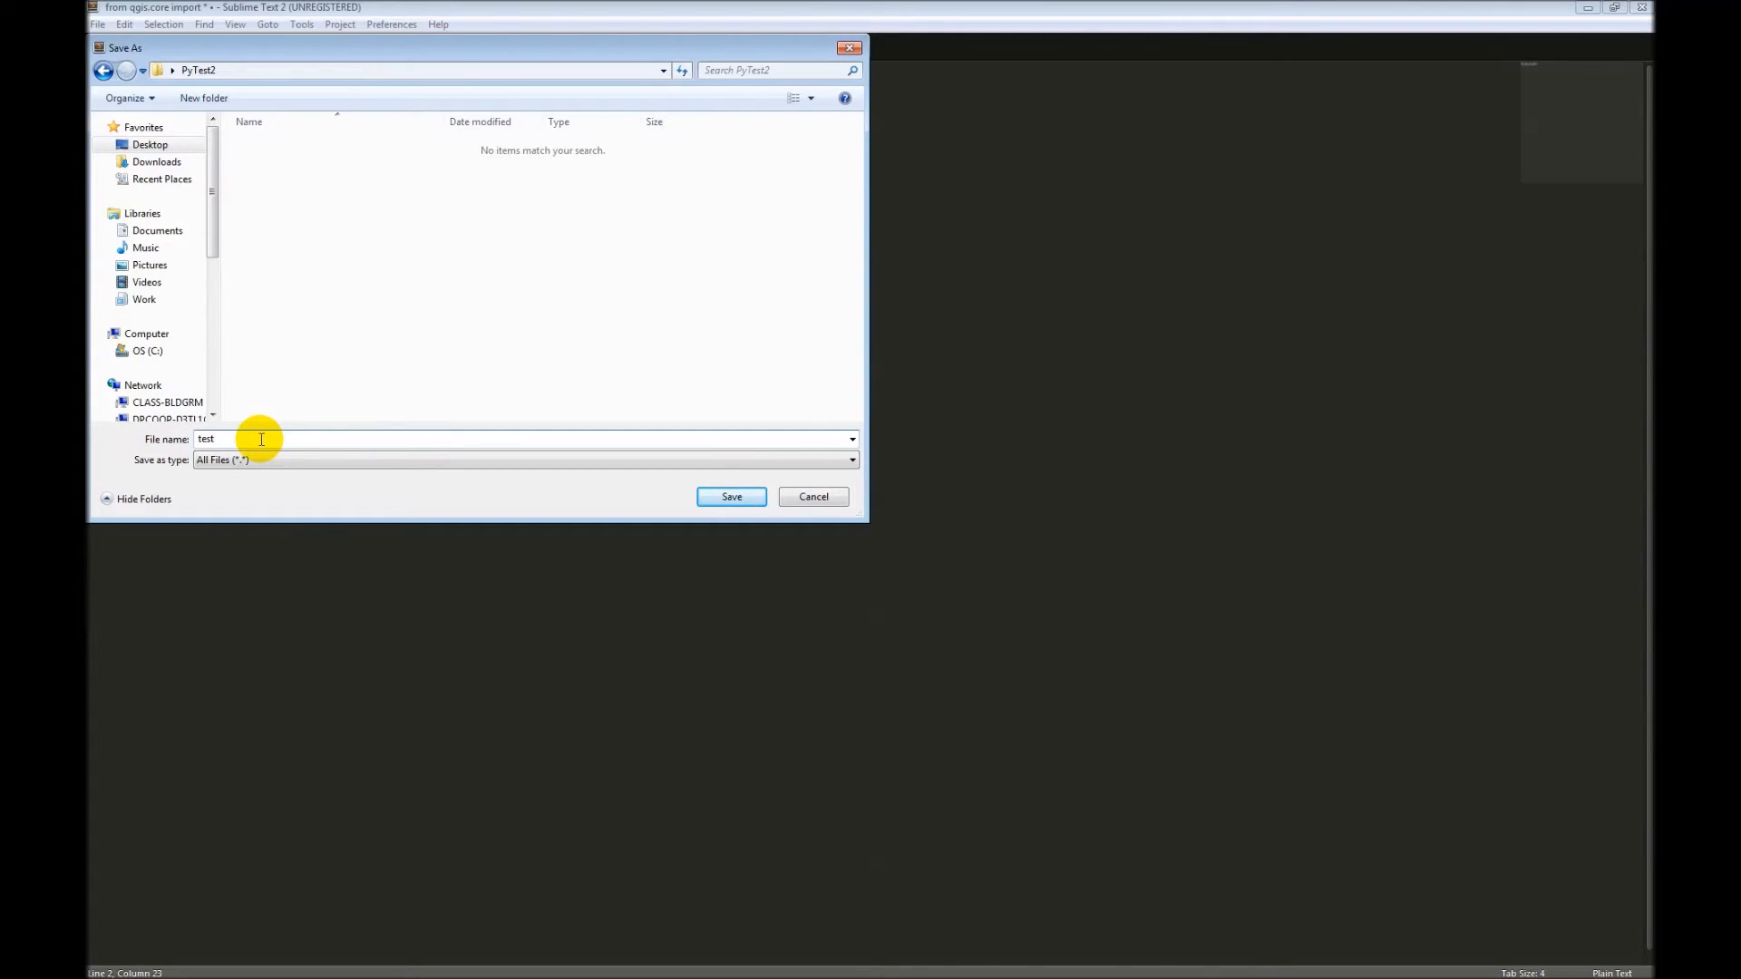
{"action": "type", "text": ".py"}
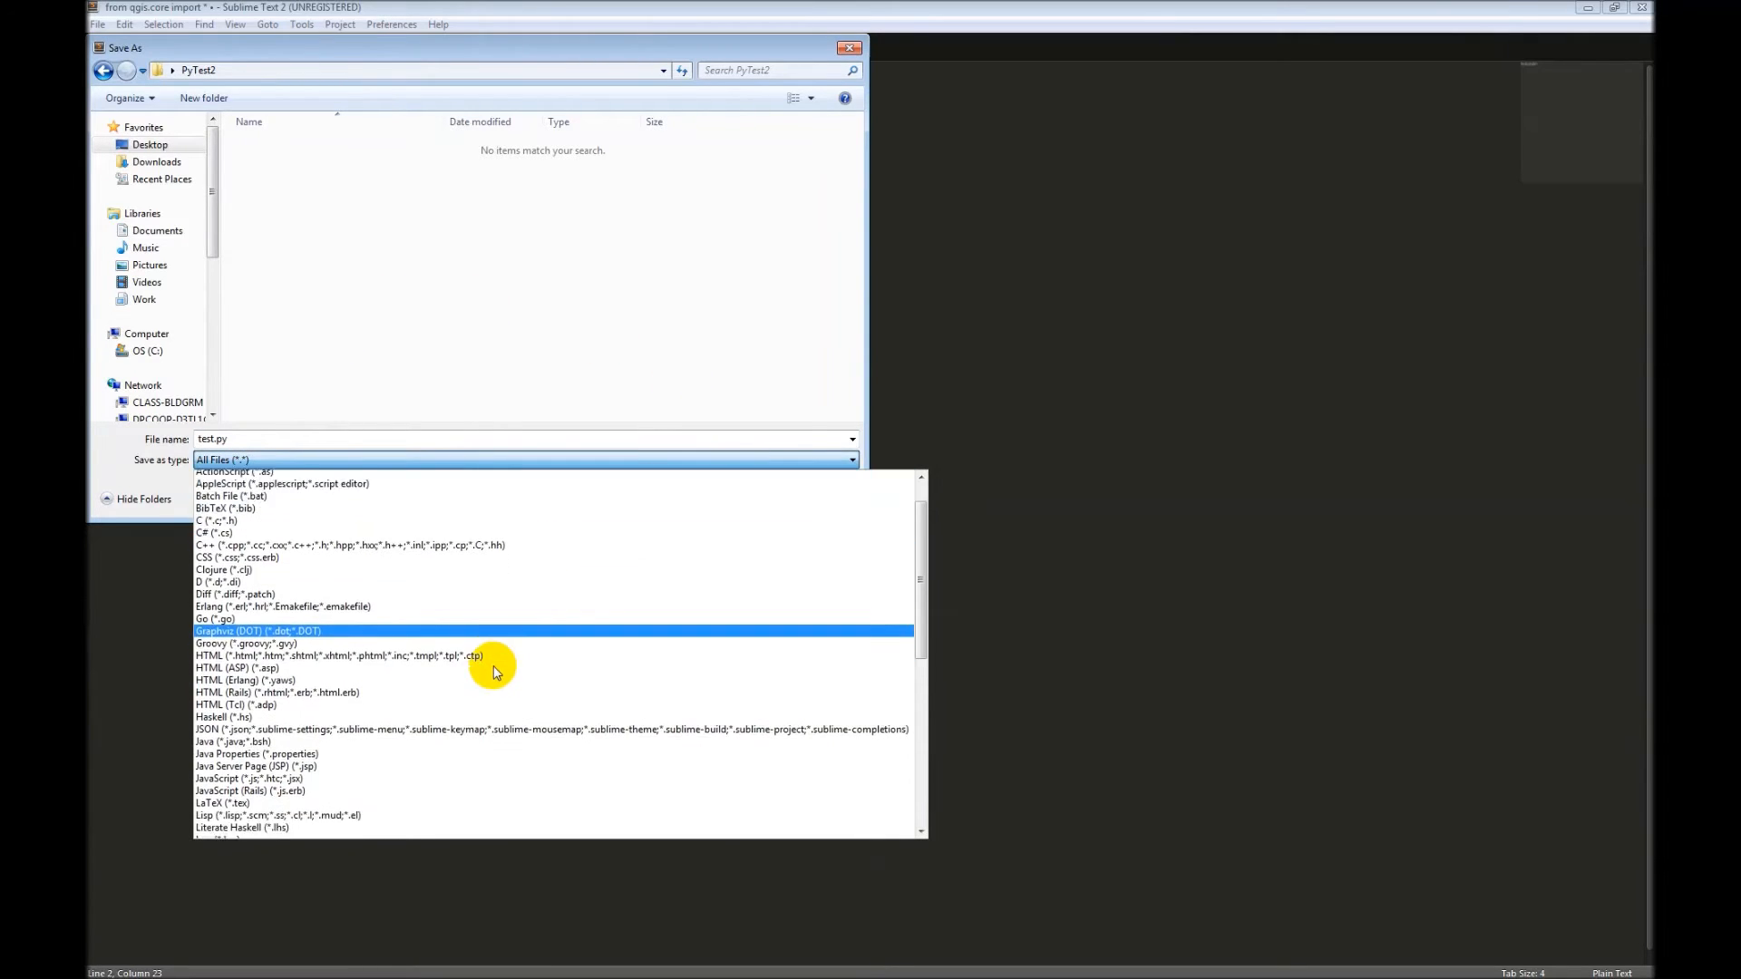
{"action": "scroll", "scroll_direction": "down", "scroll_amount": 3}
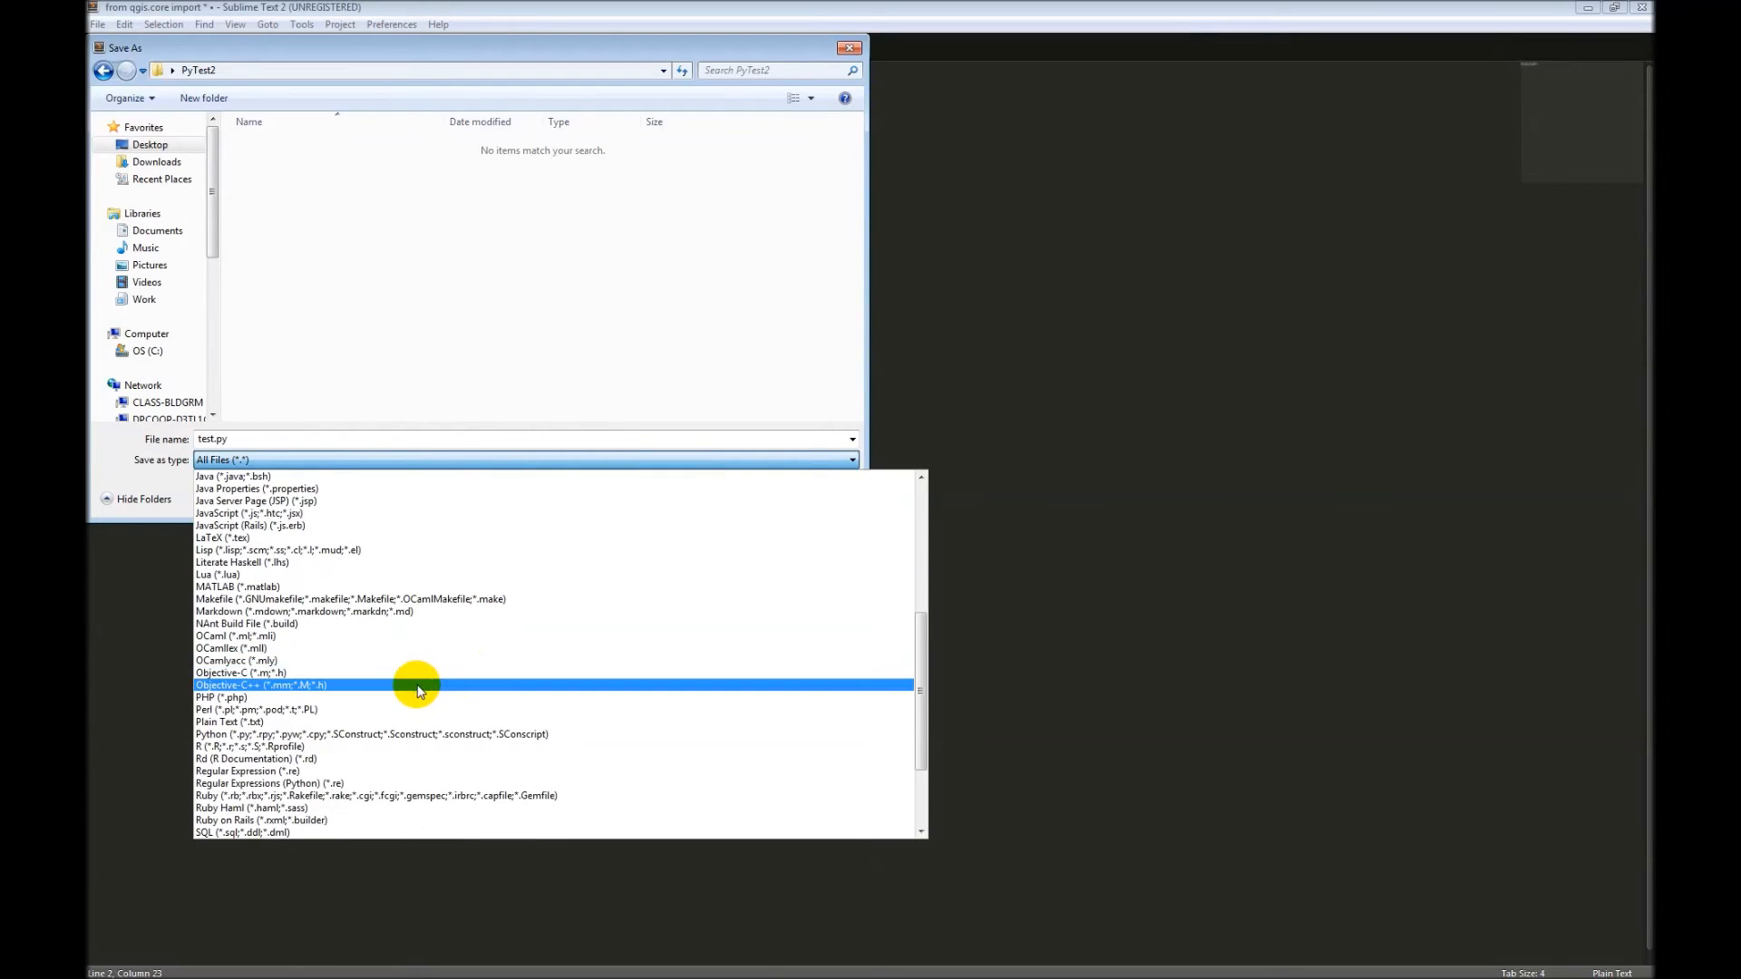
{"action": "scroll", "scroll_direction": "down", "scroll_amount": 3}
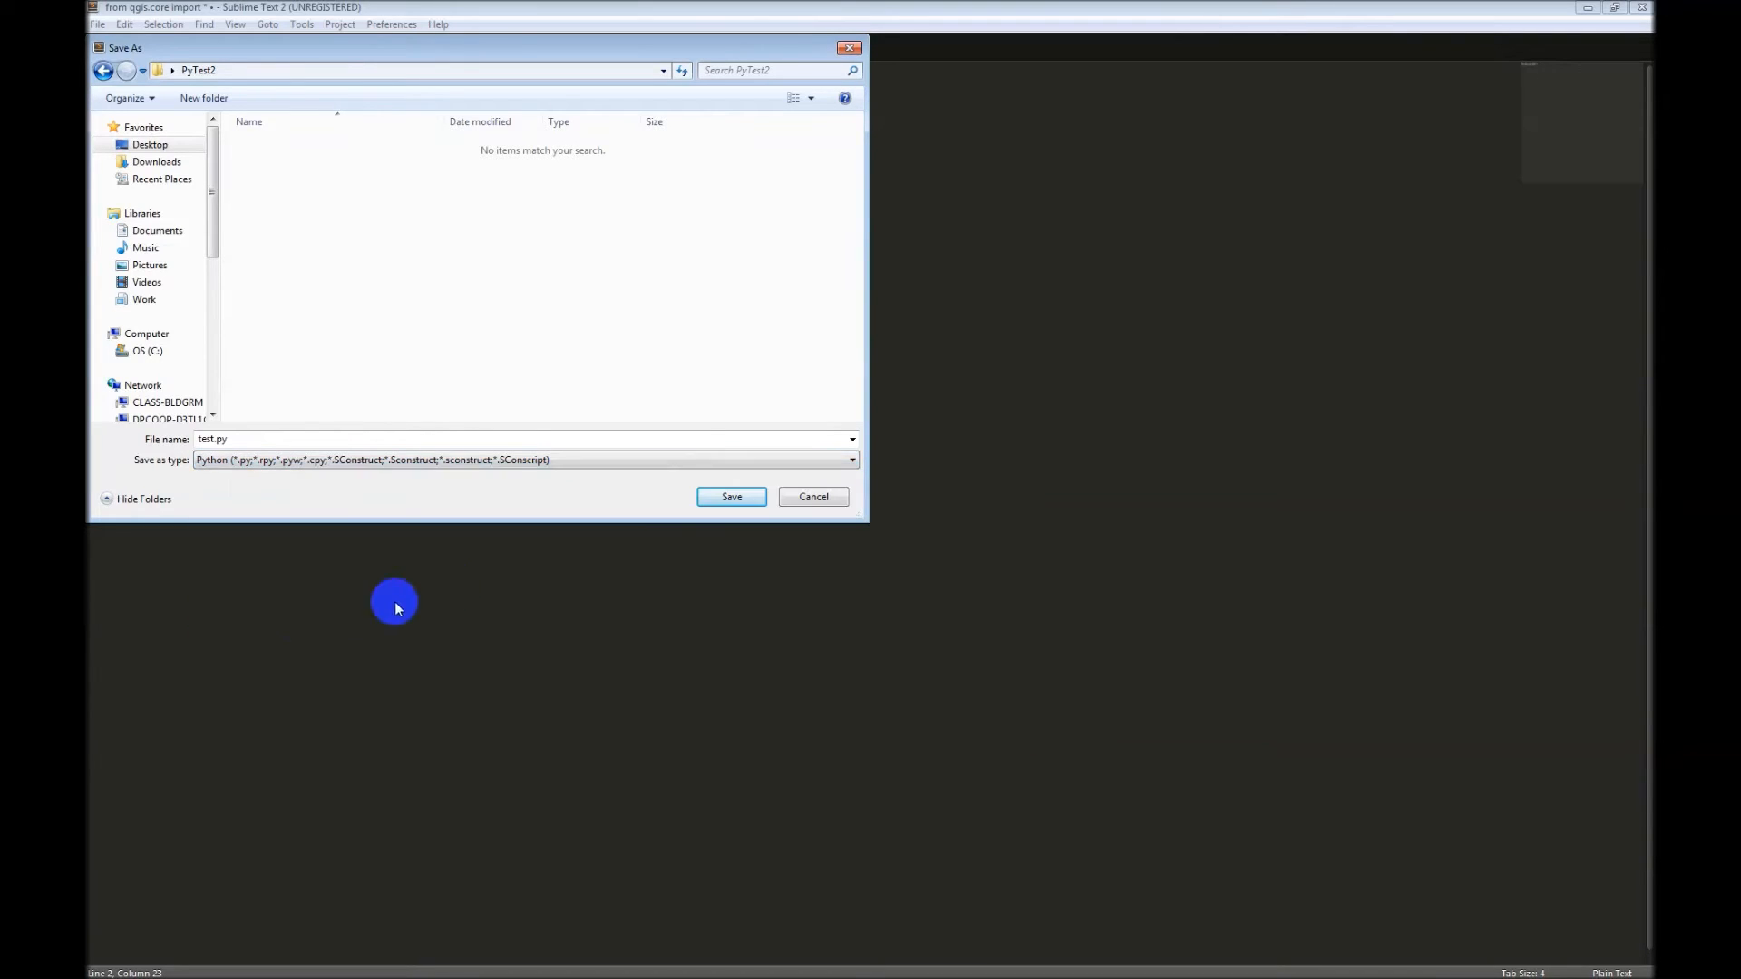
{"action": "left_click", "coordinate": [731, 497]}
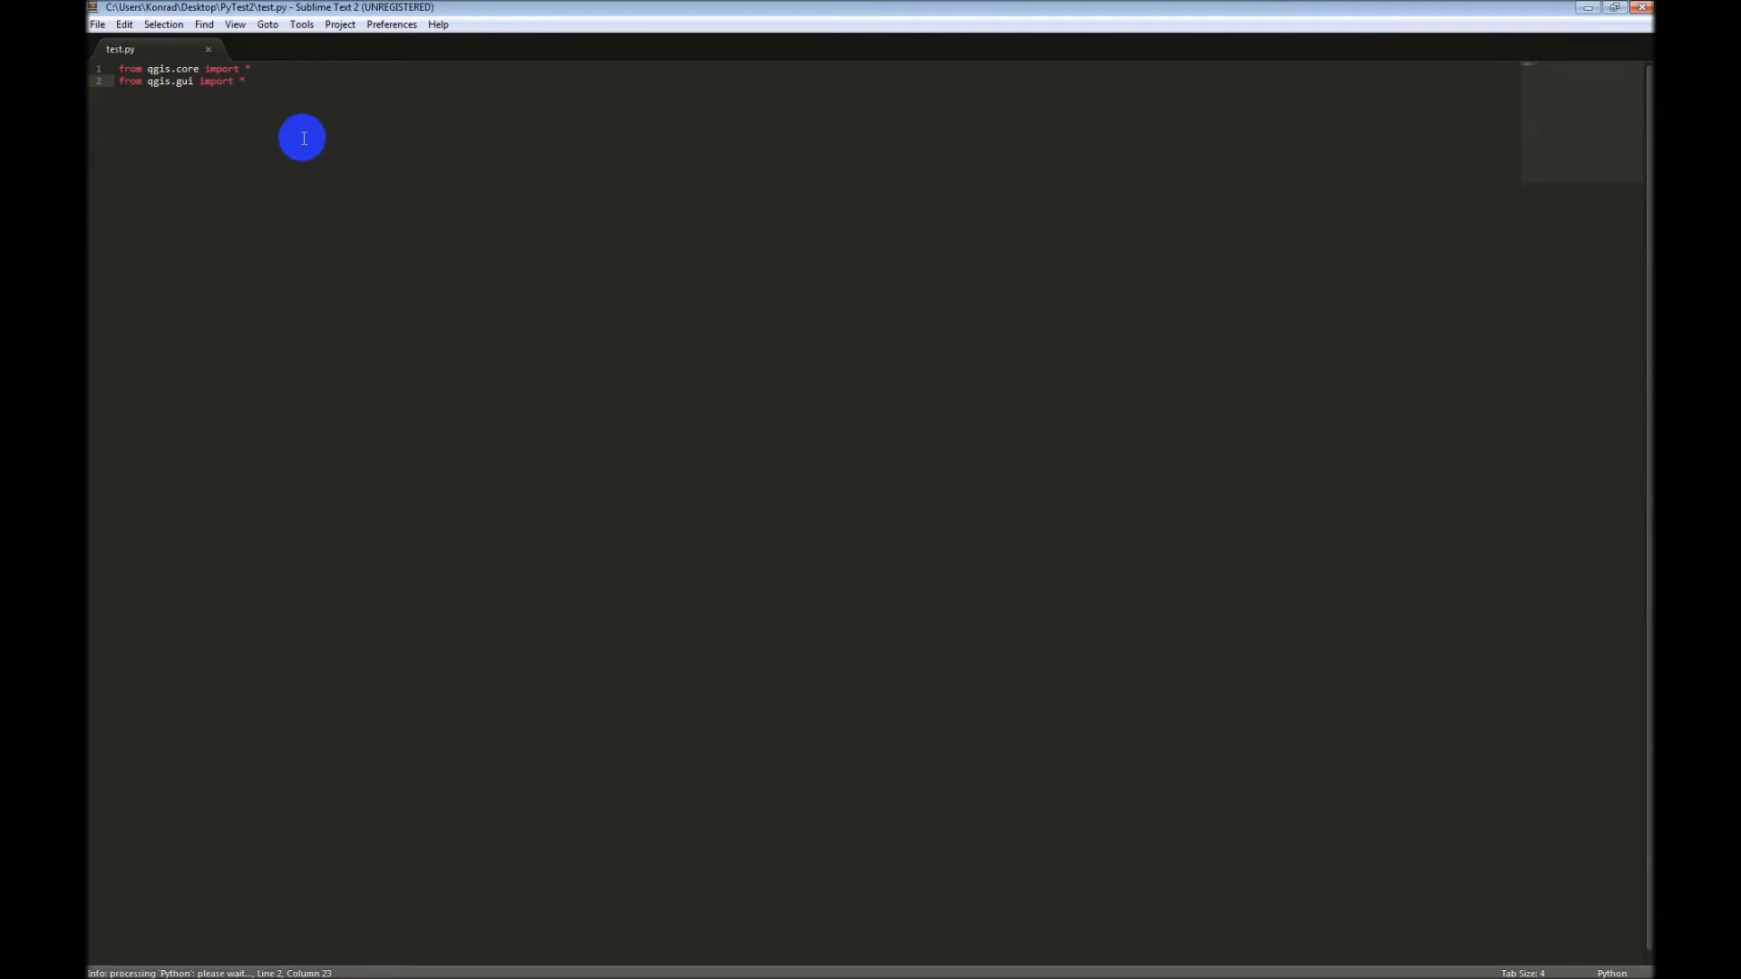
Step: Add 'from PyQt4.QtCore import *' and 'from PyQt4 import QtGui', then leave blank lines
{"action": "key", "text": "Enter"}
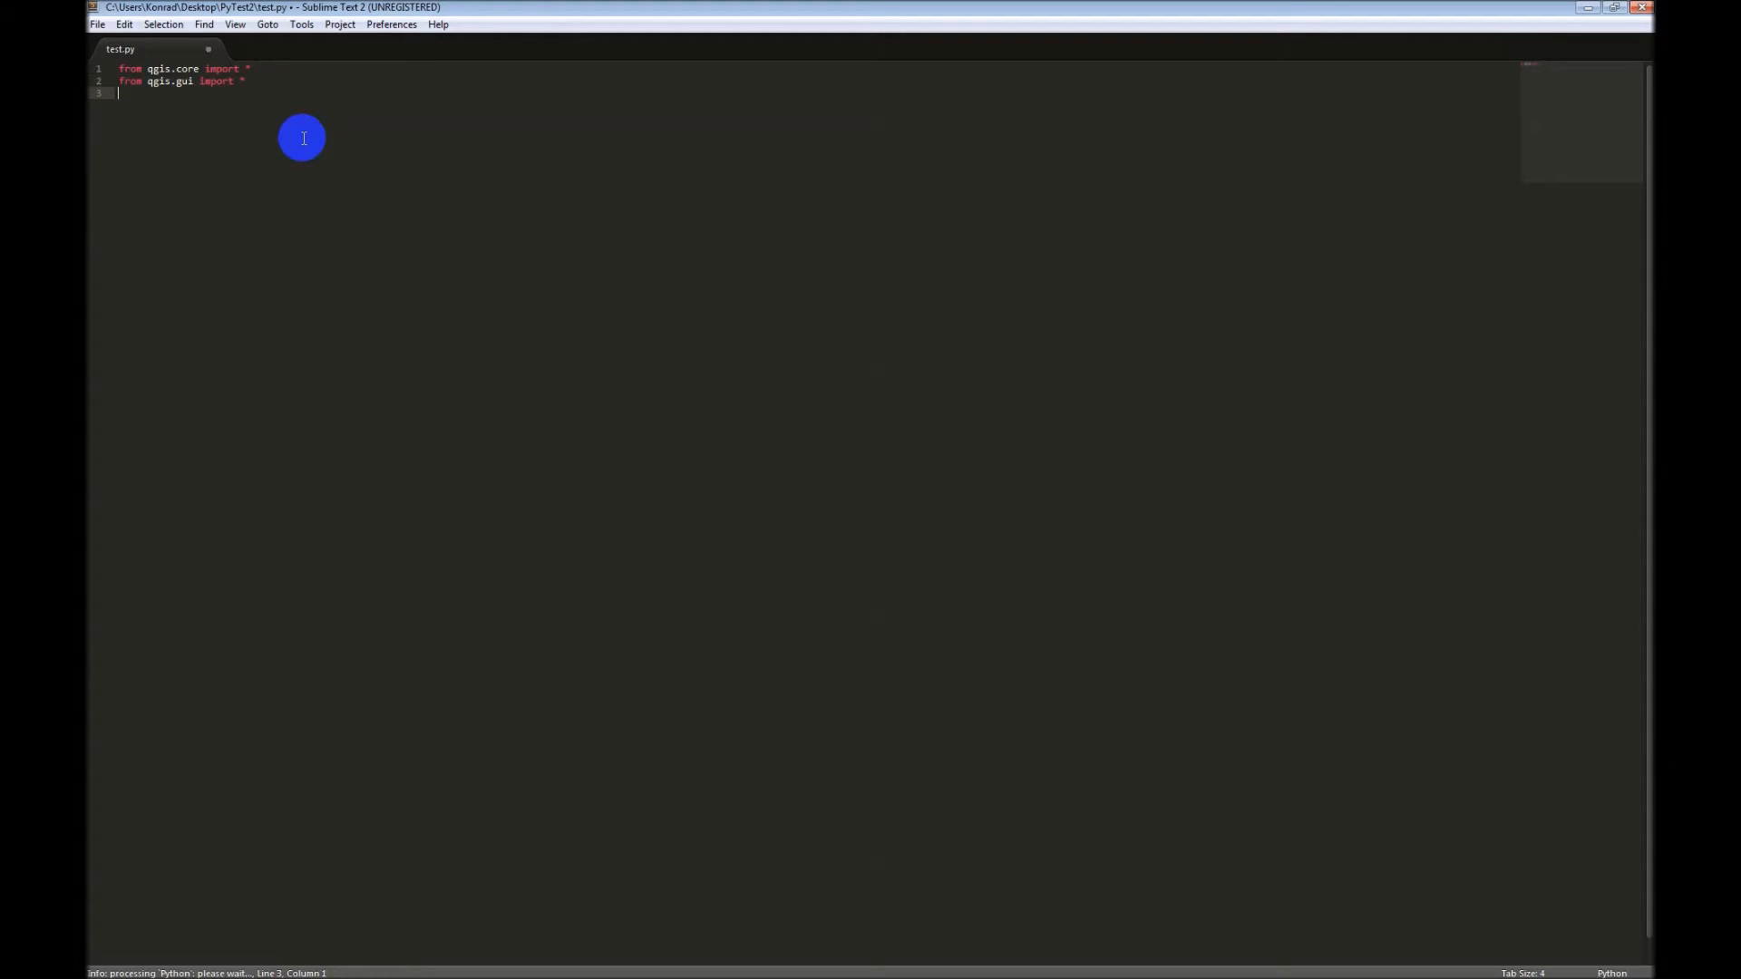
{"action": "type", "text": "from"}
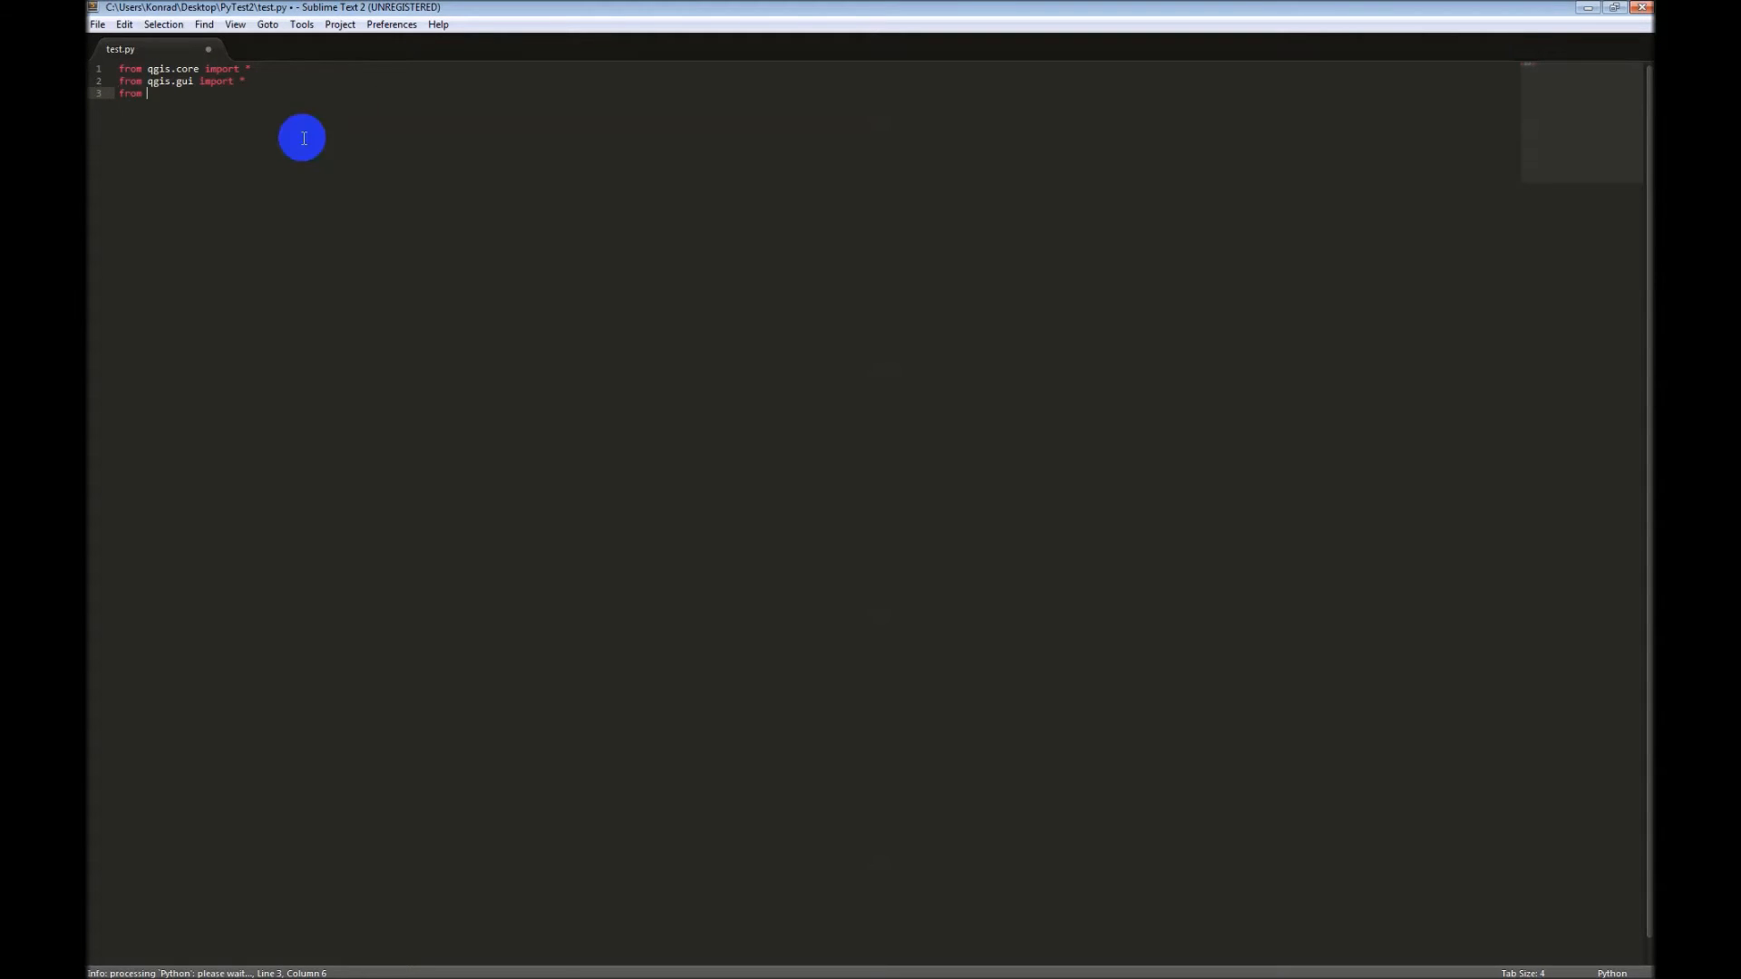
{"action": "type", "text": "PyQt"}
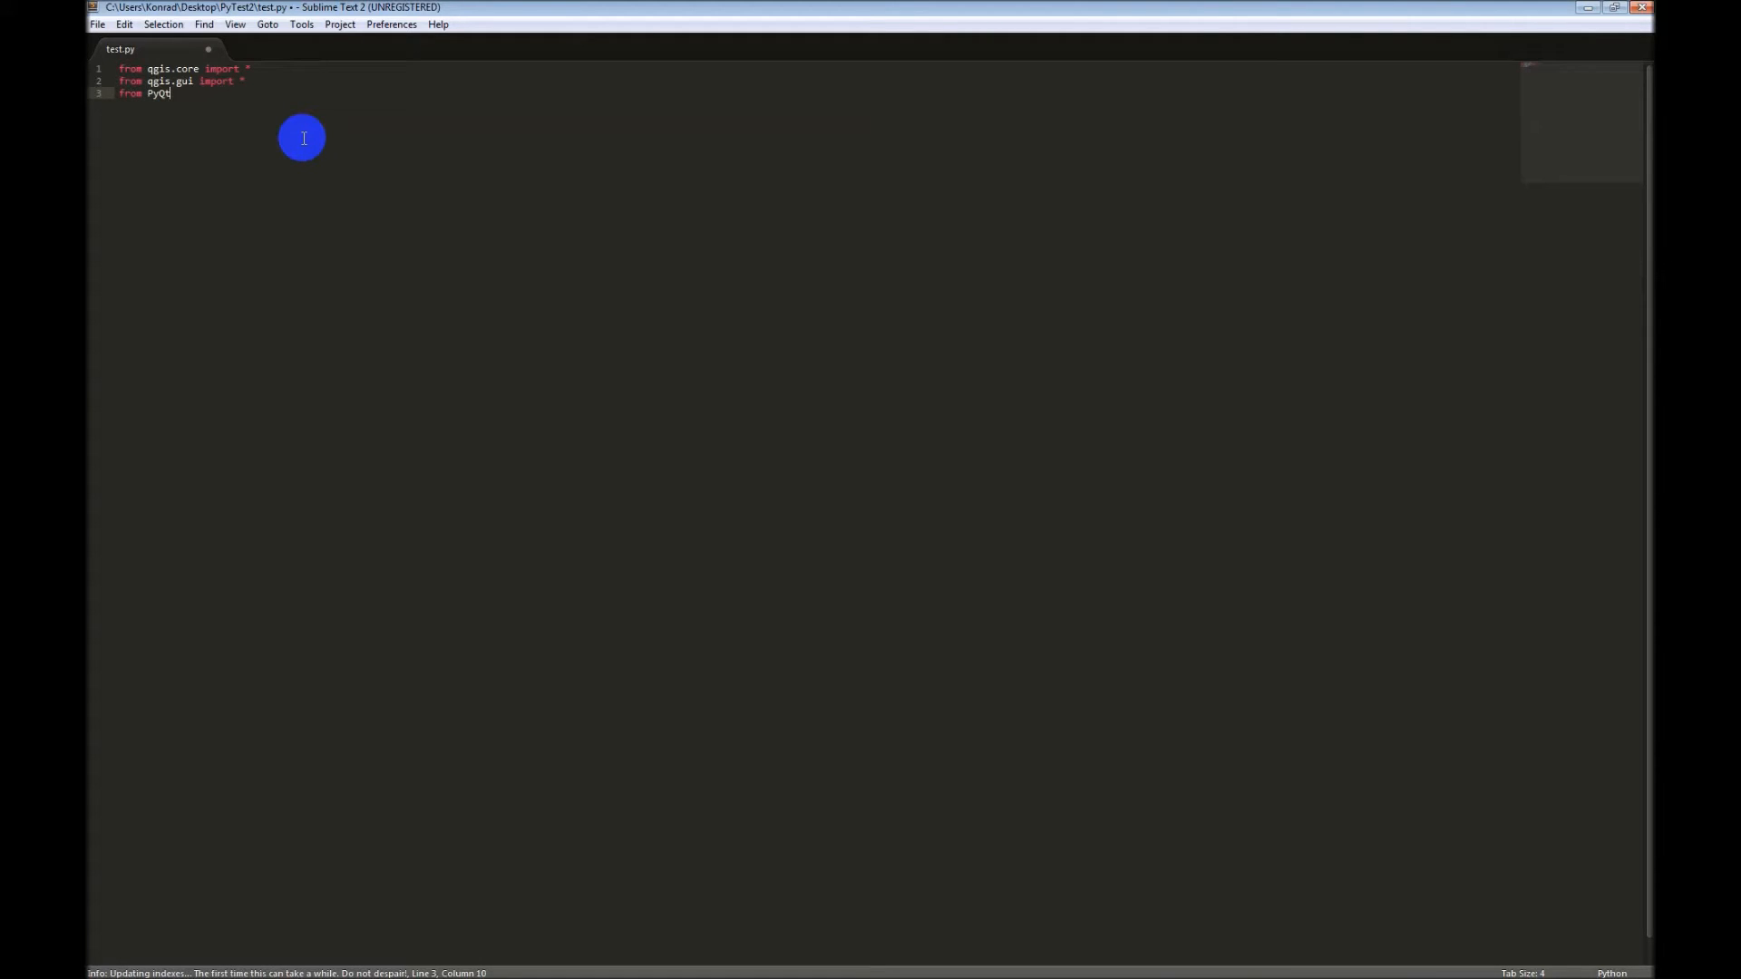
{"action": "type", "text": "4."}
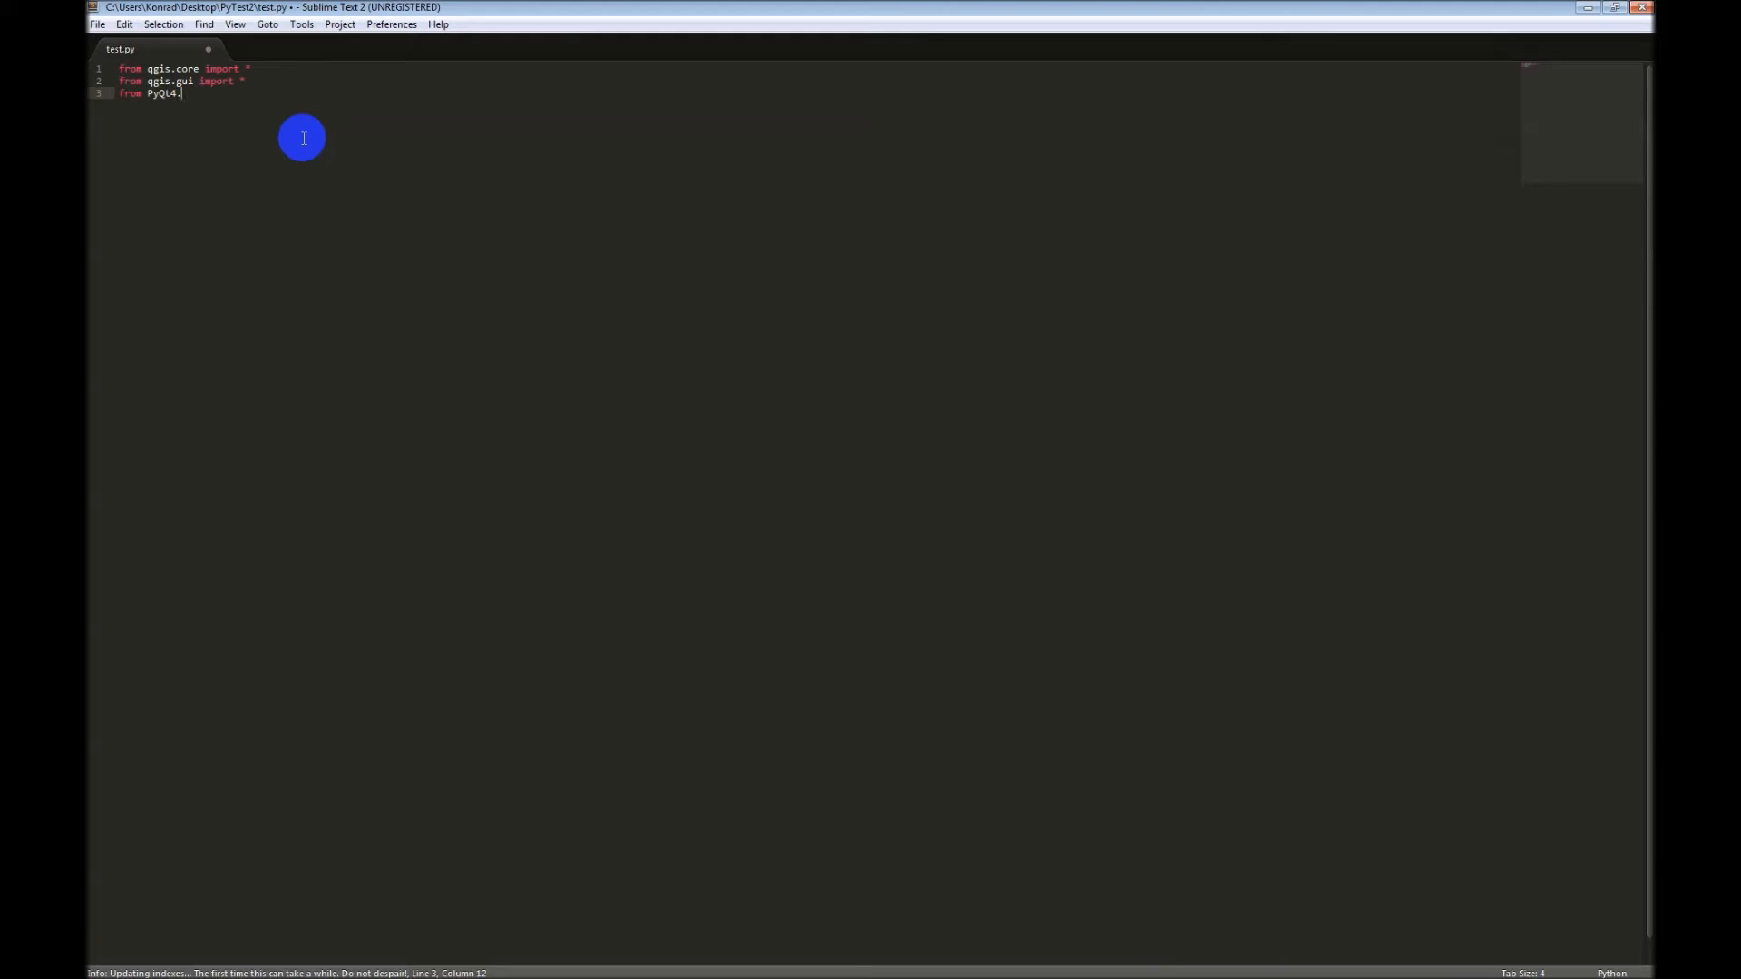
{"action": "type", "text": "QtCore import *"}
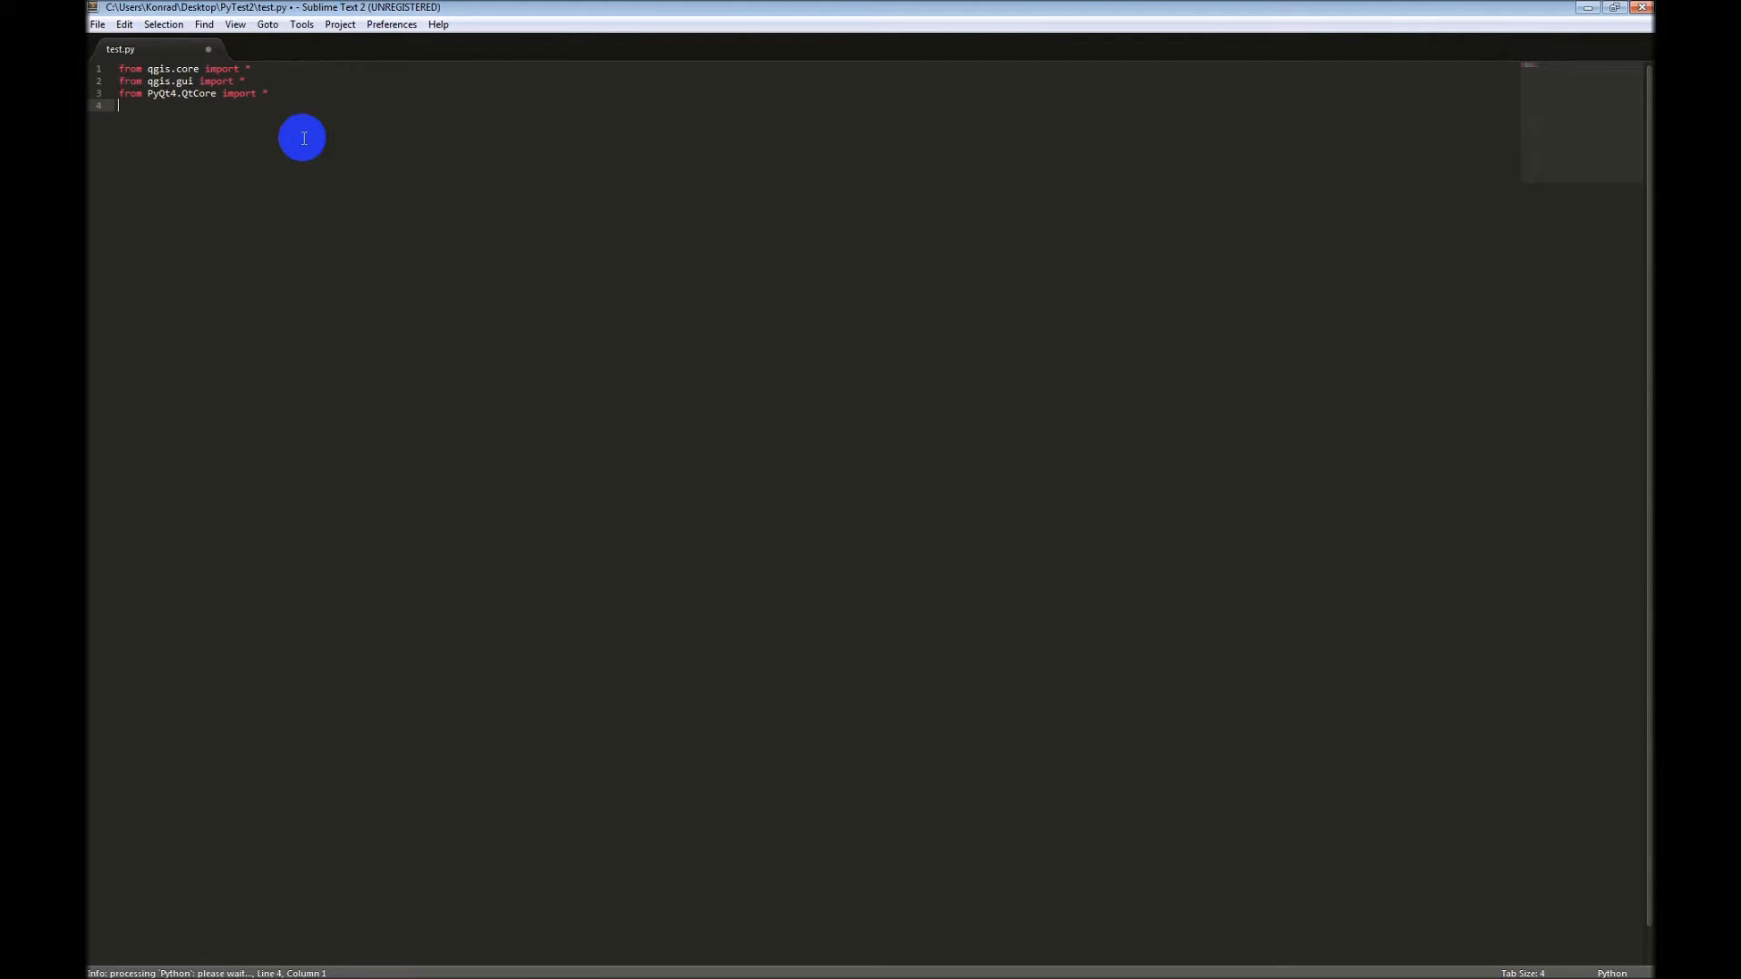
{"action": "type", "text": "from P"}
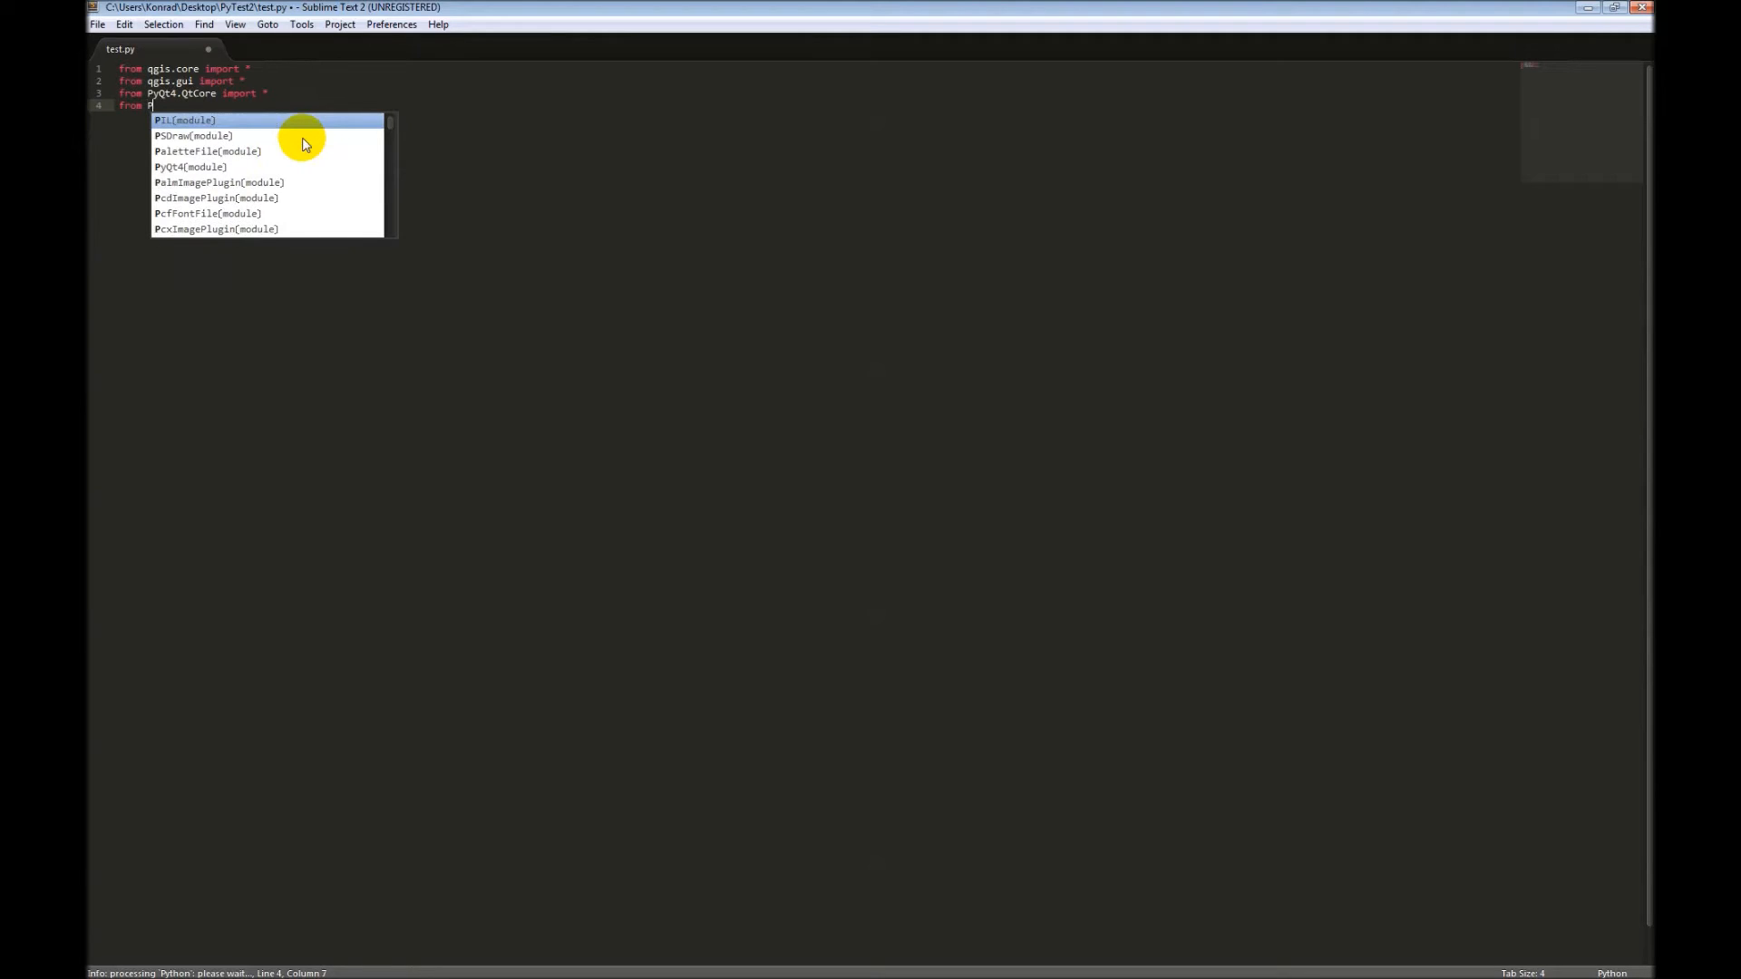
{"action": "type", "text": "yQt5."}
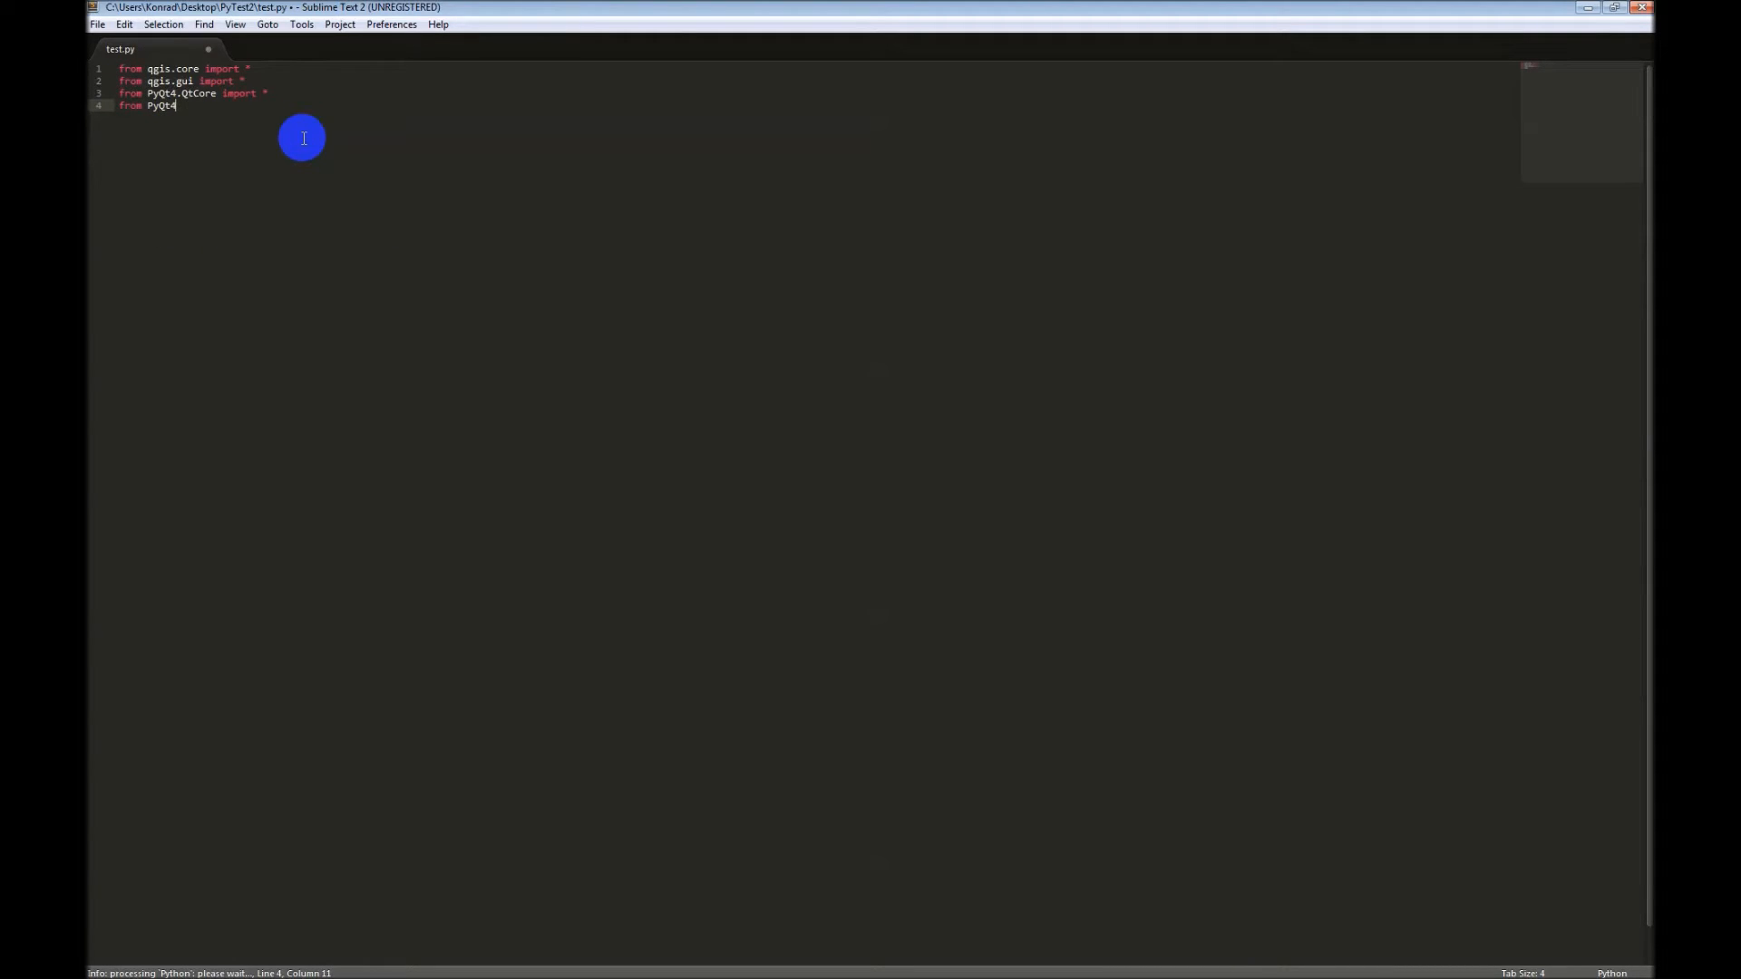
{"action": "type", "text": "import"}
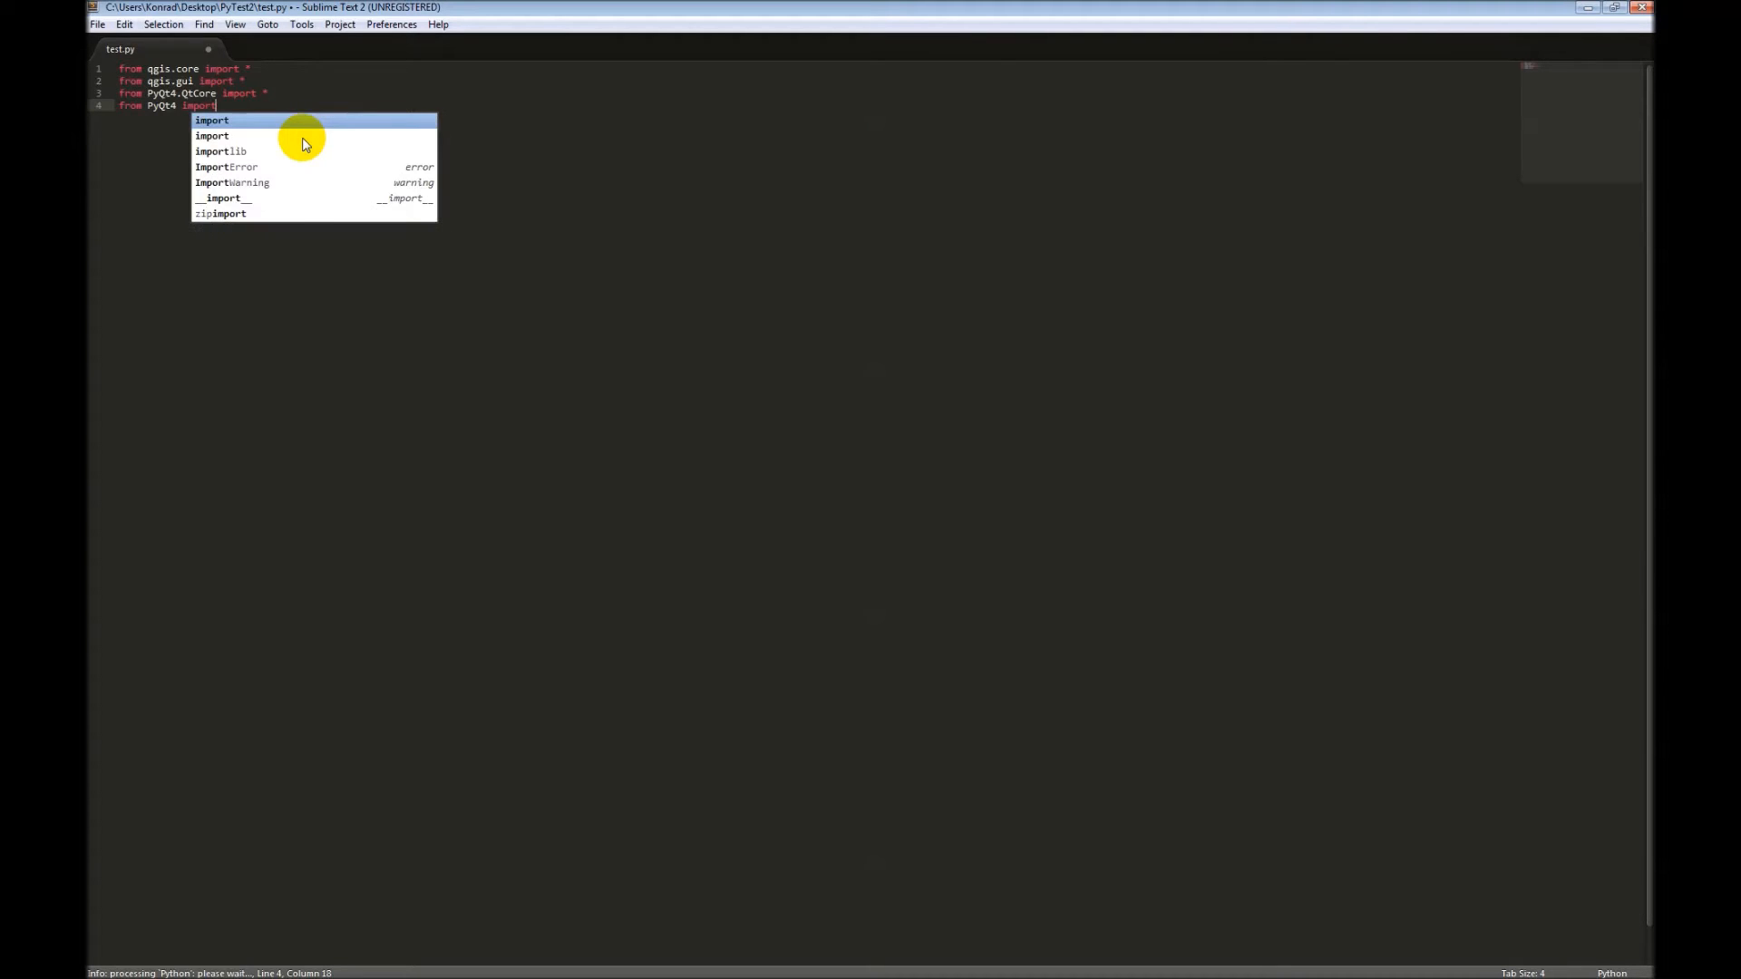
{"action": "type", "text": "QtGu"}
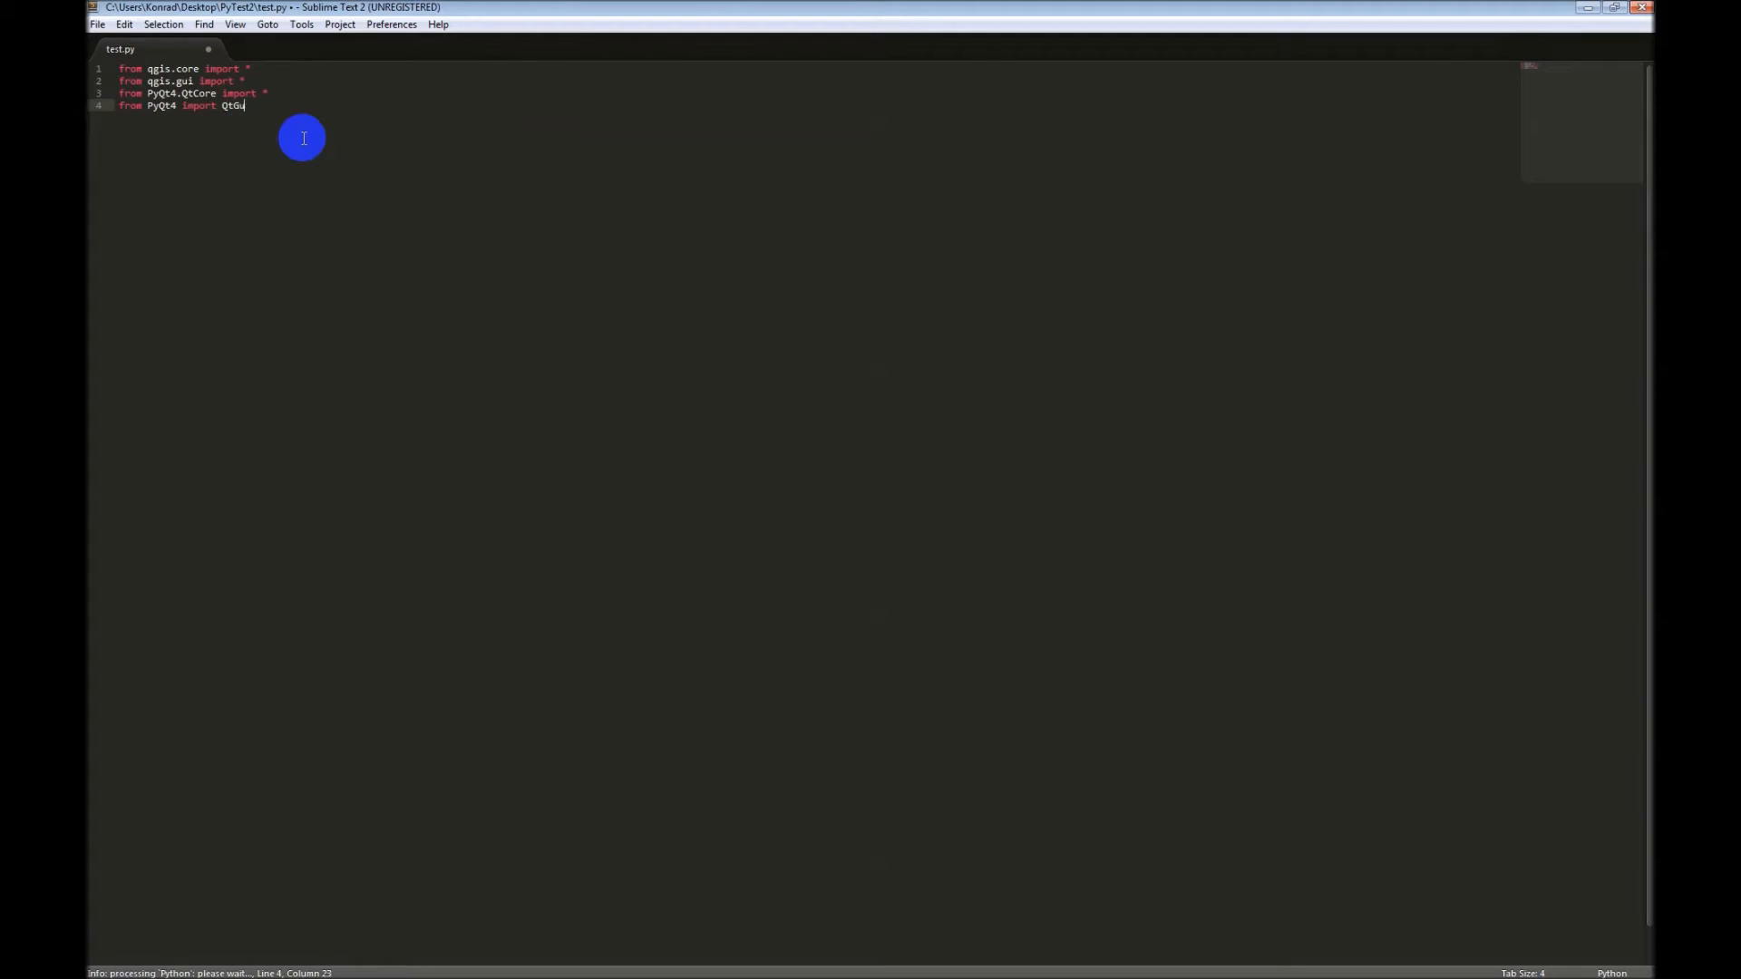
{"action": "type", "text": "i"}
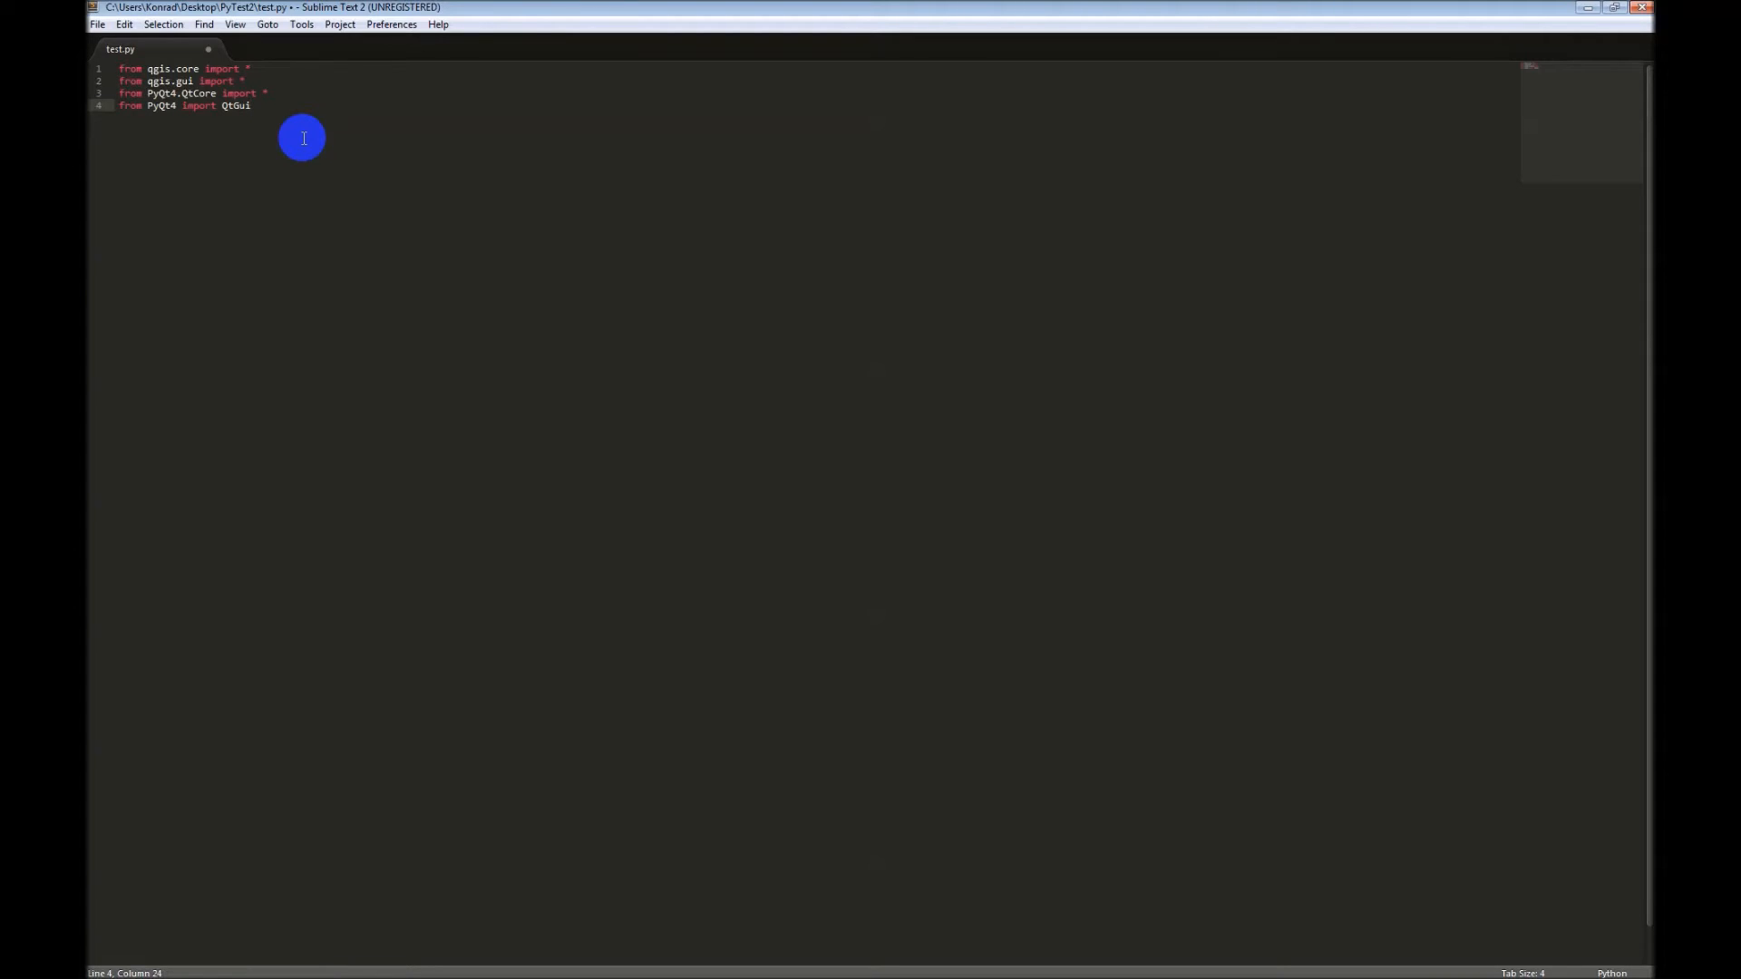
{"action": "key", "text": "Enter"}
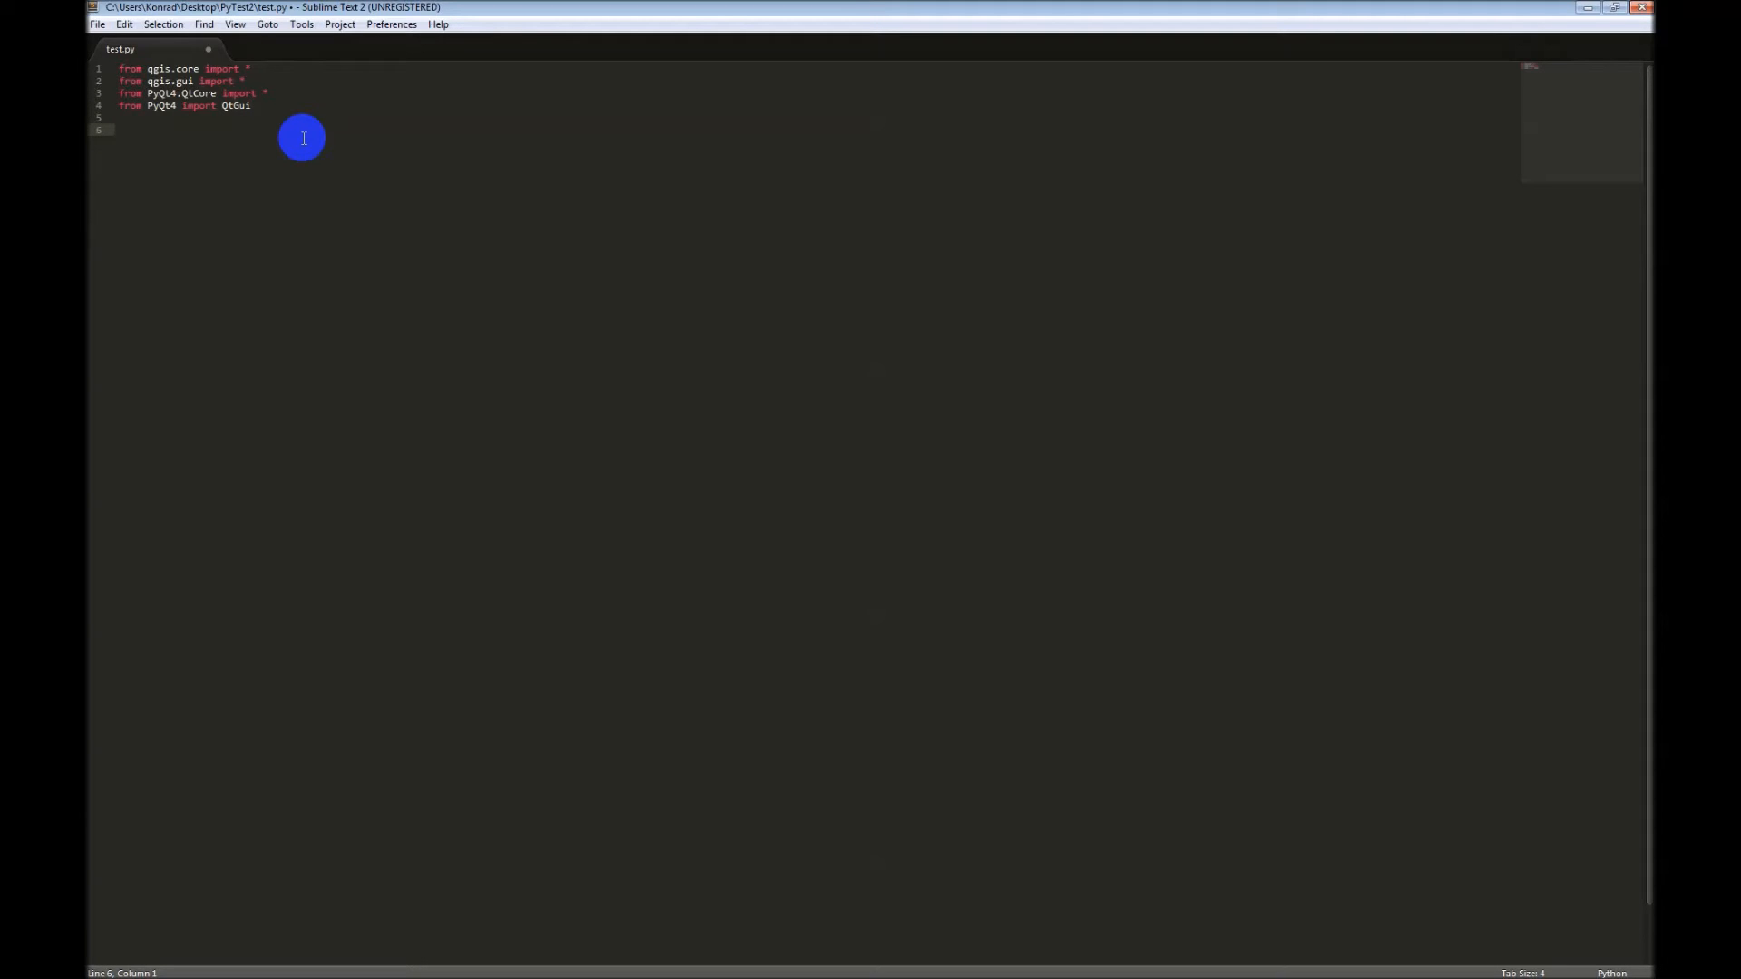
Step: Write 'app = QtGui.QApplication([])' on line 6, completing QtGui from autocomplete
{"action": "type", "text": "app"}
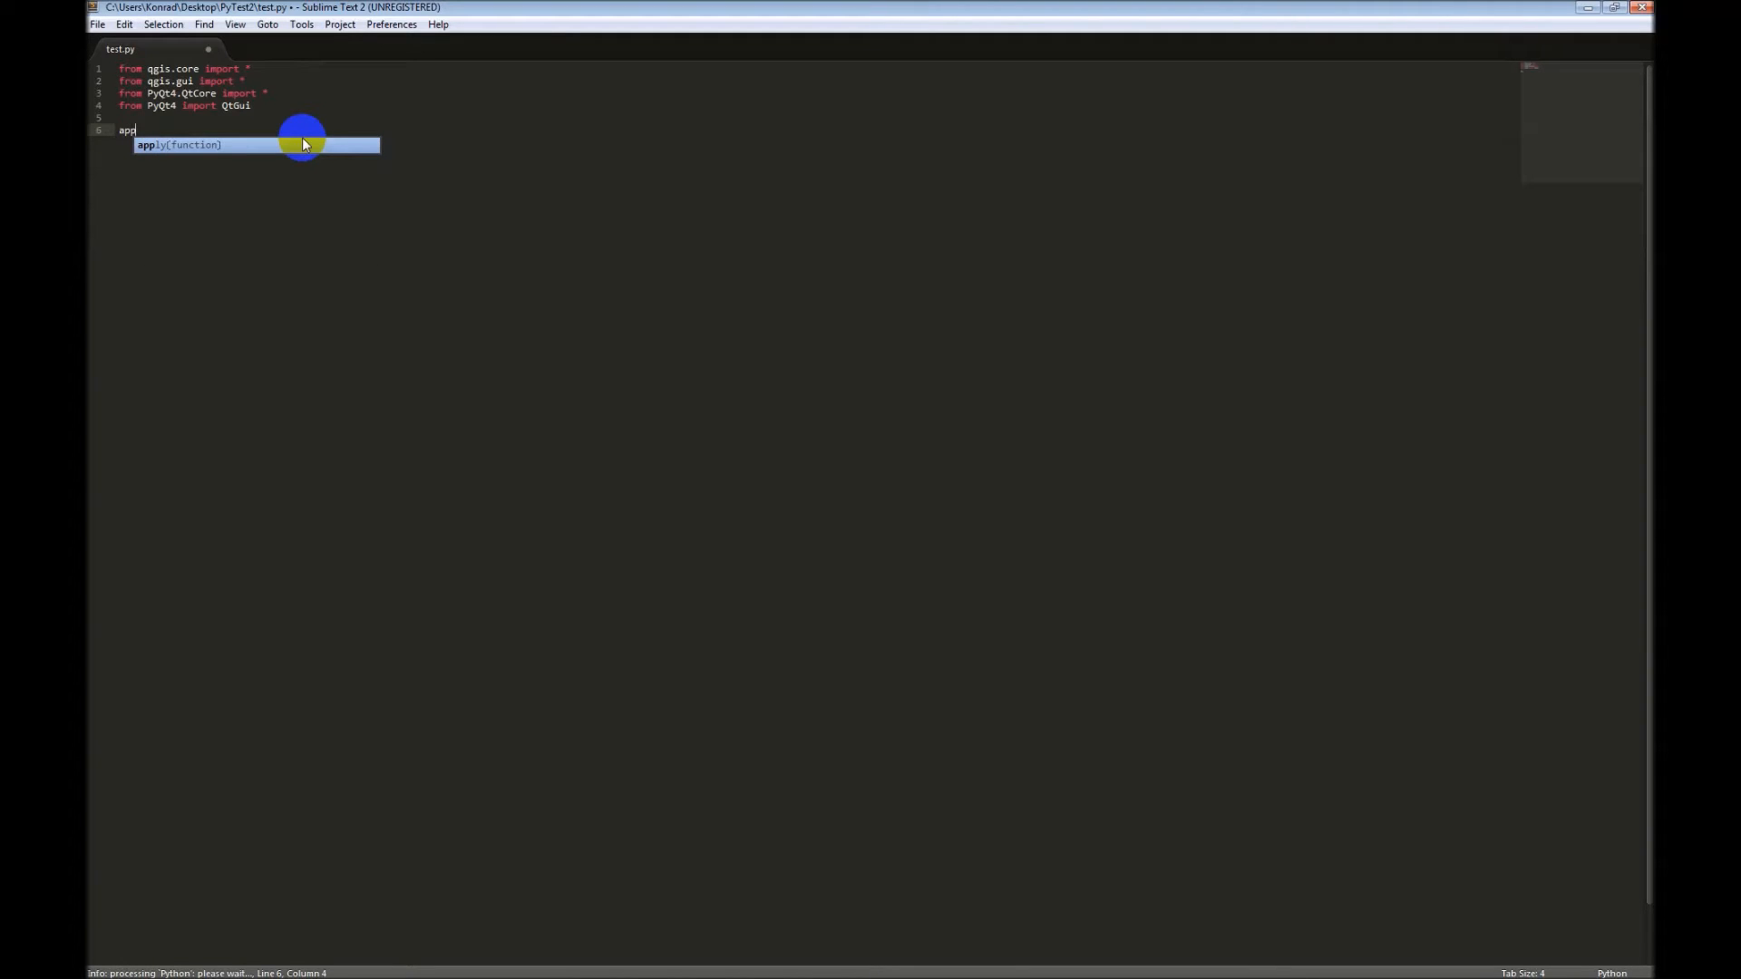
{"action": "type", "text": "= Qt"}
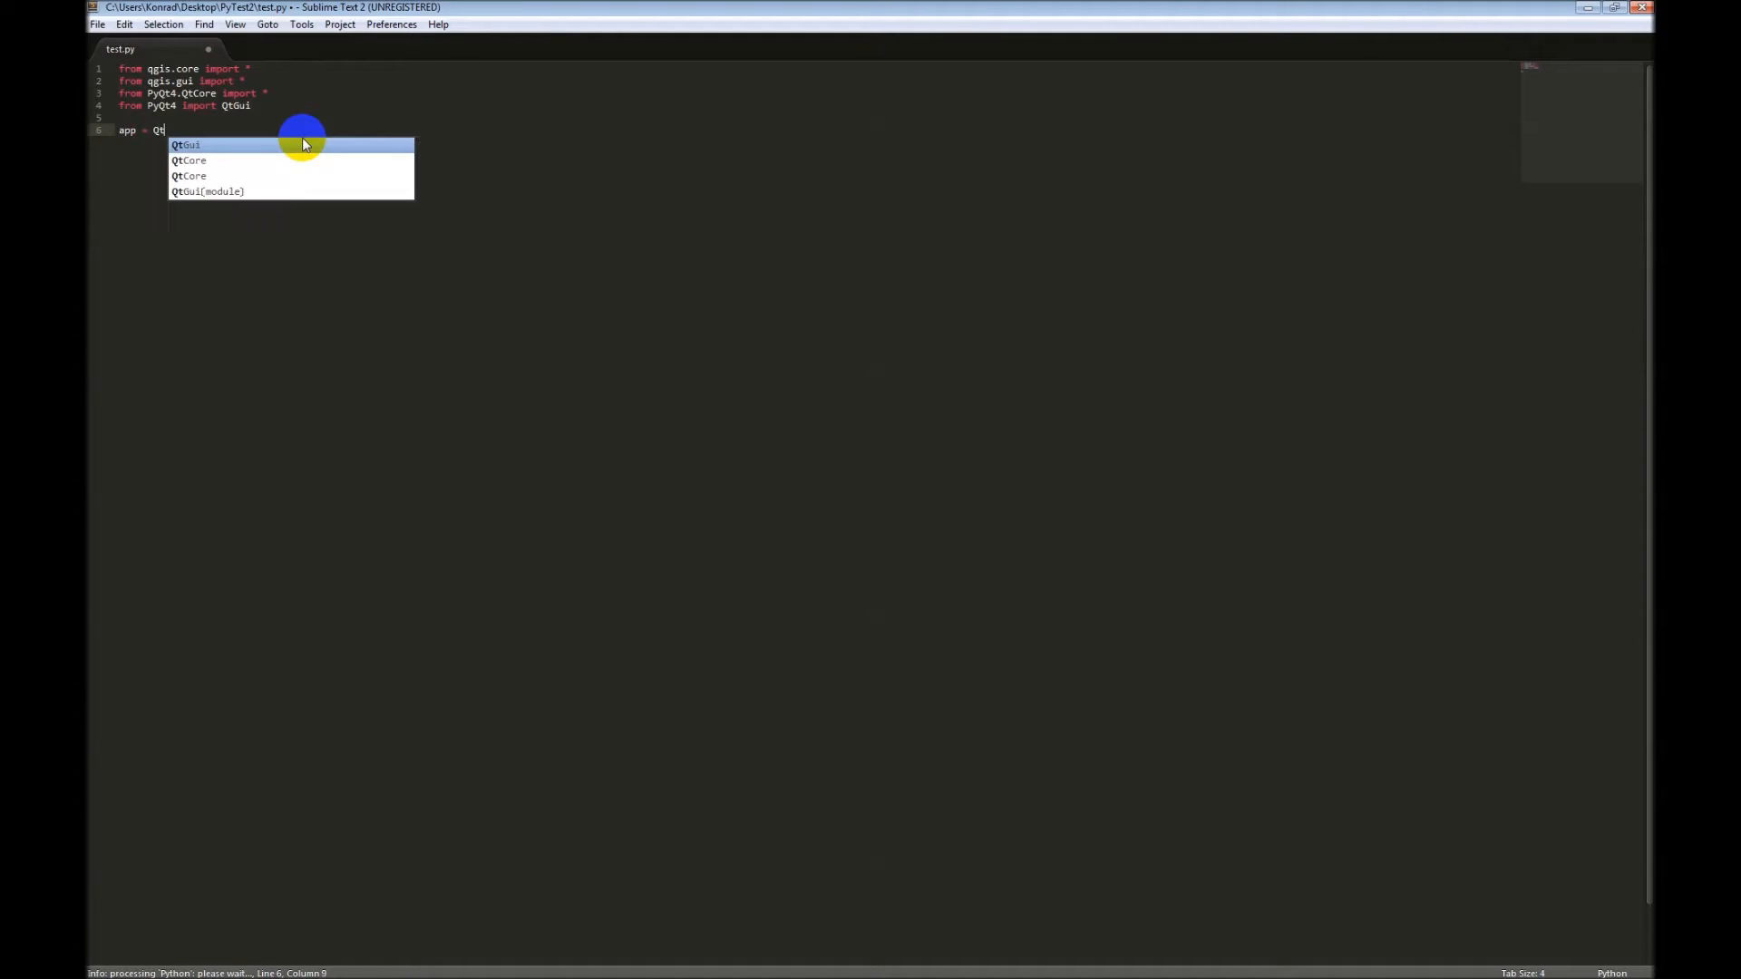
{"action": "key", "text": "Tab"}
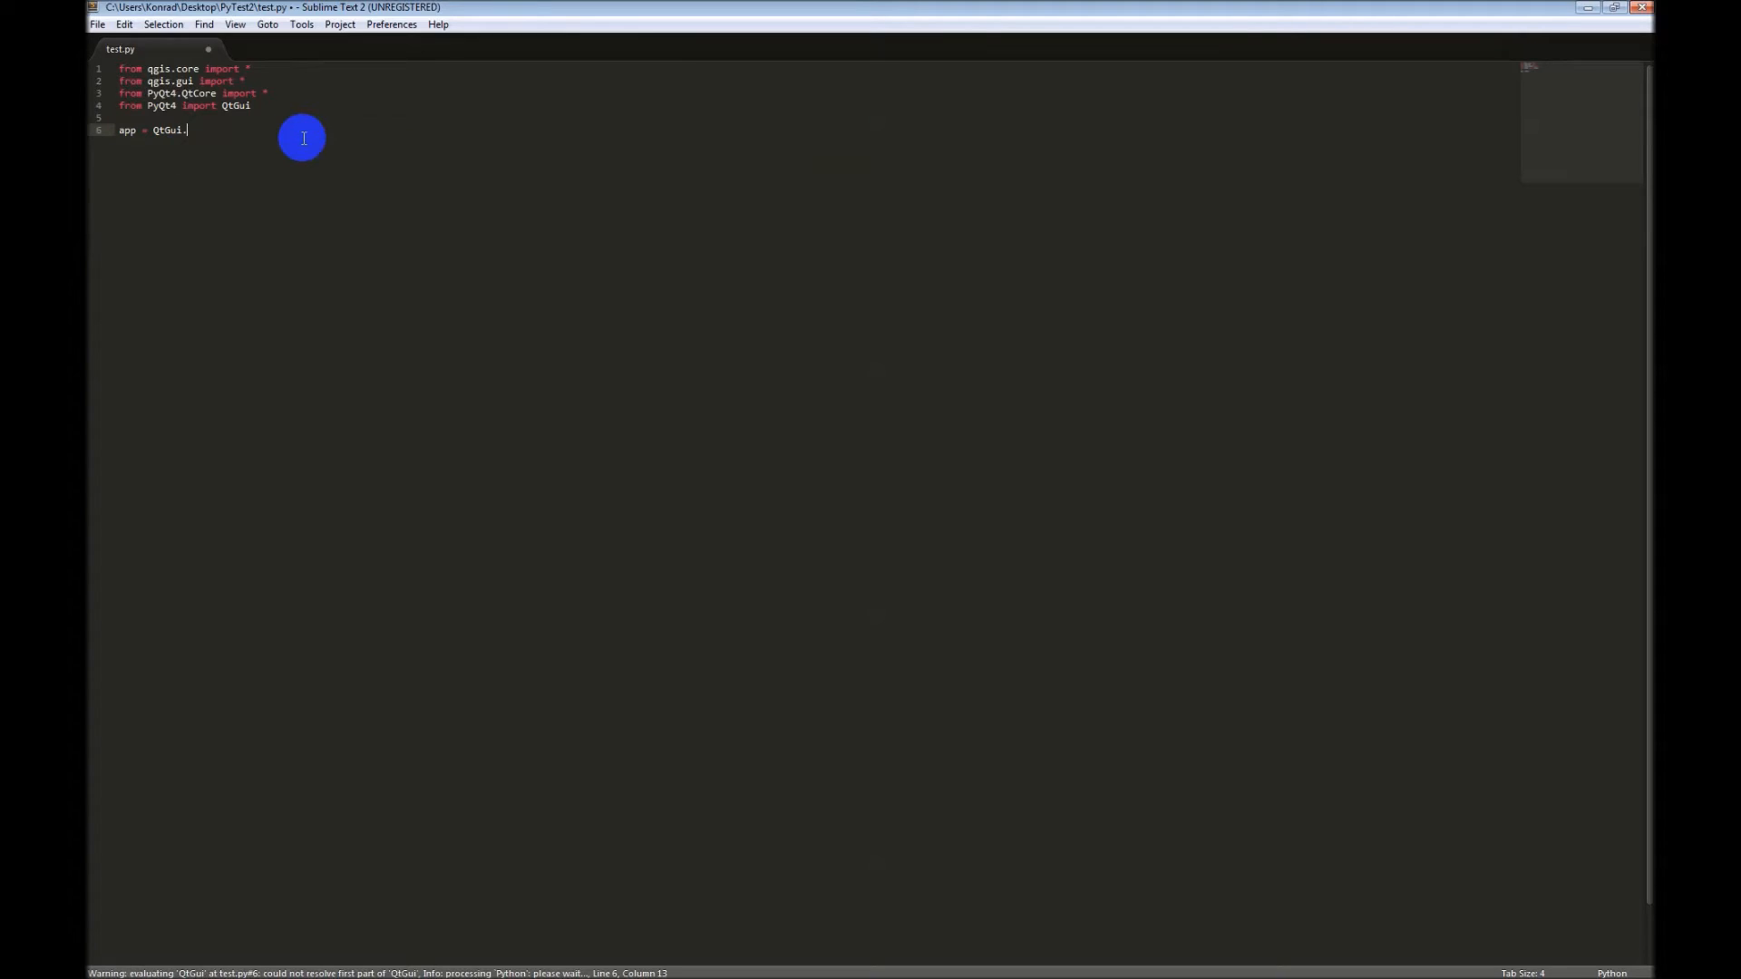
{"action": "type", "text": "Q"}
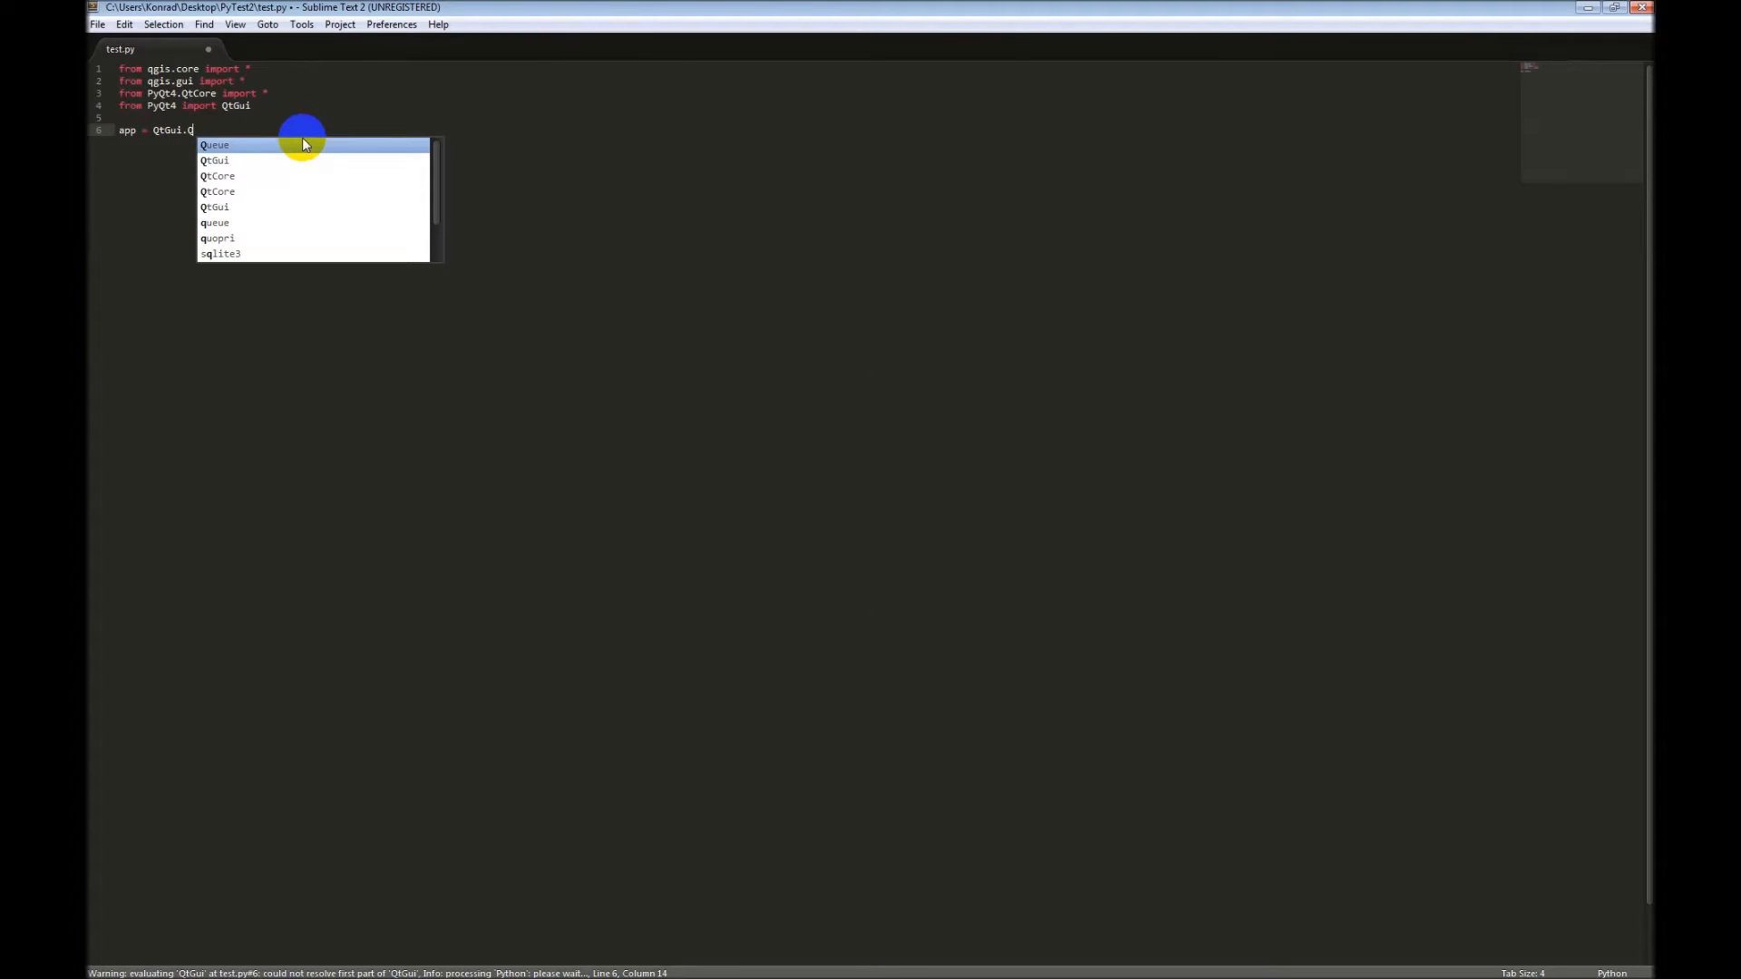
{"action": "type", "text": "QApplica"}
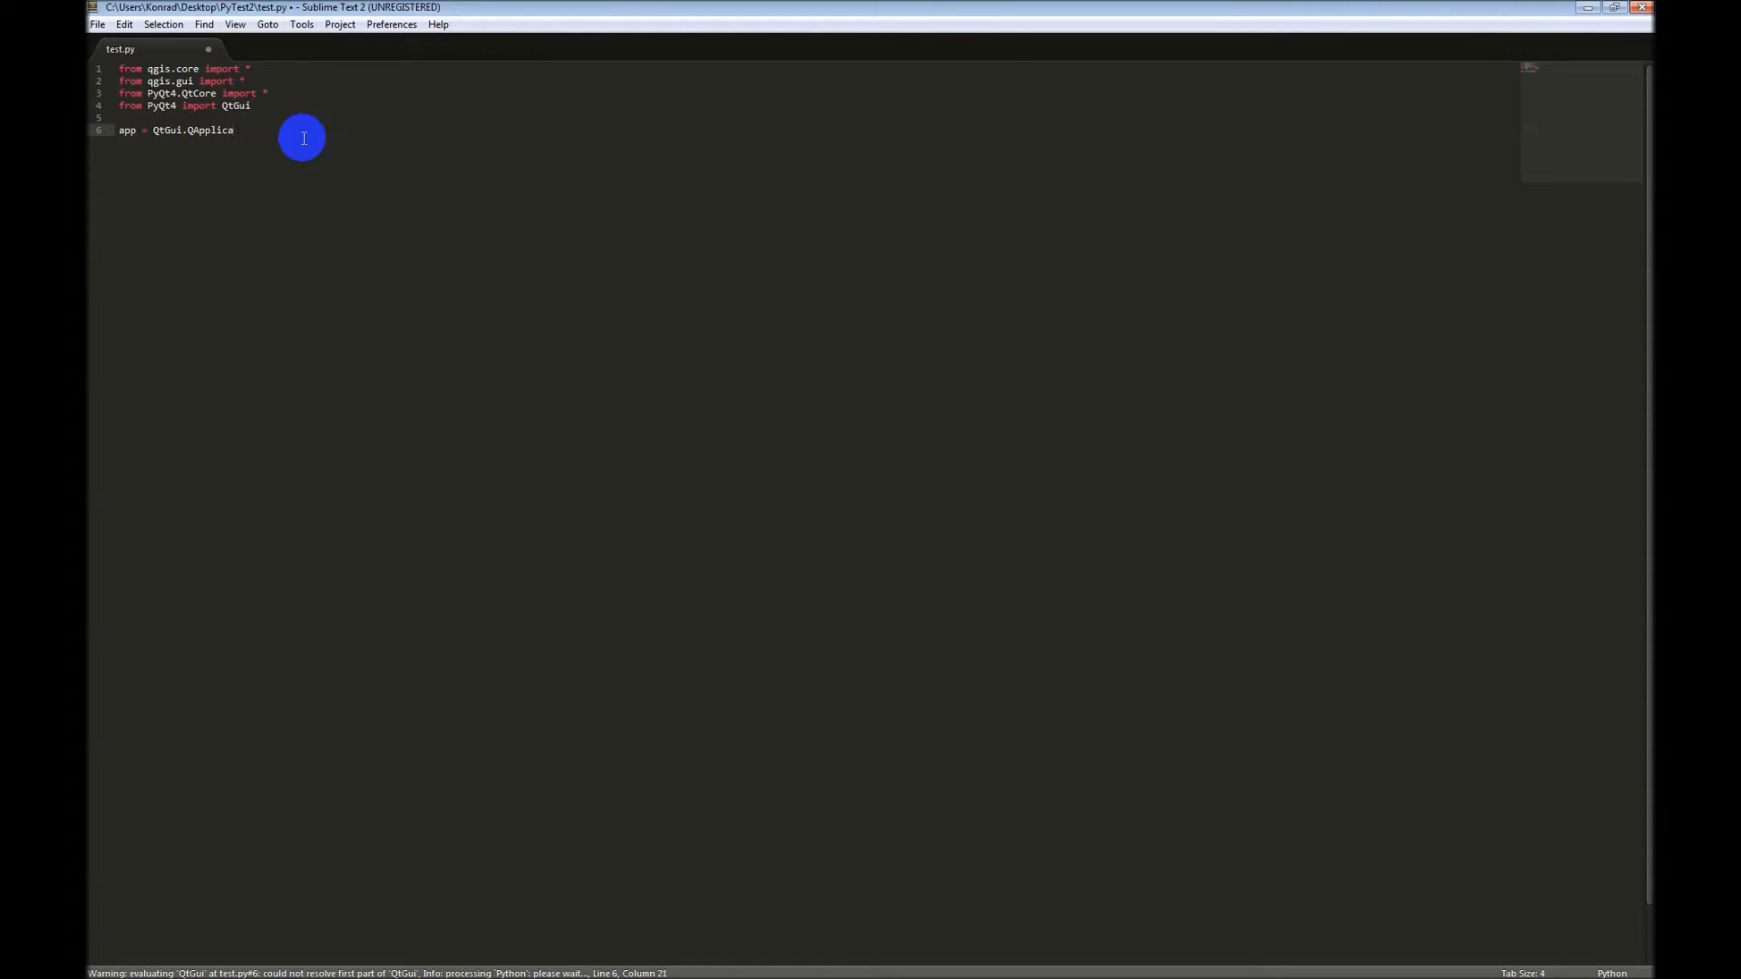
{"action": "type", "text": "tion"}
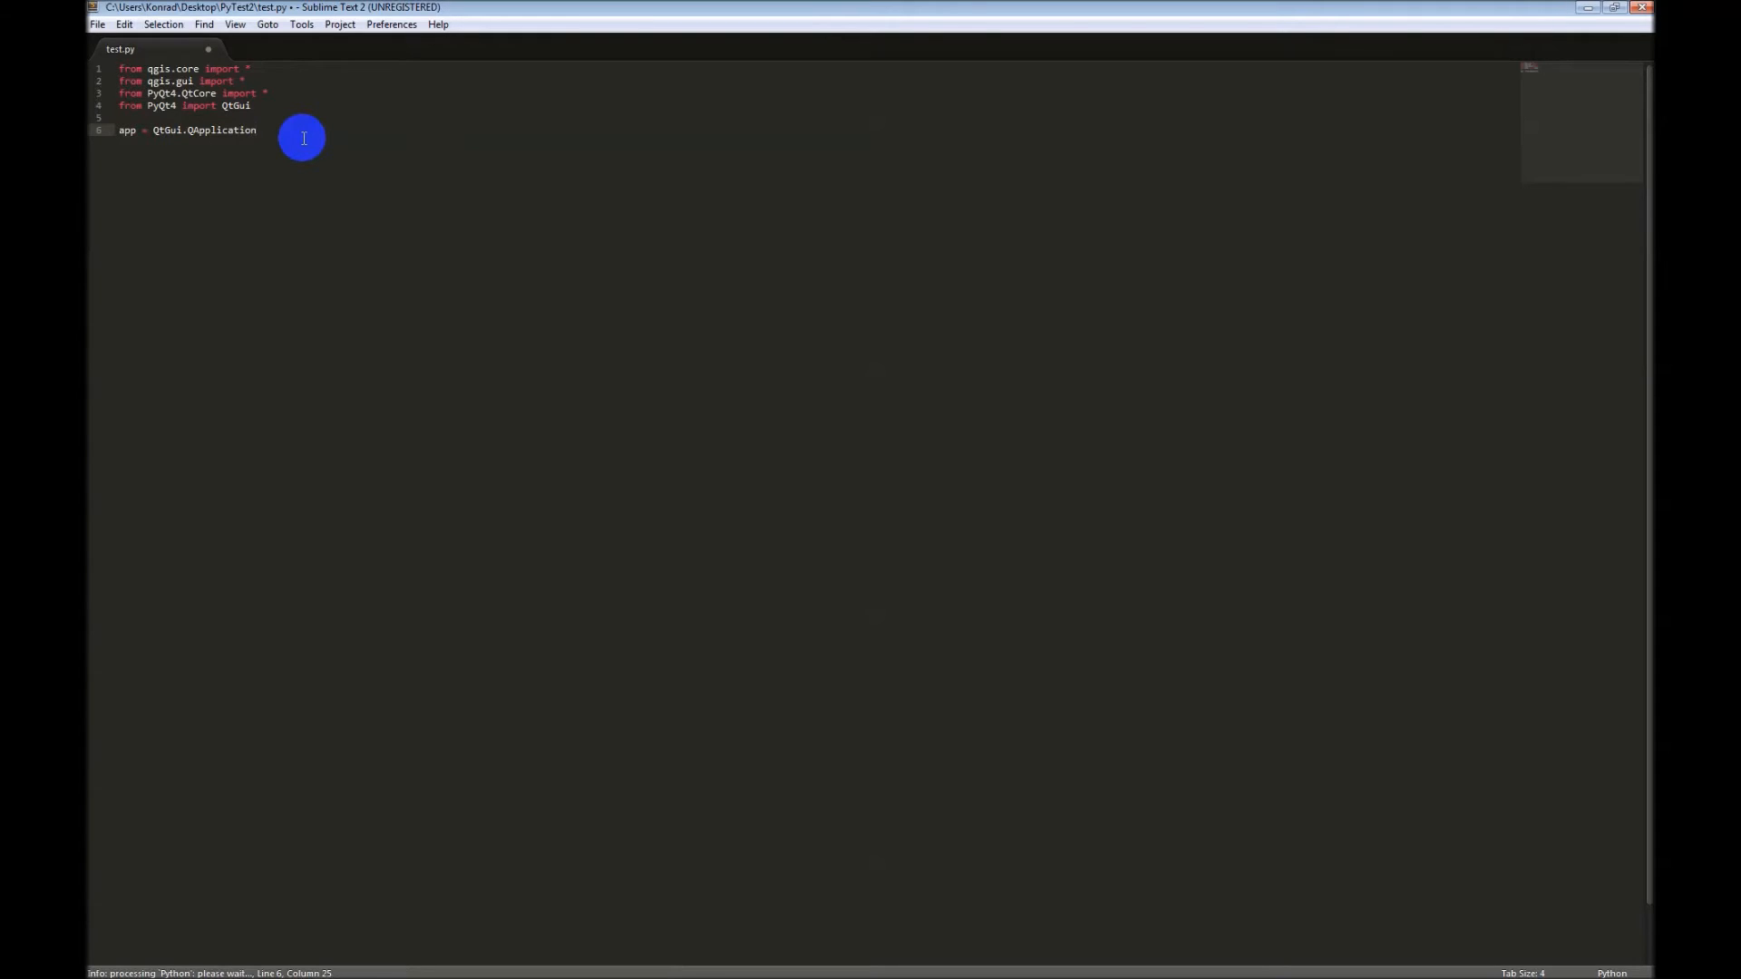
{"action": "type", "text": "([])"}
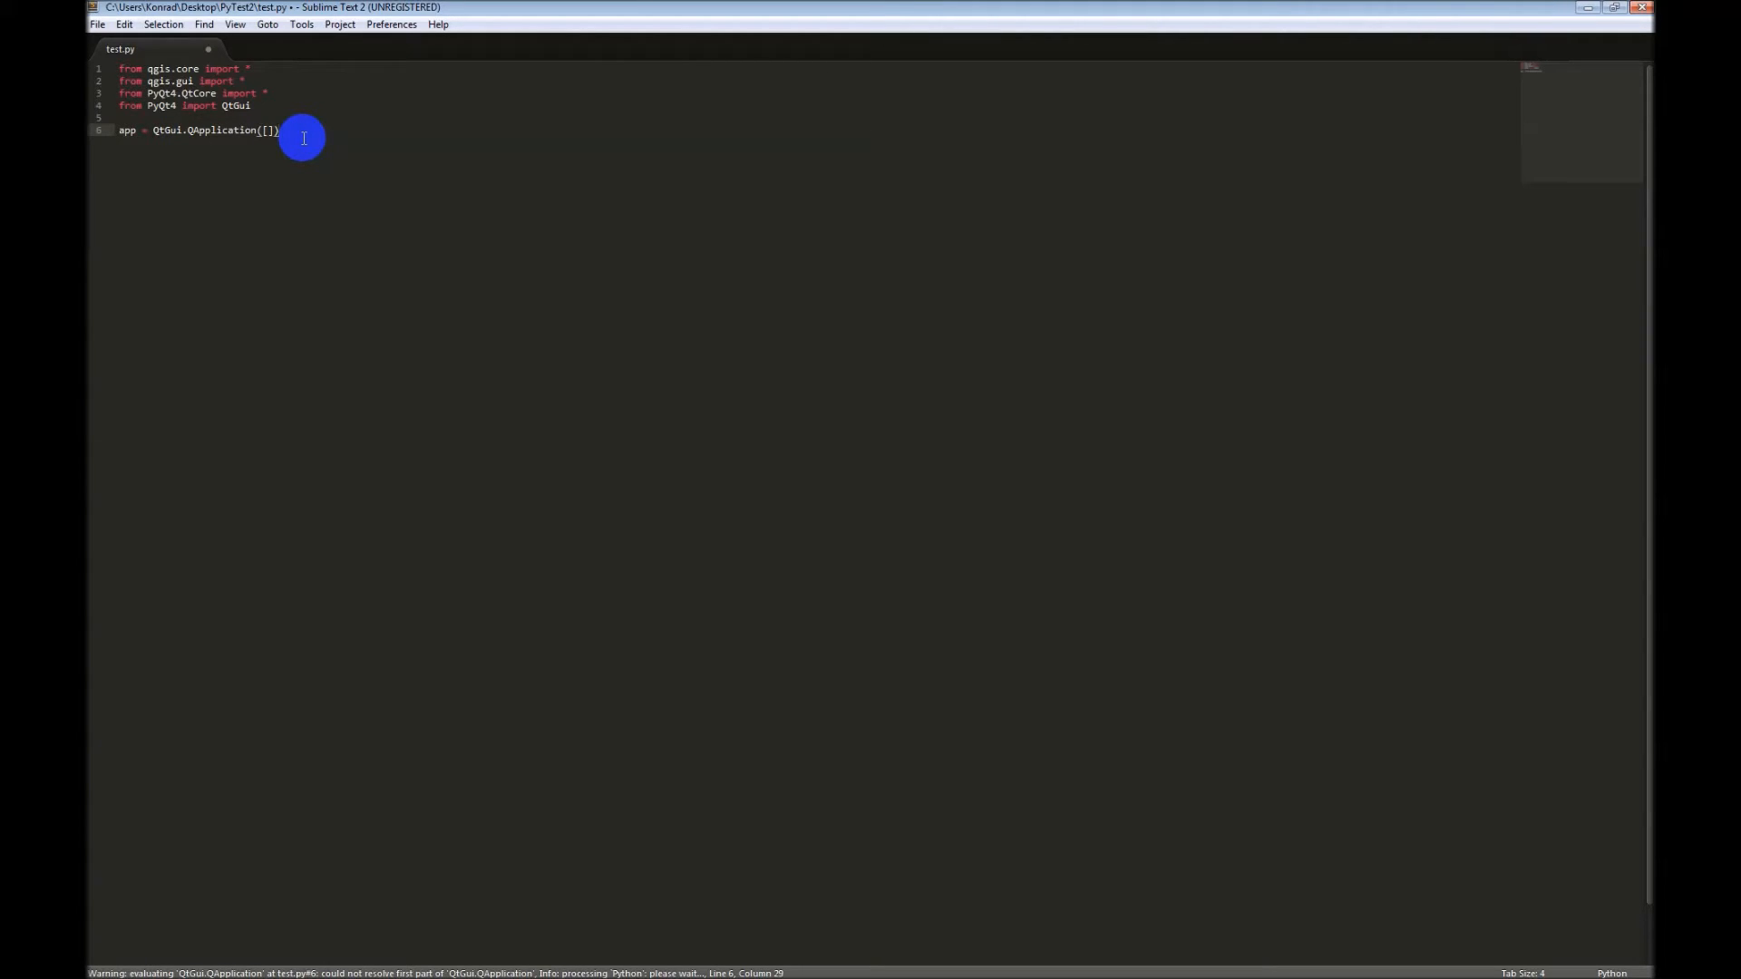
{"action": "key", "text": "Enter"}
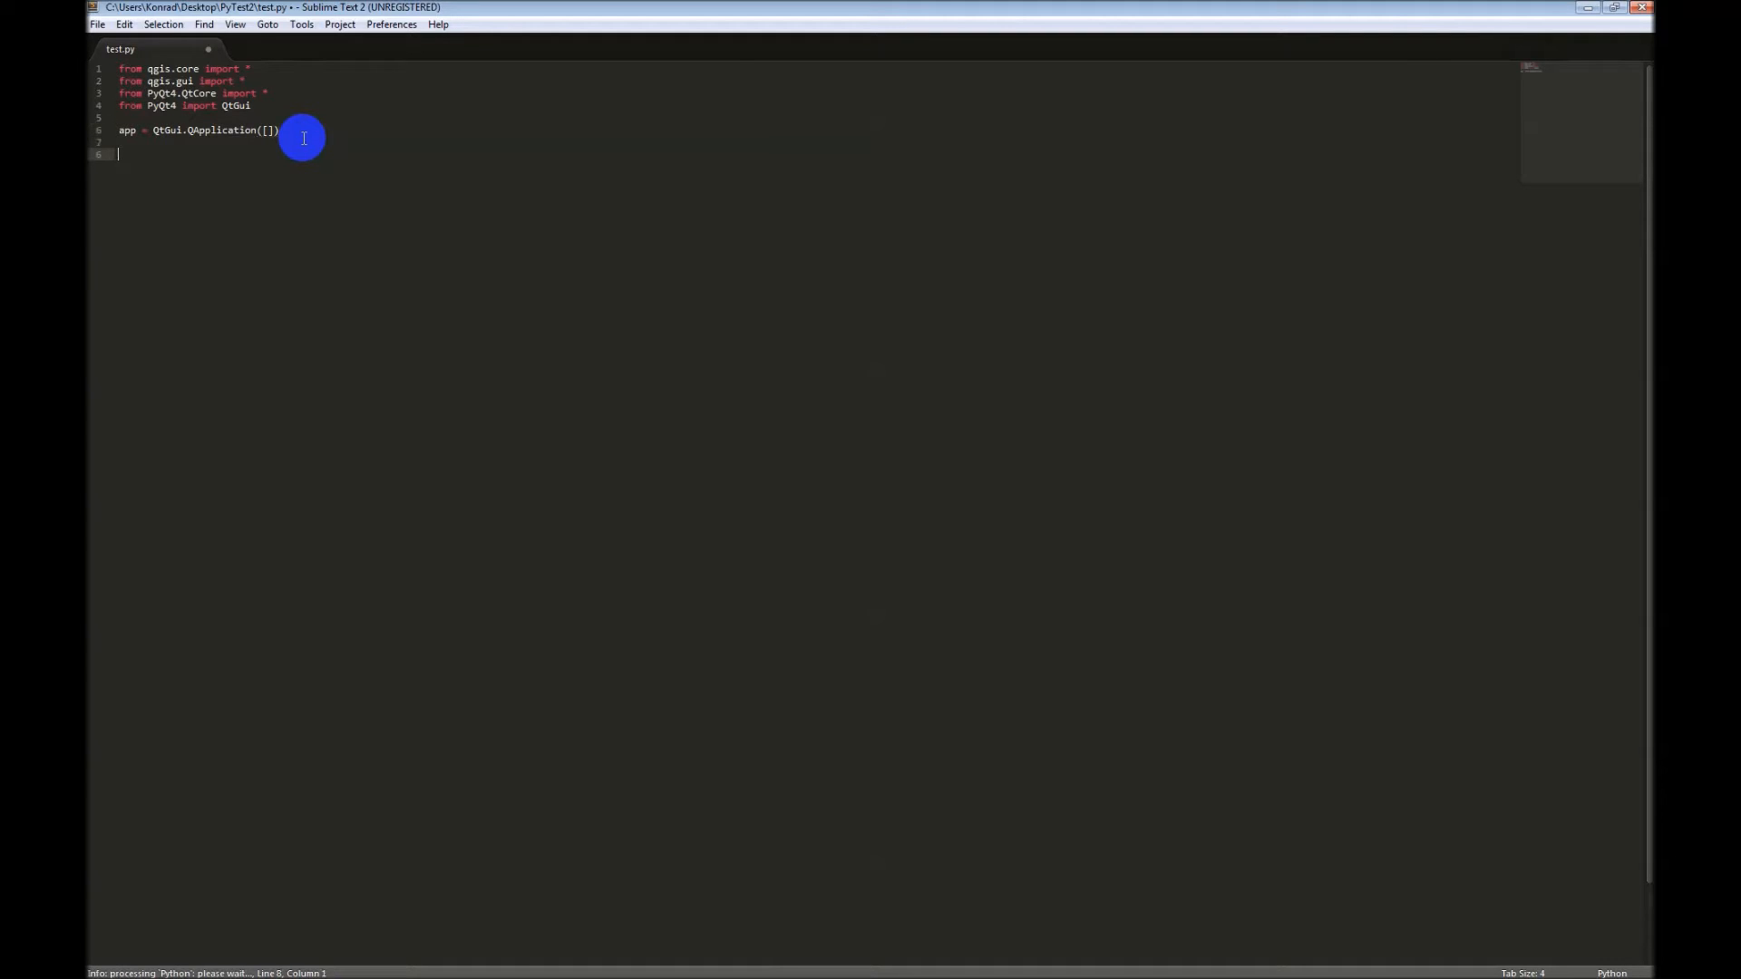
Step: Begin line 8 with the QgsApplication.setPrefixPath() call
{"action": "type", "text": "Qg"}
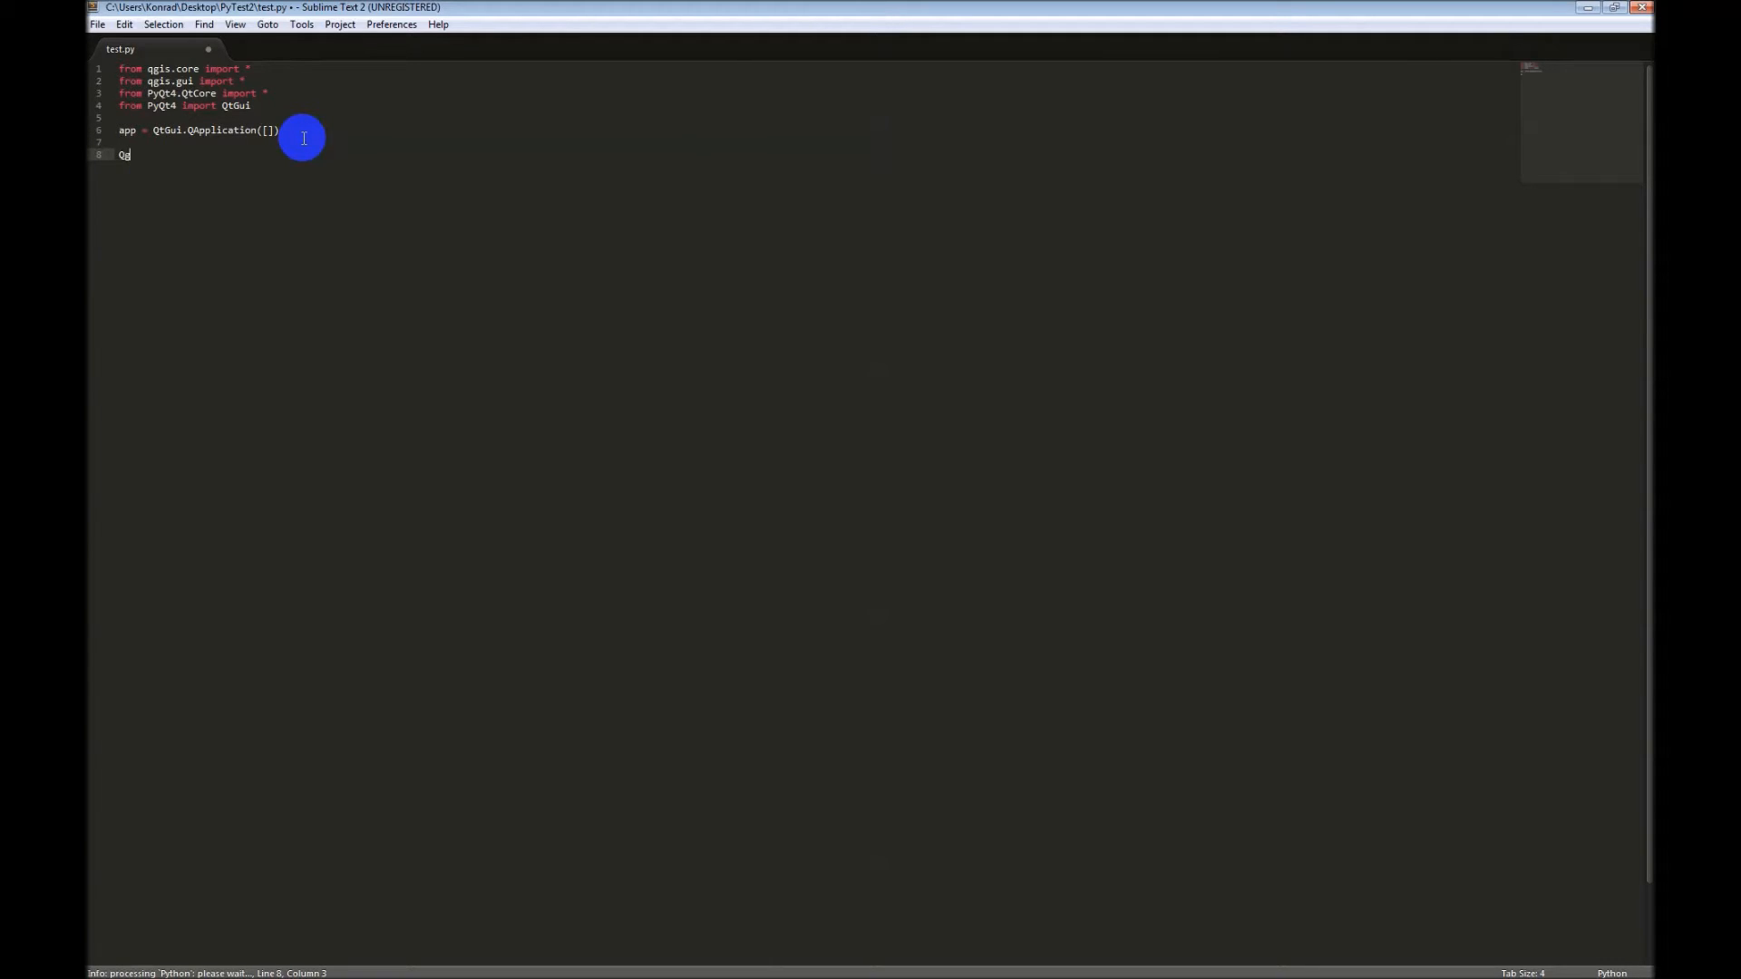
{"action": "type", "text": "sApplicat"}
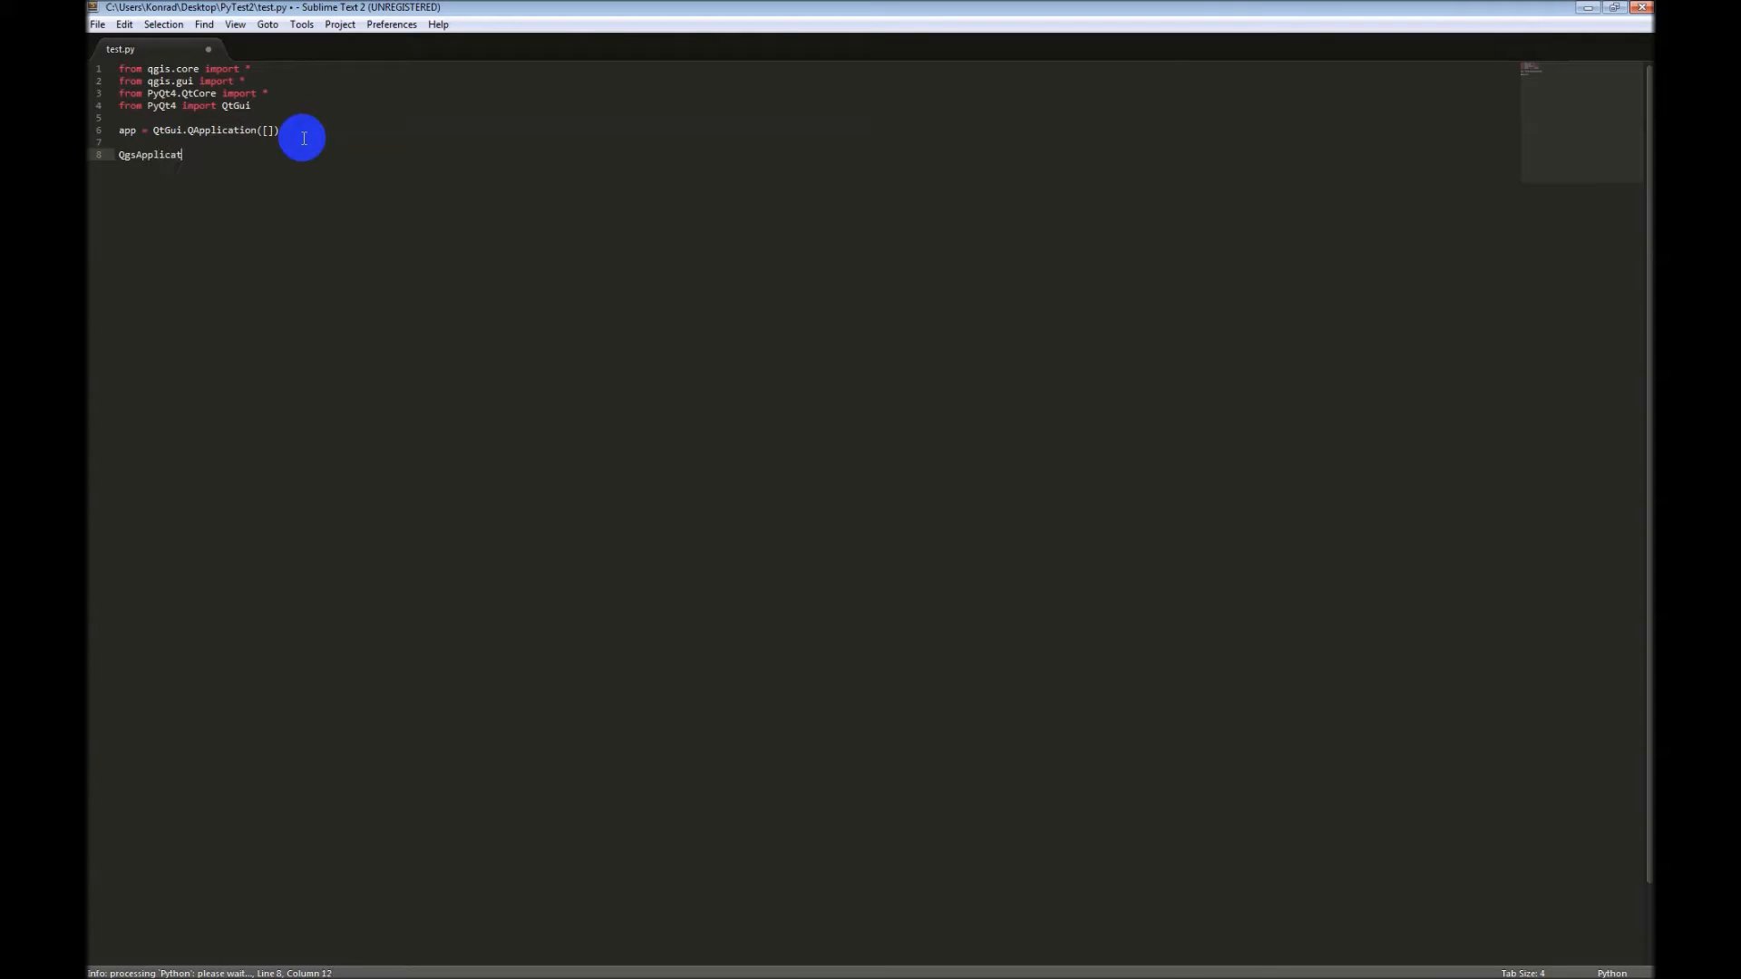
{"action": "type", "text": ".s"}
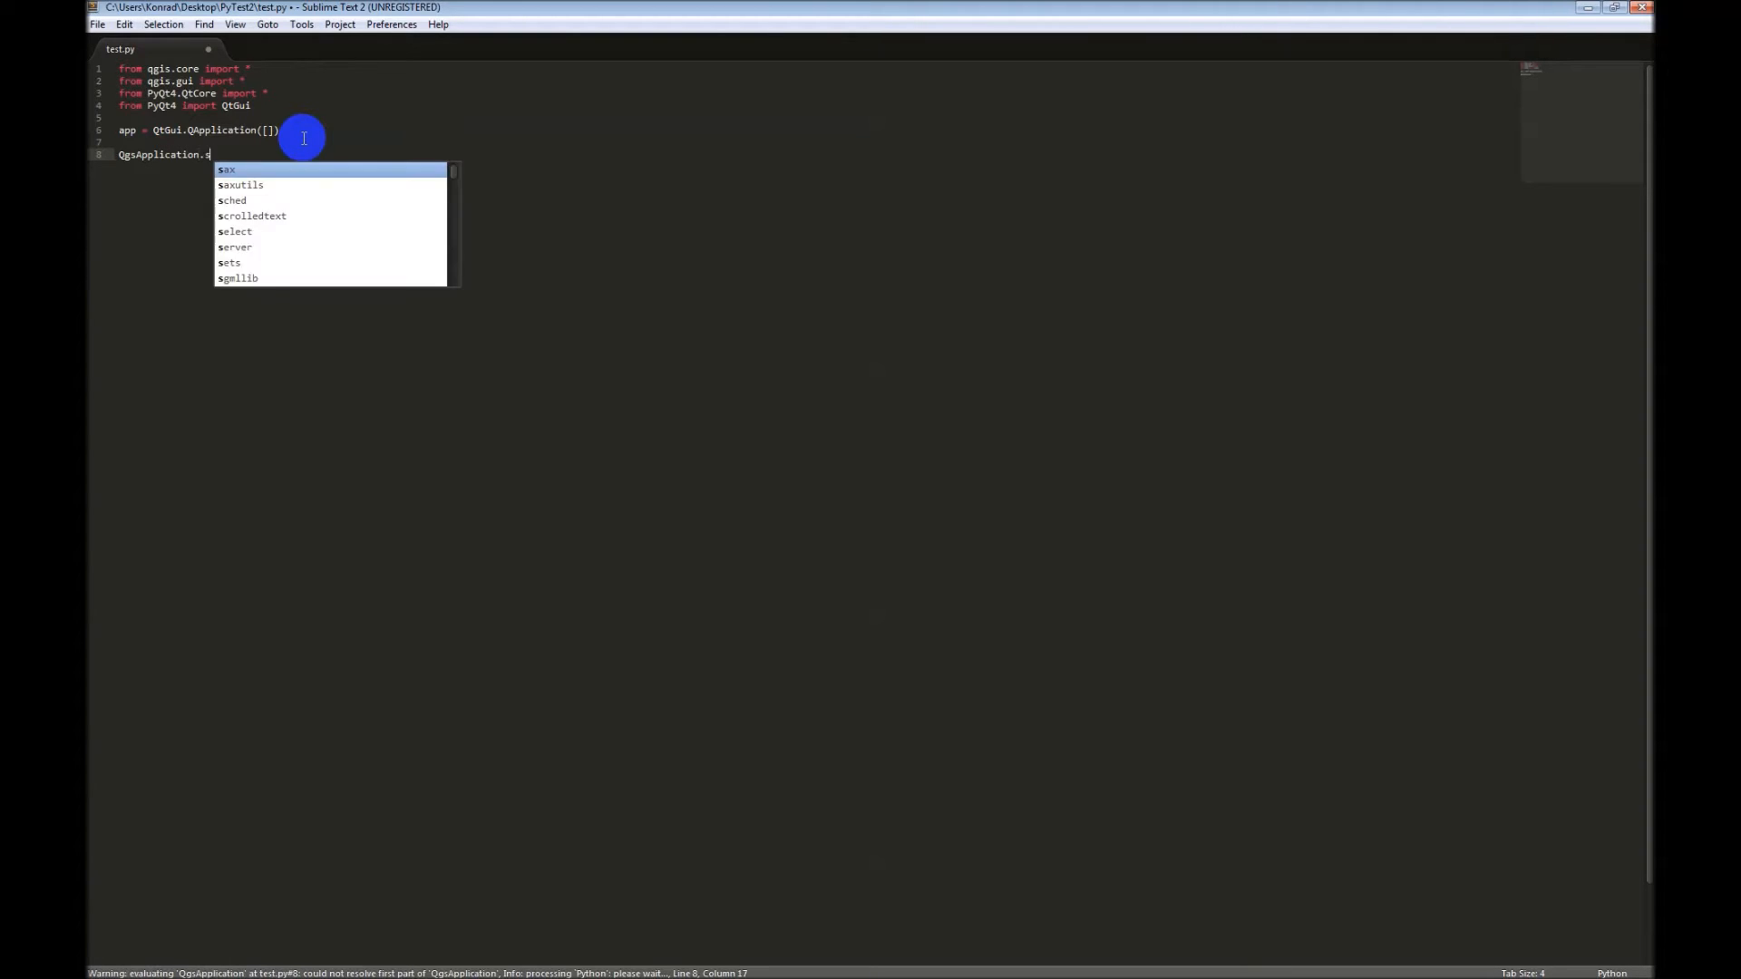
{"action": "type", "text": "etPrefi"}
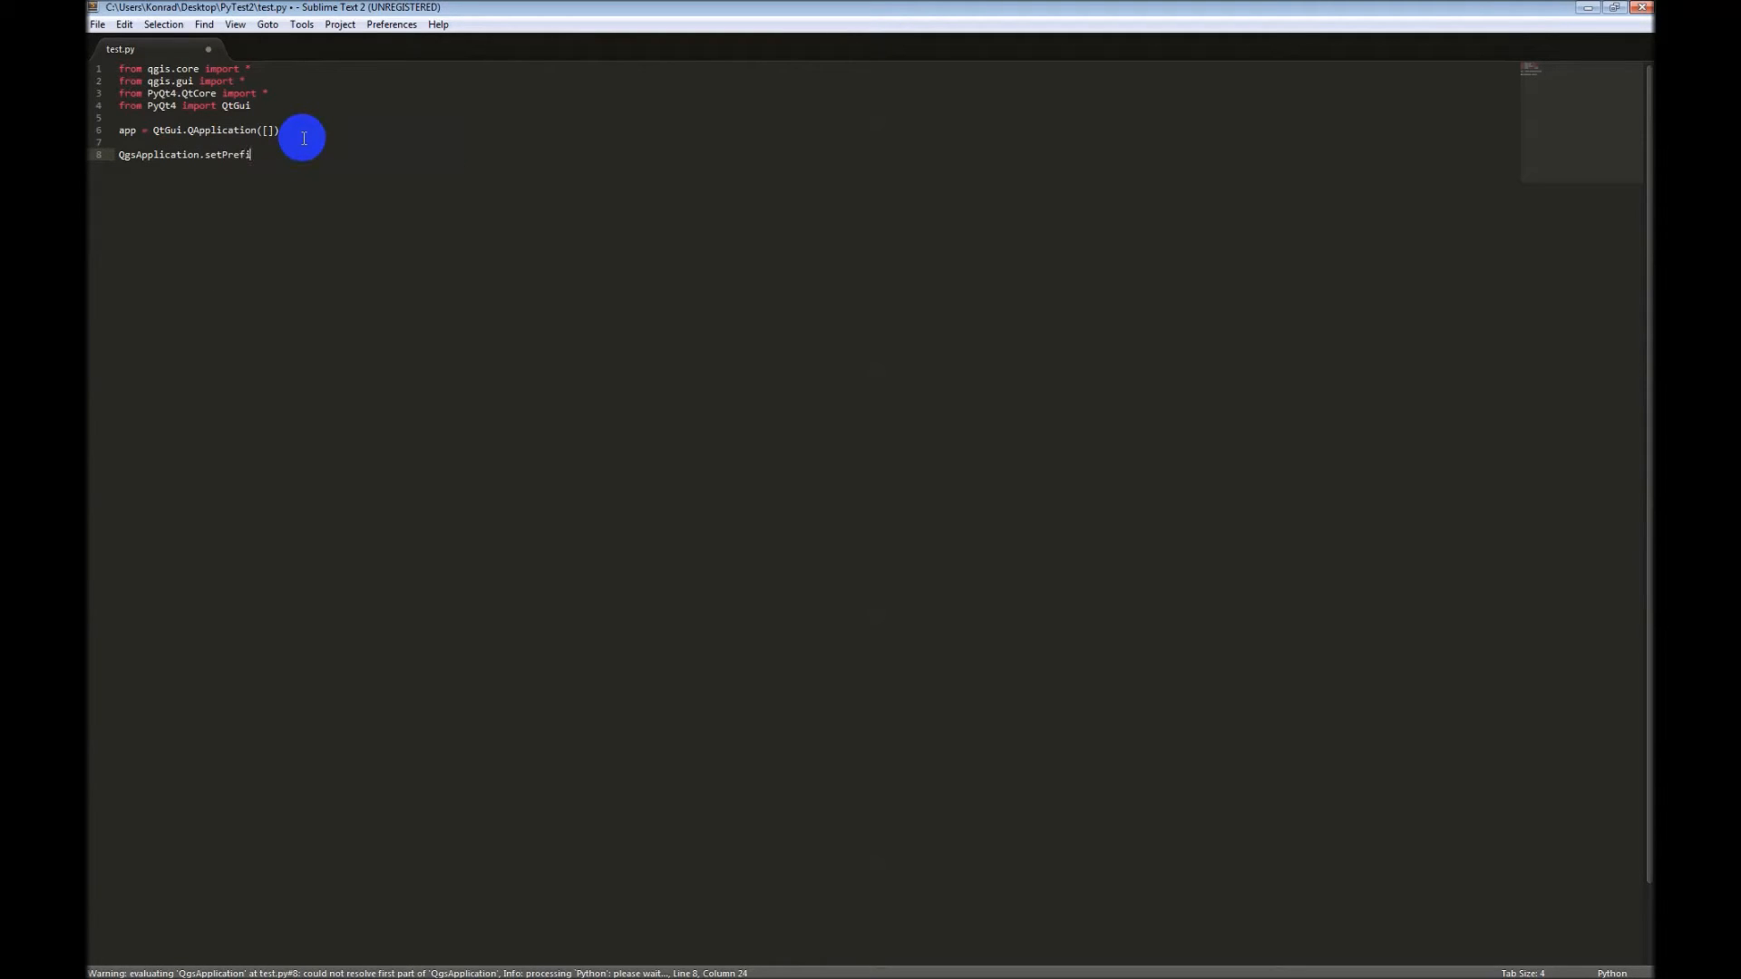
{"action": "type", "text": "xPath"}
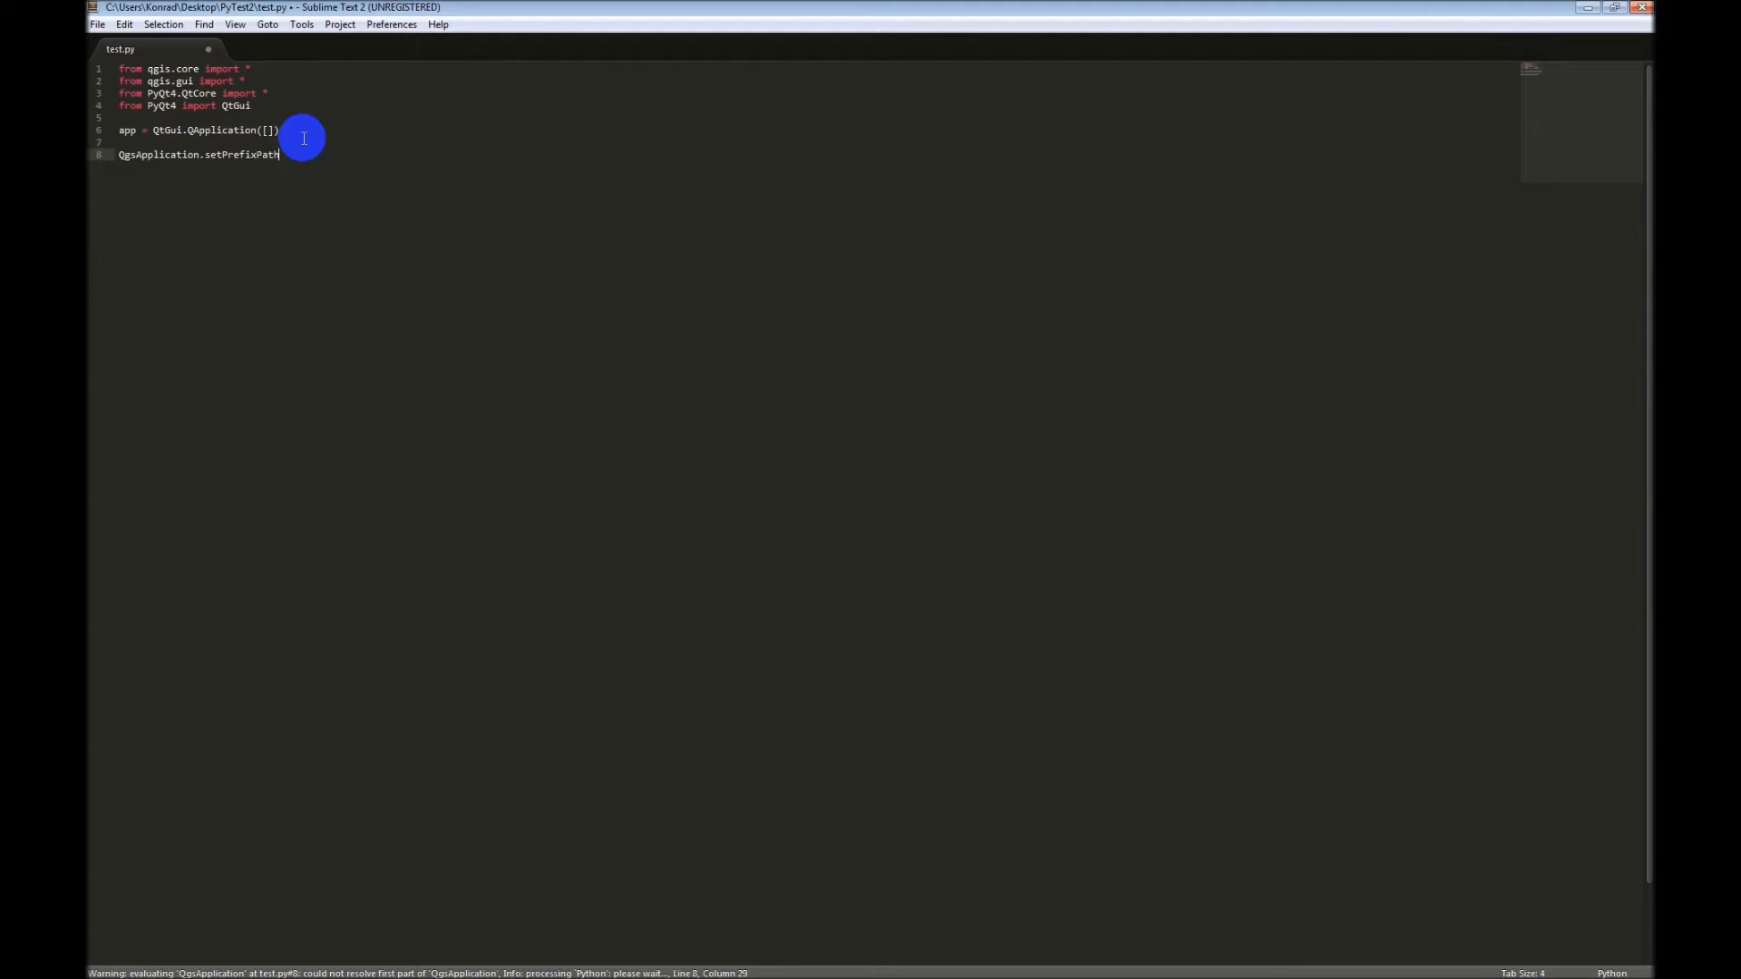
{"action": "type", "text": "()"}
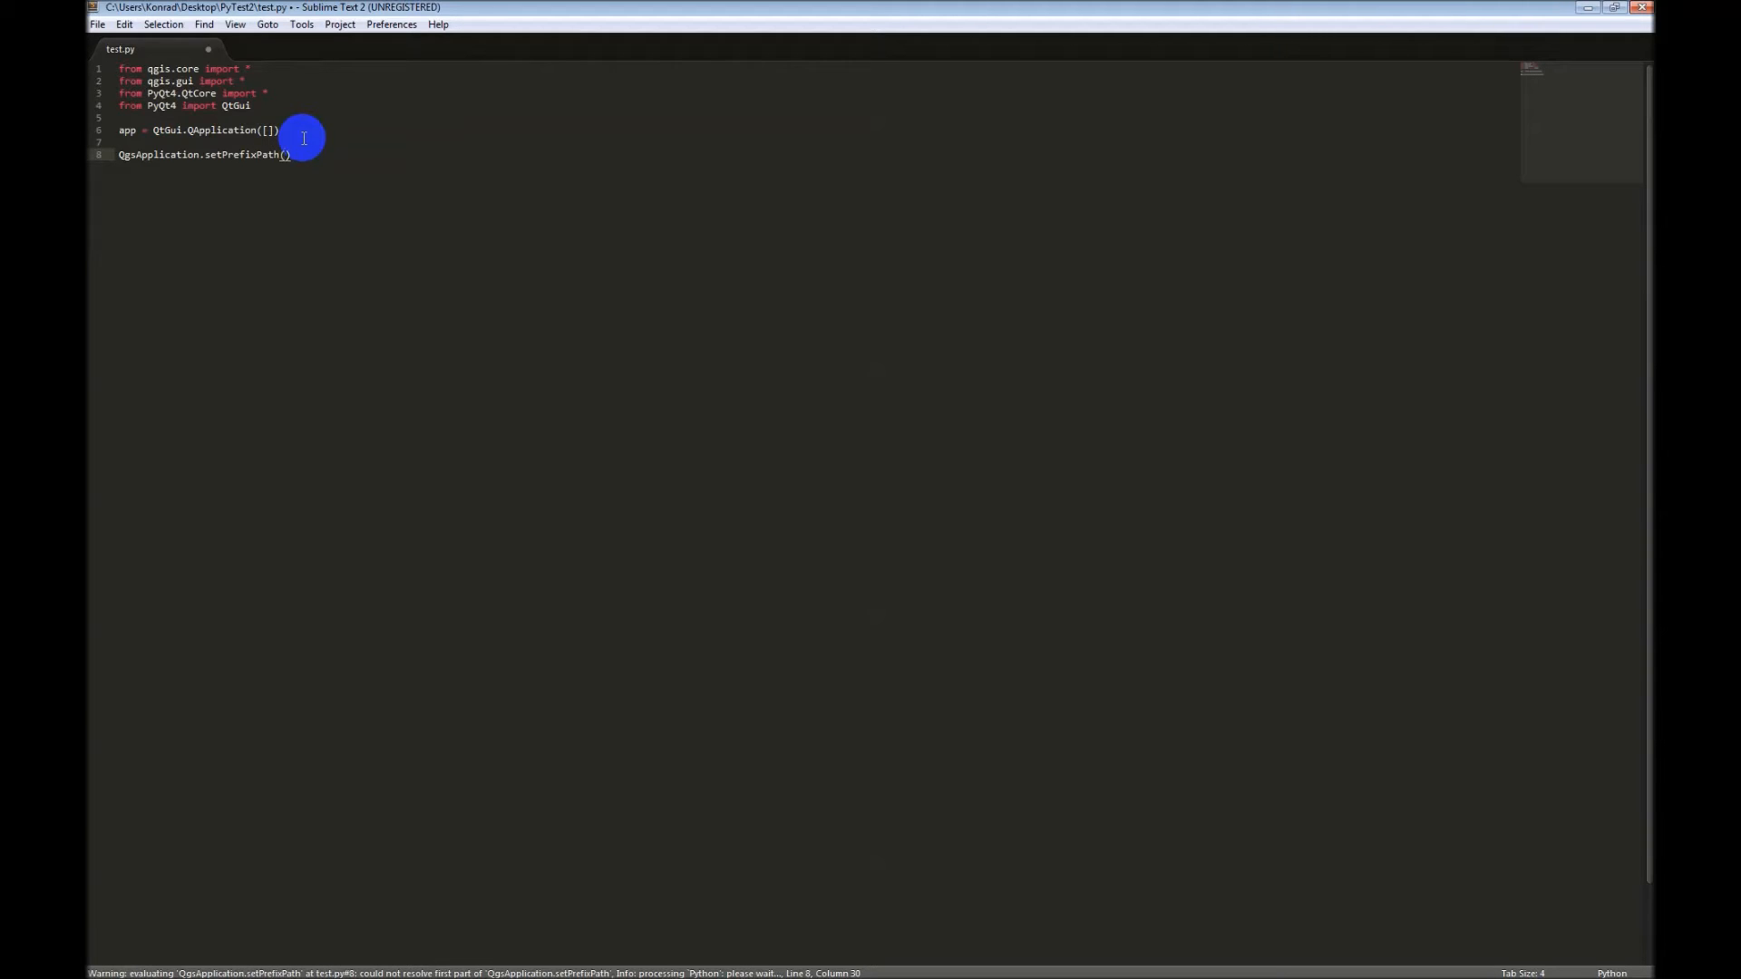
Step: Fill in the arguments "C:/OSGeo4W/apps/qgis" and True for setPrefixPath
{"action": "type", "text": "\"C:\""}
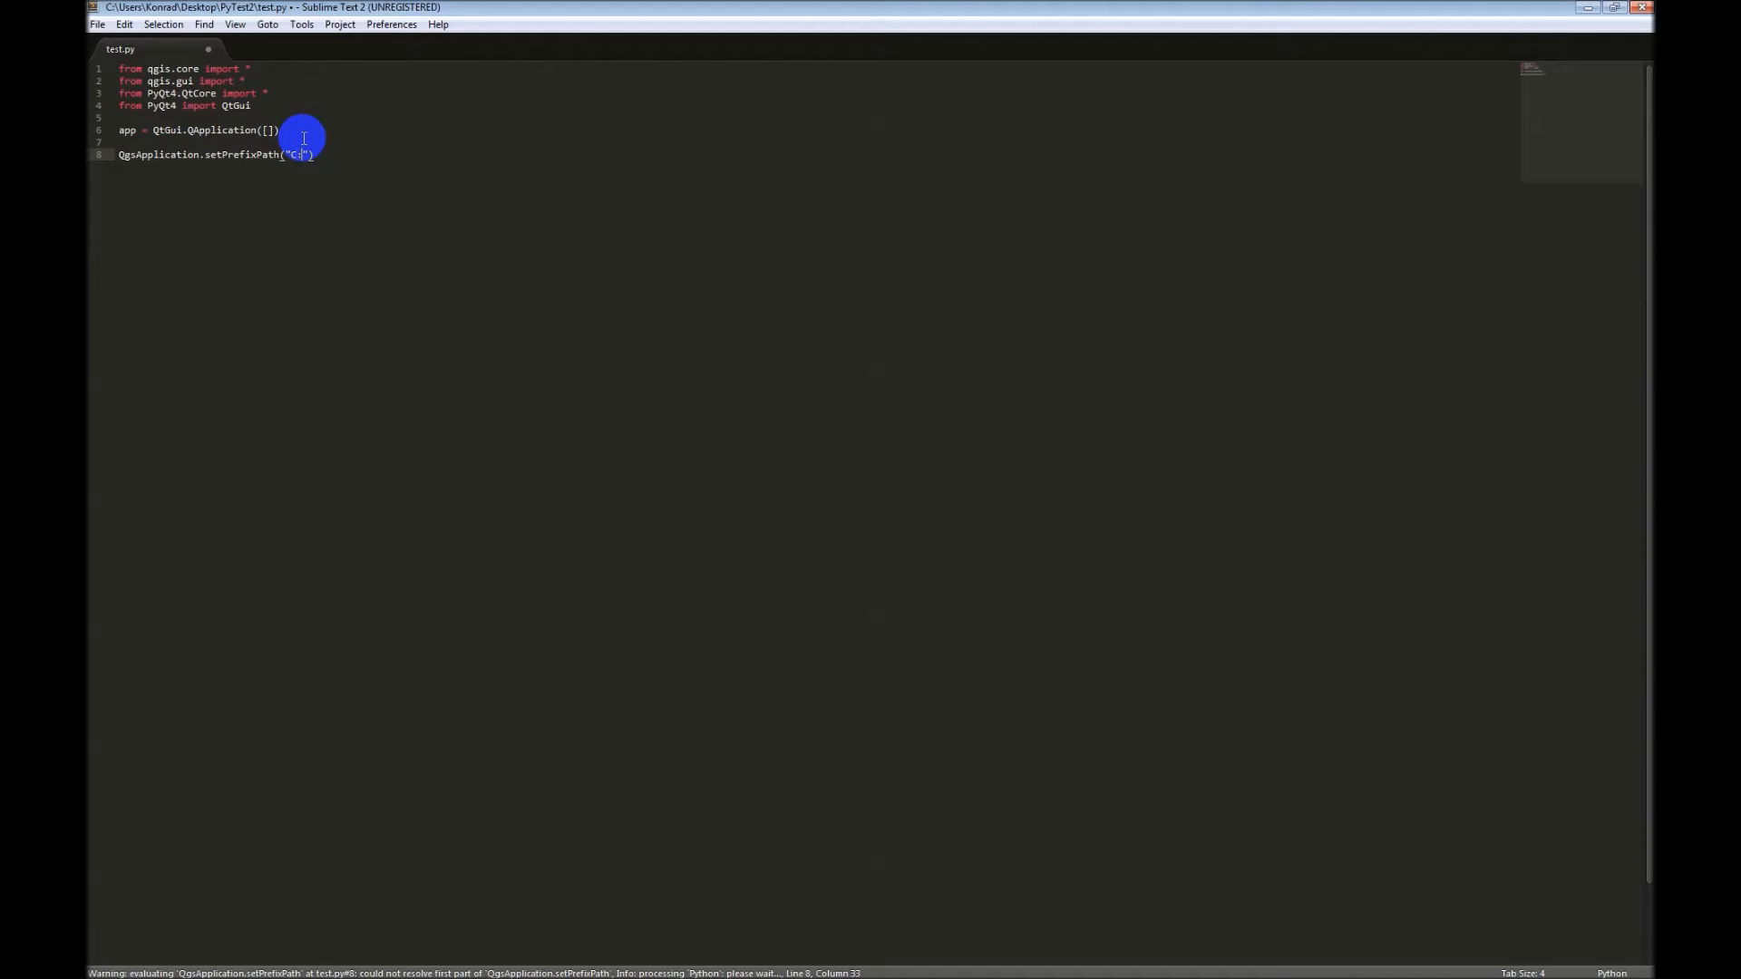
{"action": "type", "text": "OSGeo"}
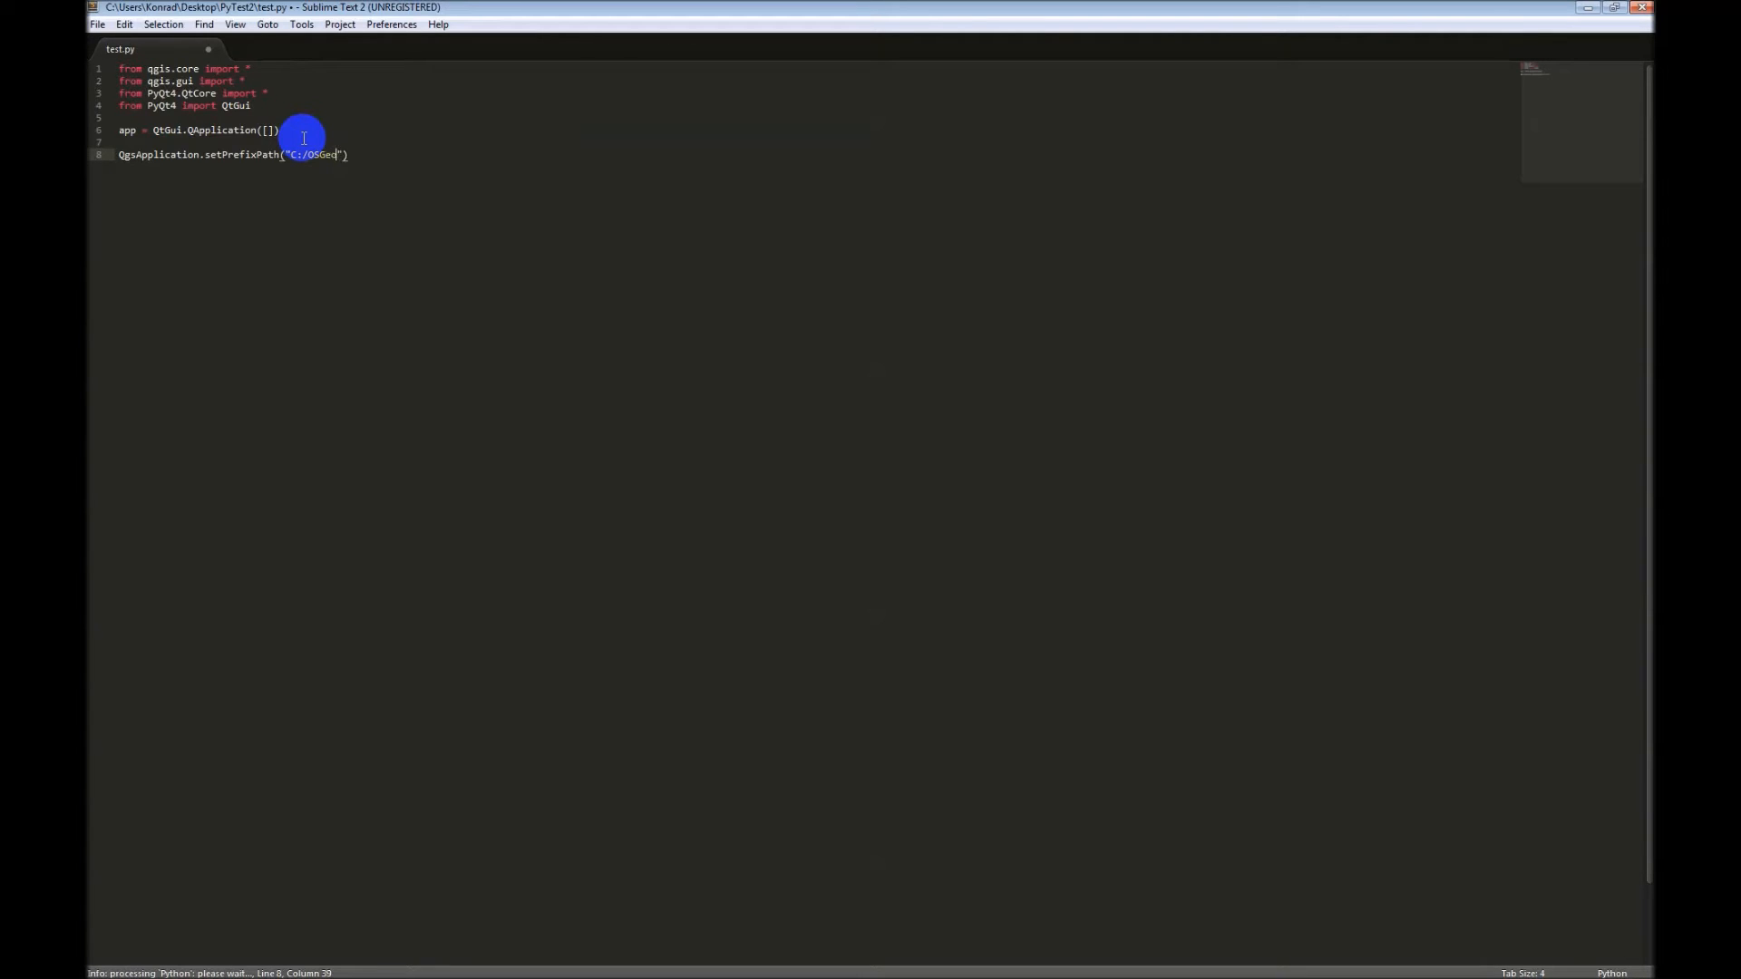
{"action": "type", "text": "4."}
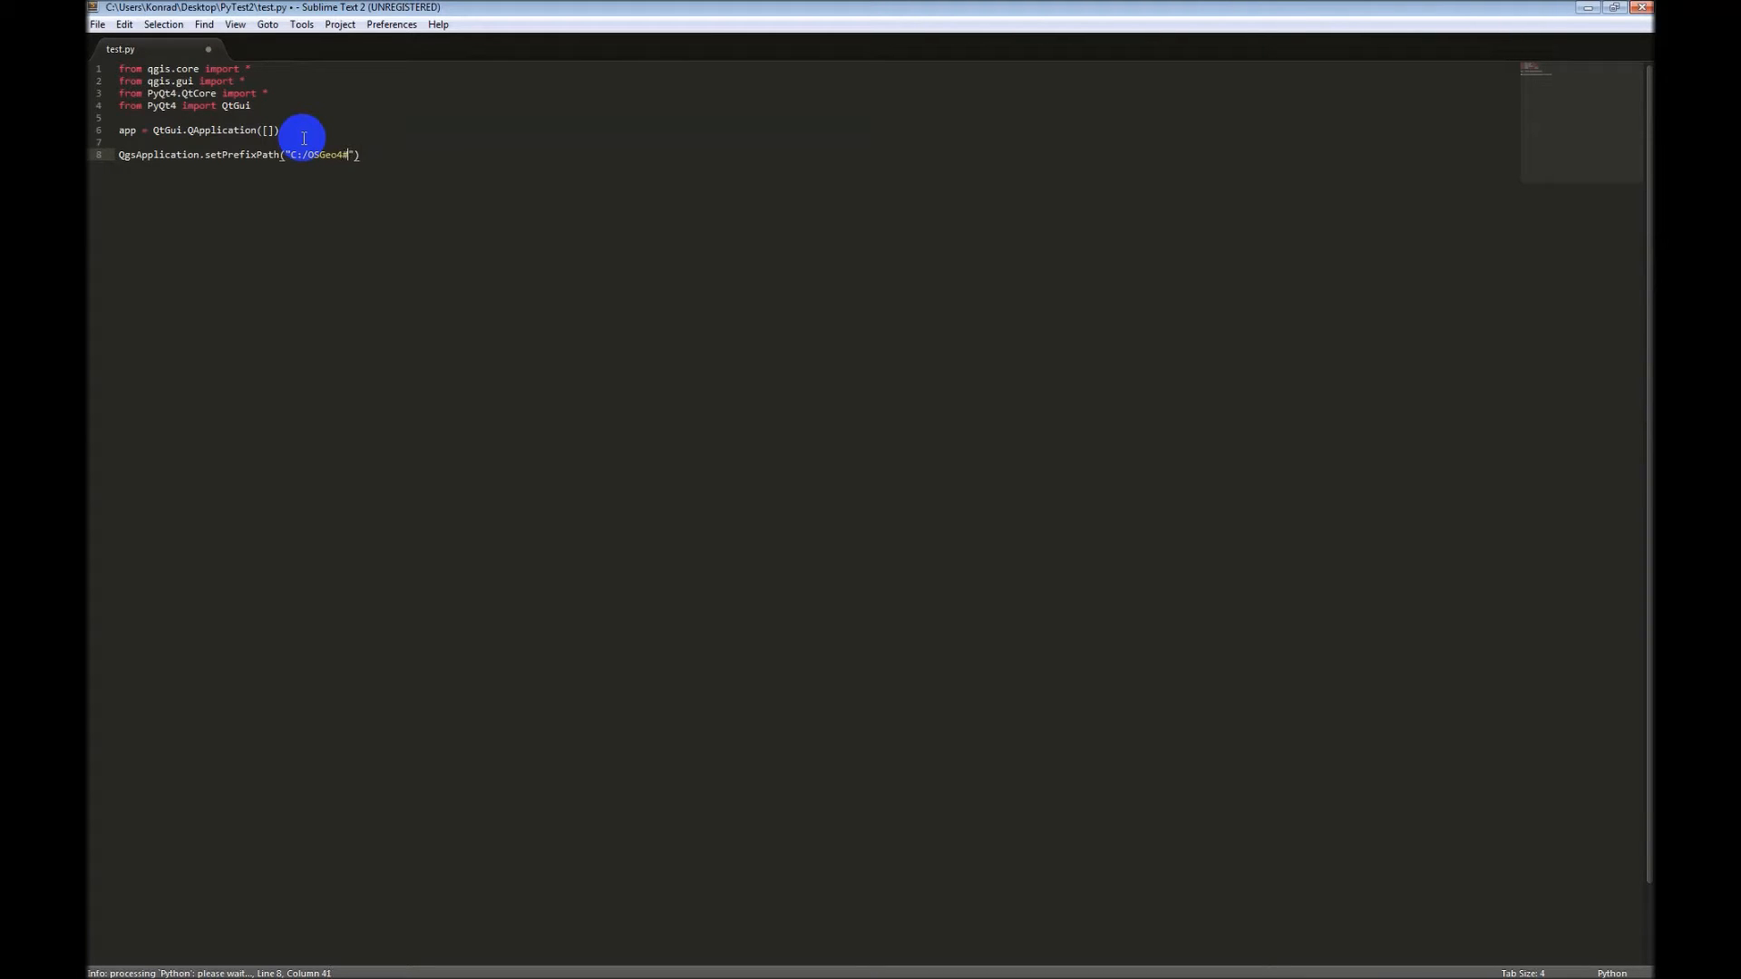
{"action": "type", "text": "."}
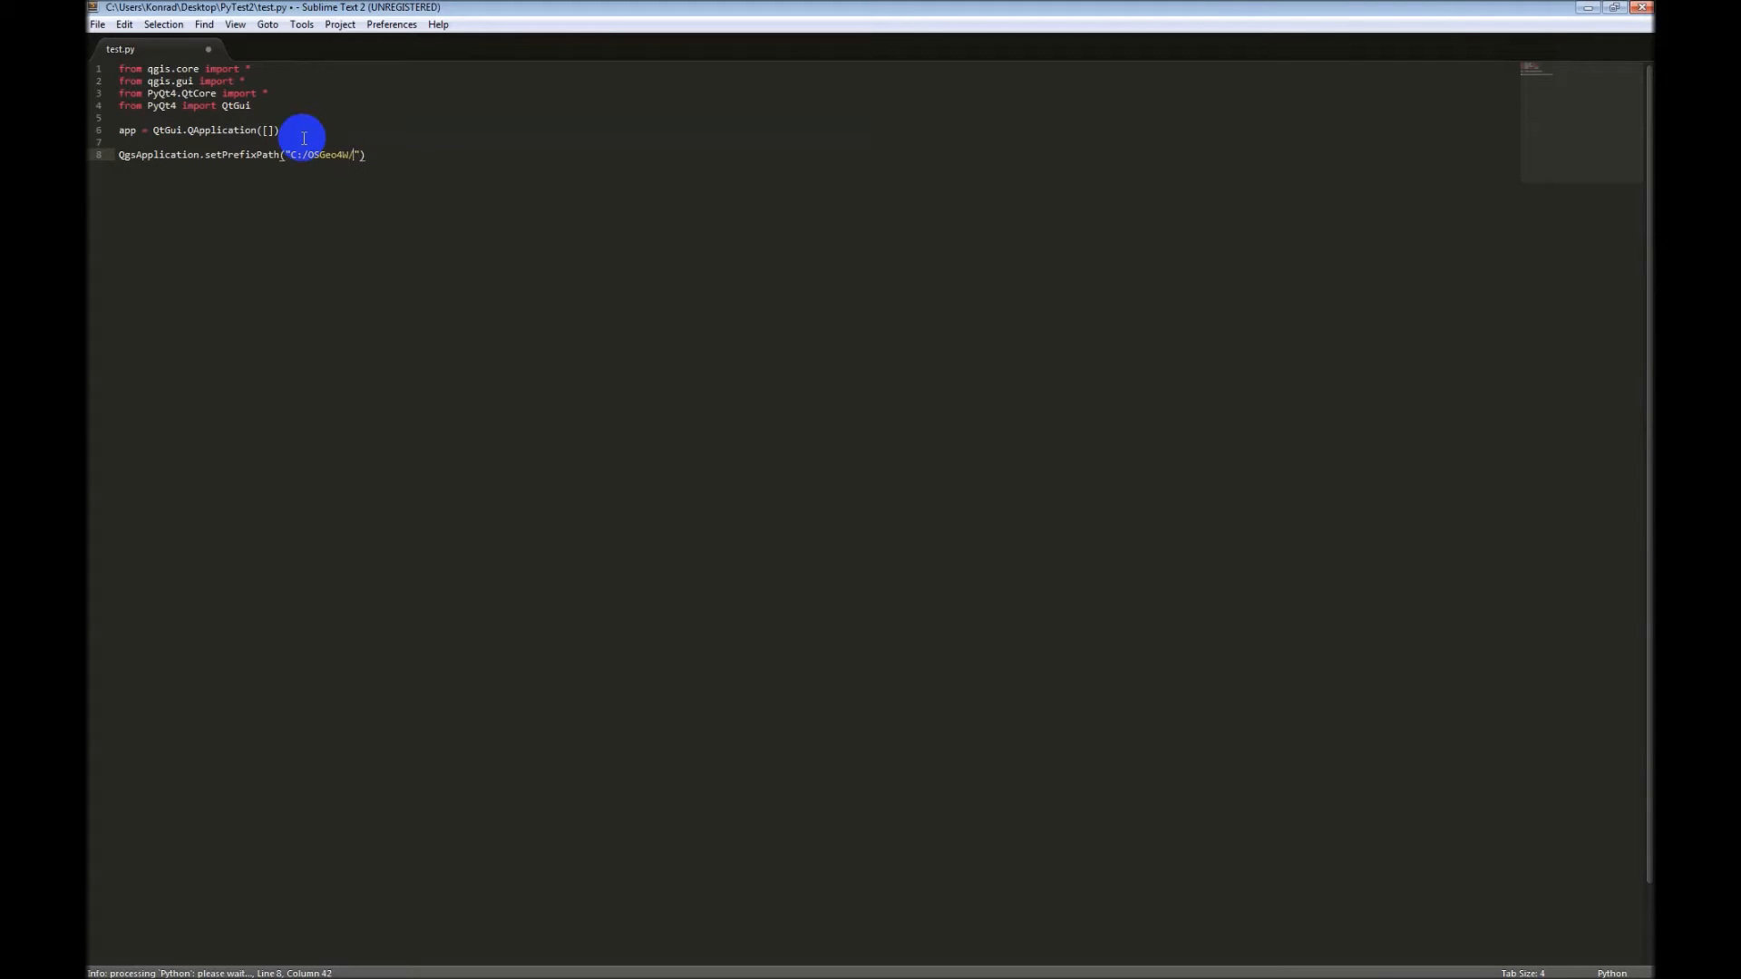
{"action": "type", "text": "apps/qgis"}
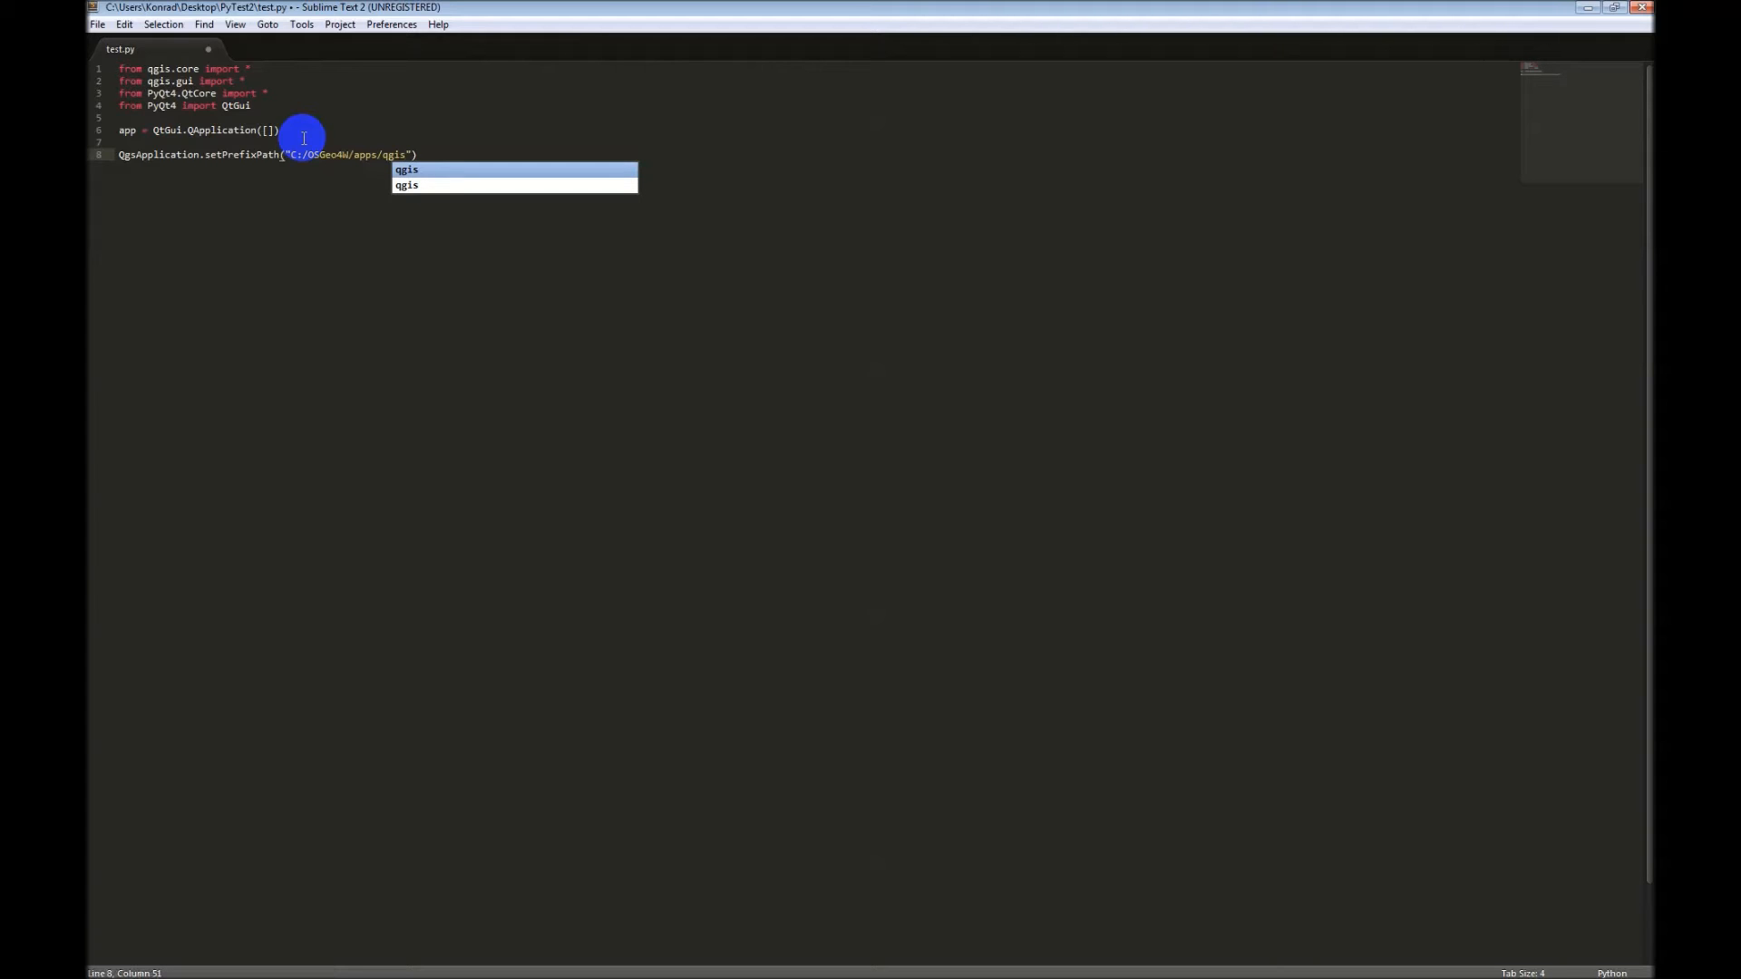
{"action": "type", "text": ", T"}
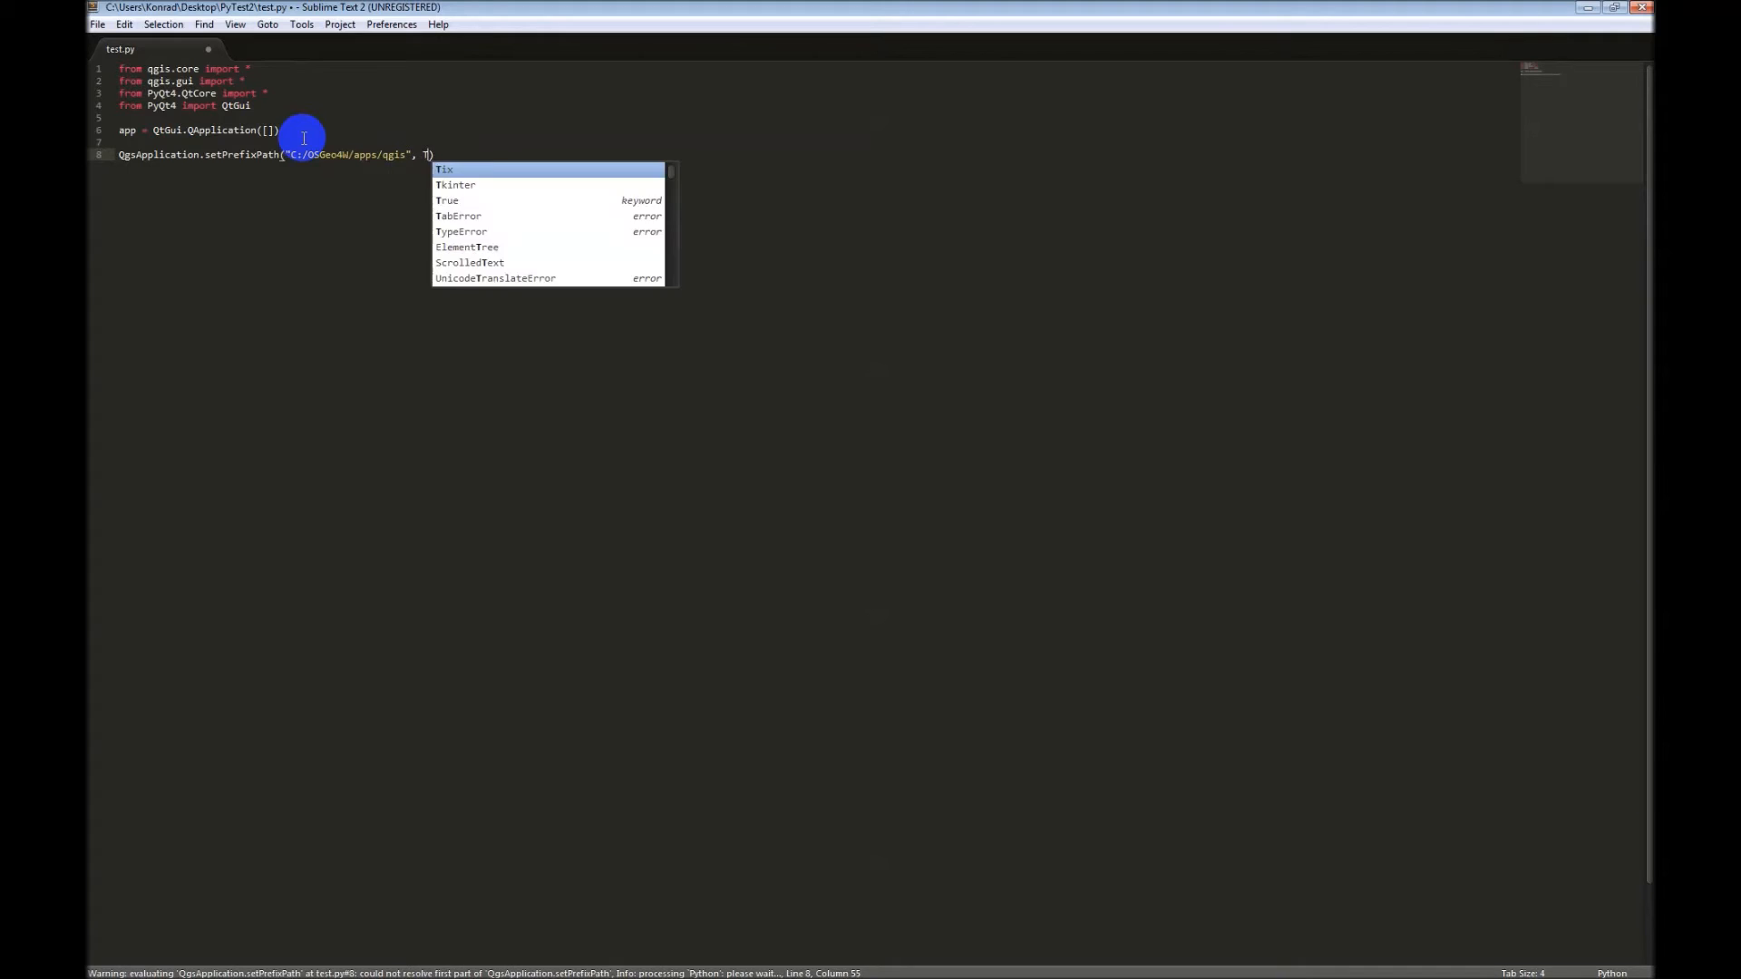
{"action": "type", "text": "rue"}
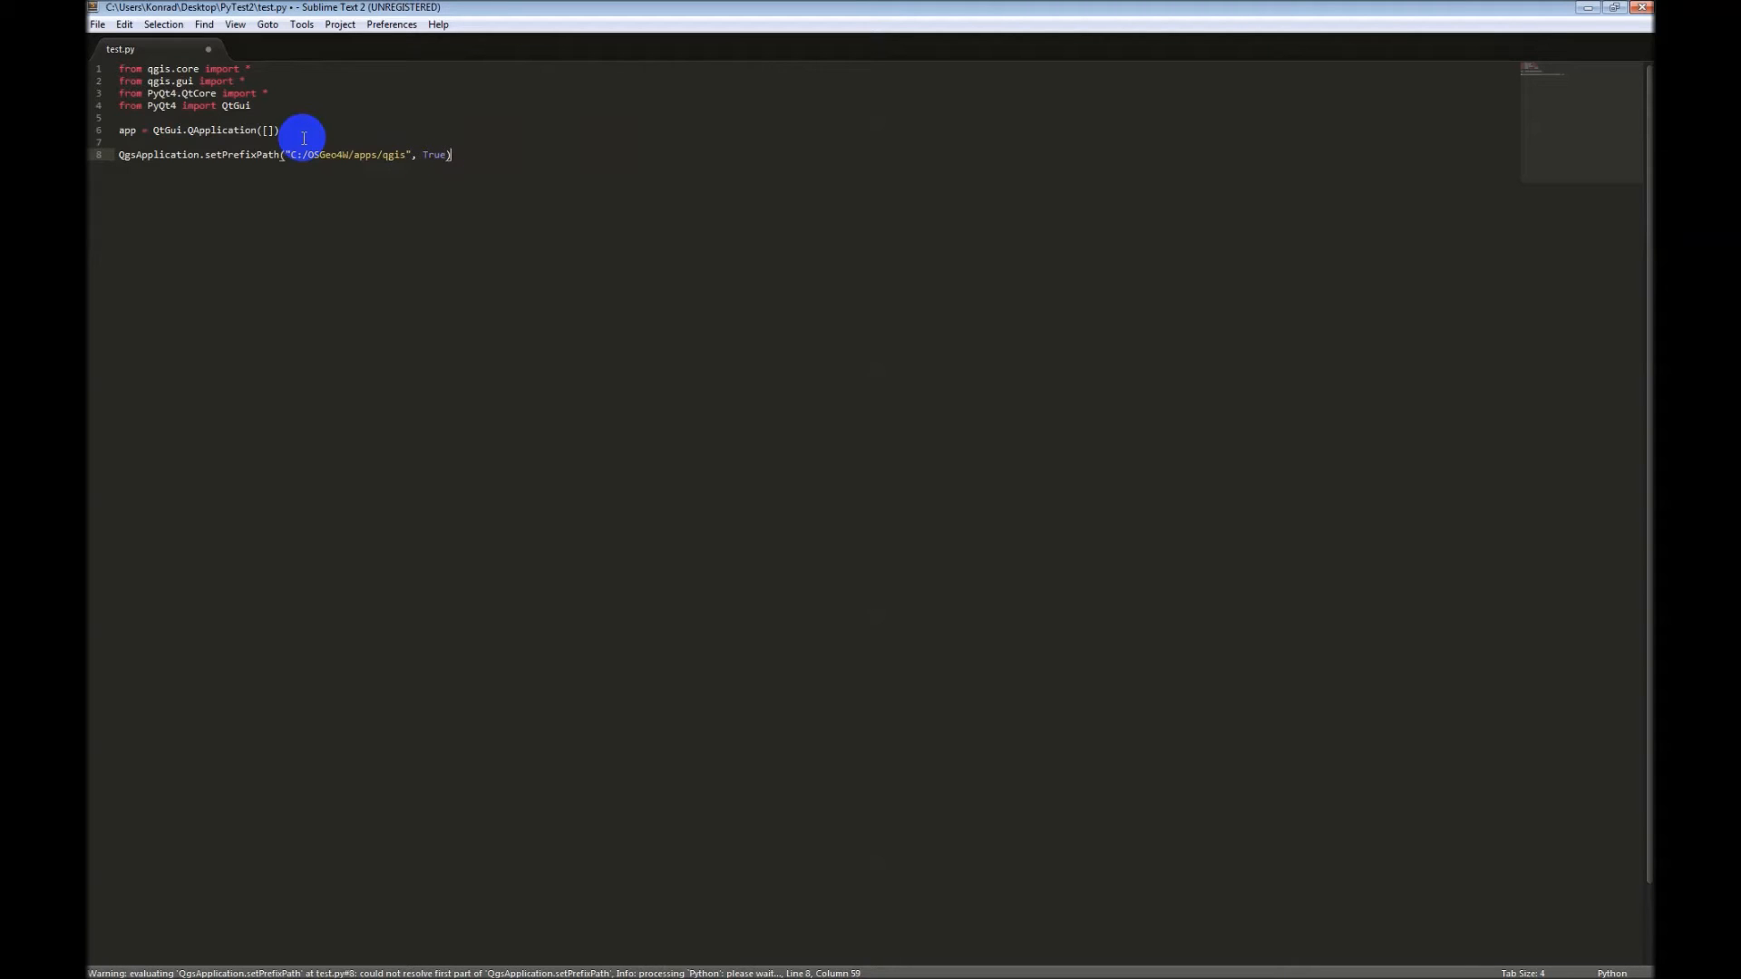
{"action": "type", "text": "Q"}
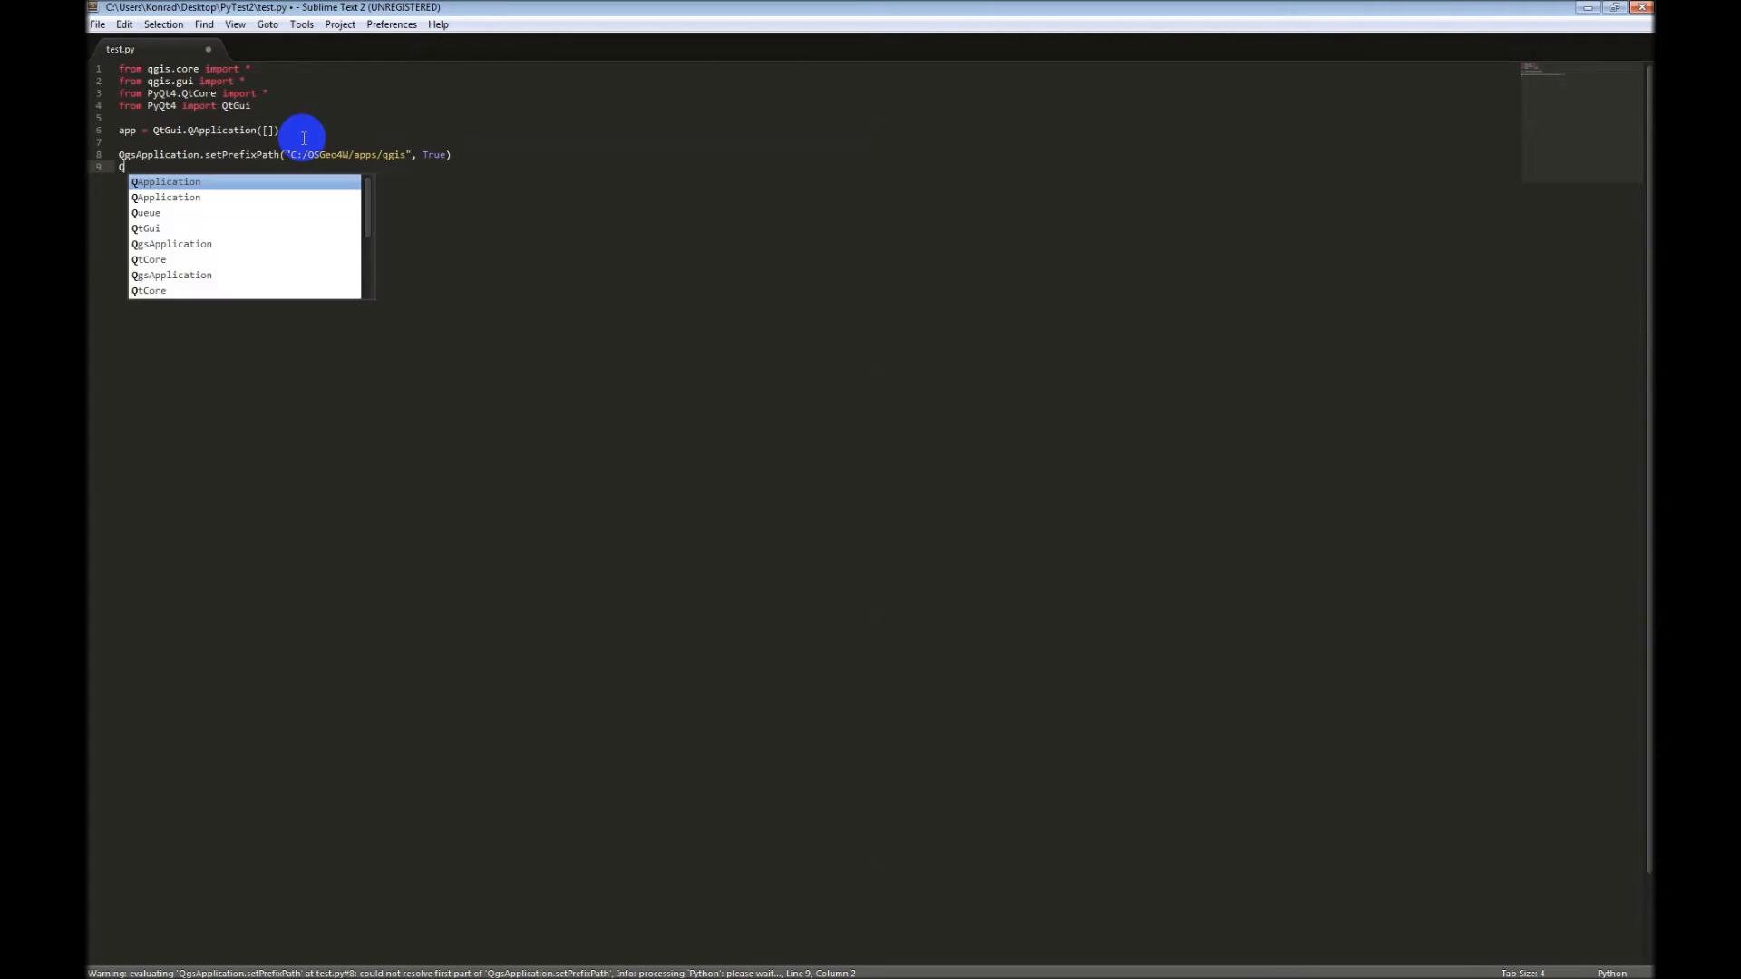
Step: Write QgsApplication.initQgis() on line 9 and leave a blank line below
{"action": "type", "text": "gsApplicaiton.init("}
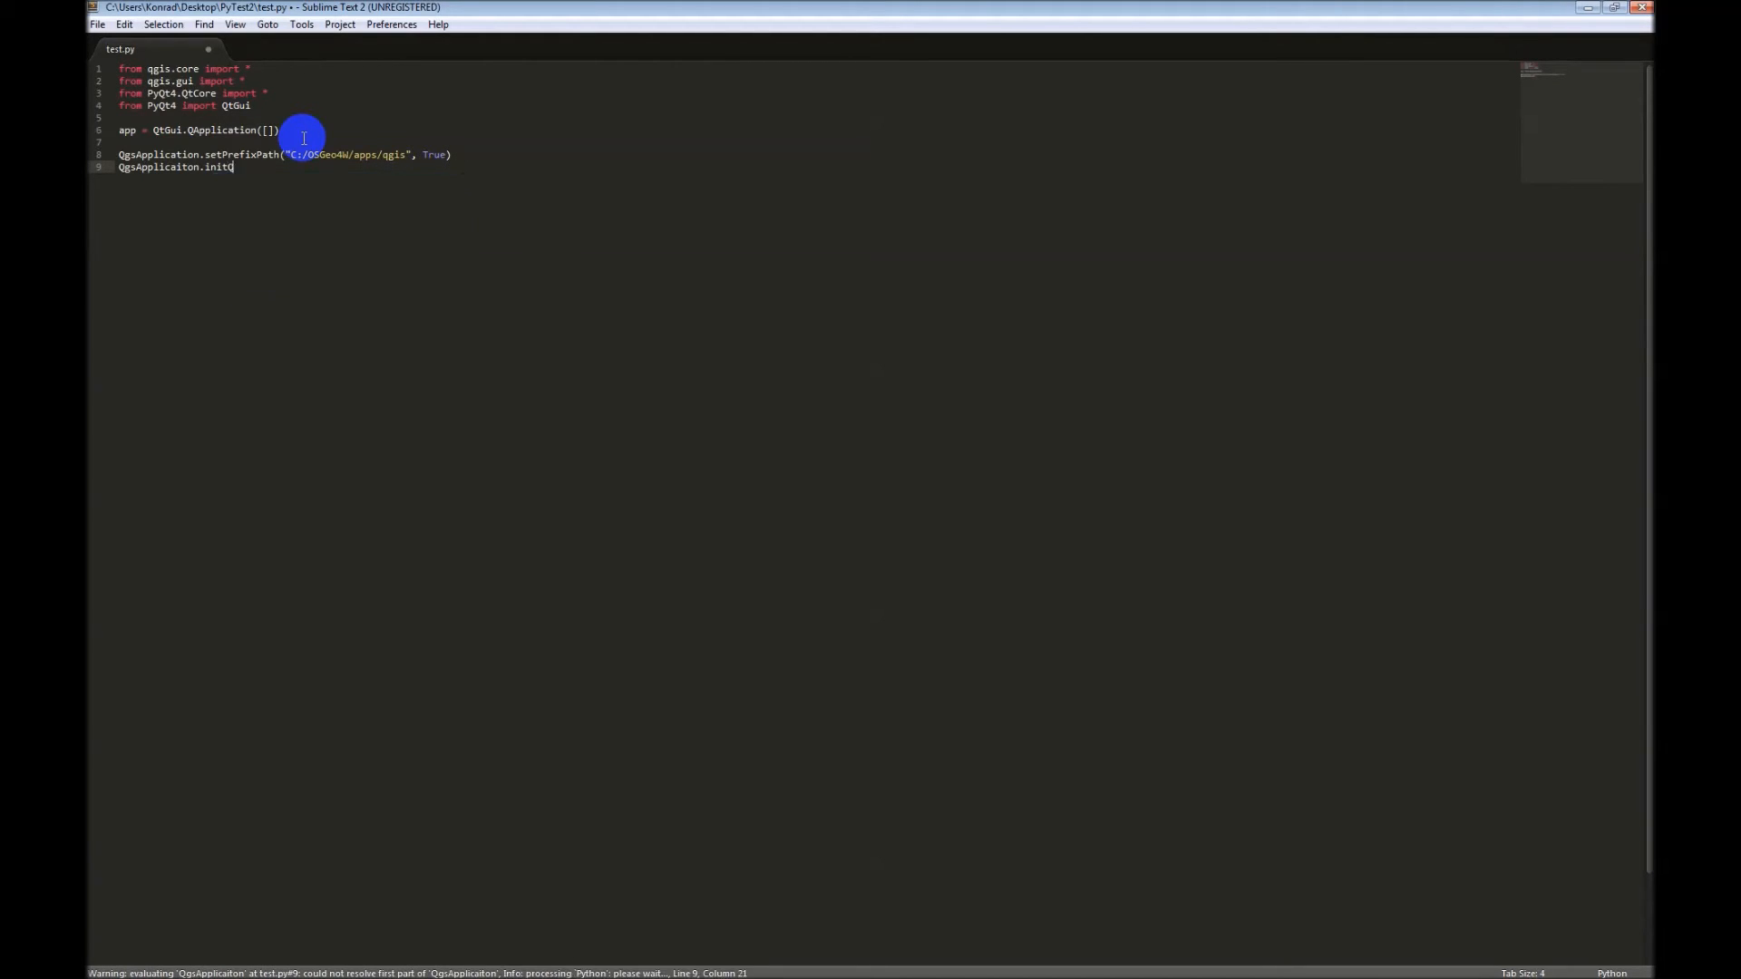
{"action": "type", "text": "Qgis()"}
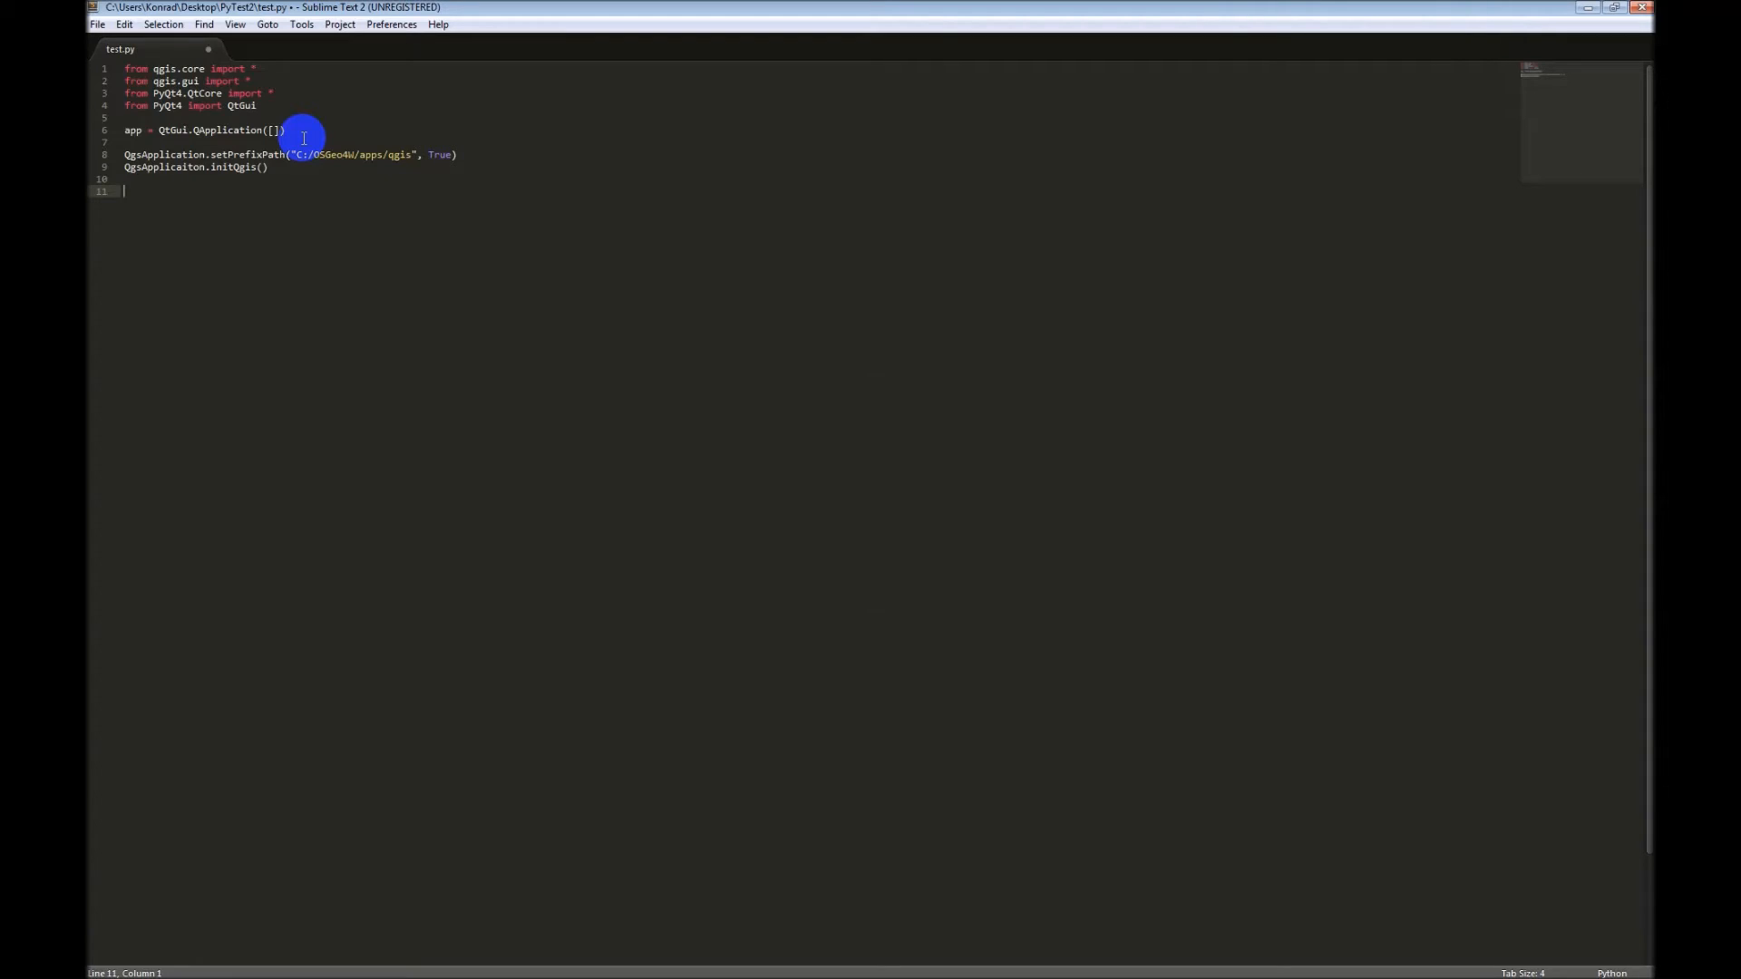
Step: Write 'window = QtGui.QMainWindow()' on line 11 and begin the next window line
{"action": "type", "text": "window"}
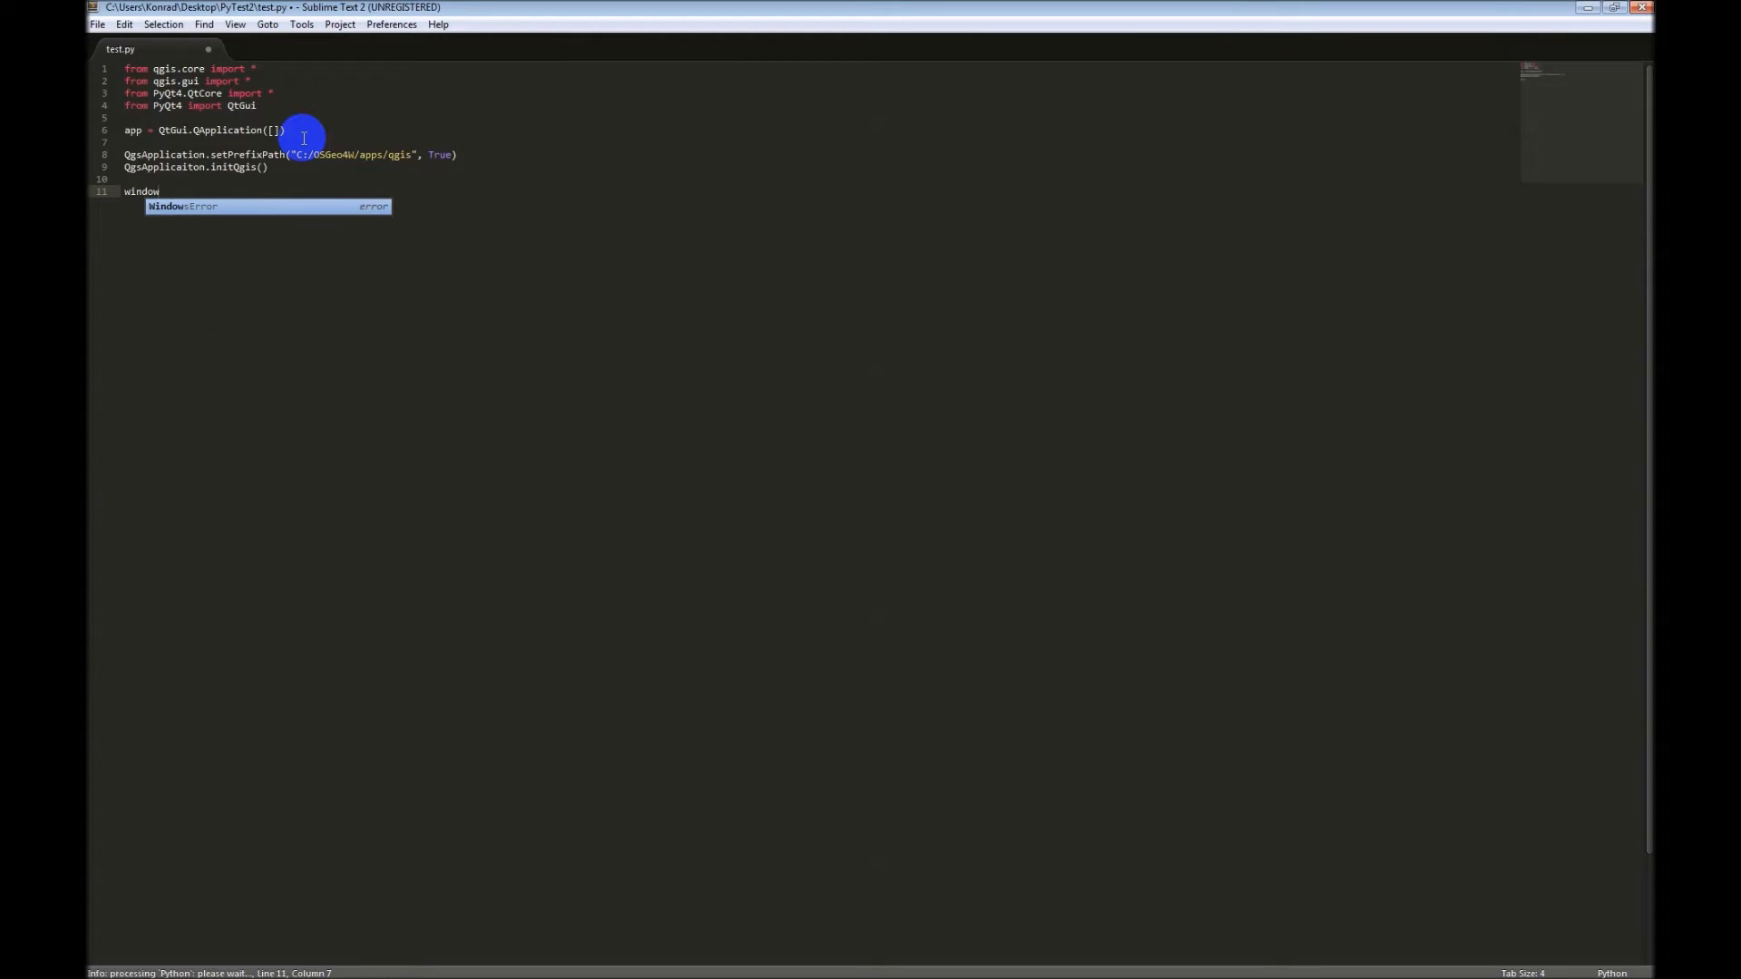
{"action": "type", "text": "="}
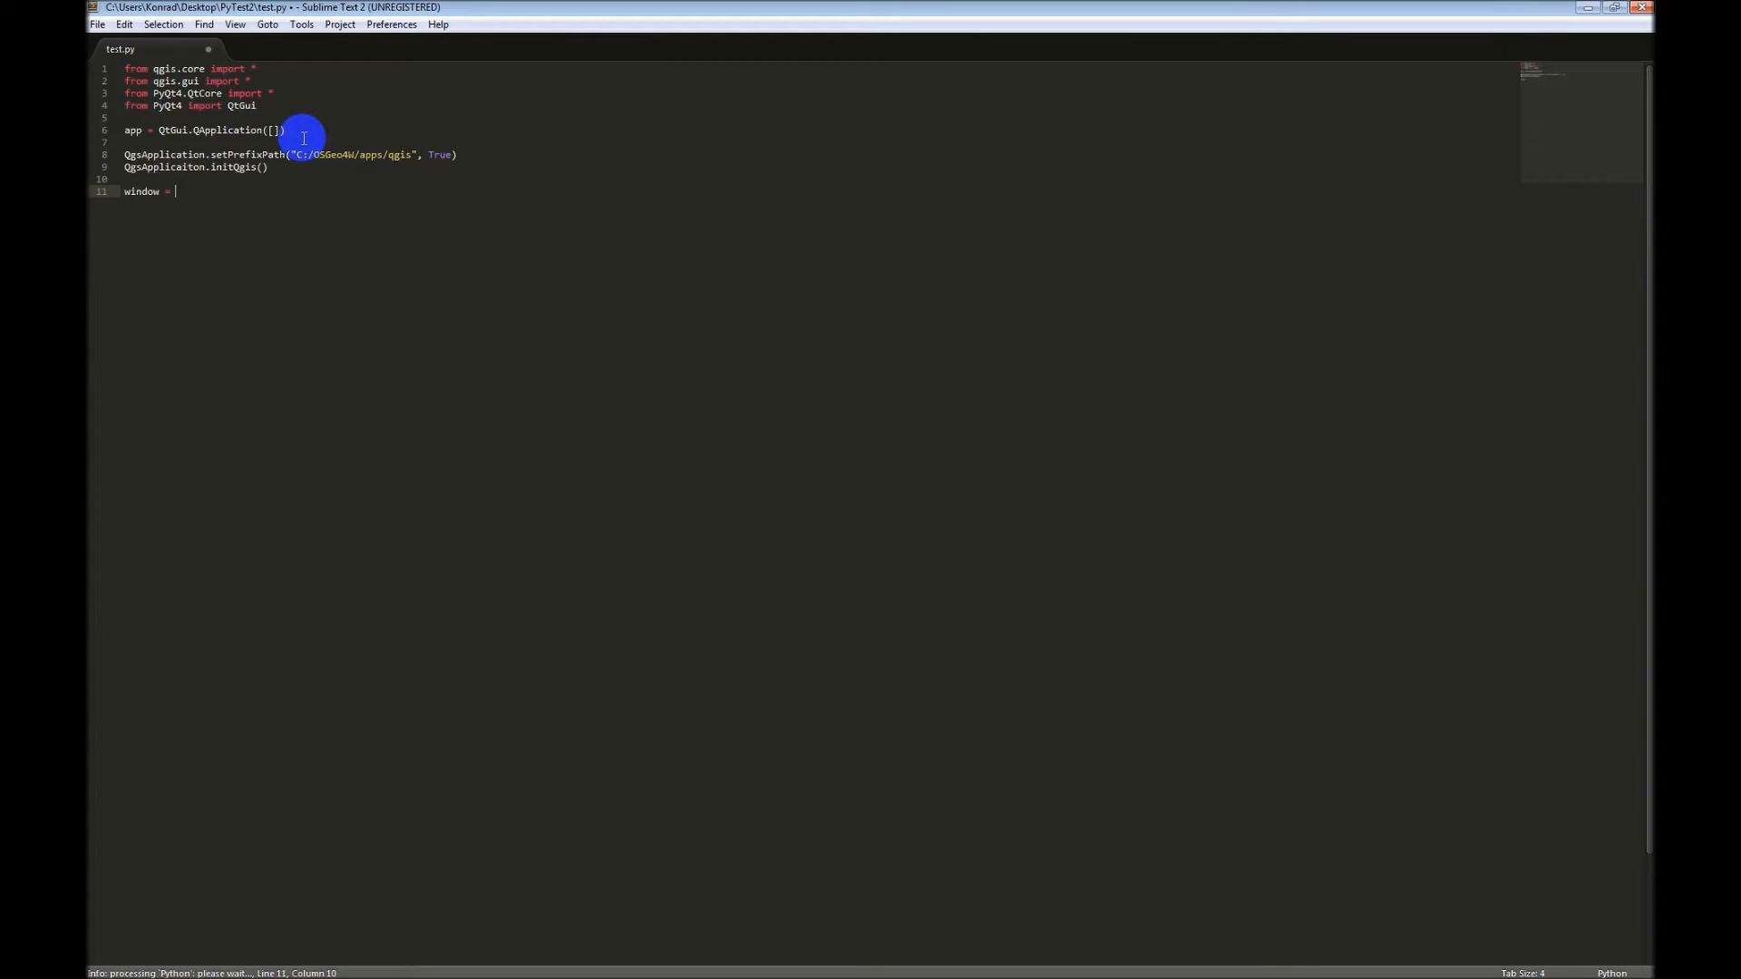
{"action": "type", "text": "QtG"}
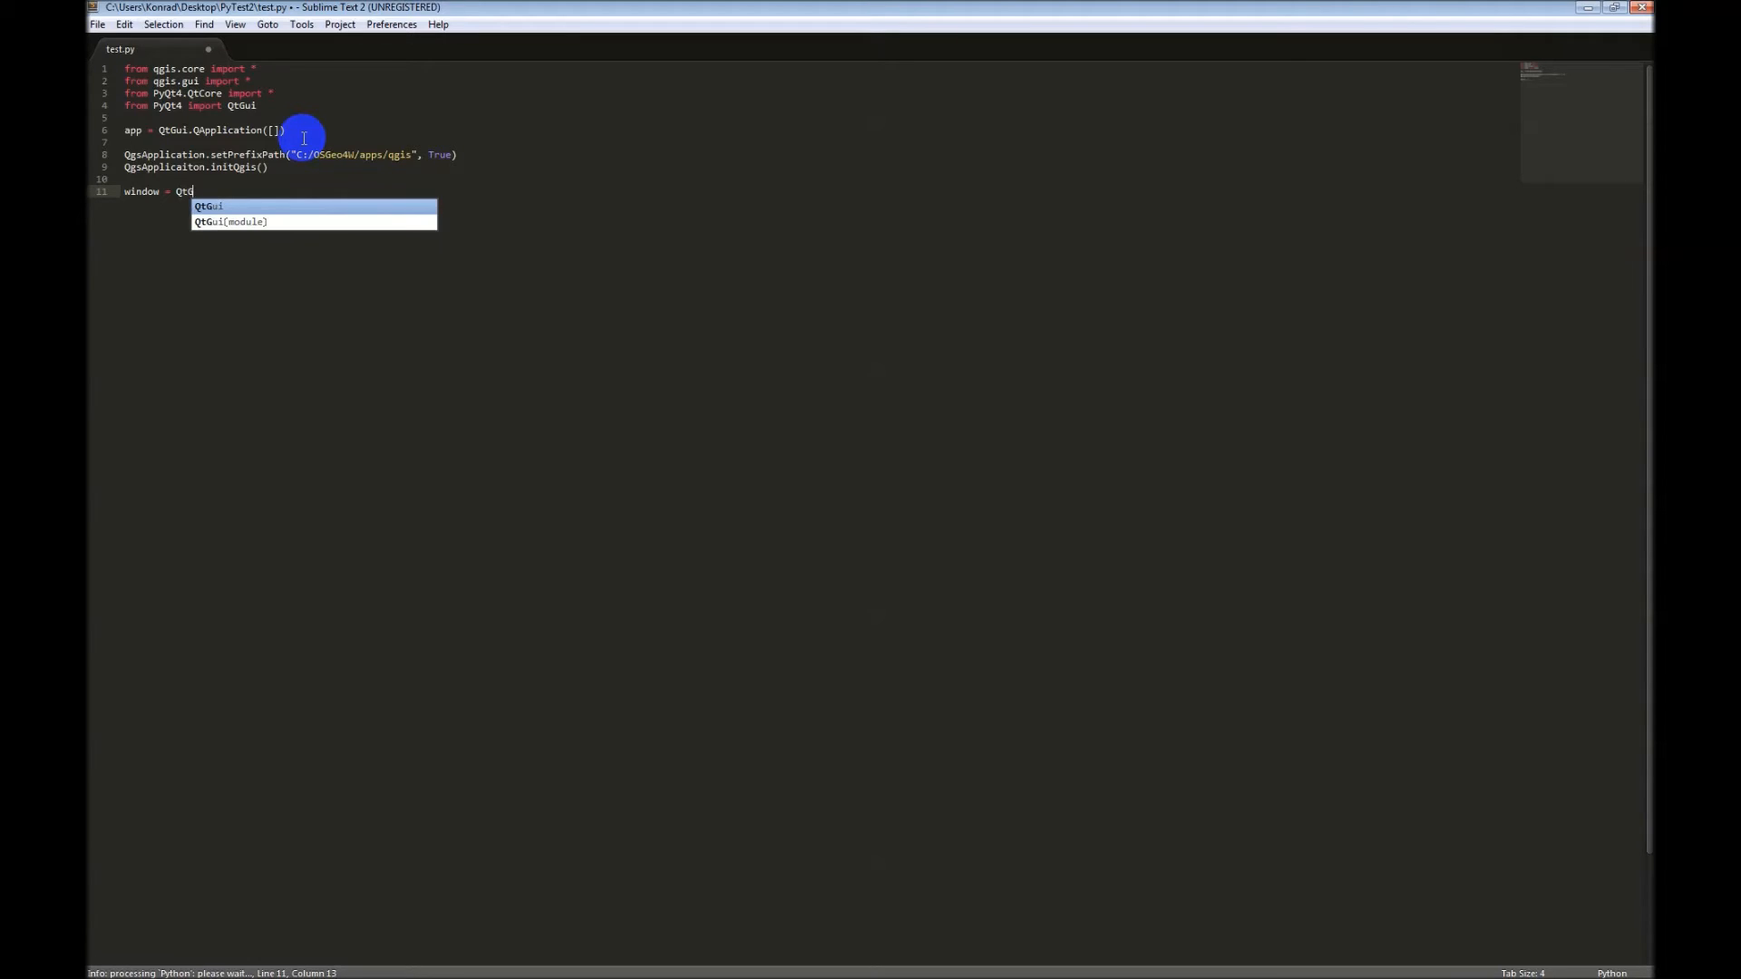
{"action": "type", "text": ".Q"}
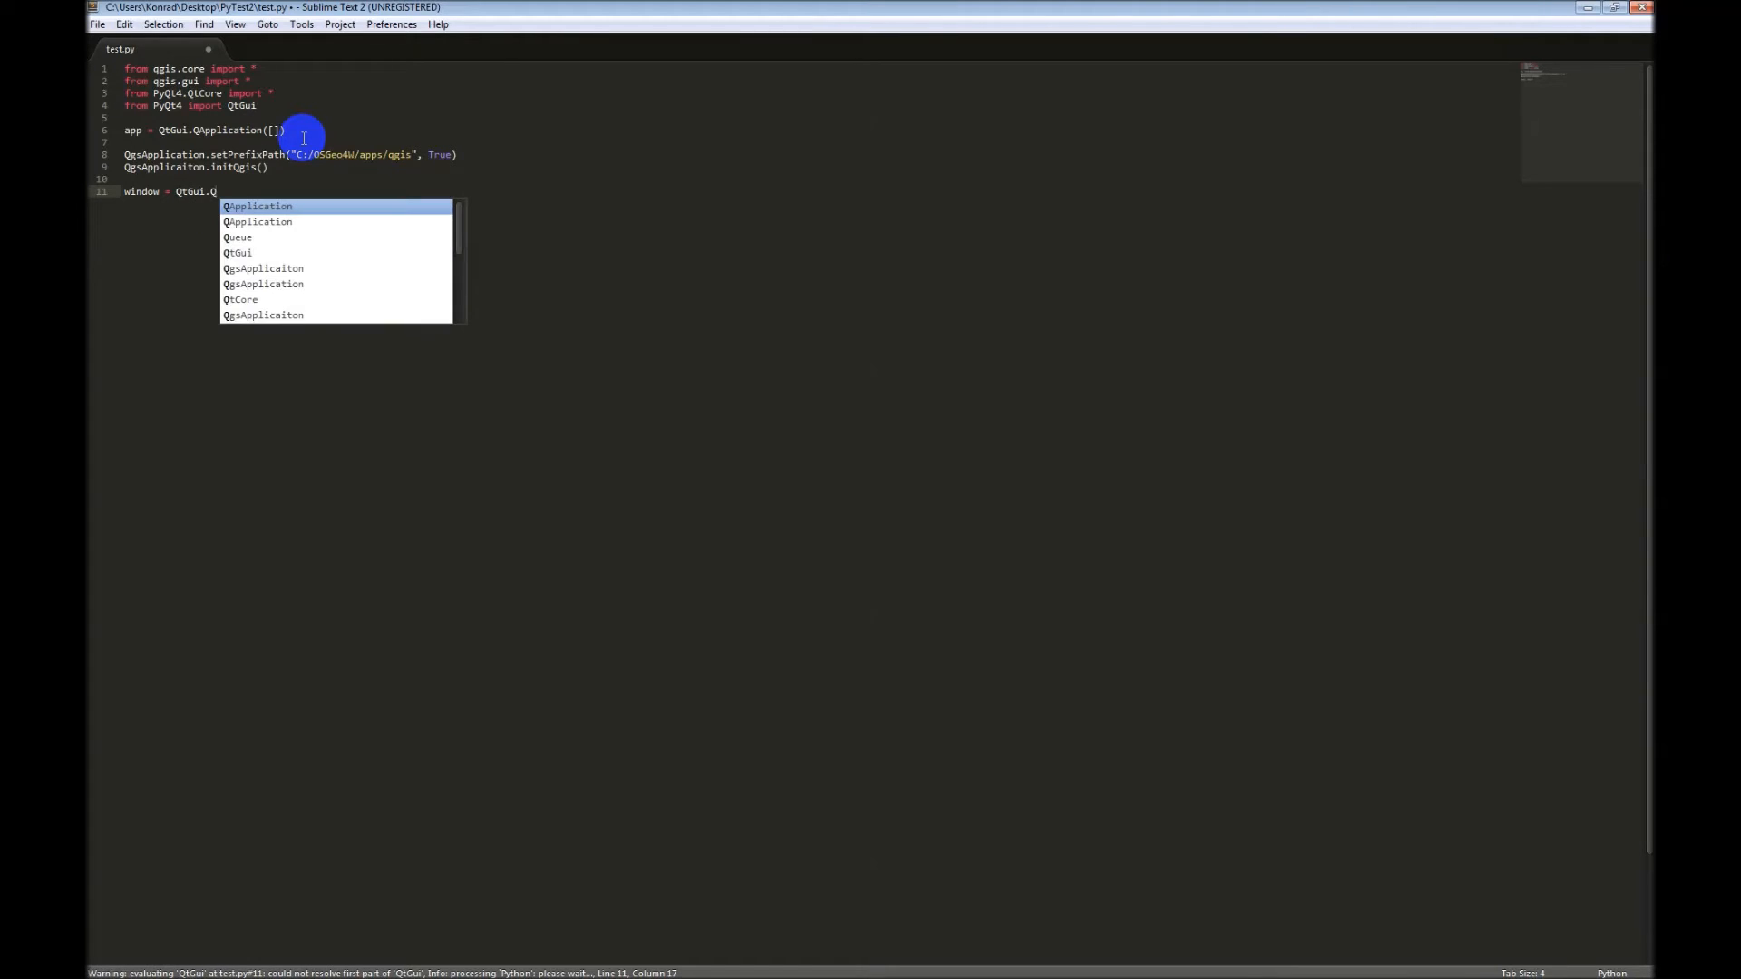
{"action": "type", "text": "MainWind"}
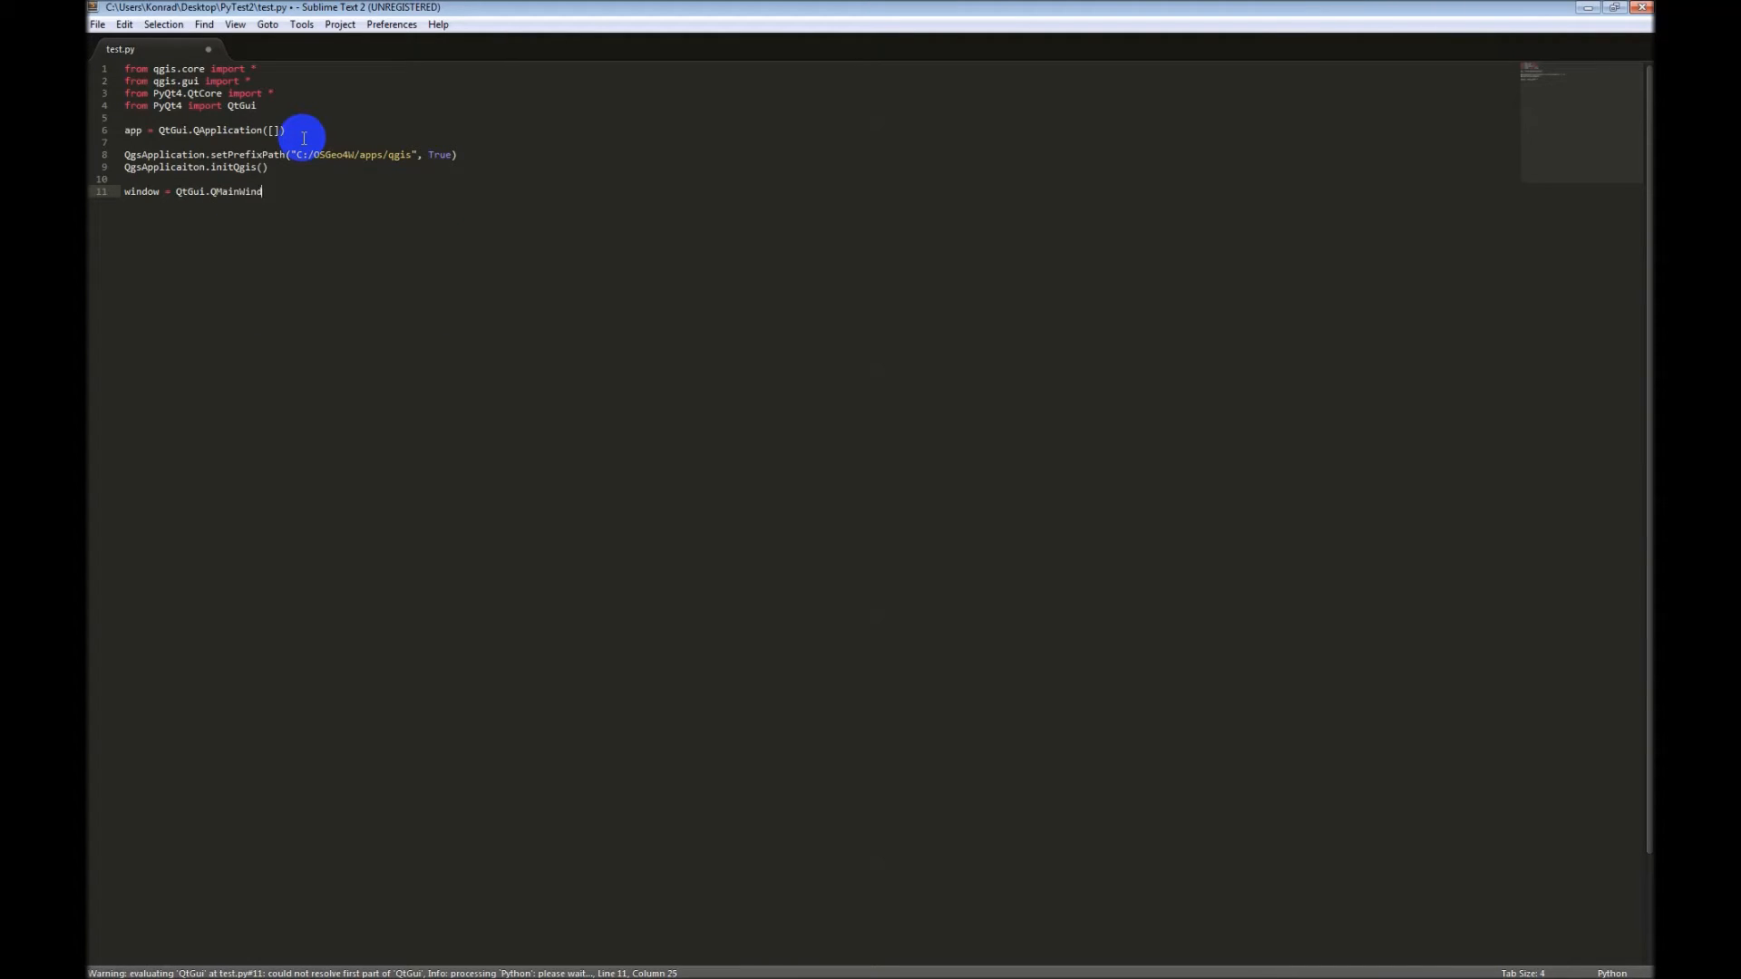
{"action": "type", "text": "ow()"}
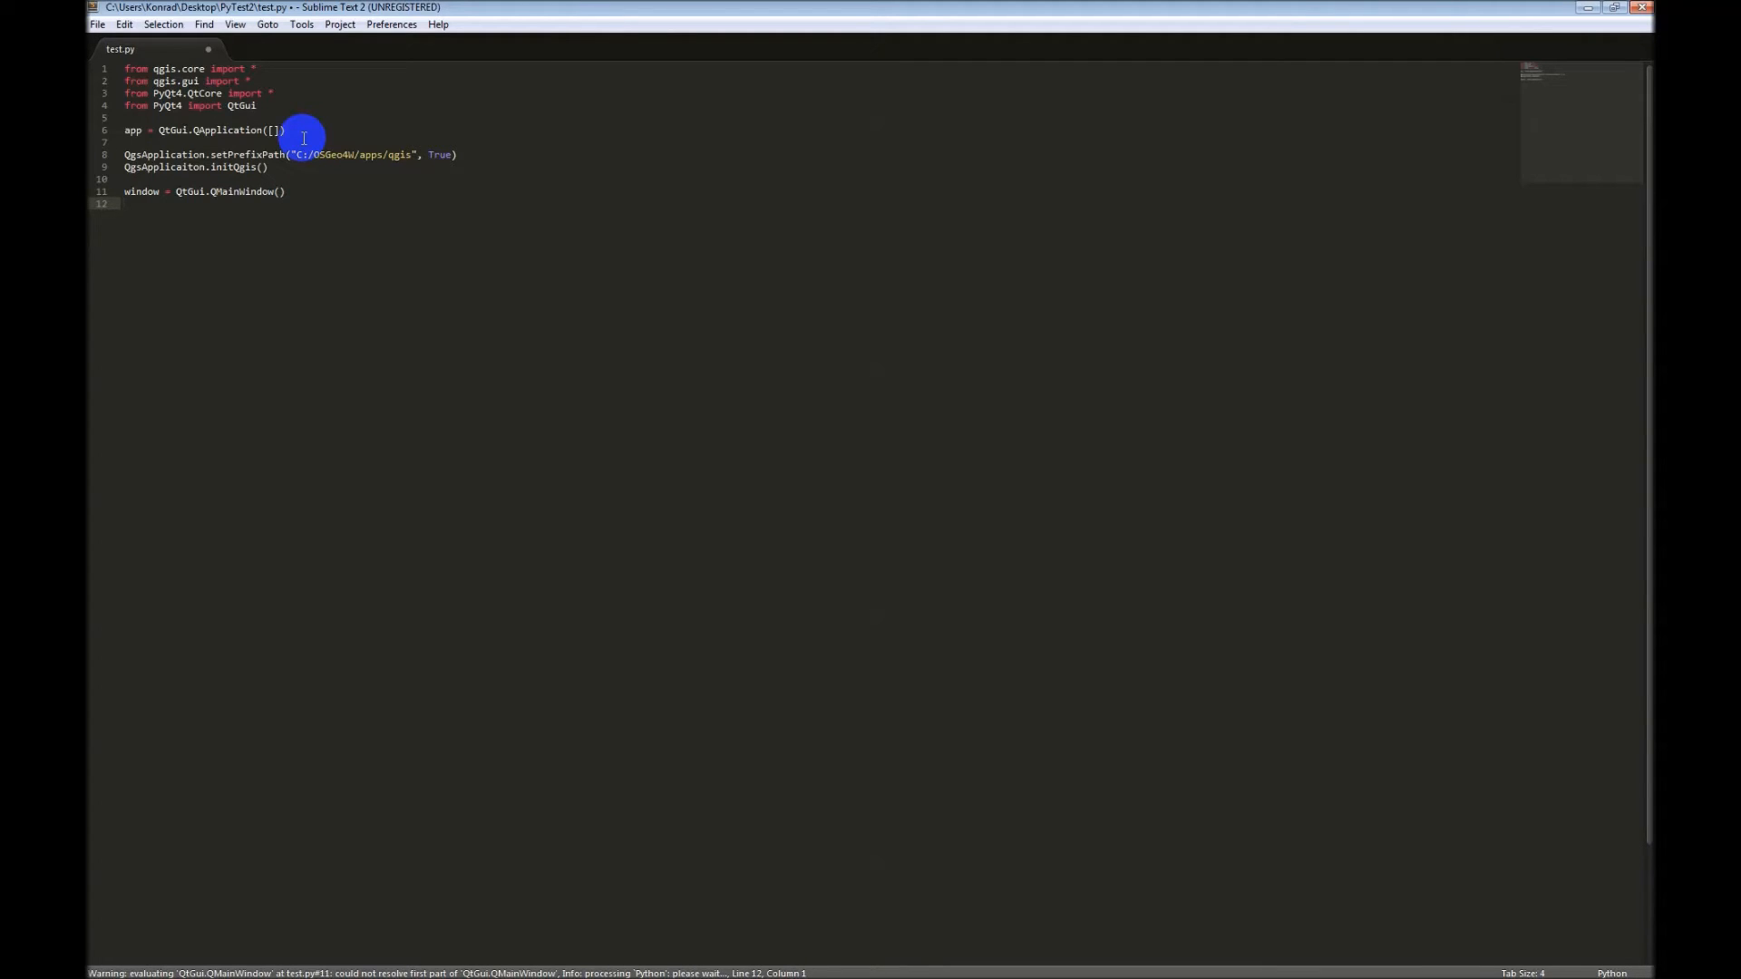
{"action": "type", "text": "window"}
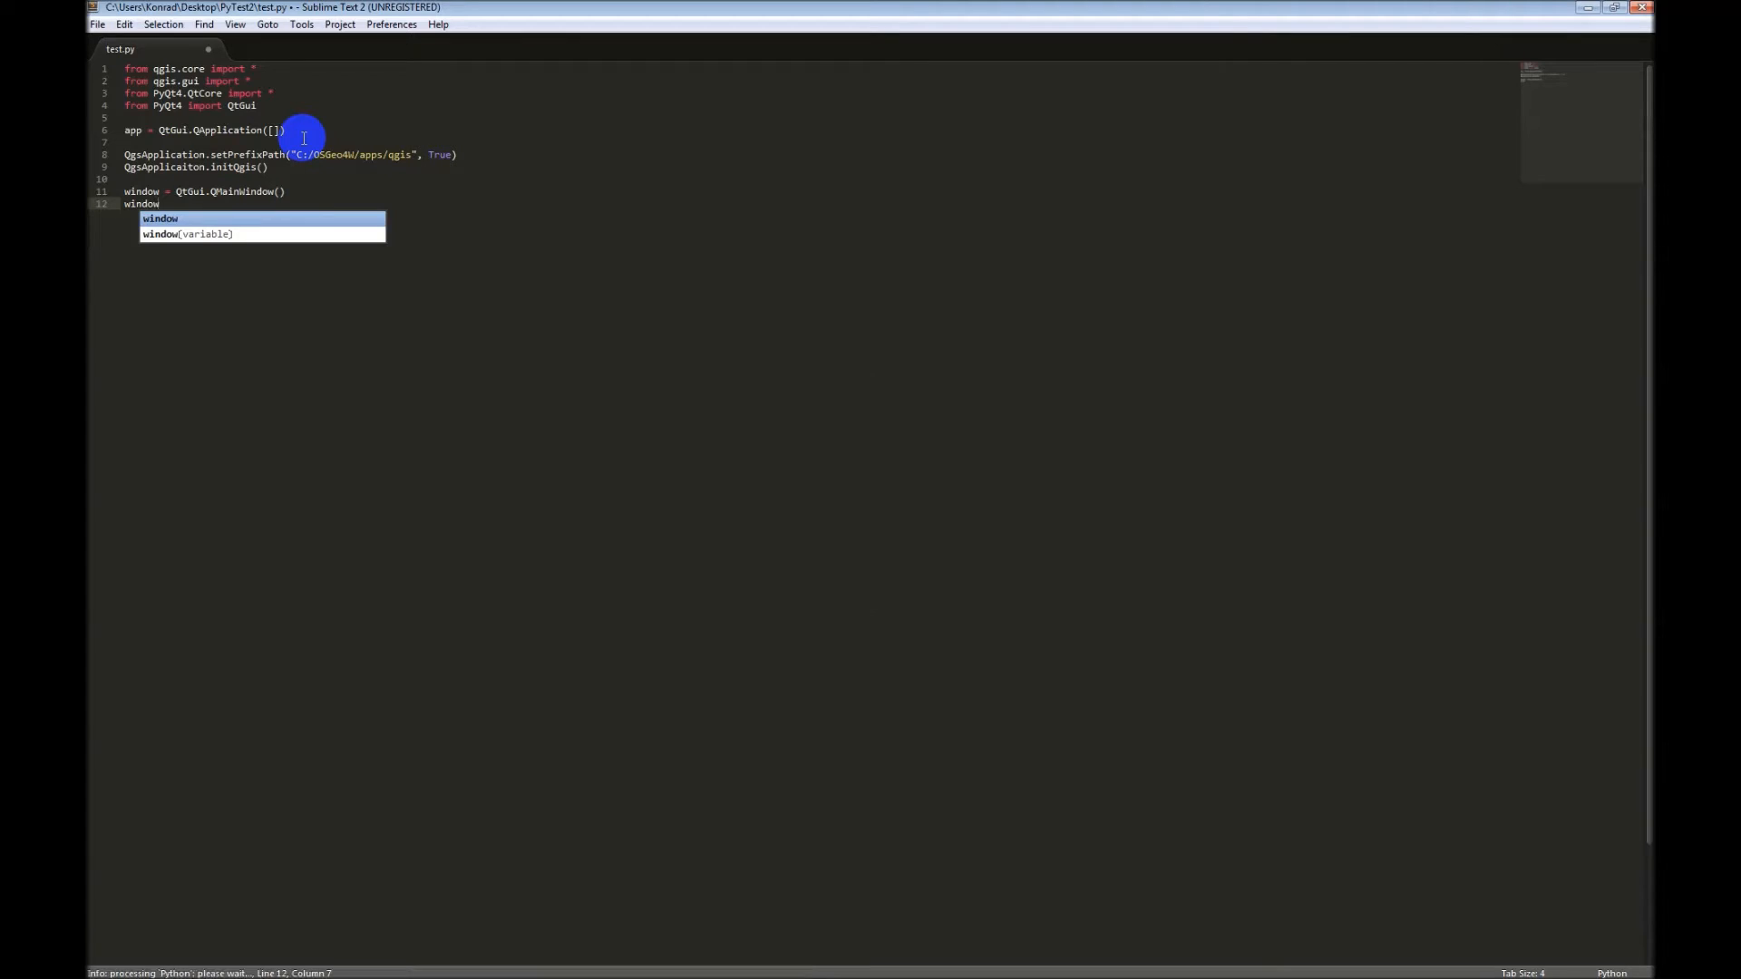
Step: Create window_frame as QtGui.QFrame(window)
{"action": "type", "text": "_frame = Qt"}
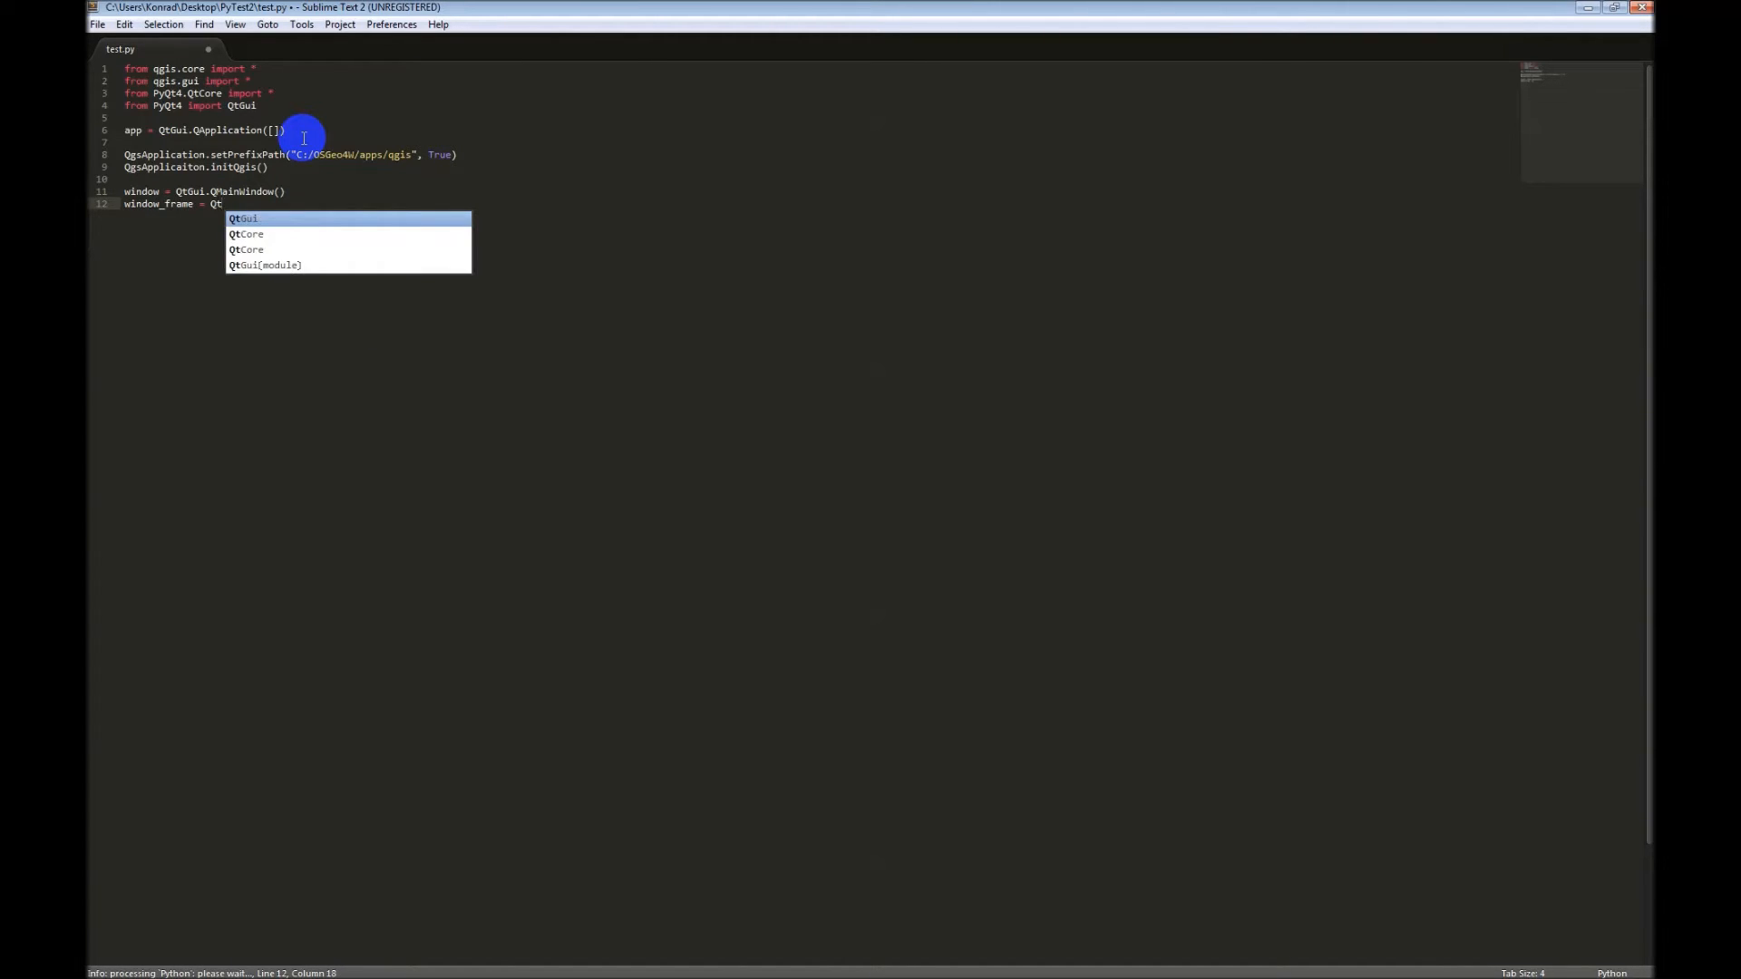
{"action": "type", "text": ".Q"}
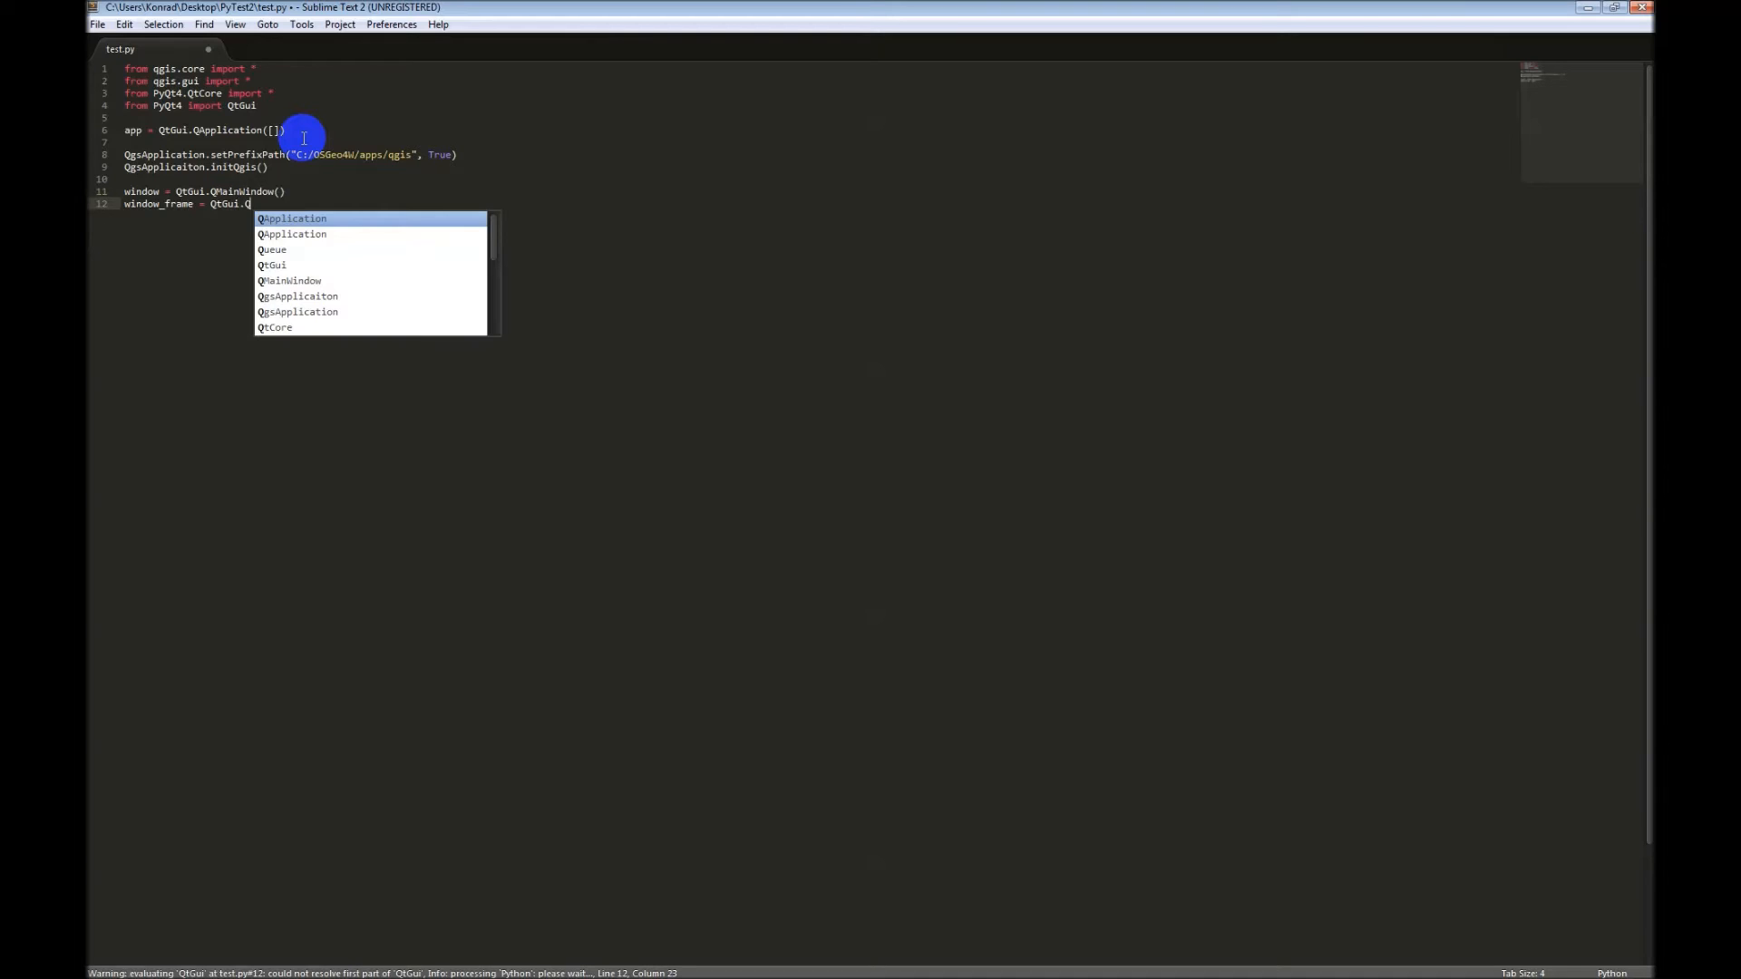
{"action": "type", "text": "Frame"}
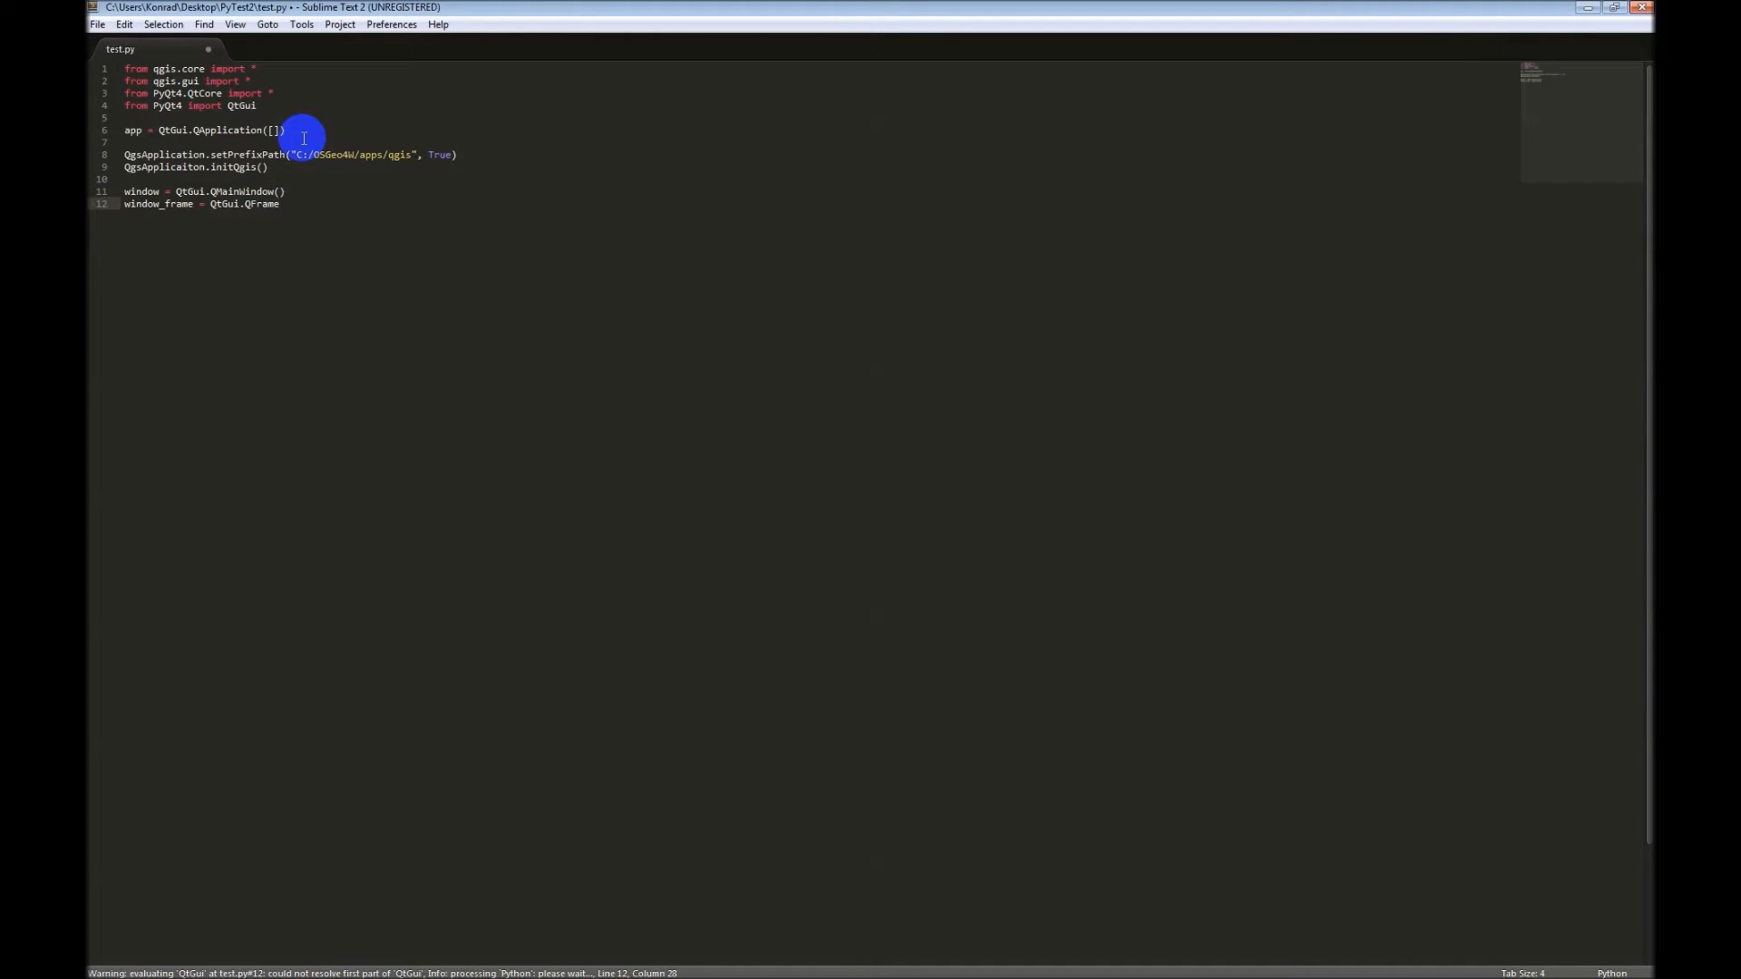
{"action": "type", "text": "(window"}
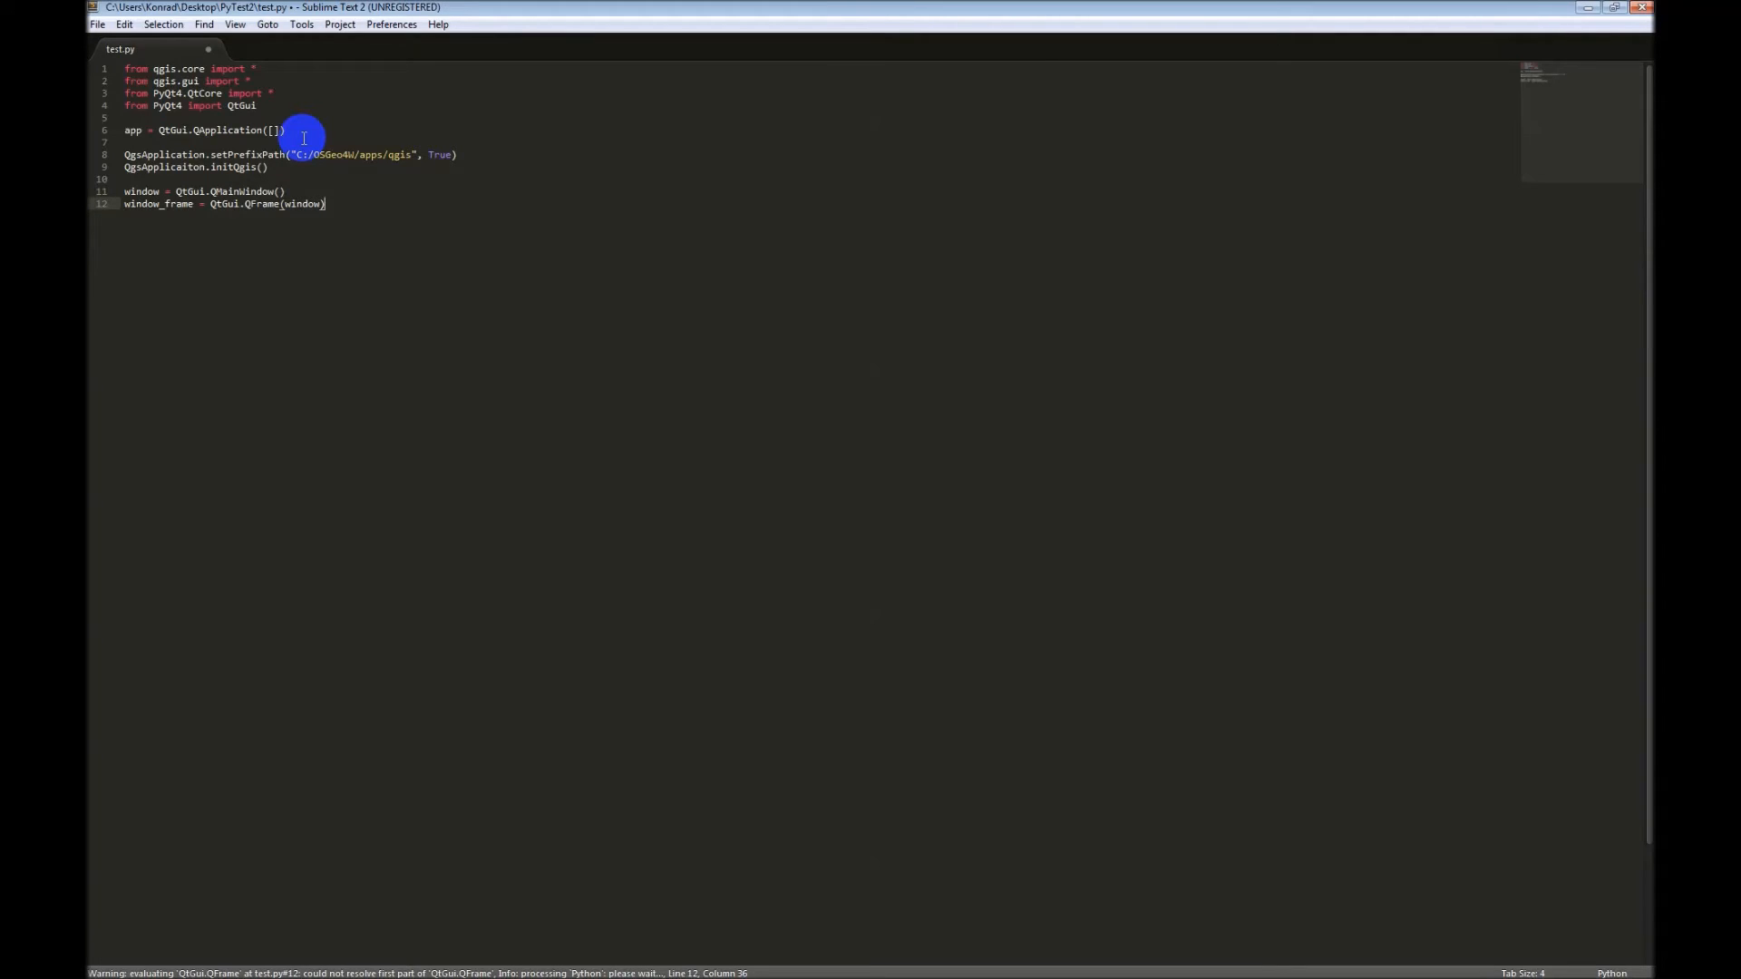
Step: Add window.setCentralWidget(frame) and begin line 14 with window
{"action": "type", "text": "window.set"}
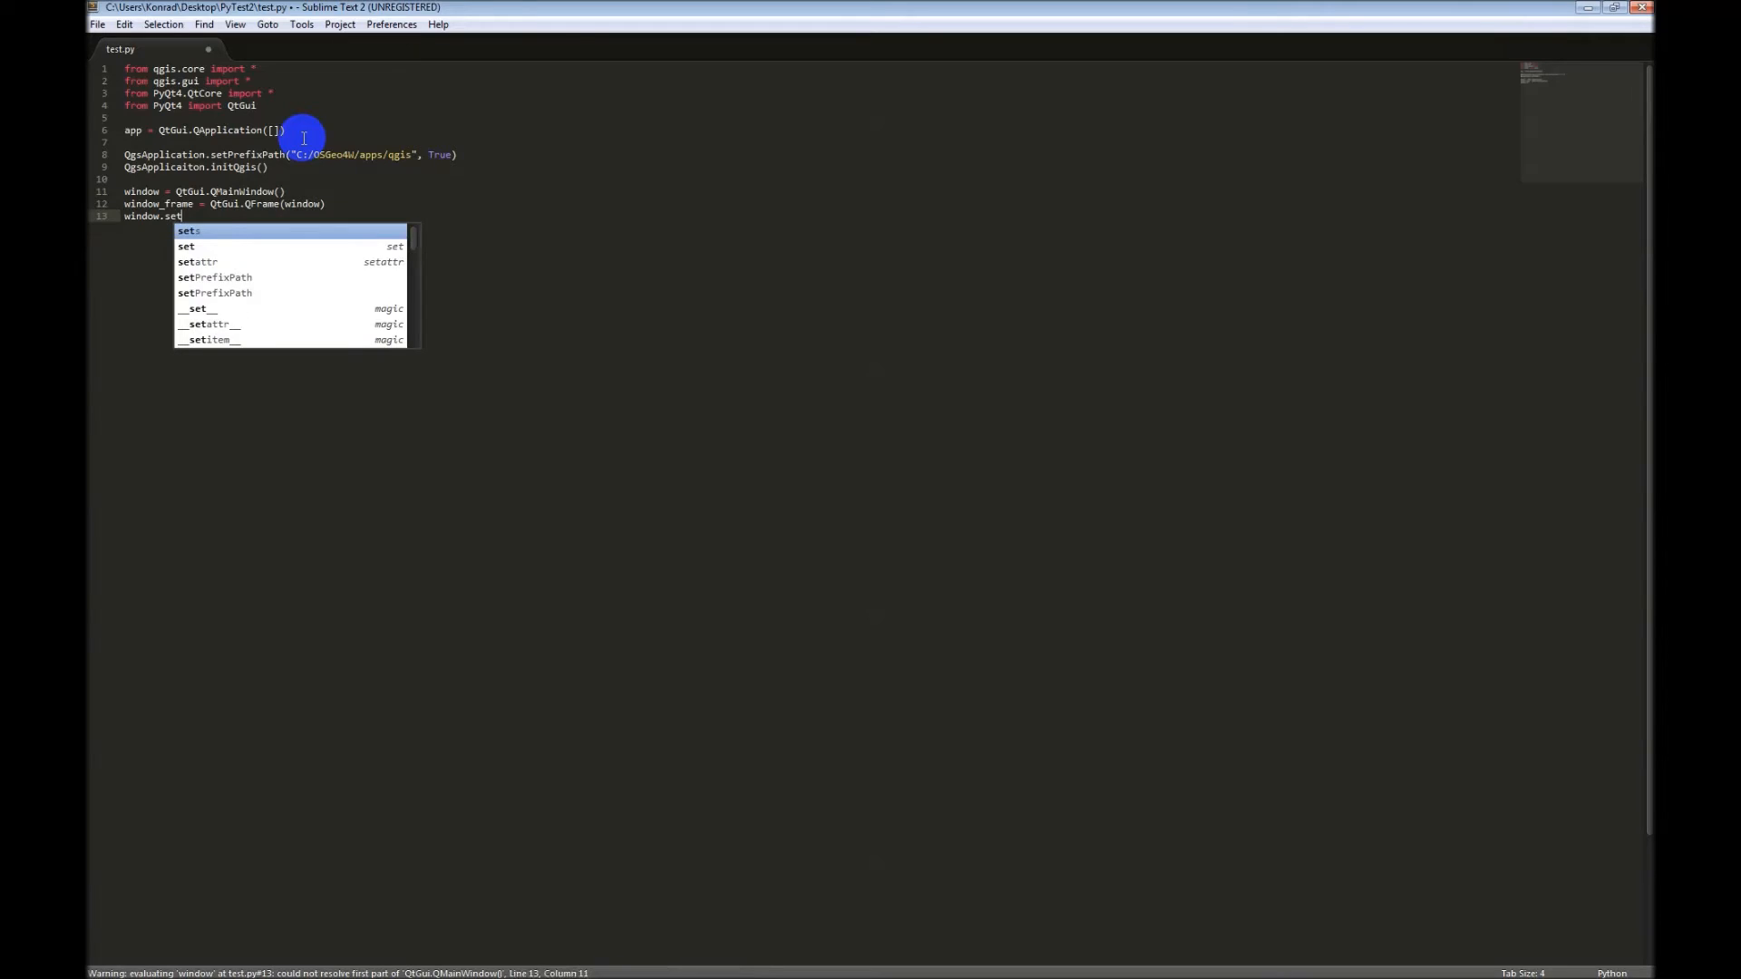
{"action": "type", "text": "CentralWid"}
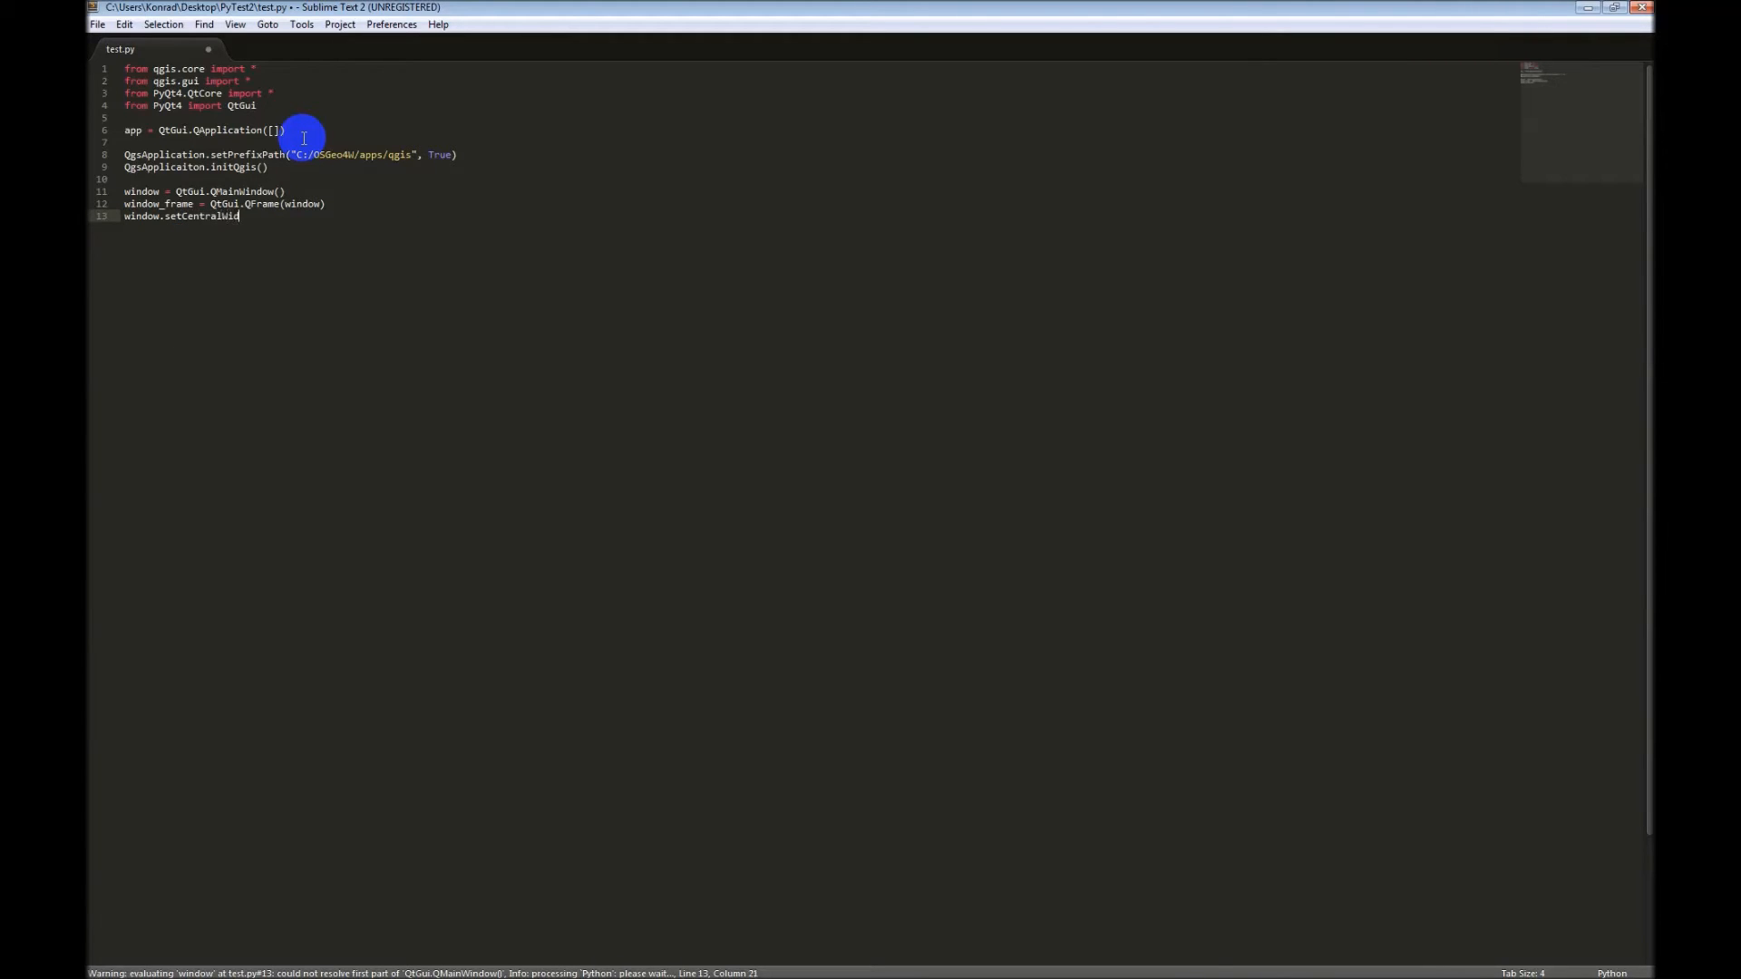
{"action": "type", "text": "get"}
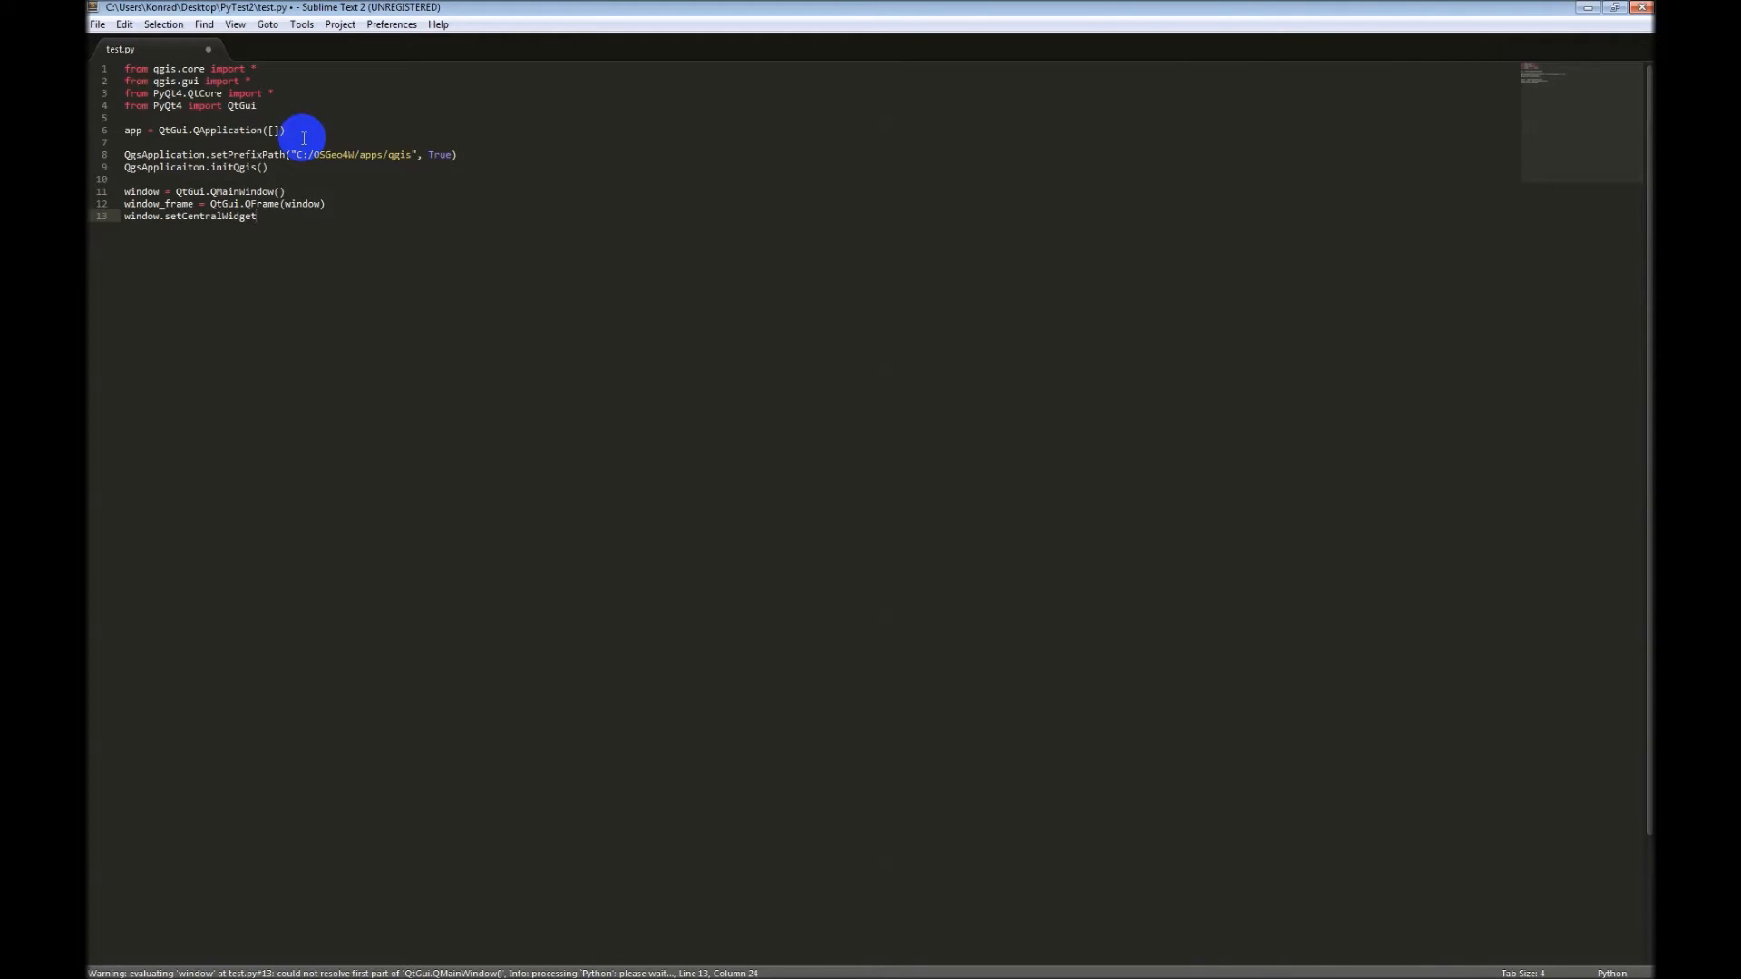
{"action": "type", "text": "(frame)"}
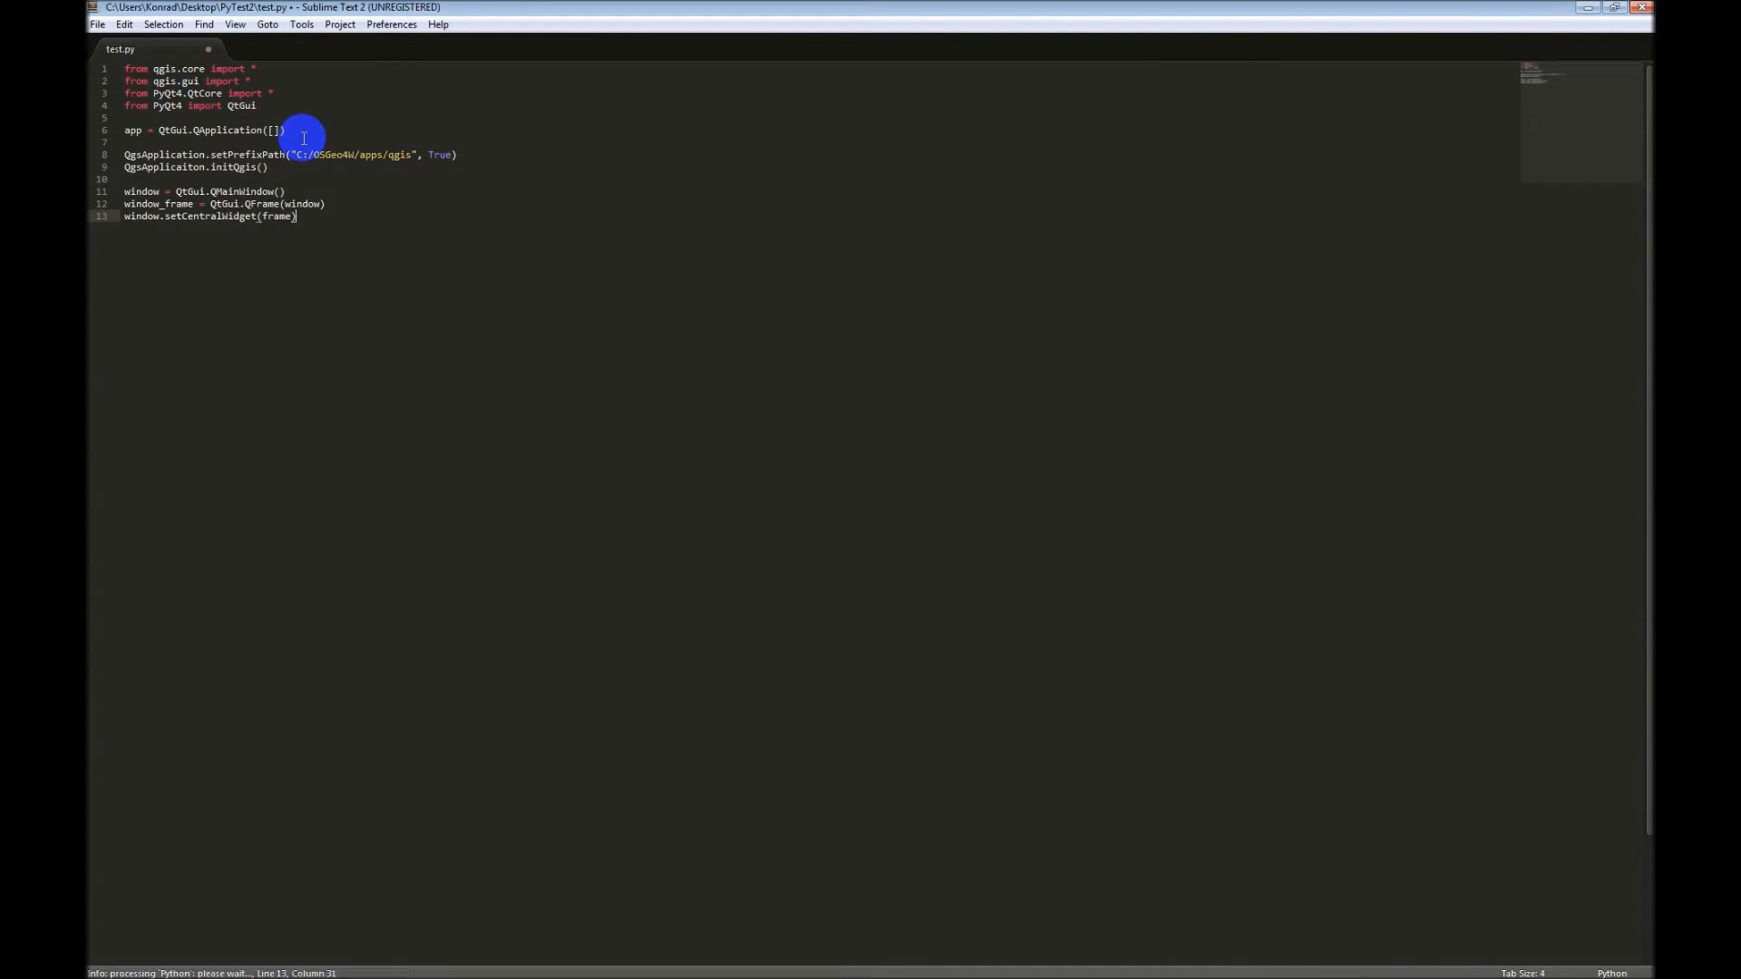
{"action": "type", "text": "window"}
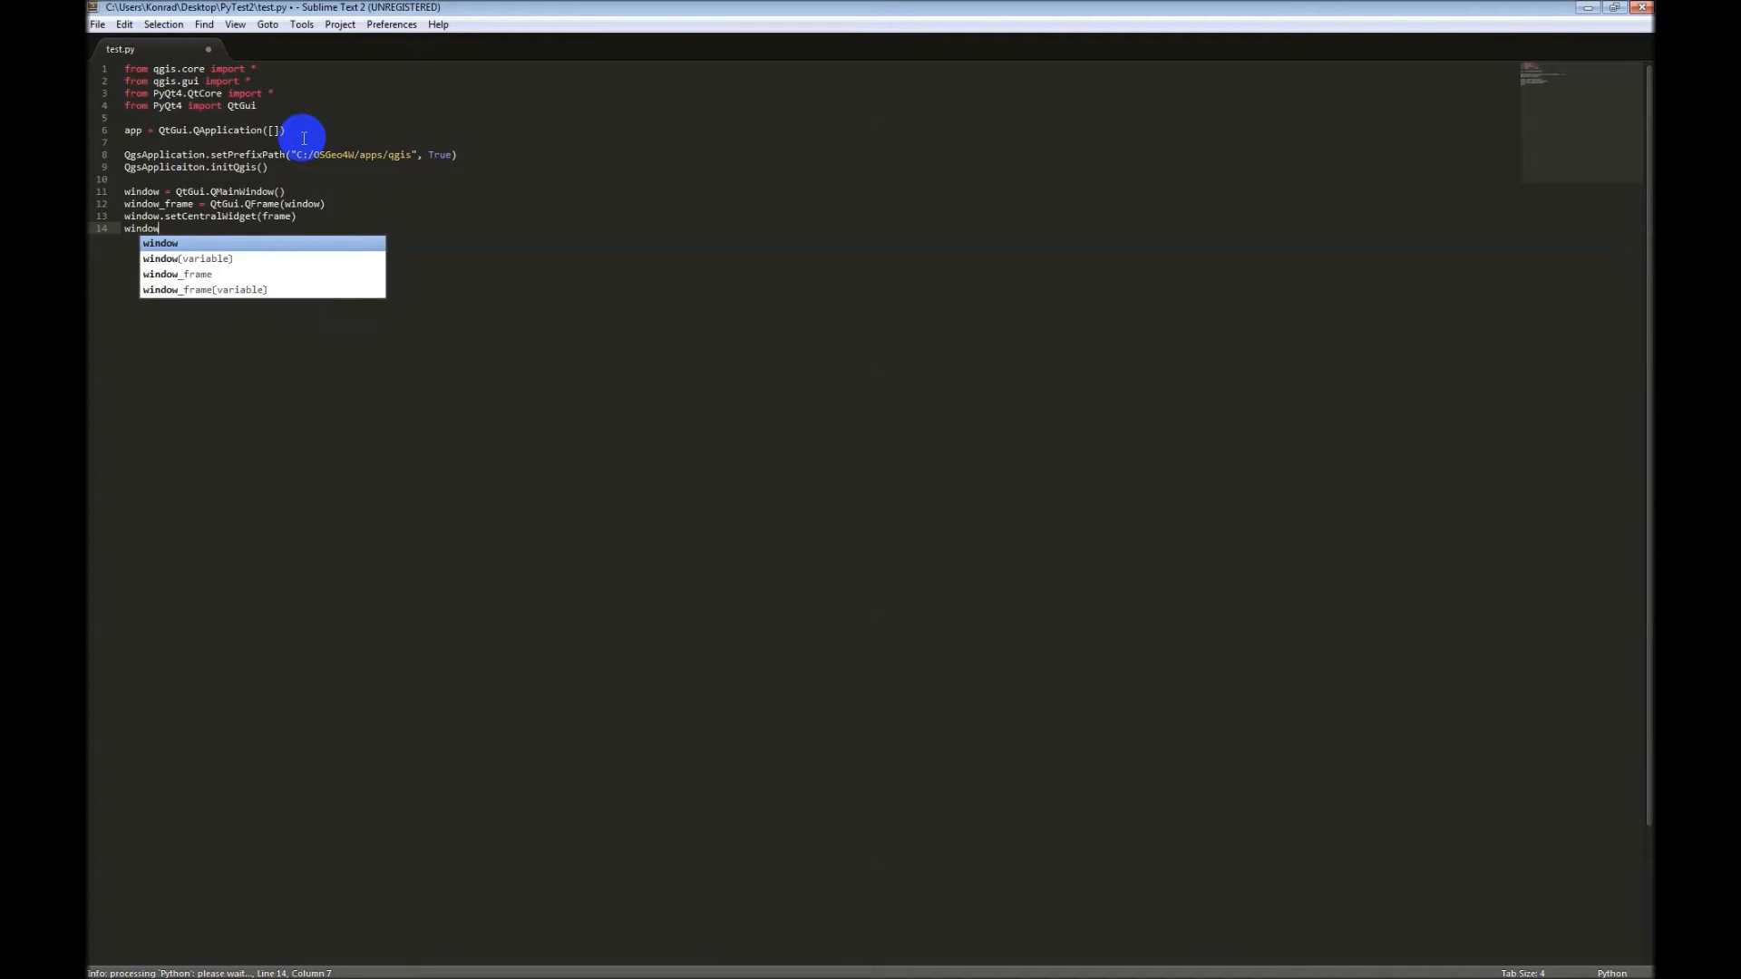
Step: Write 'frame_layout = QtGui.QGridLayout(frame)', renaming the mistaken window_layout
{"action": "type", "text": "_layout"}
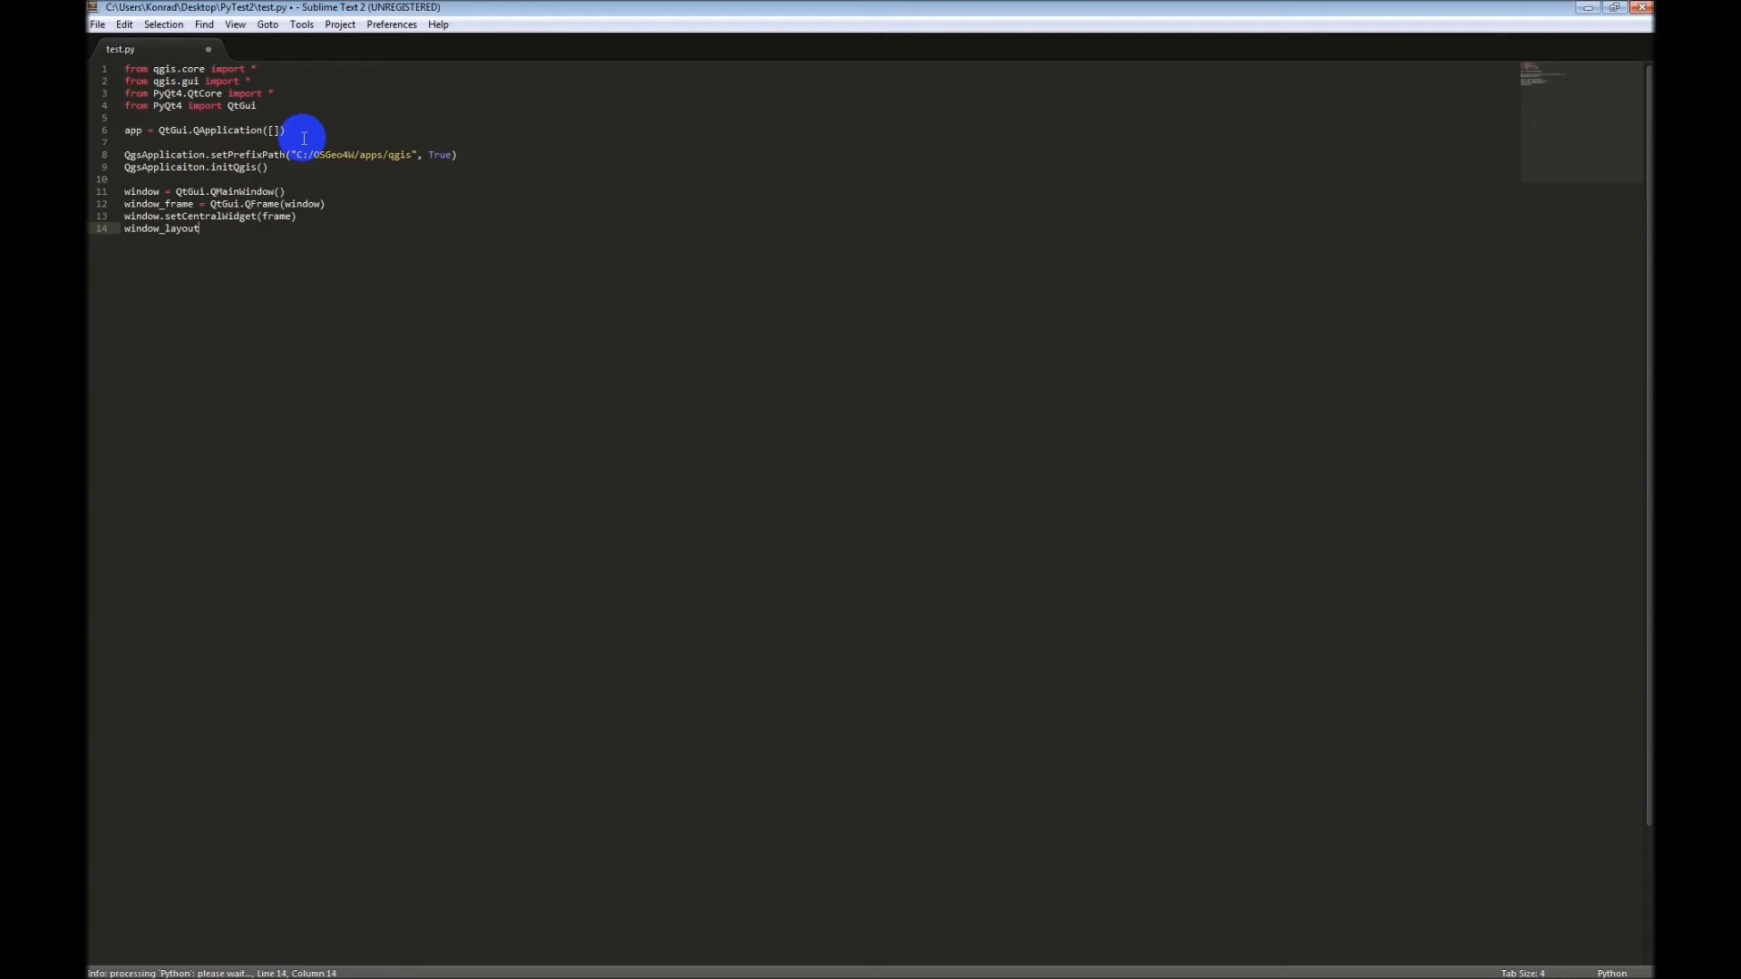
{"action": "type", "text": "= QtG"}
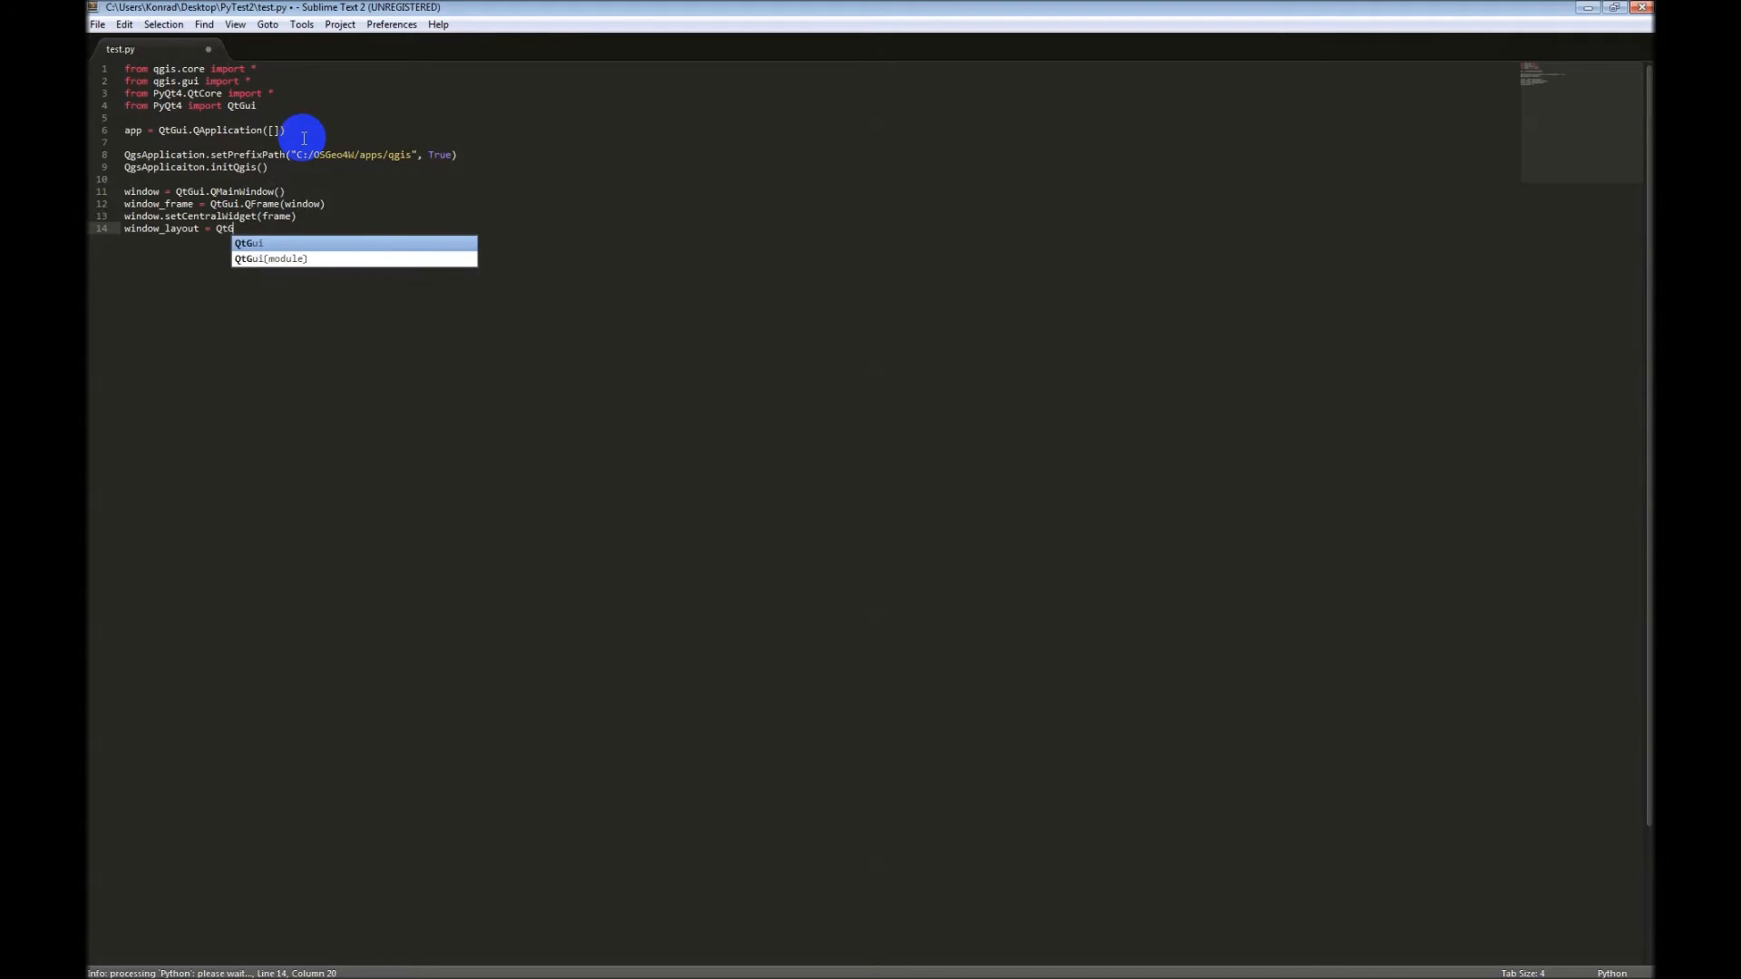
{"action": "type", "text": ".Q"}
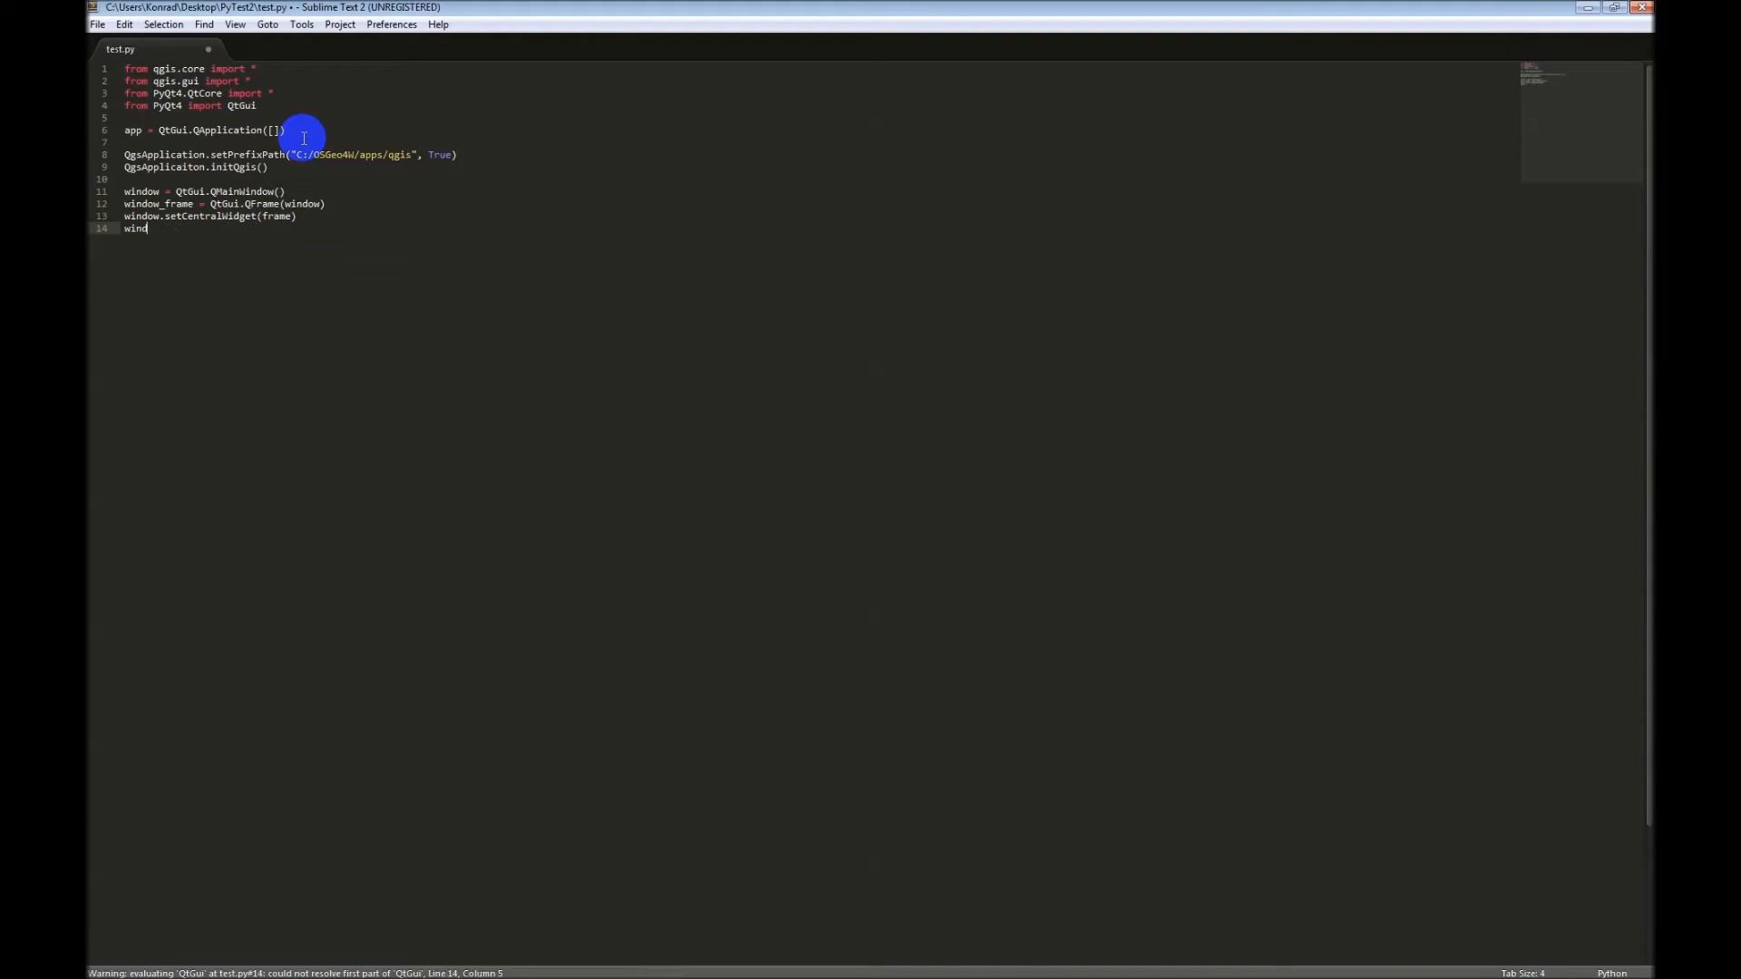
{"action": "type", "text": "frame"}
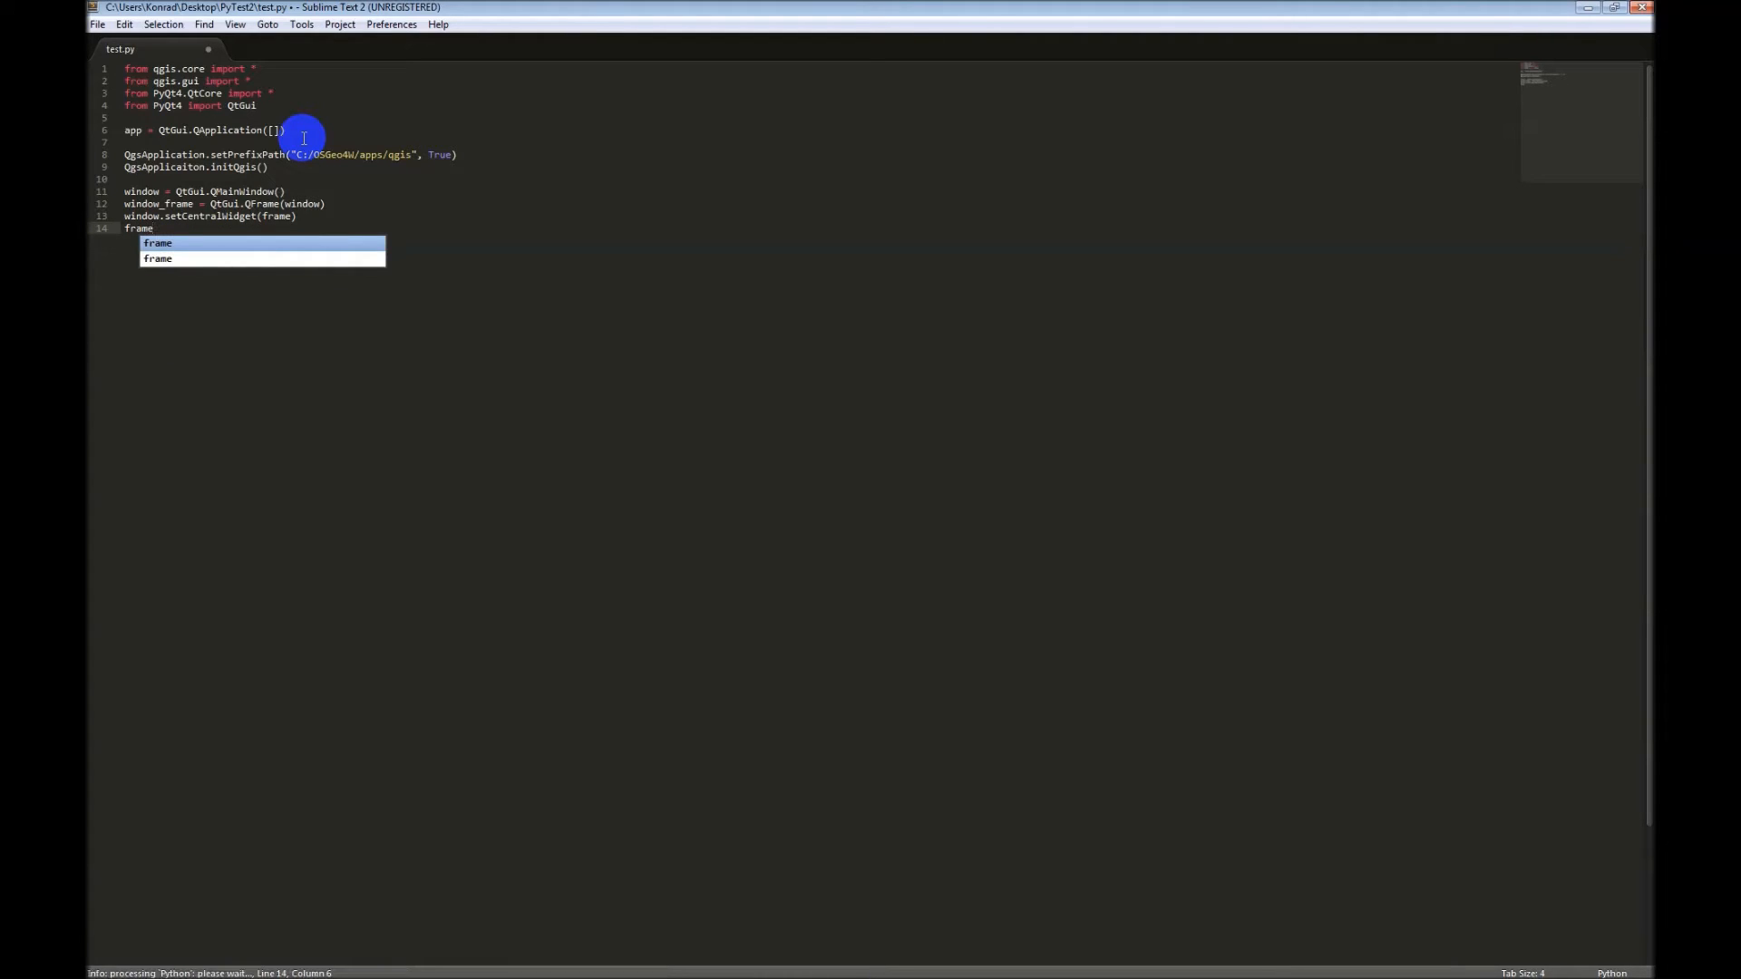
{"action": "type", "text": "_layout = Qt"}
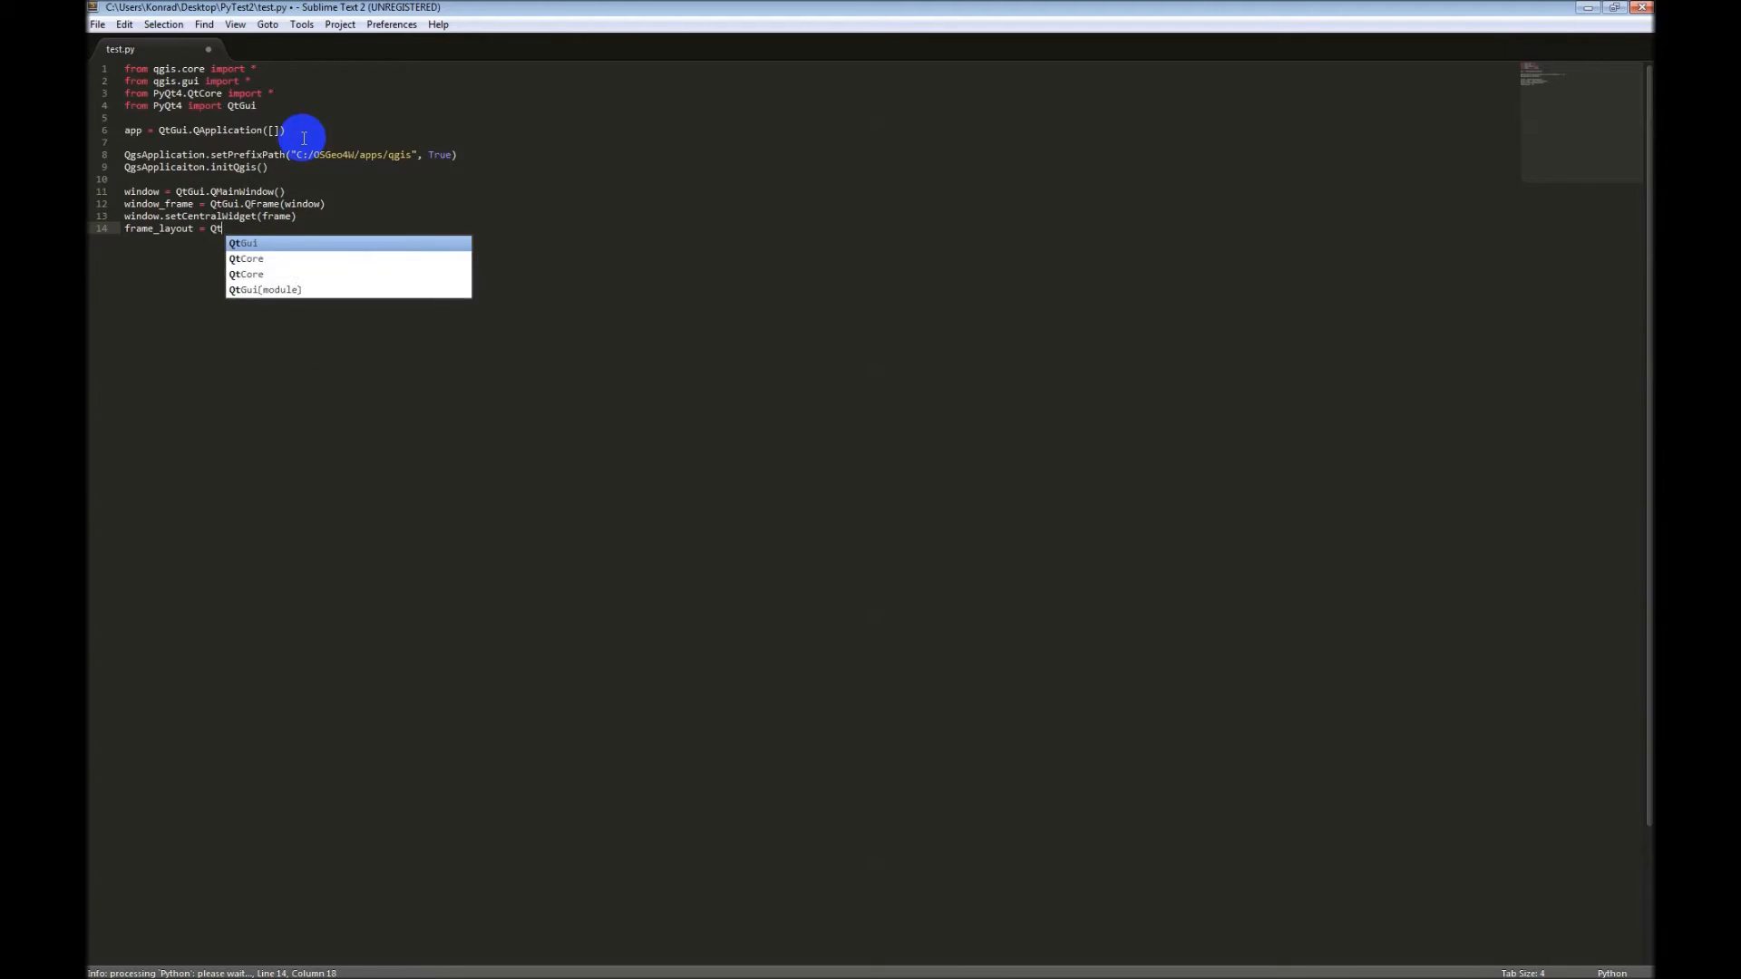
{"action": "type", "text": "Gui.Q"}
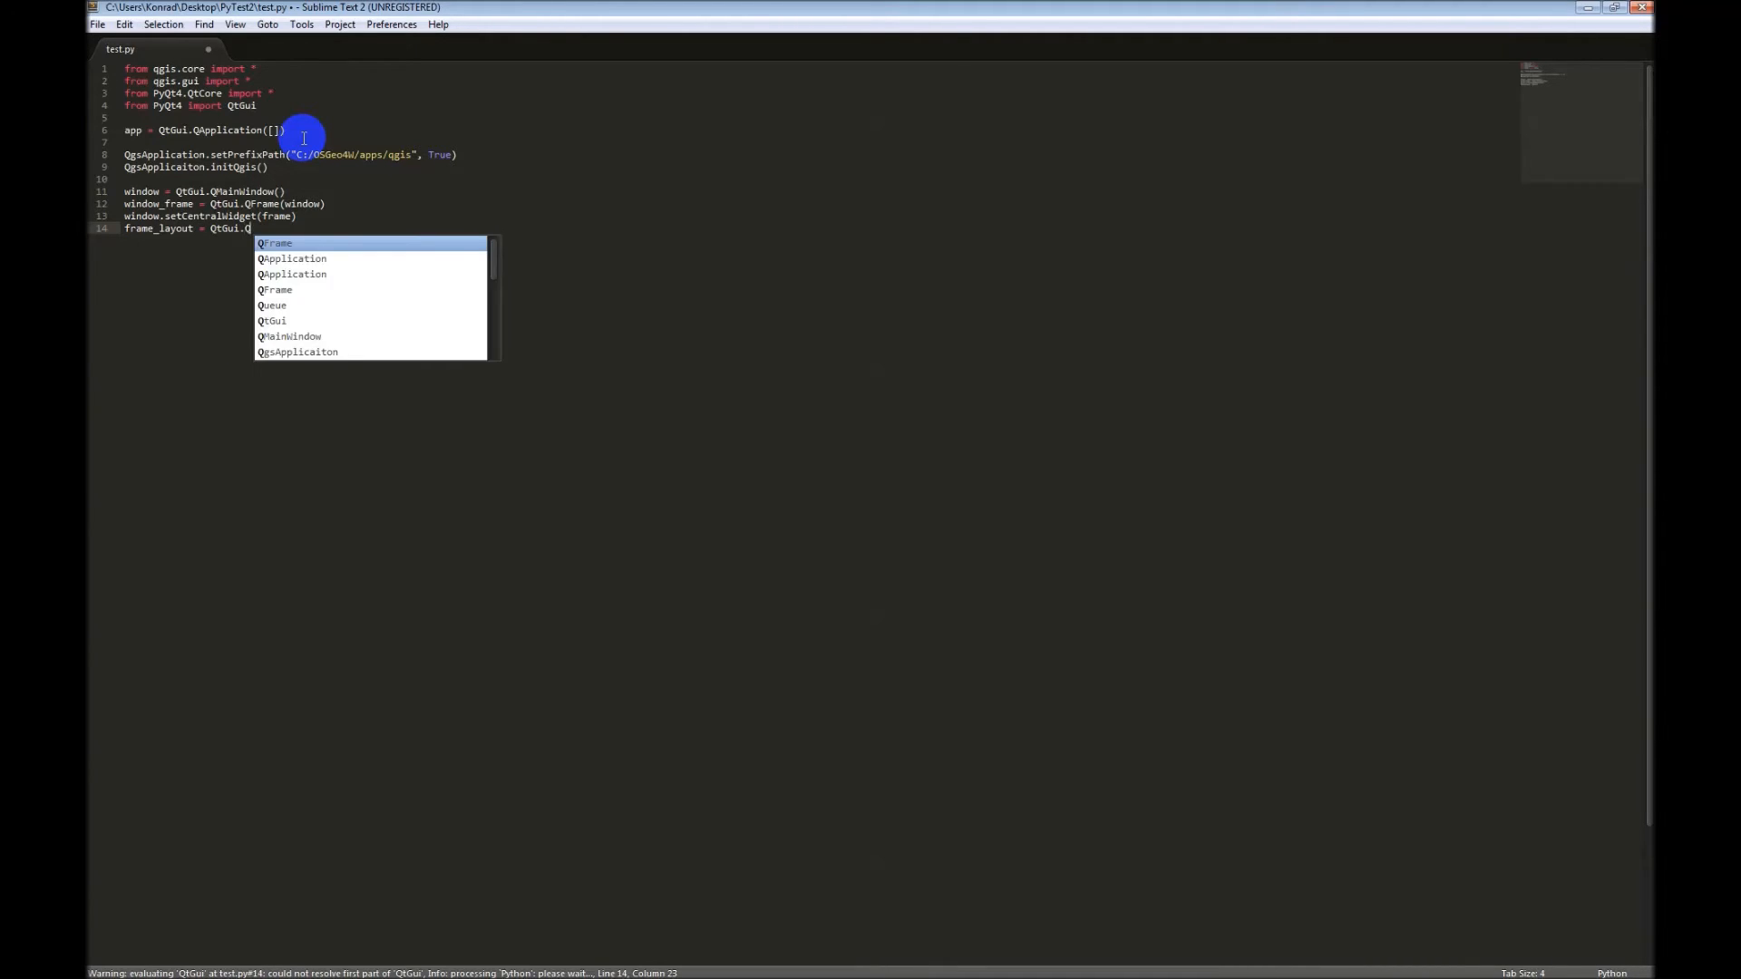
{"action": "type", "text": "GridLayout"}
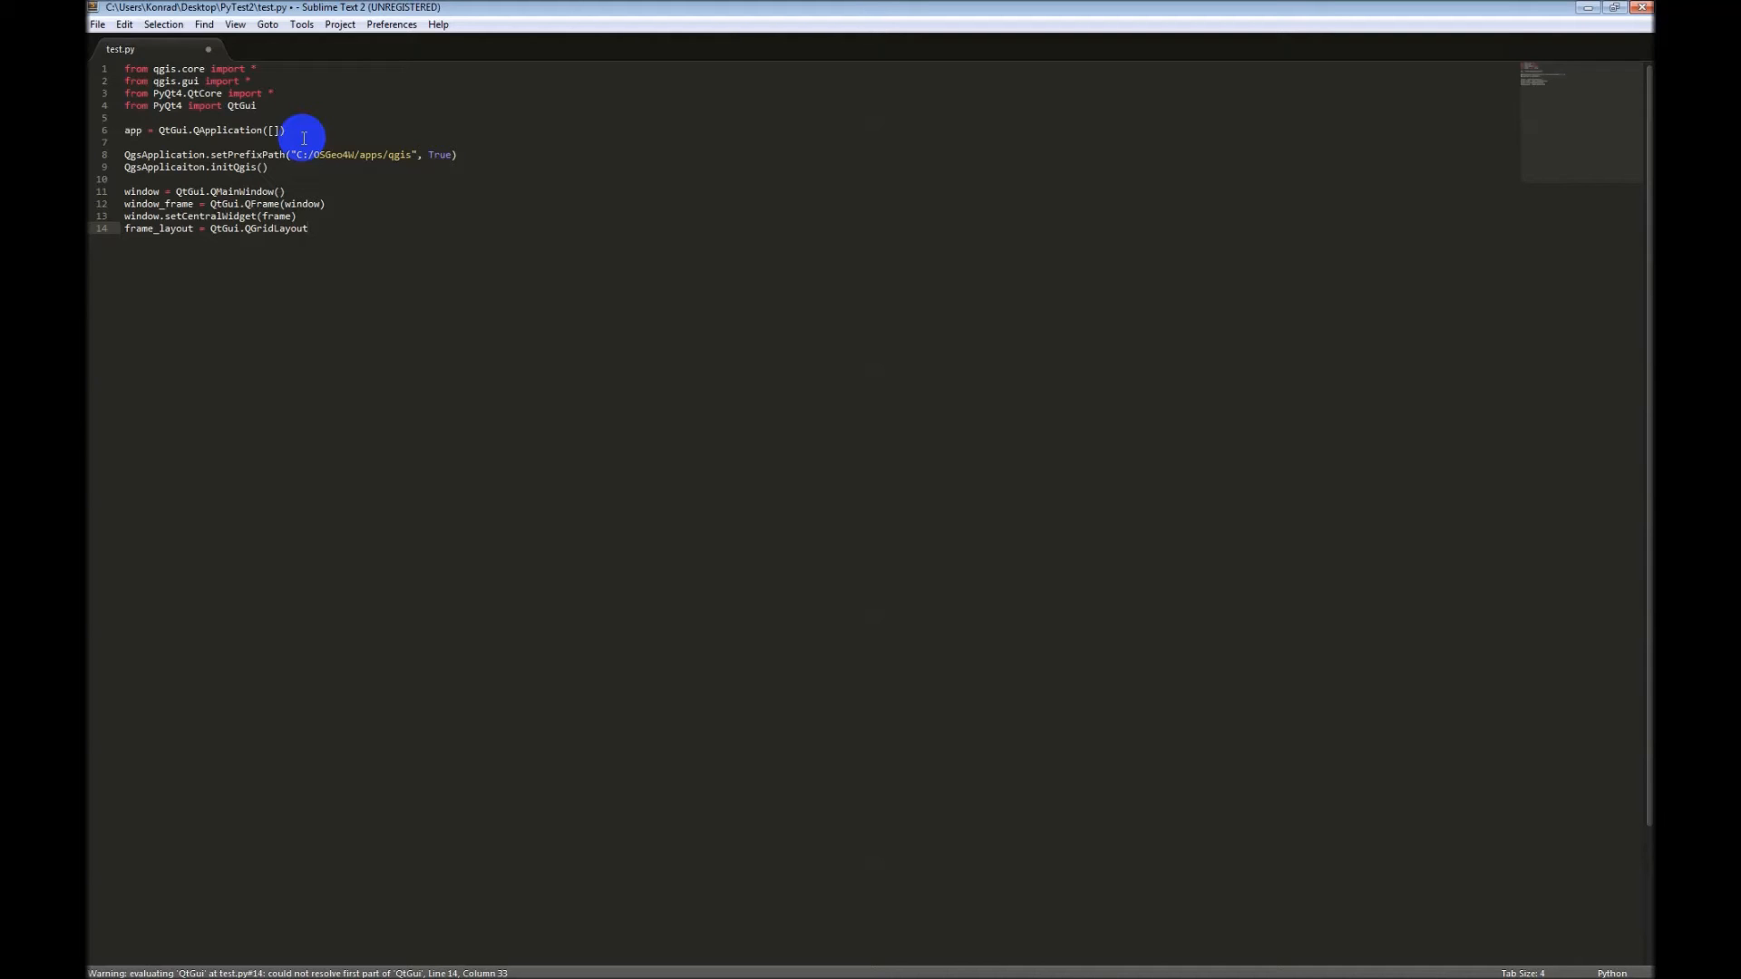
{"action": "type", "text": "(frame"}
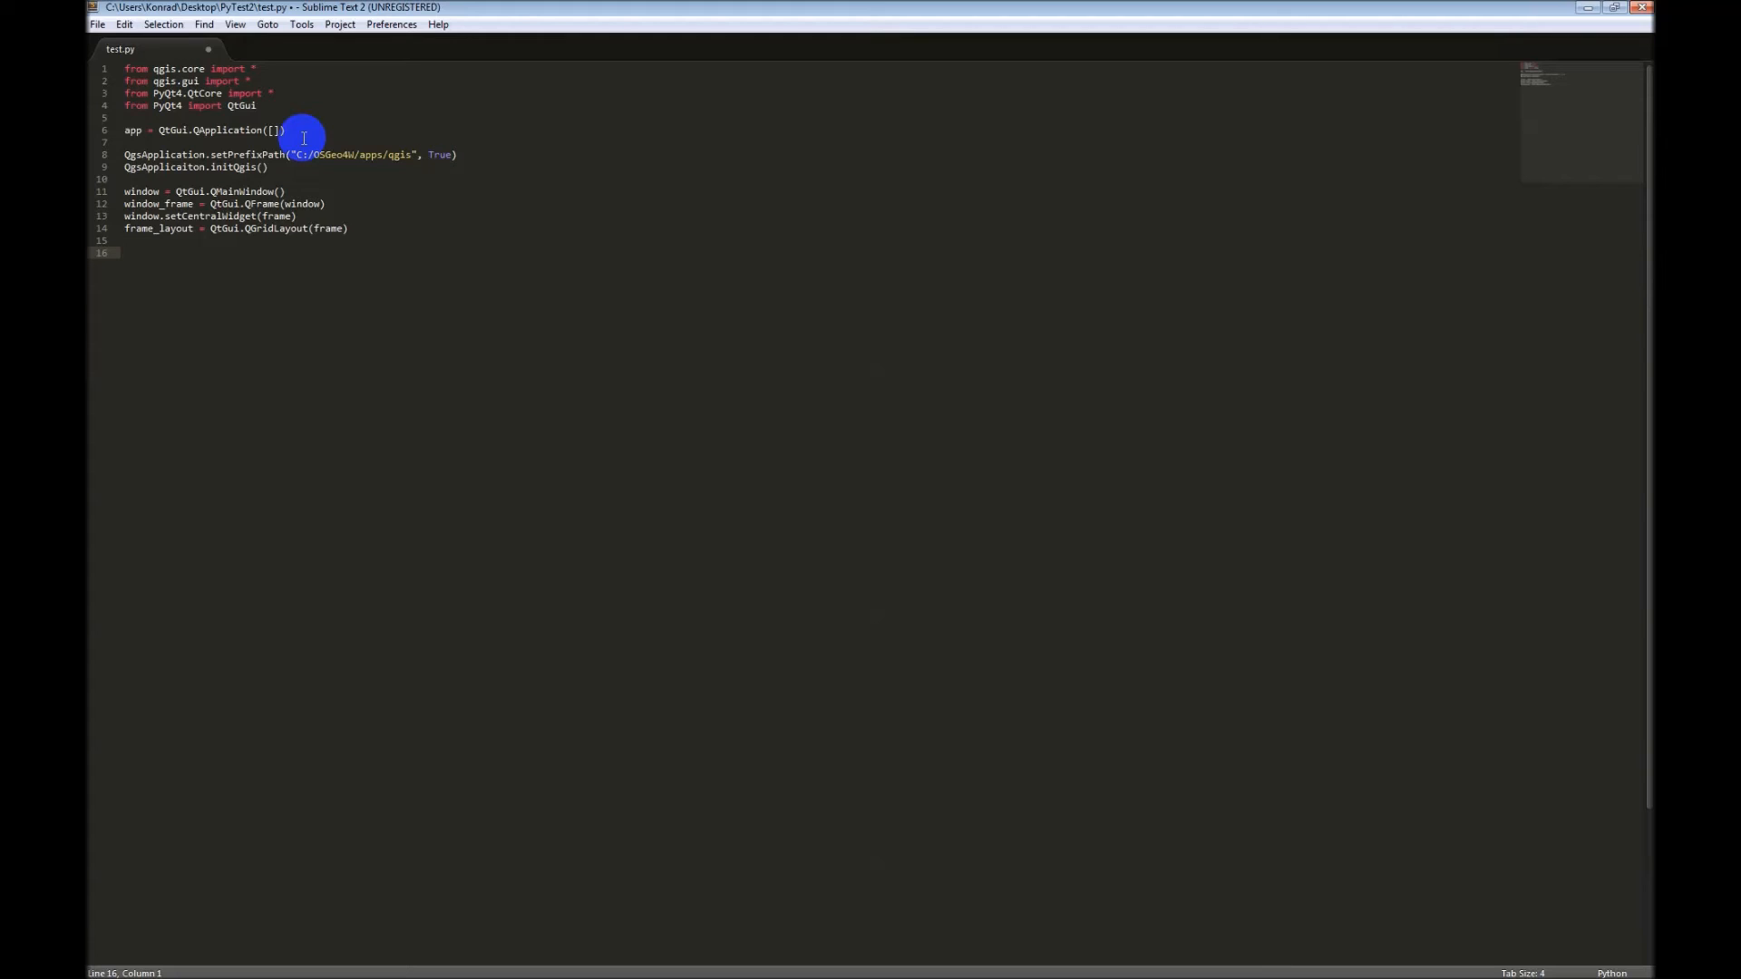
Step: Add the line canvas = QgsMapCanvas(), fixing the mistyped variable name
{"action": "type", "text": "camvas"}
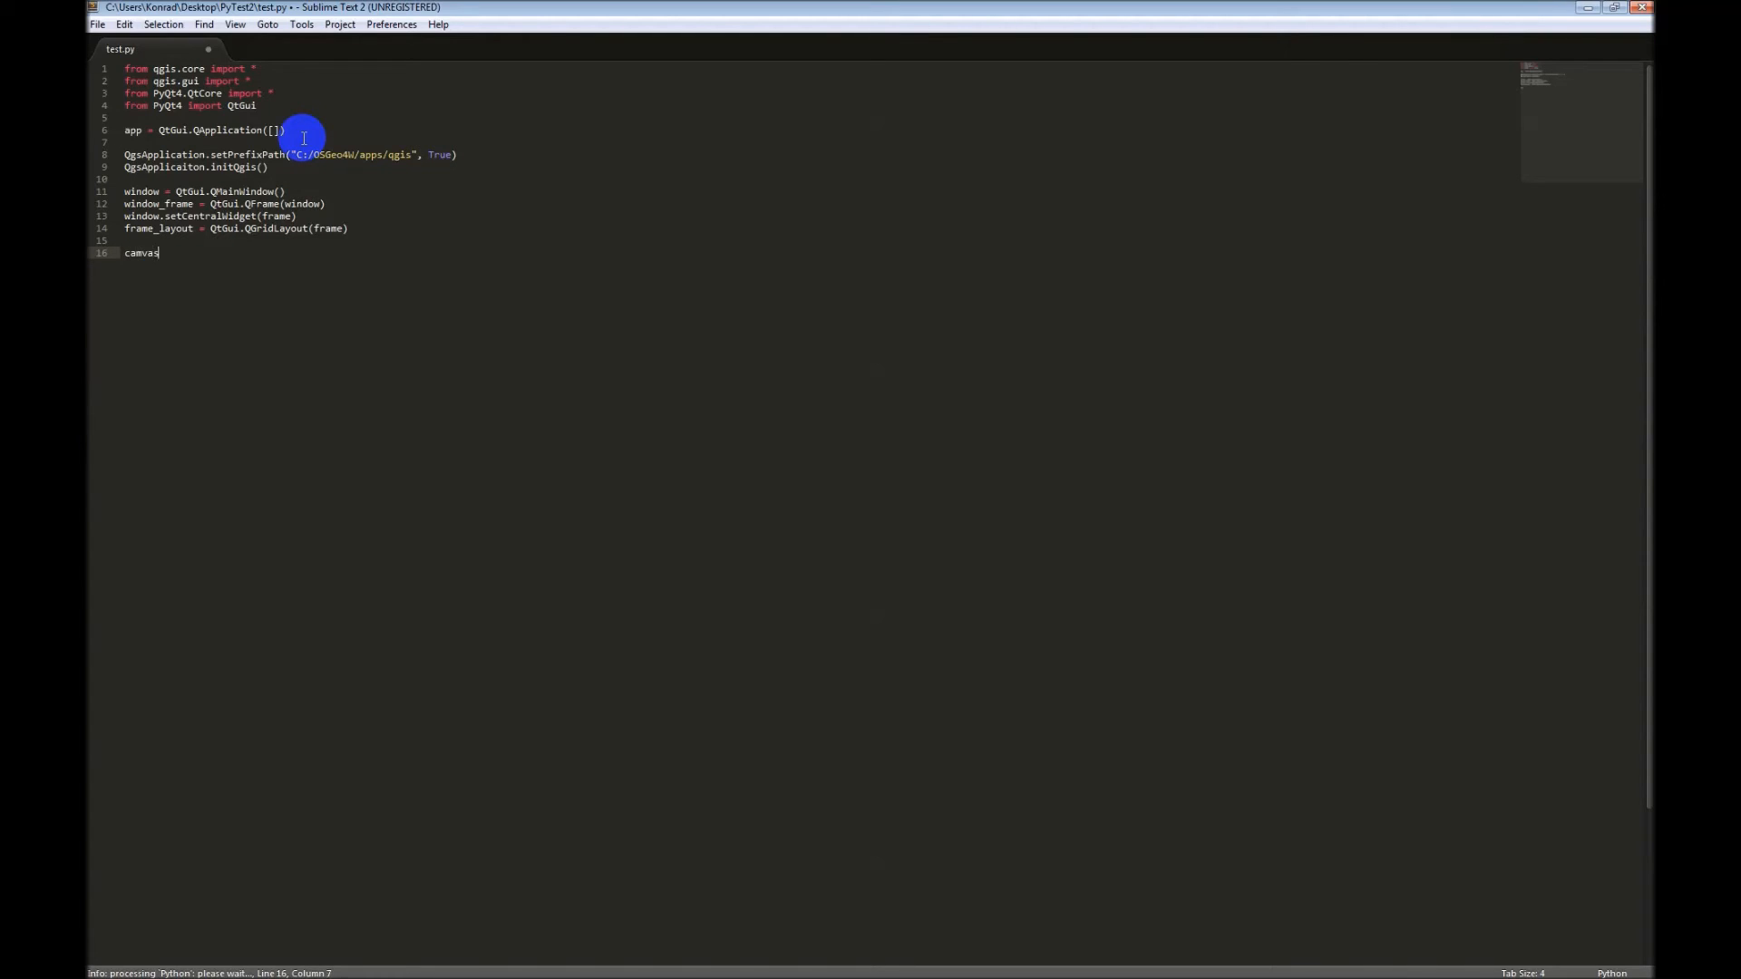
{"action": "type", "text": "a"}
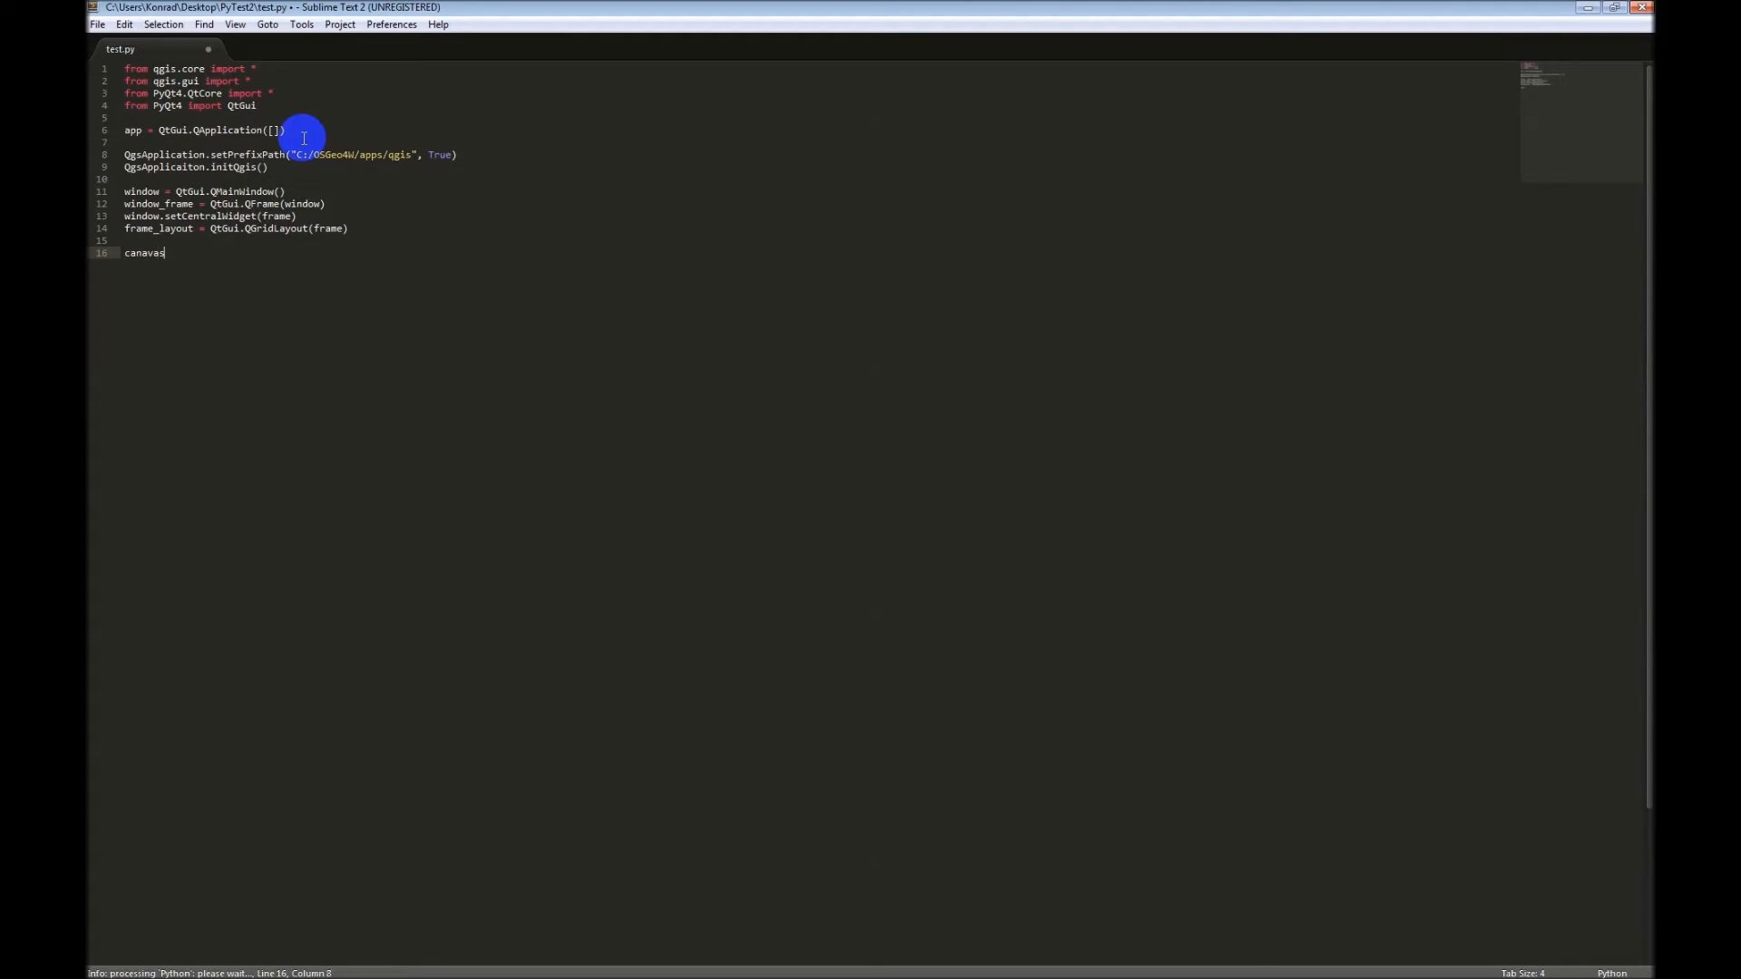
{"action": "key", "text": "BackSpace"}
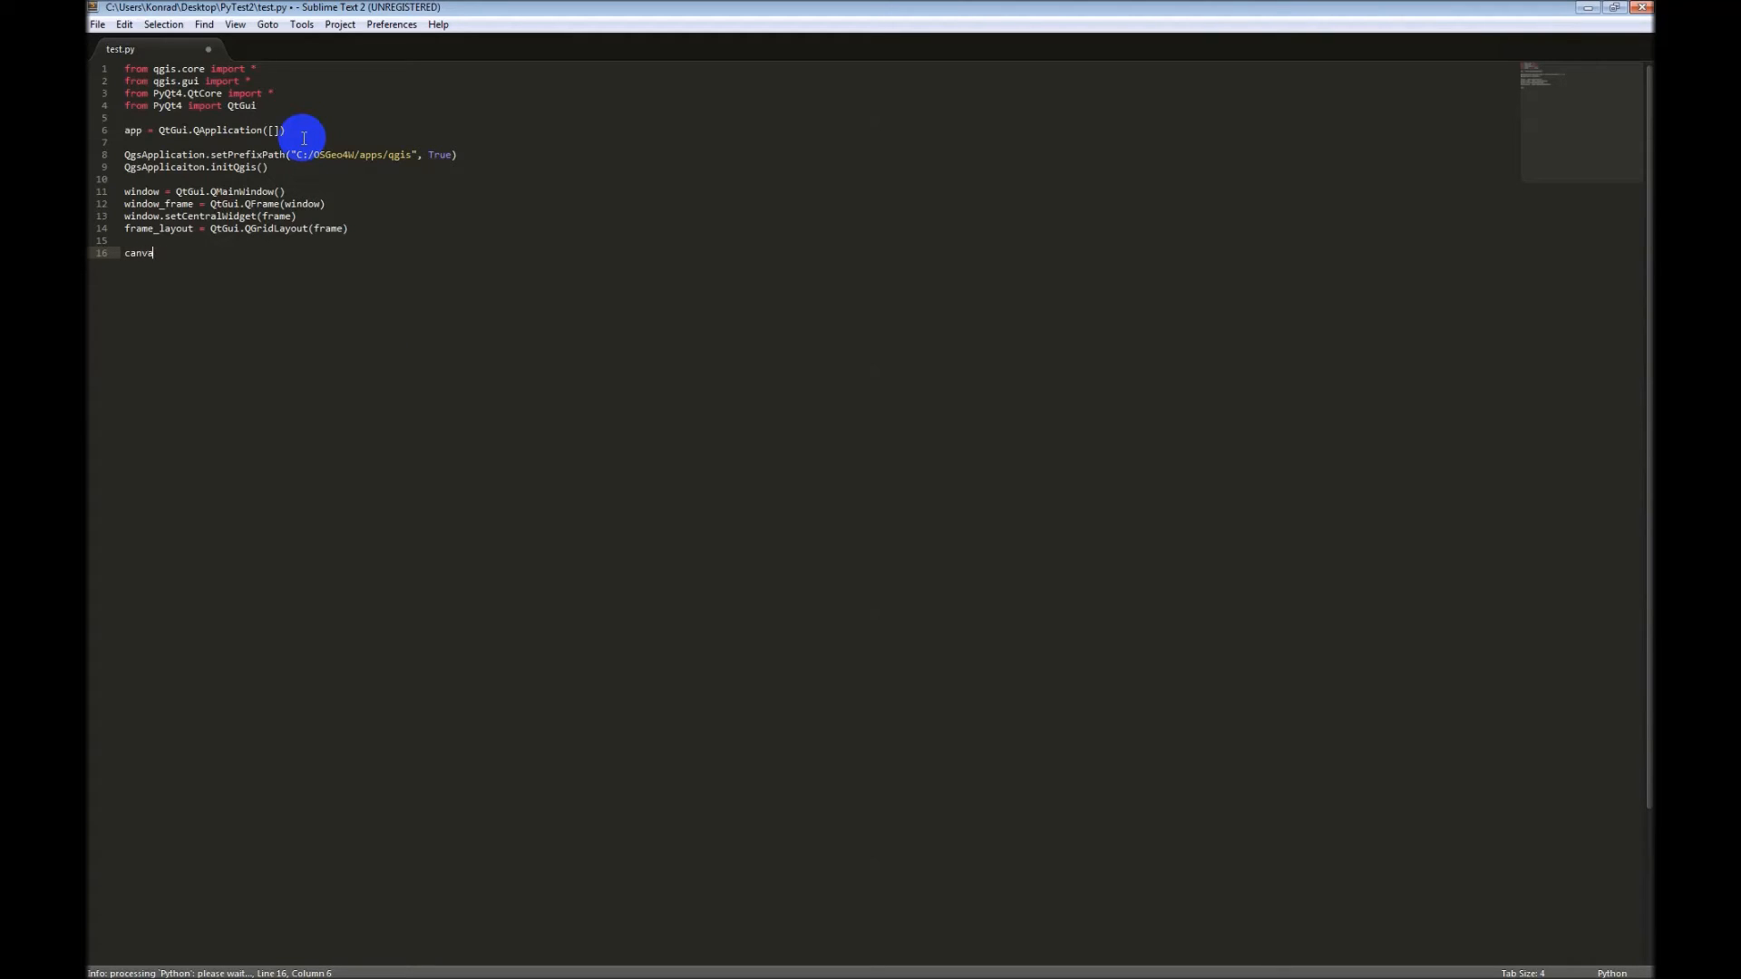
{"action": "type", "text": "= Q"}
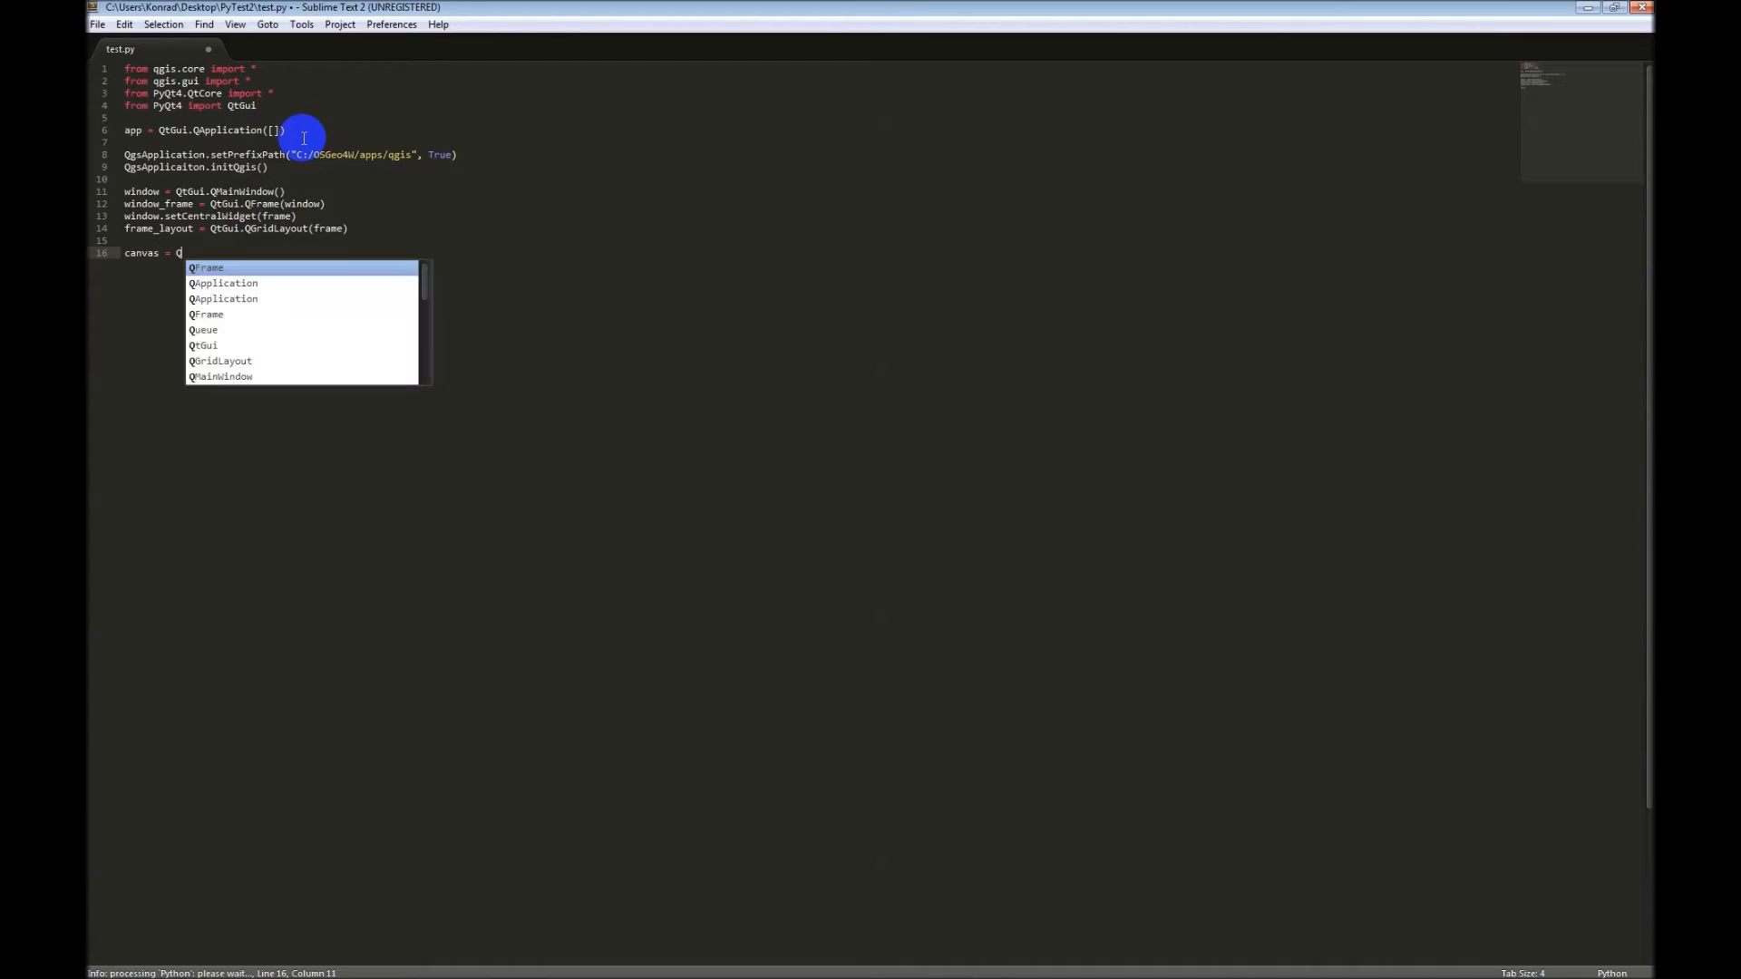
{"action": "type", "text": "QgsMap"}
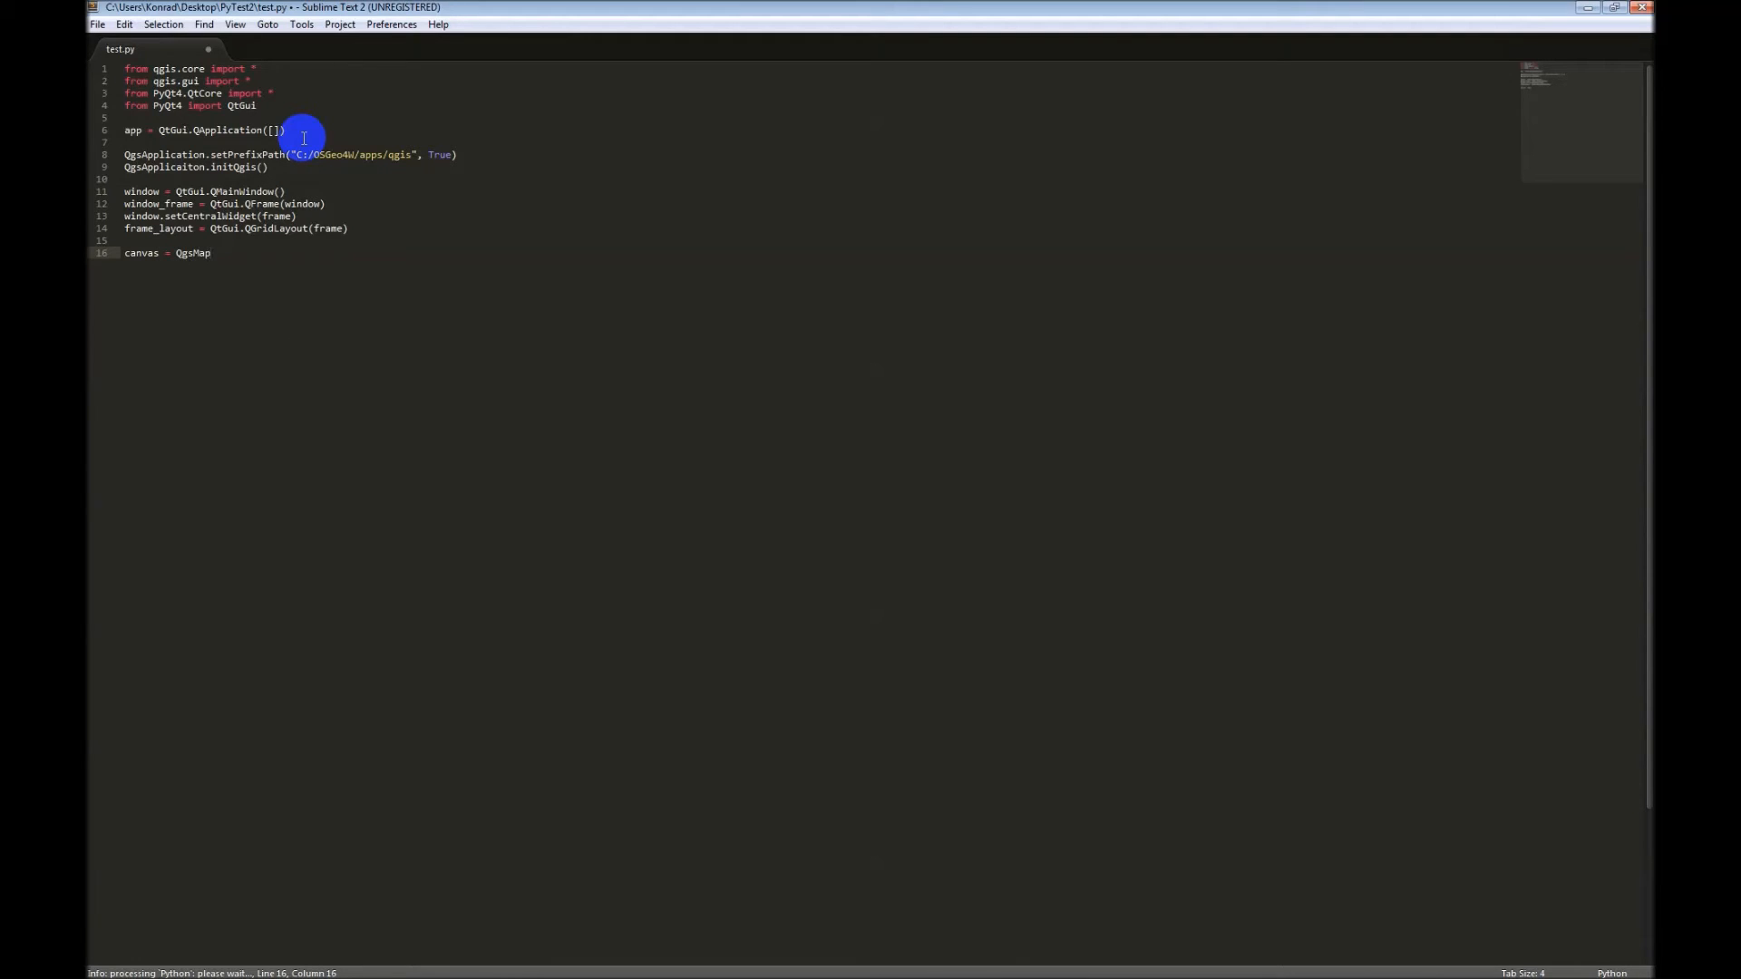
{"action": "type", "text": "Canvas()"}
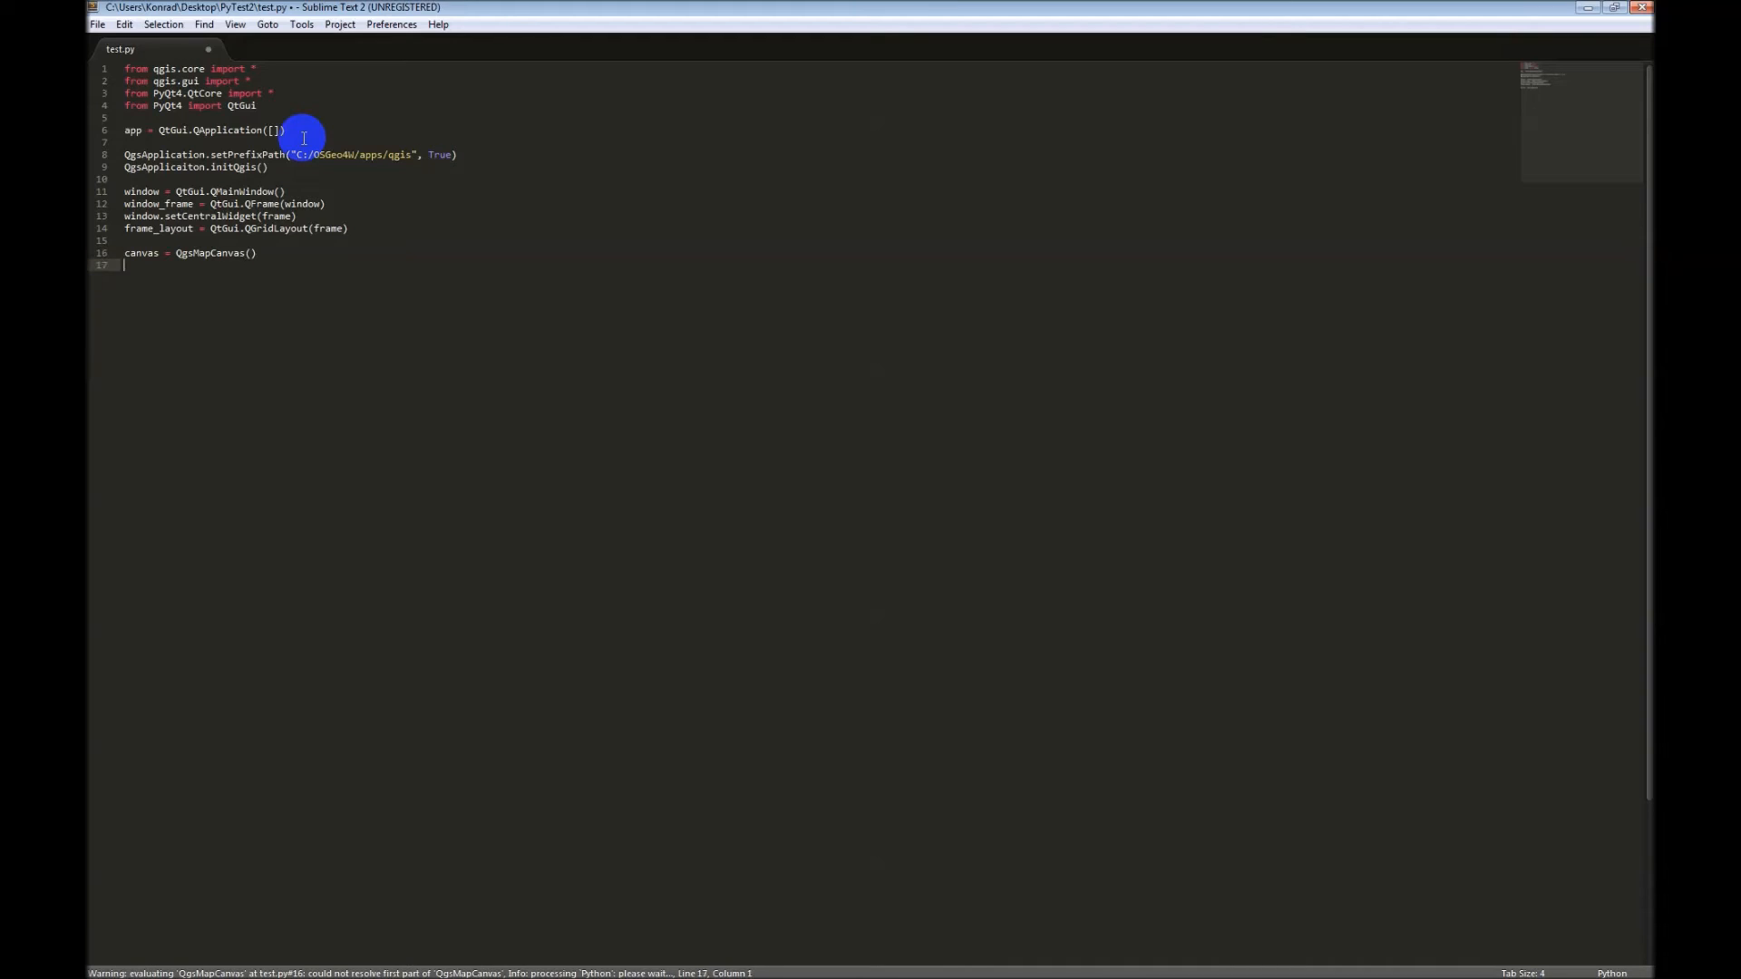
Step: Add frame_layout.addWidget(canvas) using autocomplete and save test.py
{"action": "type", "text": "frame_l"}
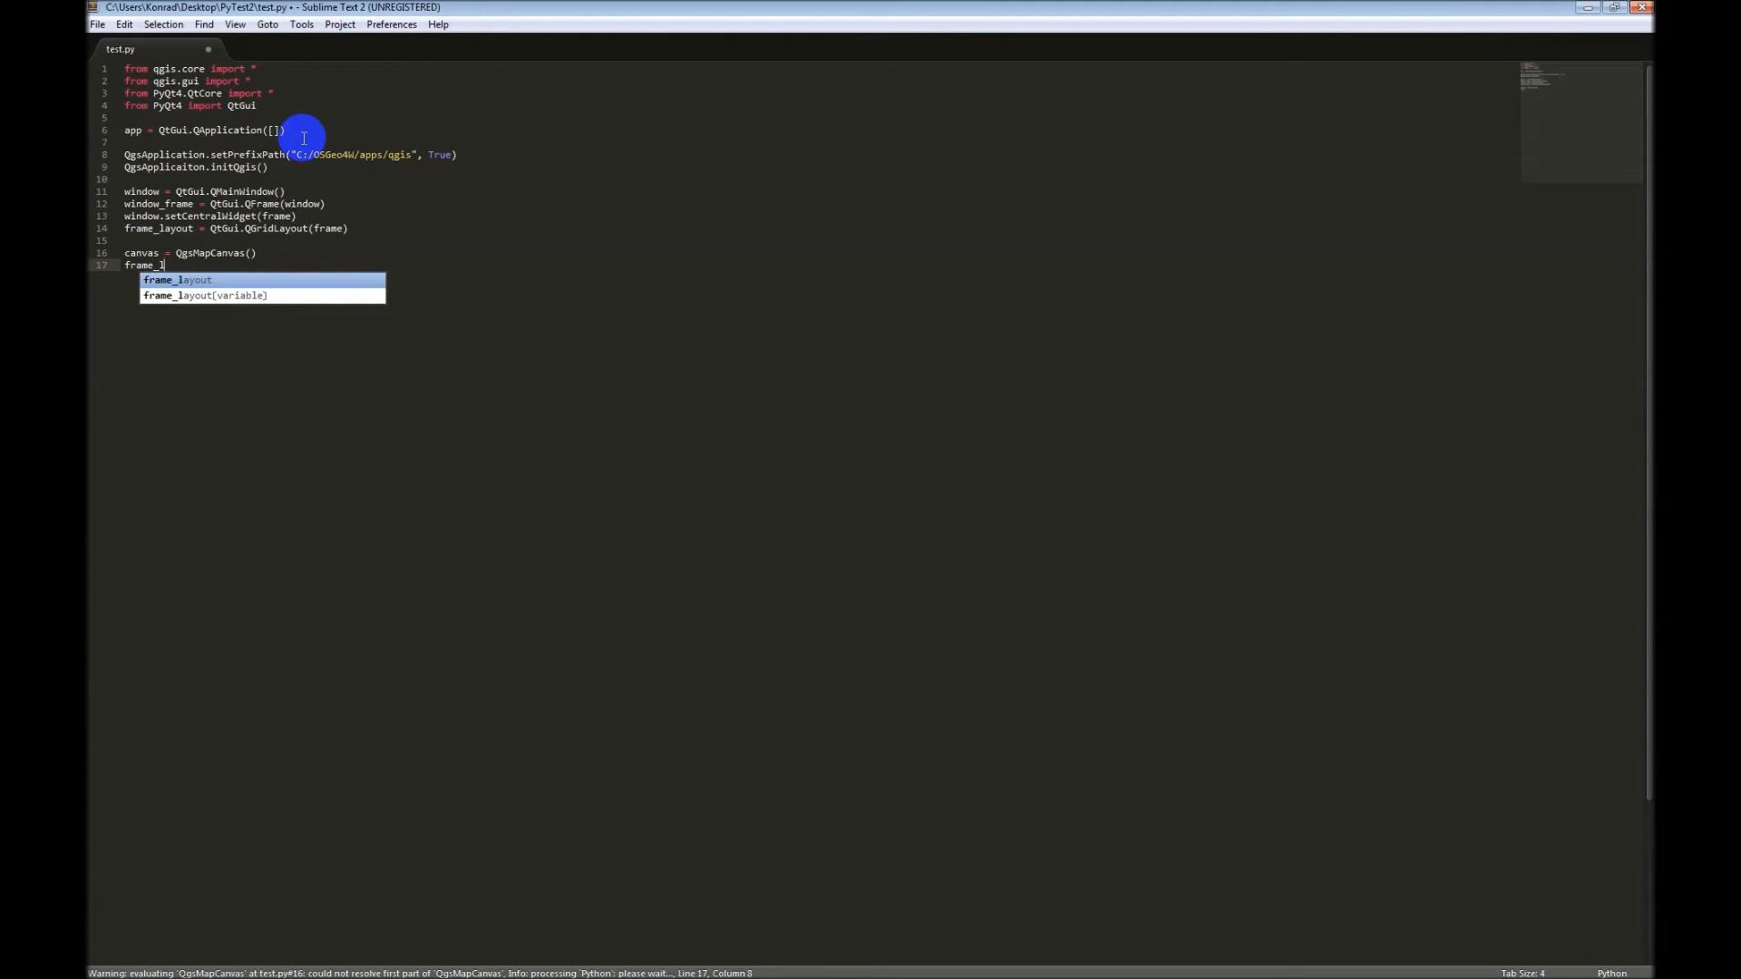
{"action": "key", "text": "Tab"}
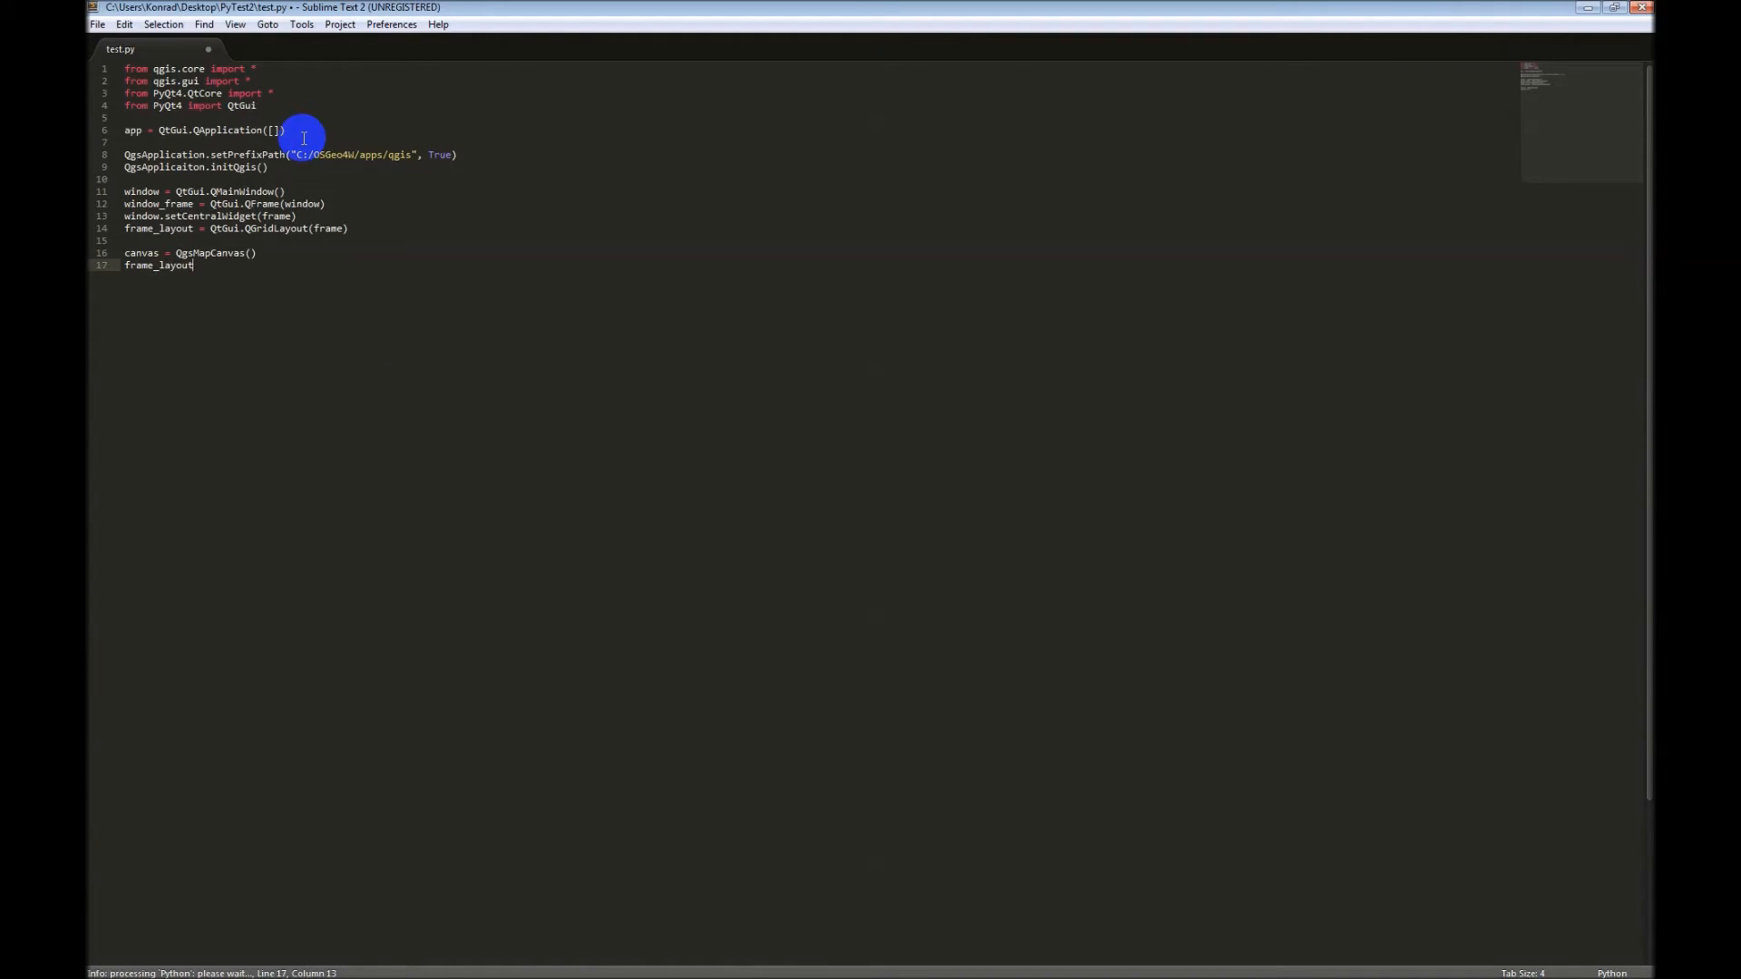
{"action": "type", "text": ".addWidge"}
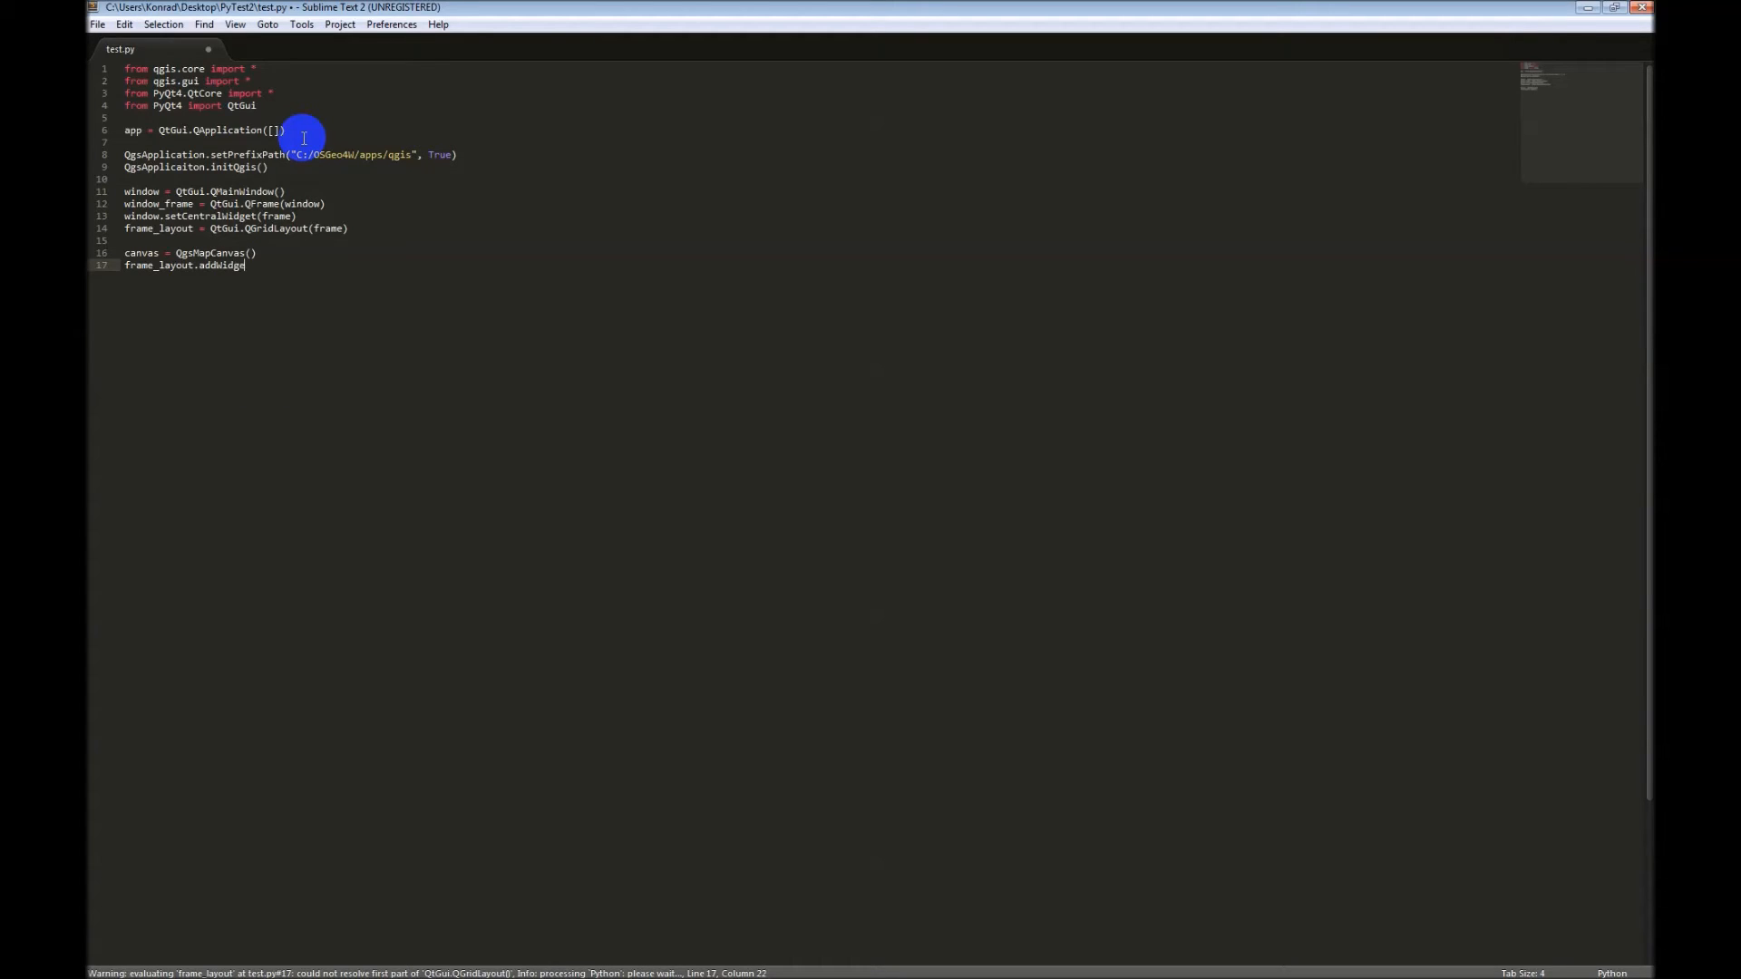
{"action": "type", "text": "(canvas"}
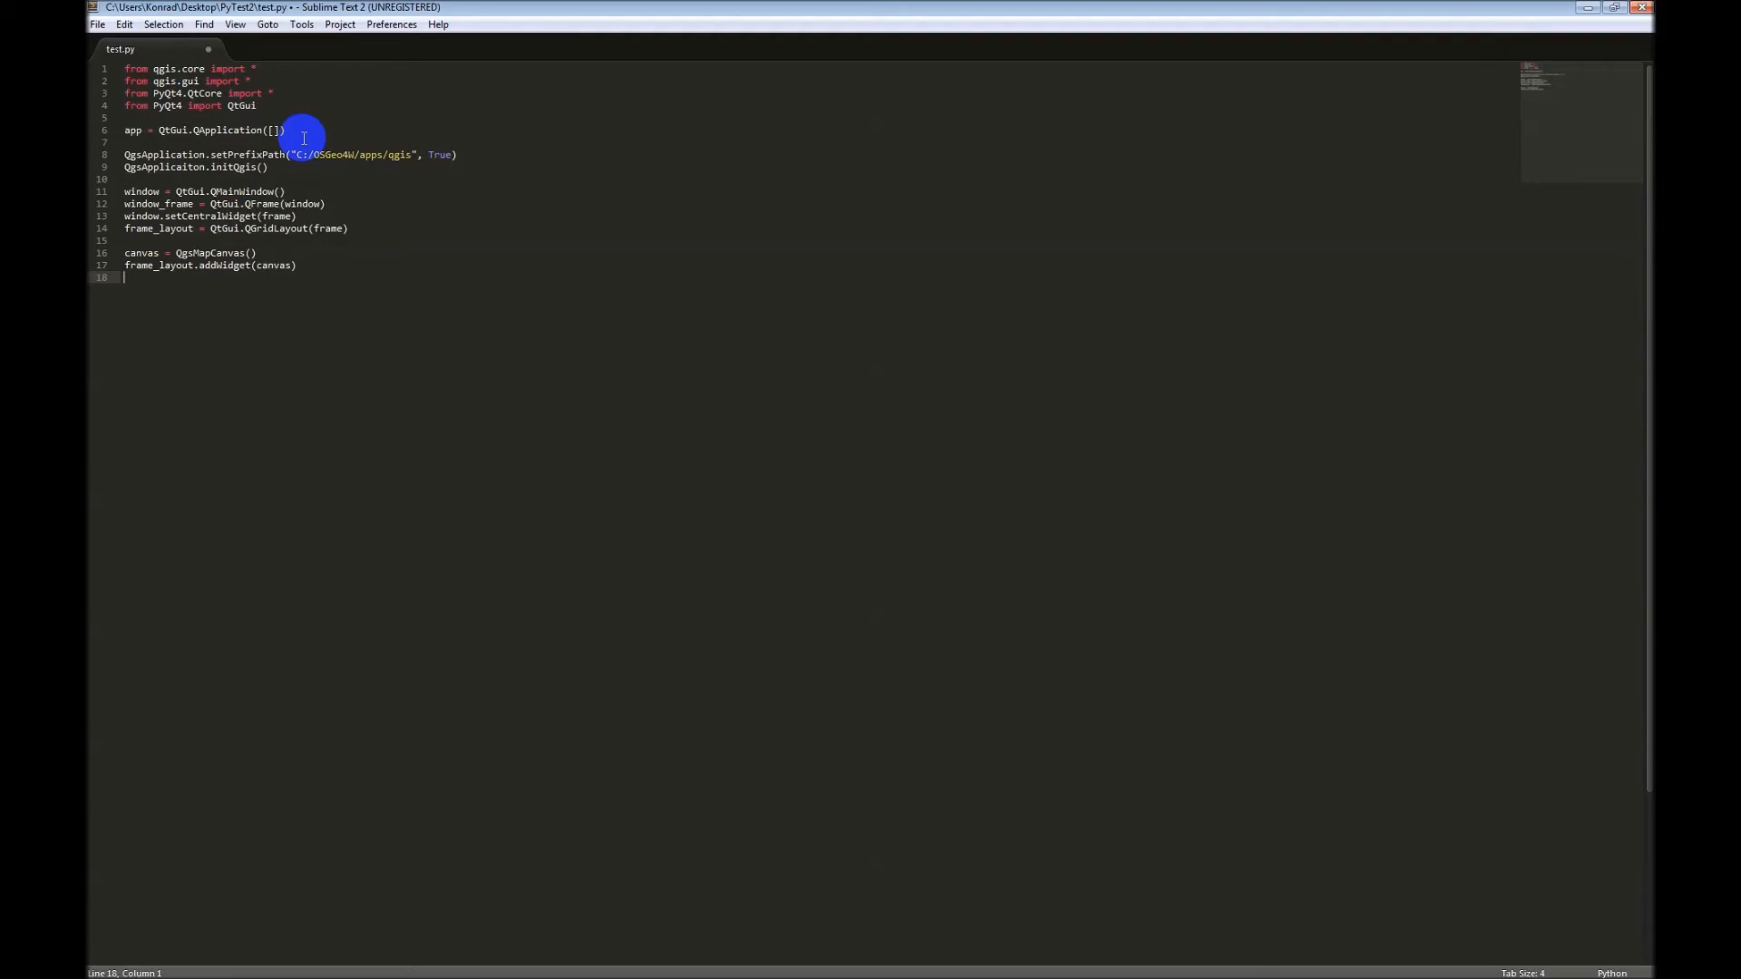
{"action": "key", "text": "ctrl+s"}
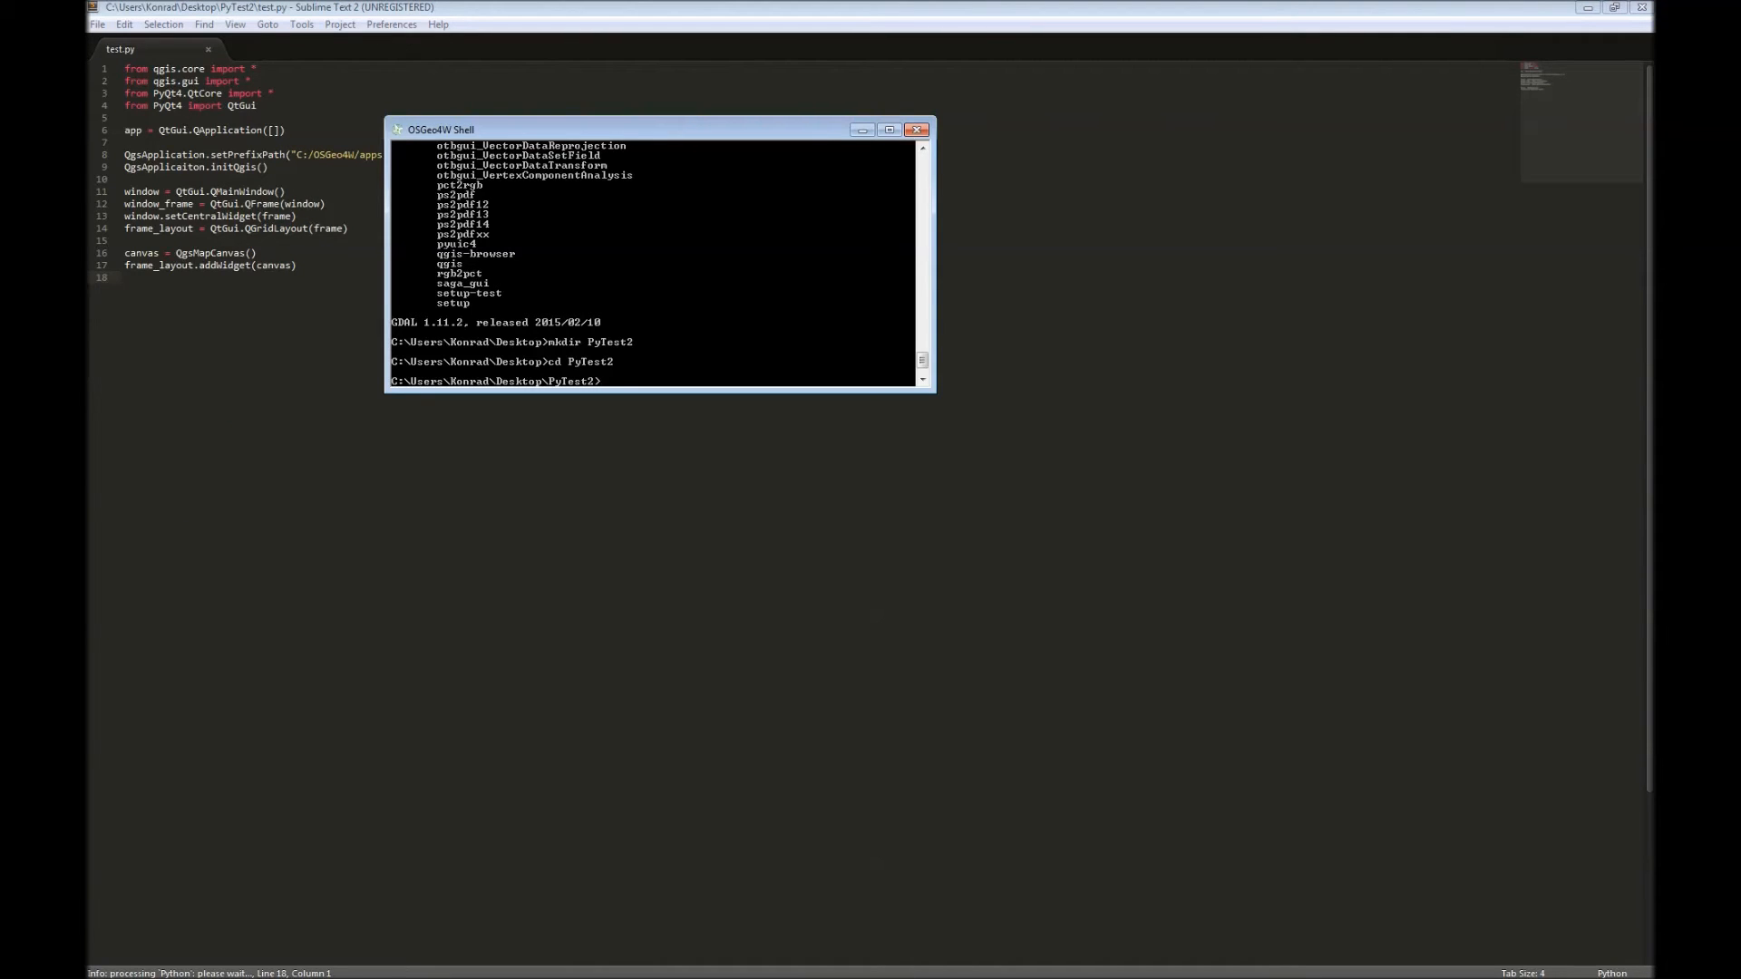
Step: Run test.py in the shell, then retype QgsApplication on line 9 after the NameError
{"action": "type", "text": "te"}
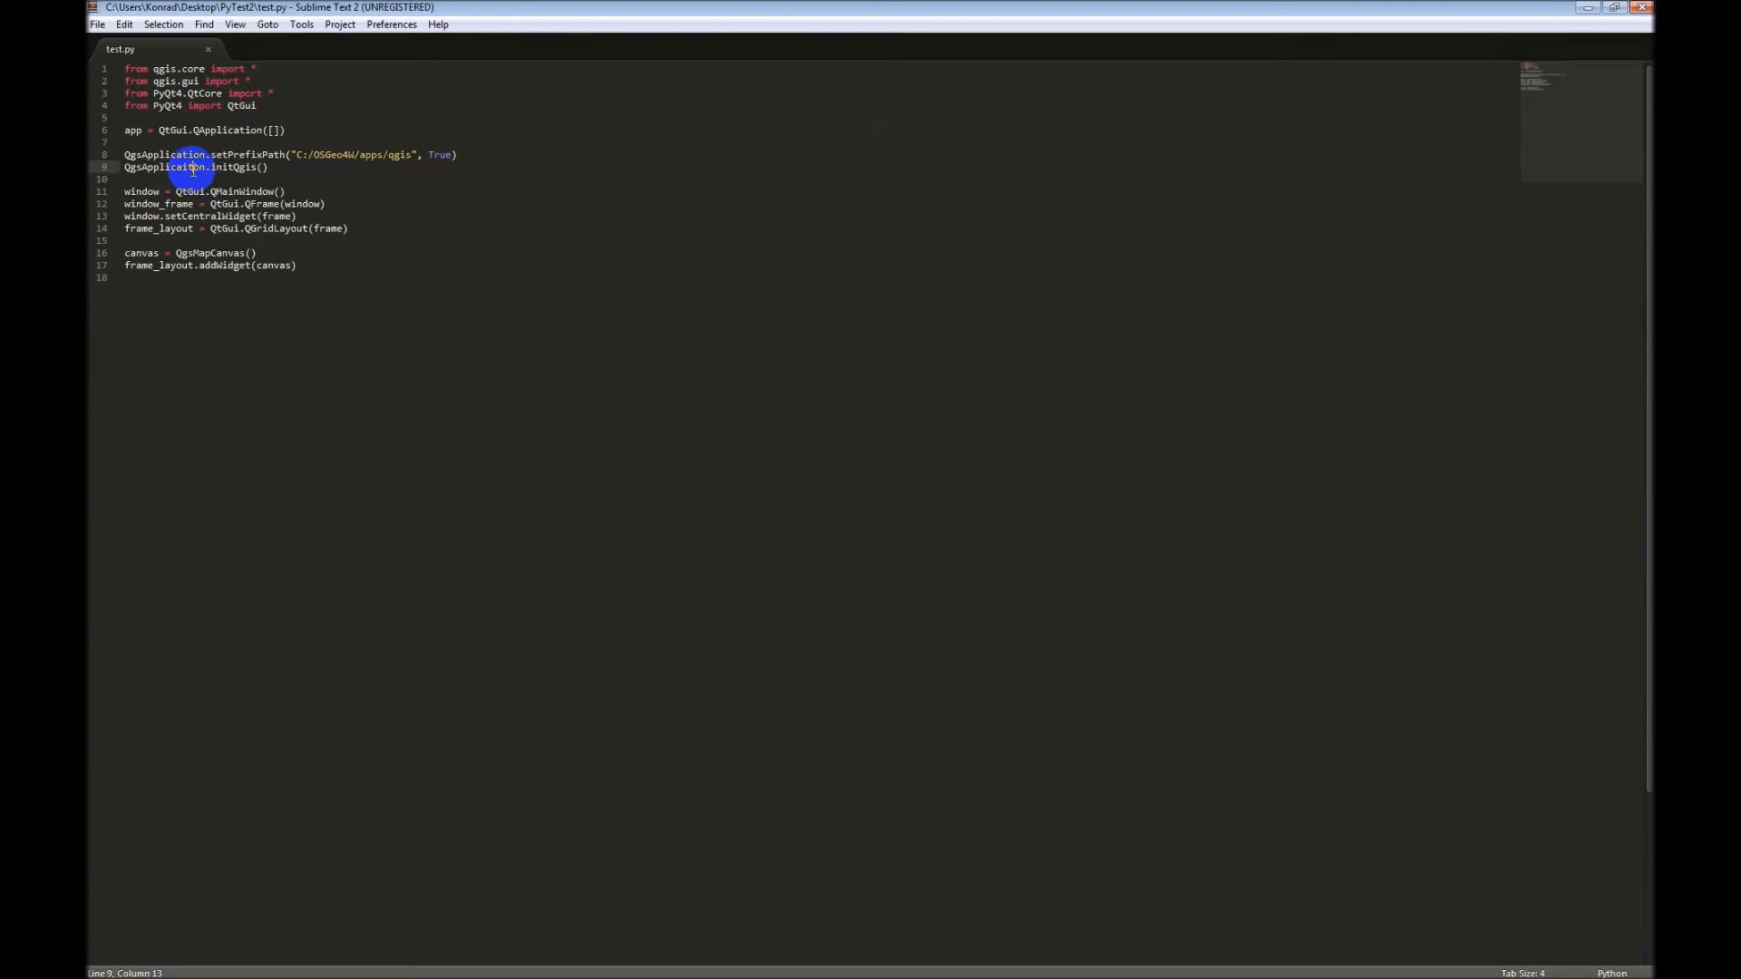
{"action": "type", "text": "QgsApplication"}
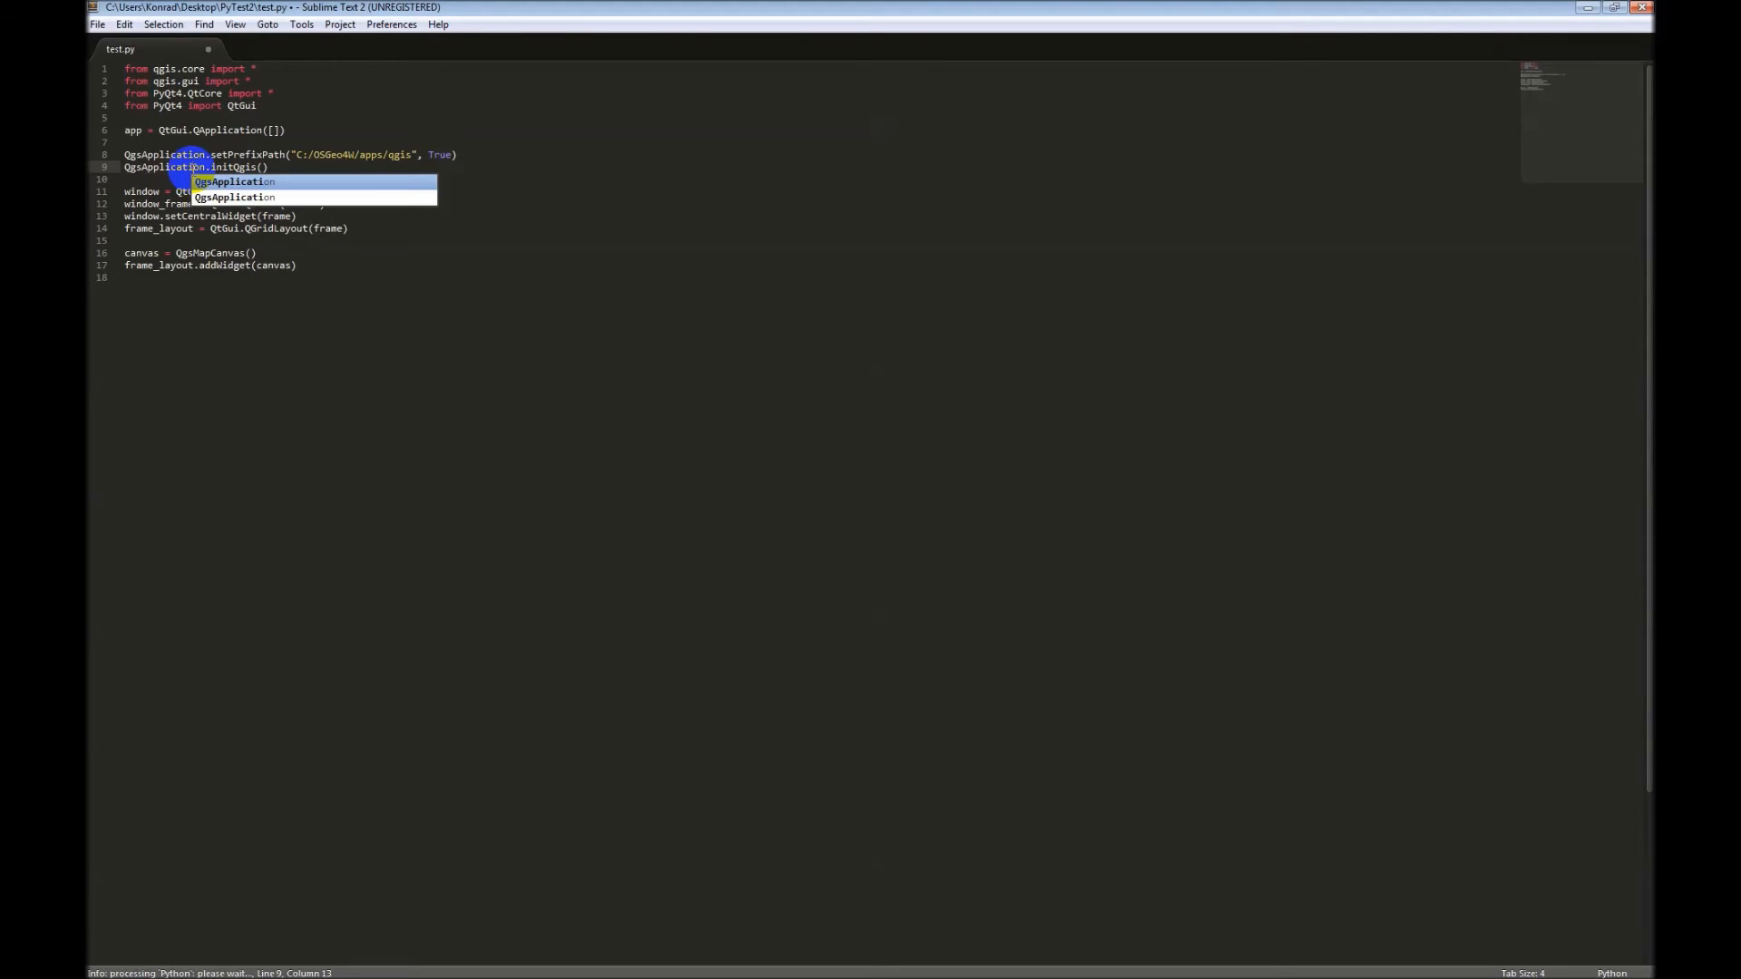
Step: Save the corrected QgsApplication line, rerun test.py, and begin fixing setCentralWidget to use window_frame
{"action": "key", "text": "ctrl+s"}
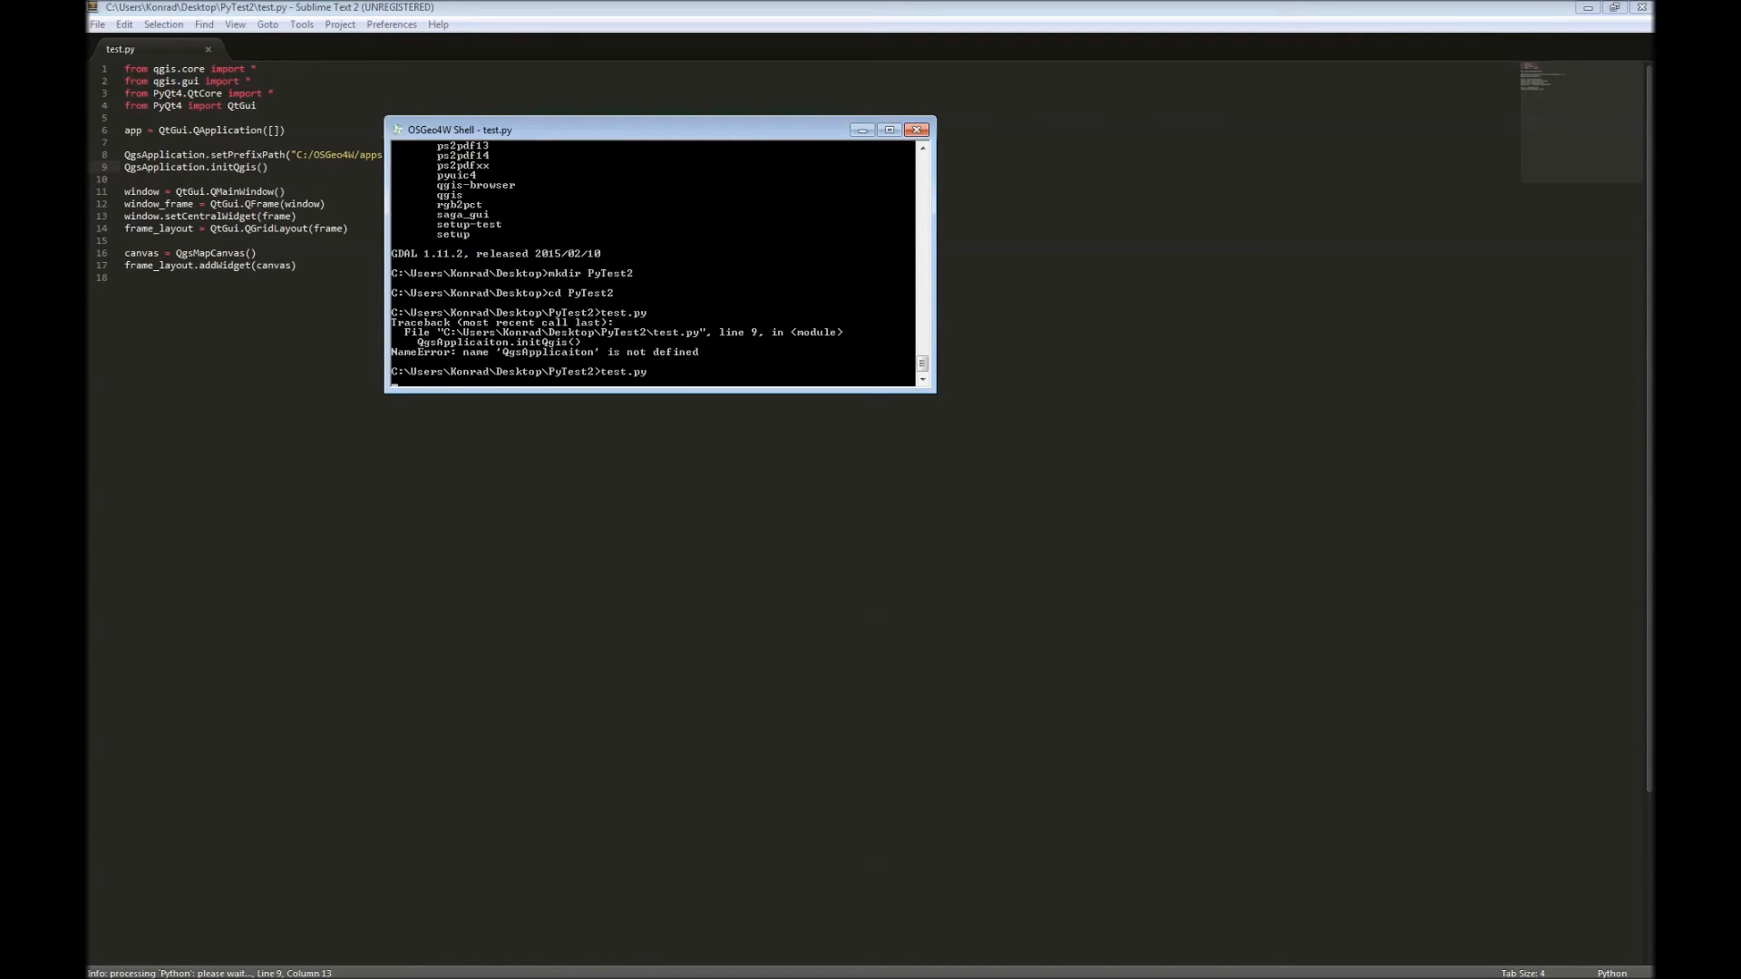
{"action": "key", "text": "Return"}
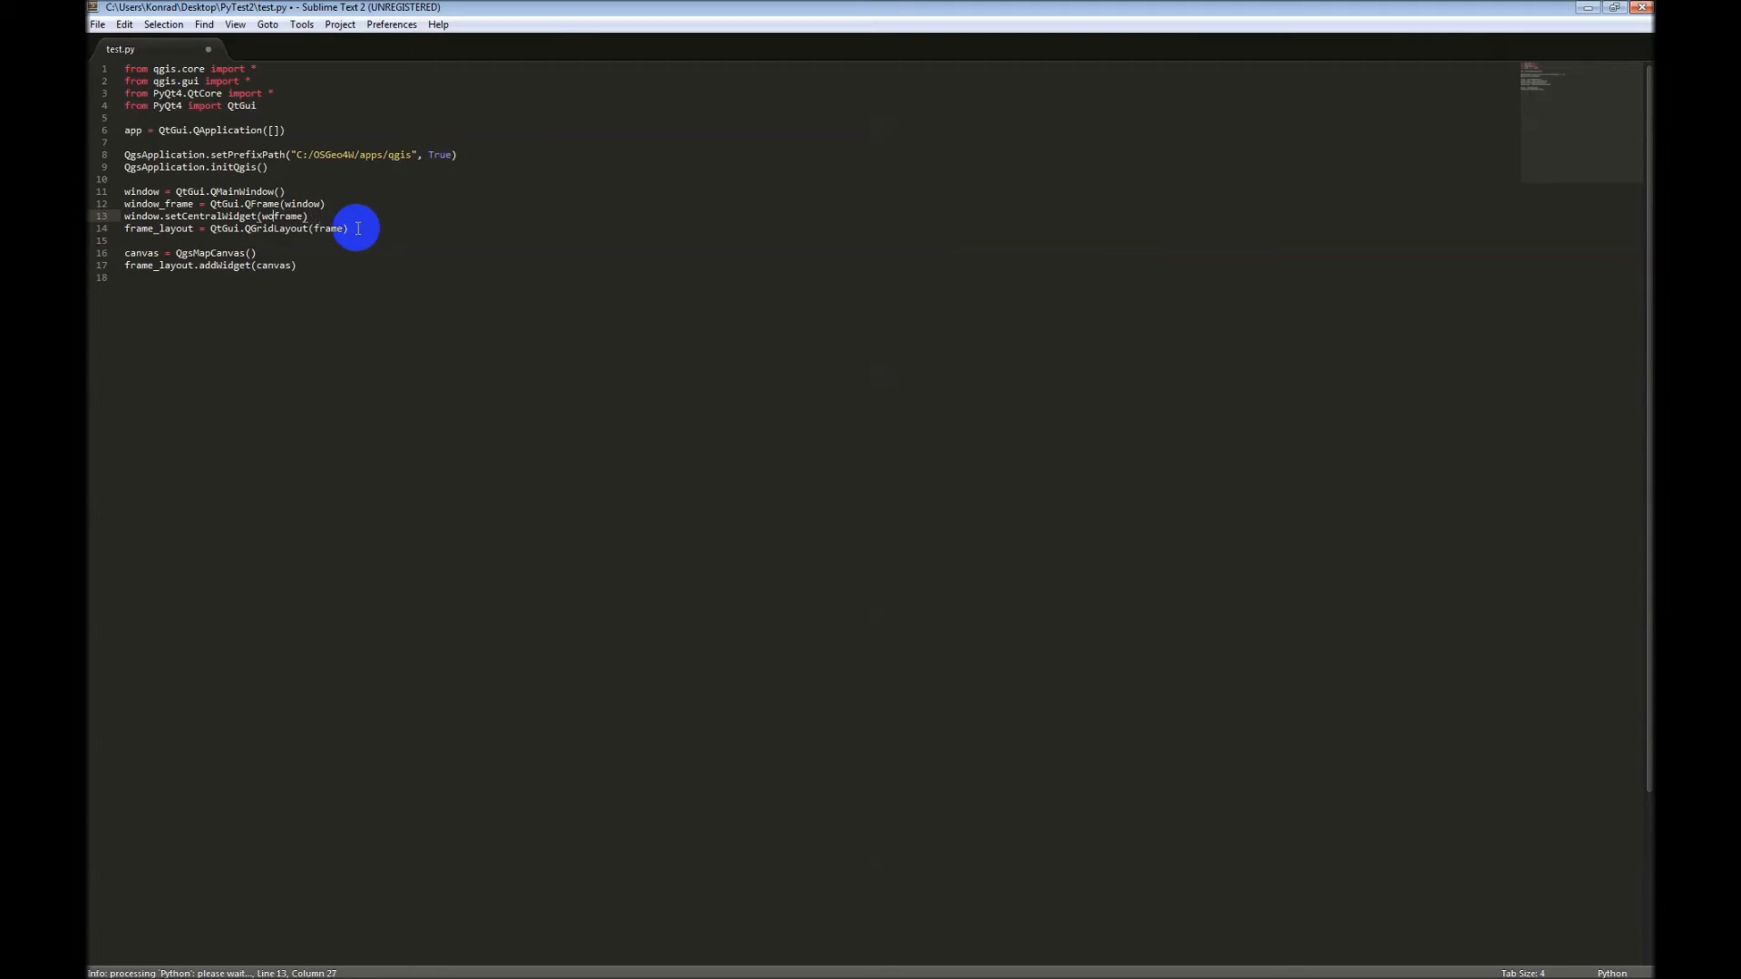
{"action": "type", "text": "window_"}
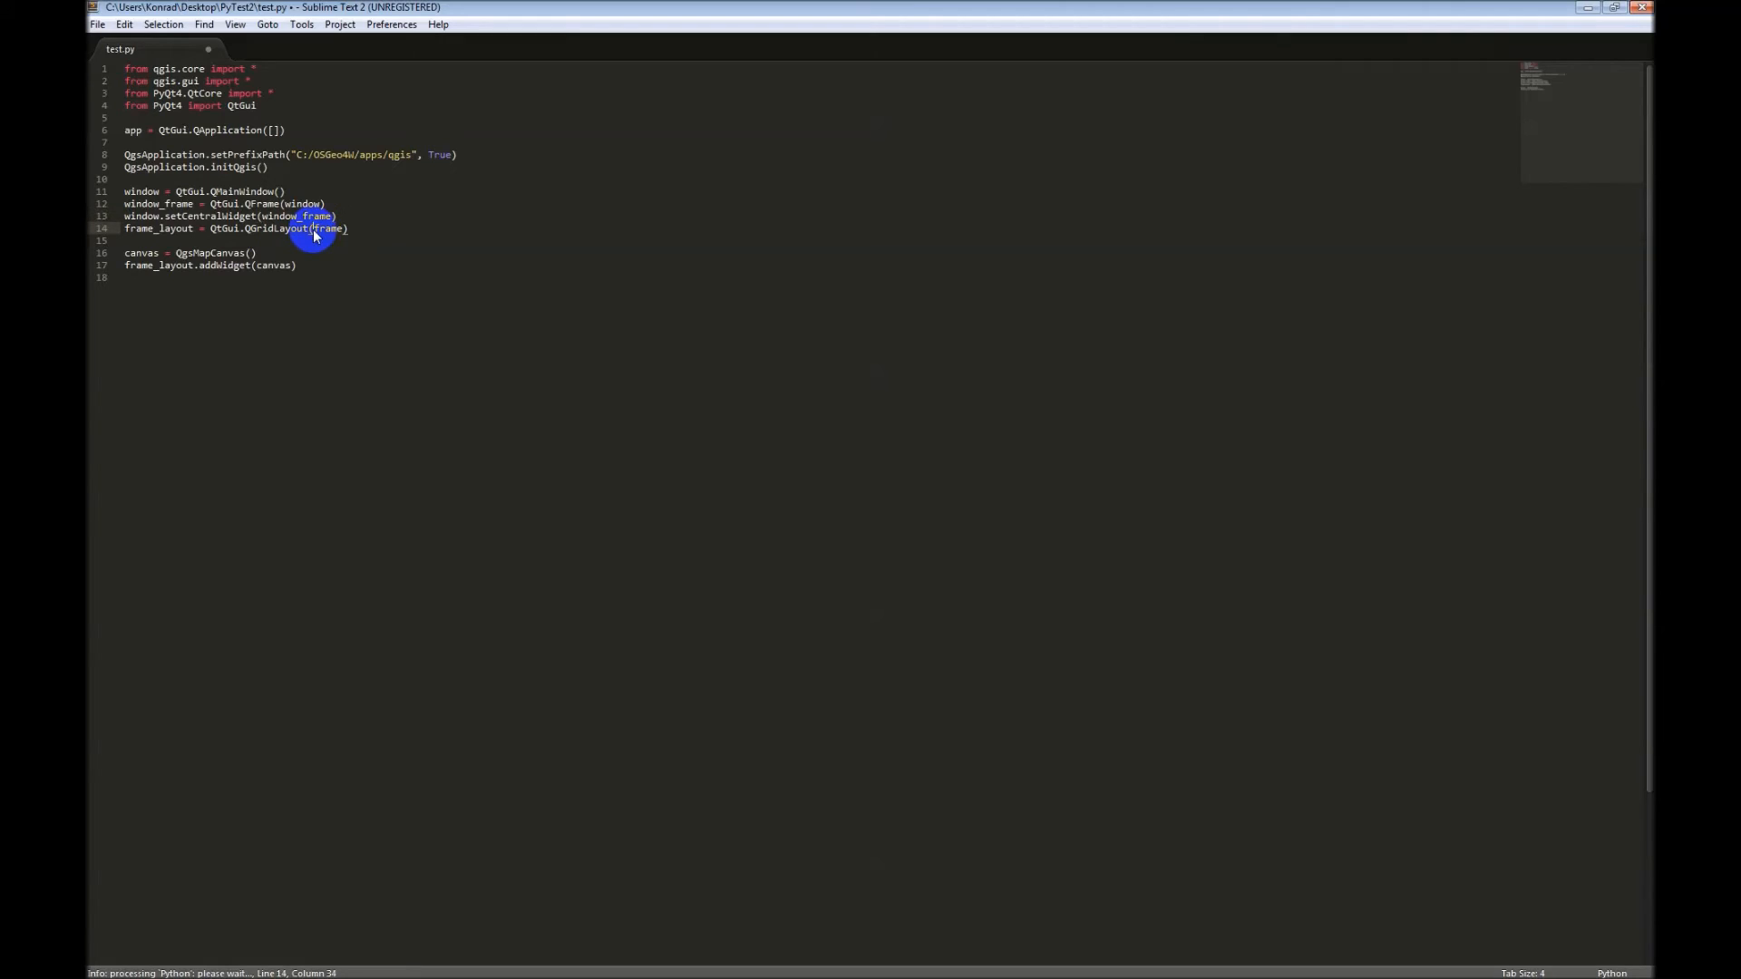
Step: Replace frame with window_frame in the QGridLayout call and rerun test.py
{"action": "type", "text": "window_"}
{"action": "type", "text": "test.py"}
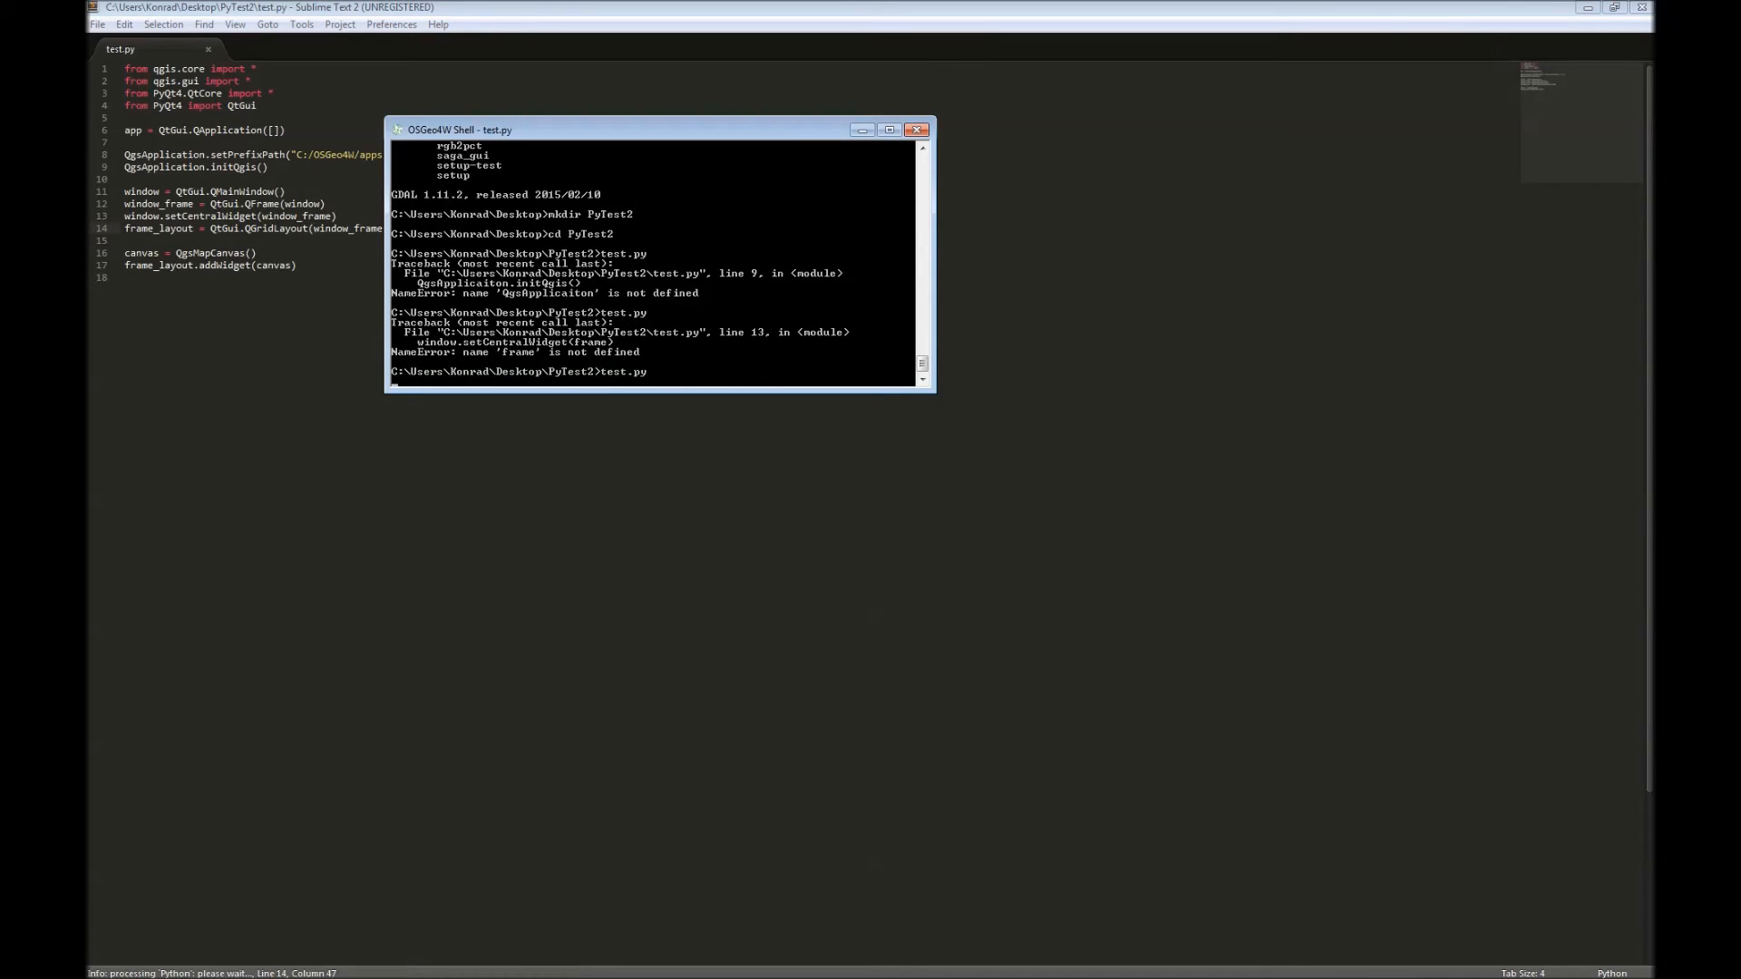
{"action": "key", "text": "Return"}
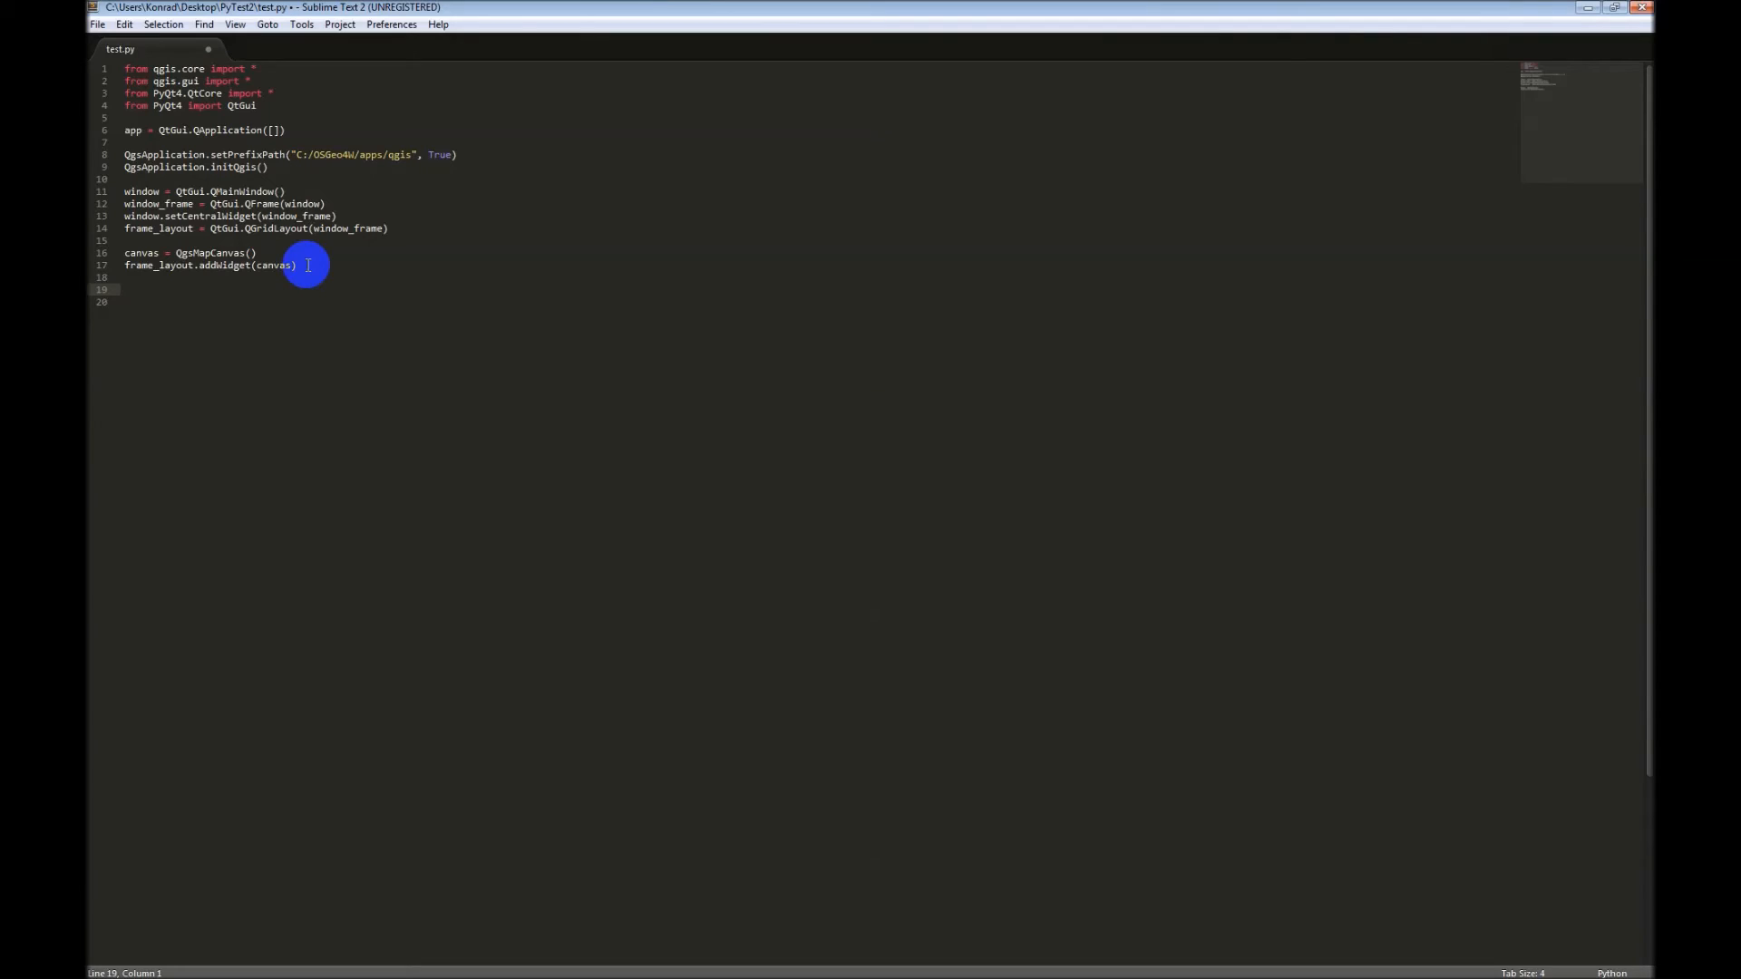
Step: End test.py with window.show() and app.exec_() and save it
{"action": "type", "text": "window.sh"}
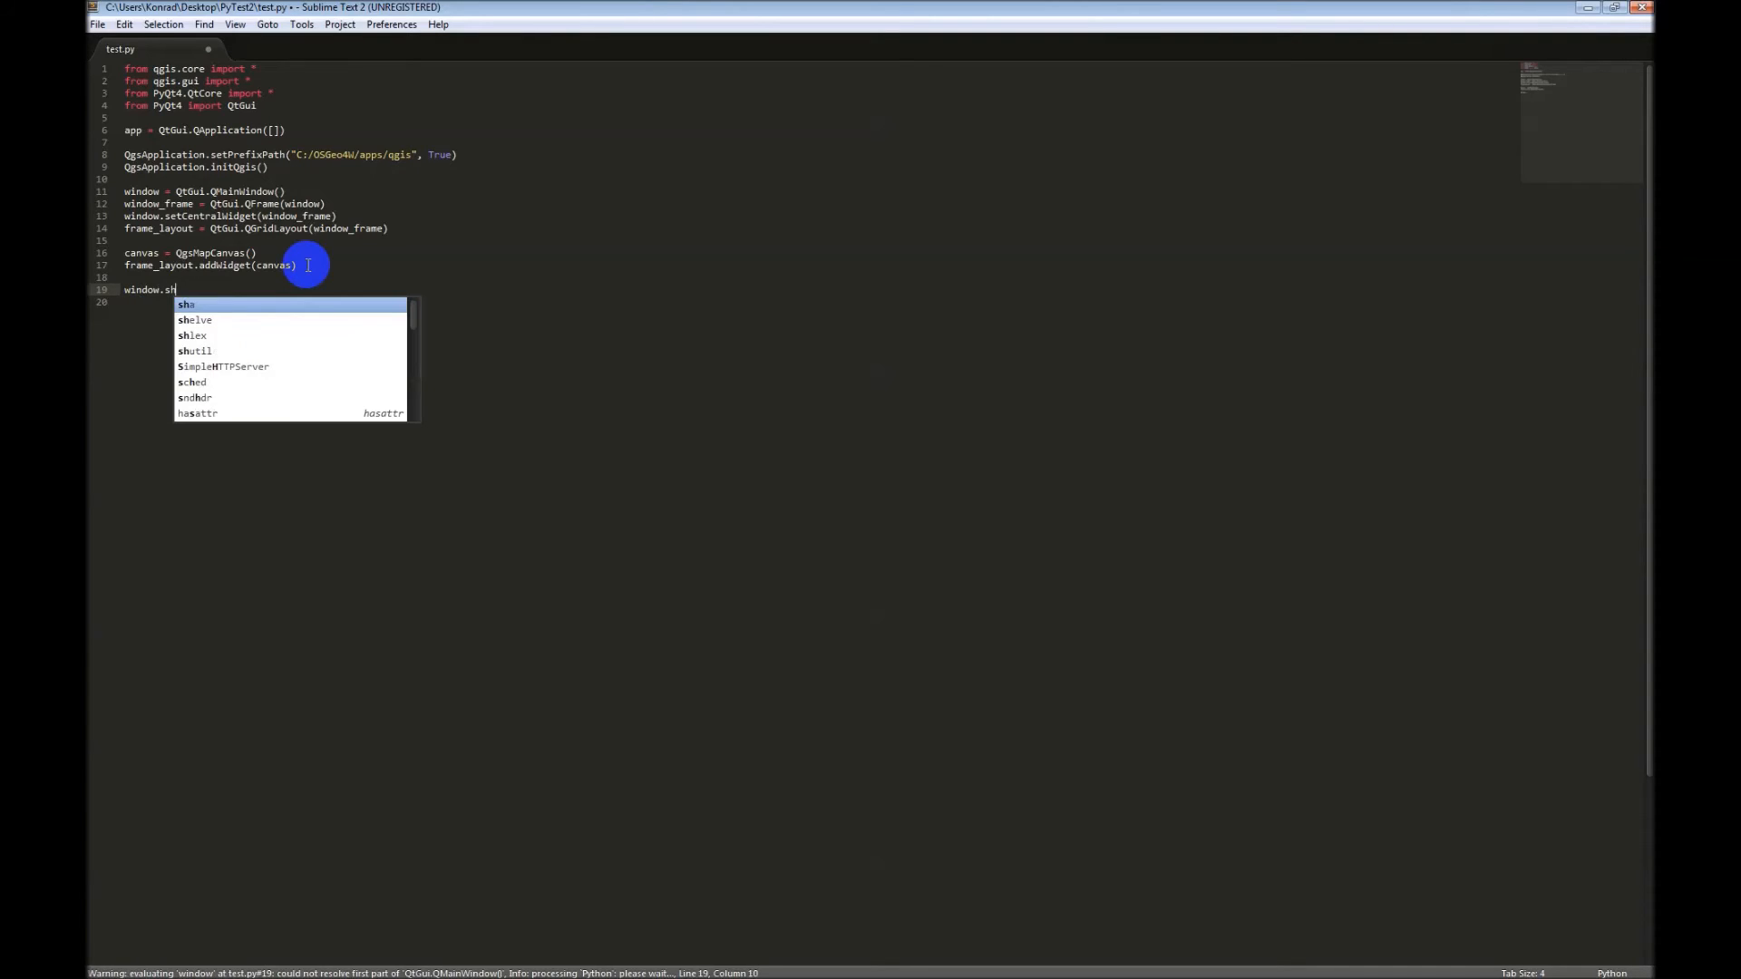
{"action": "type", "text": "ow"}
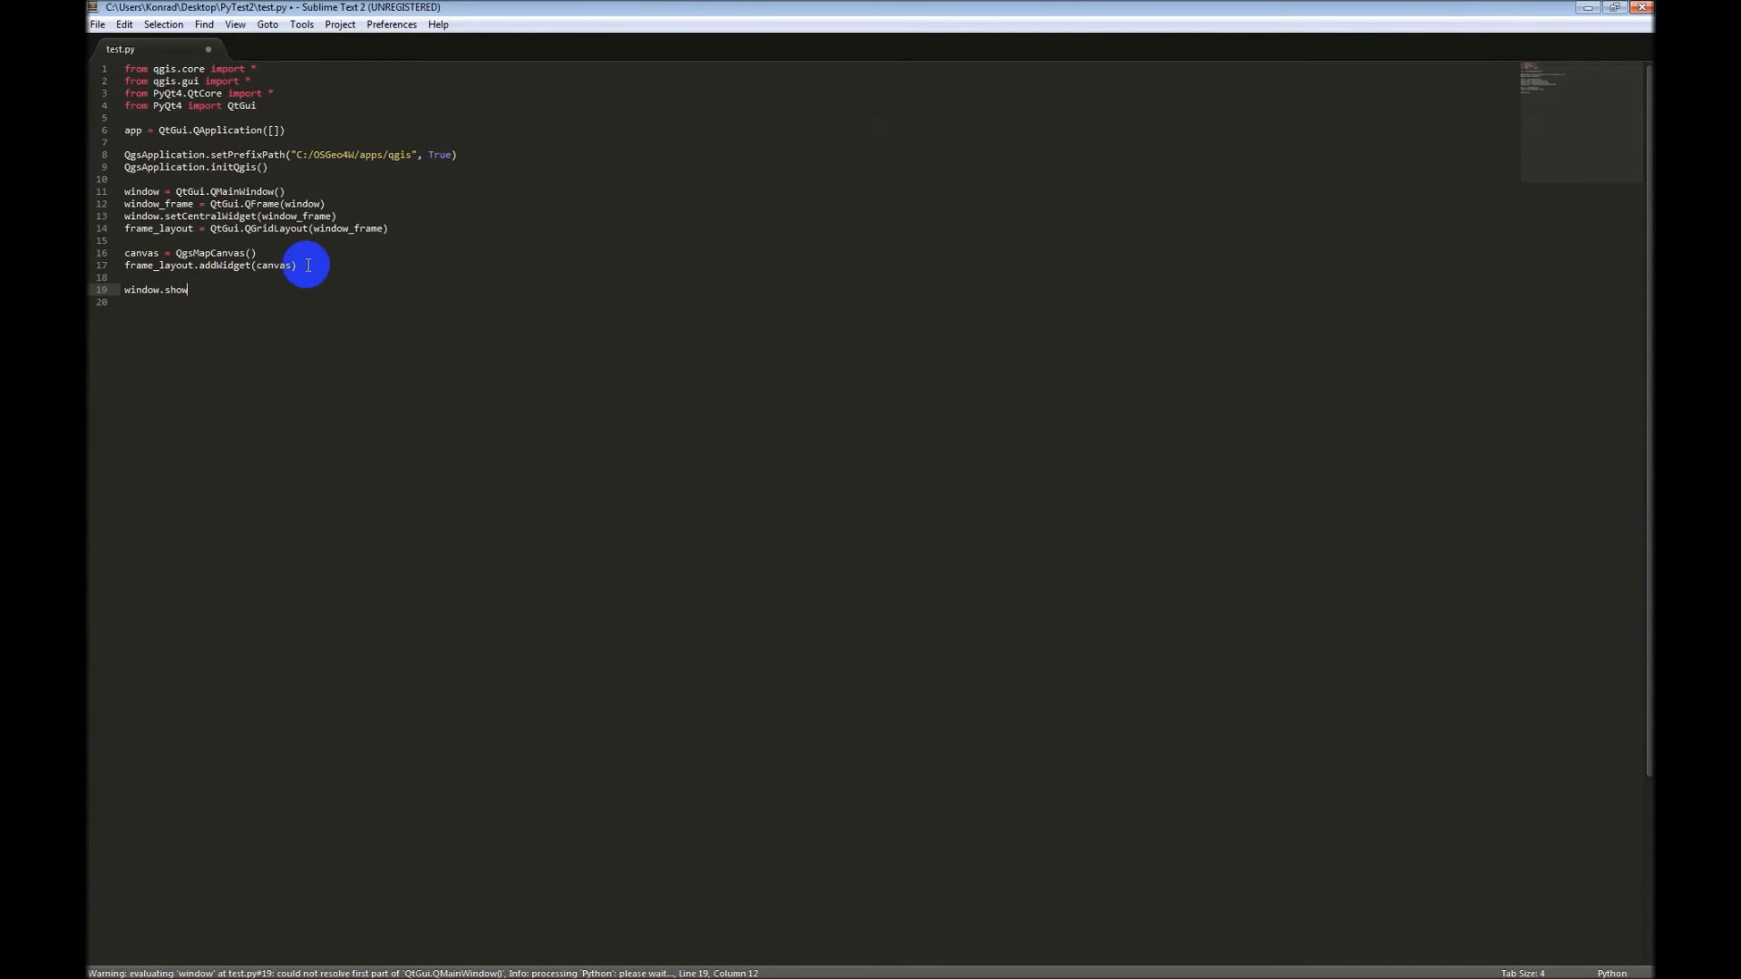
{"action": "type", "text": "()"}
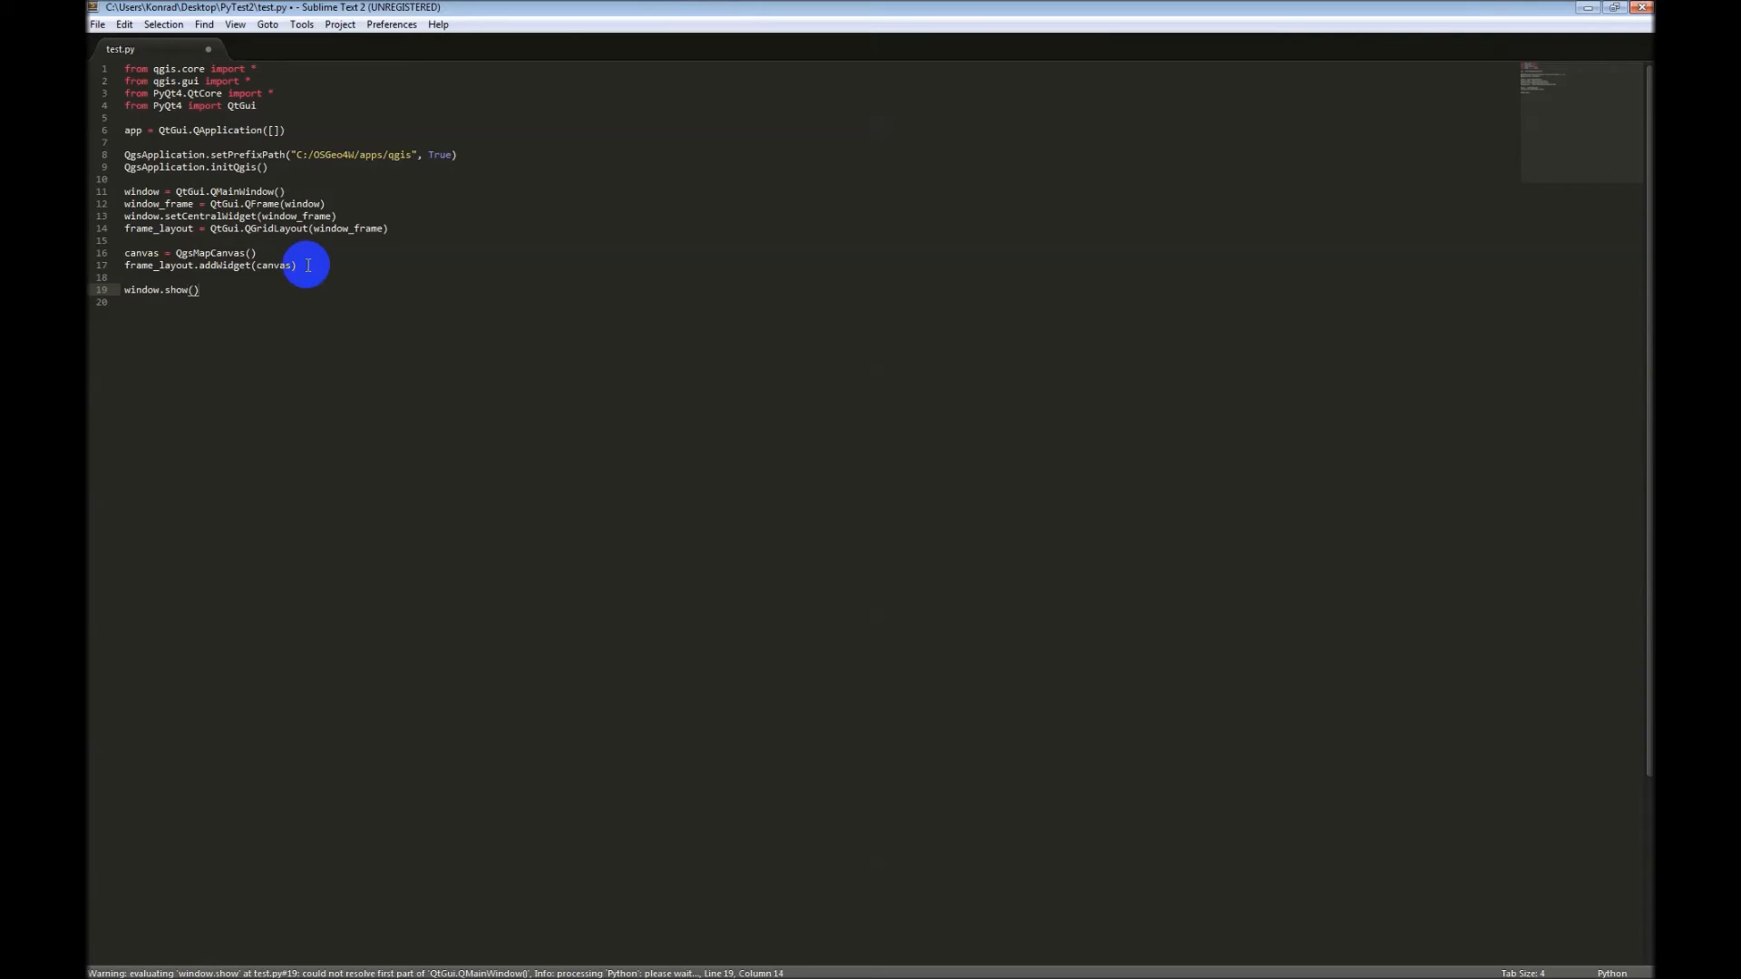
{"action": "type", "text": "app."}
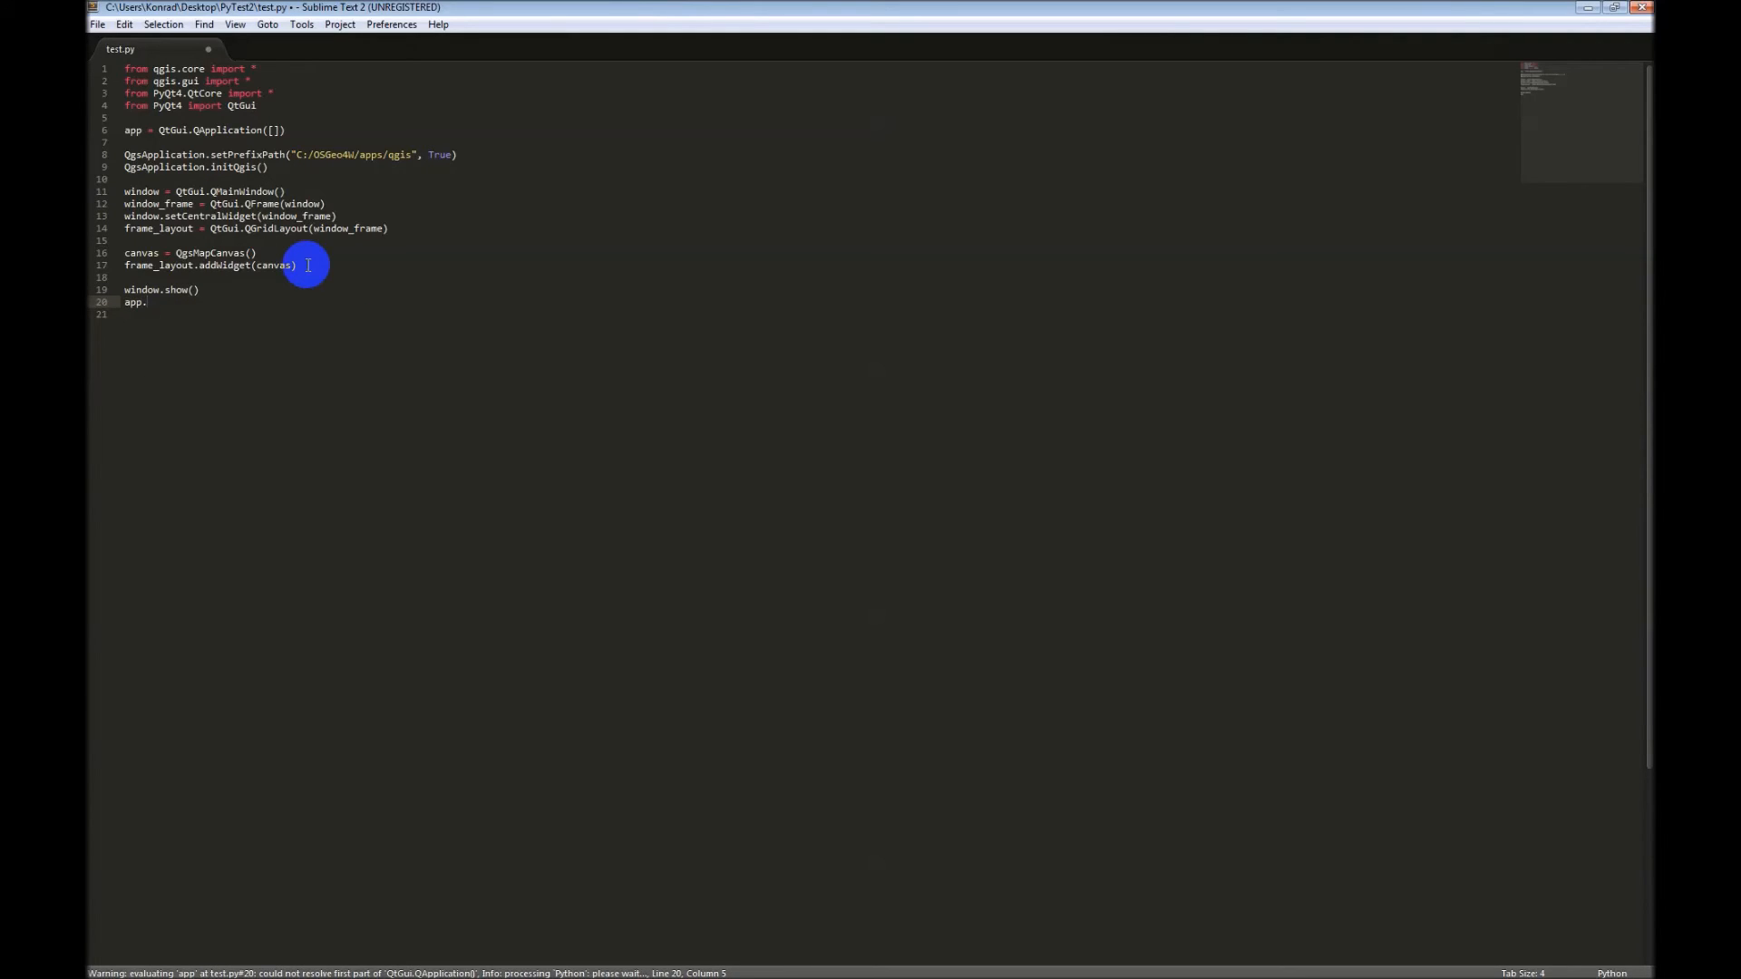
{"action": "type", "text": "exec_("}
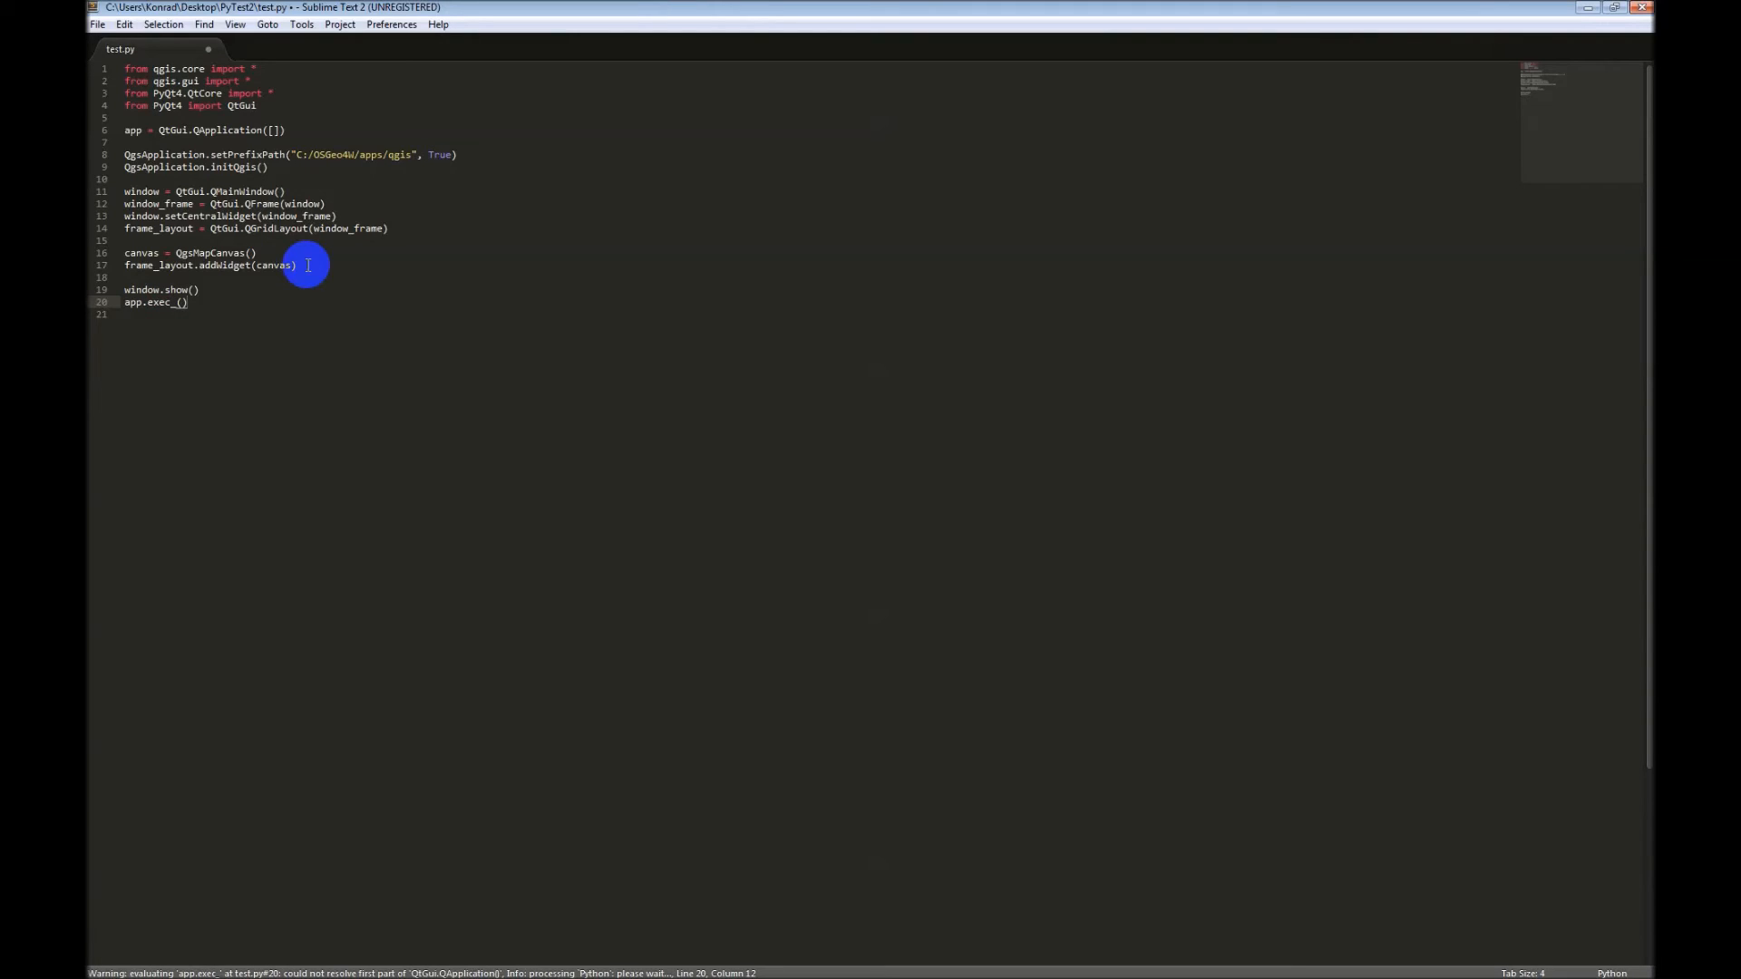
{"action": "key", "text": "ctrl+s"}
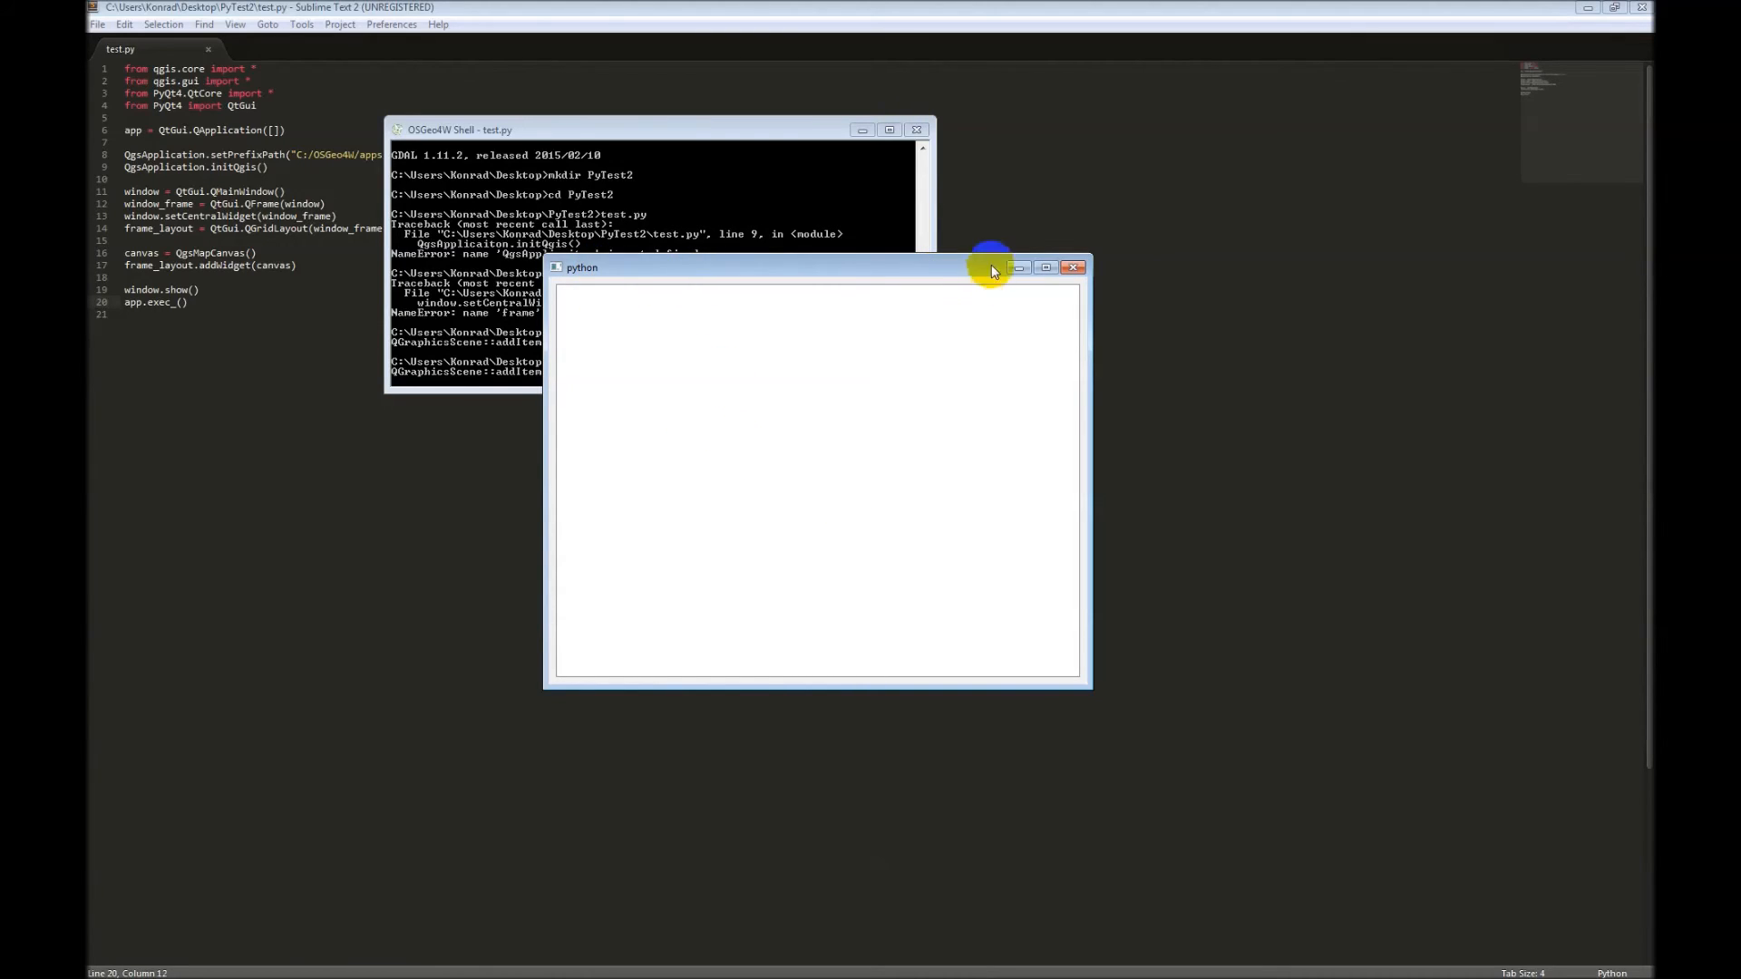
{"action": "mouse_move", "coordinate": [1097, 352]}
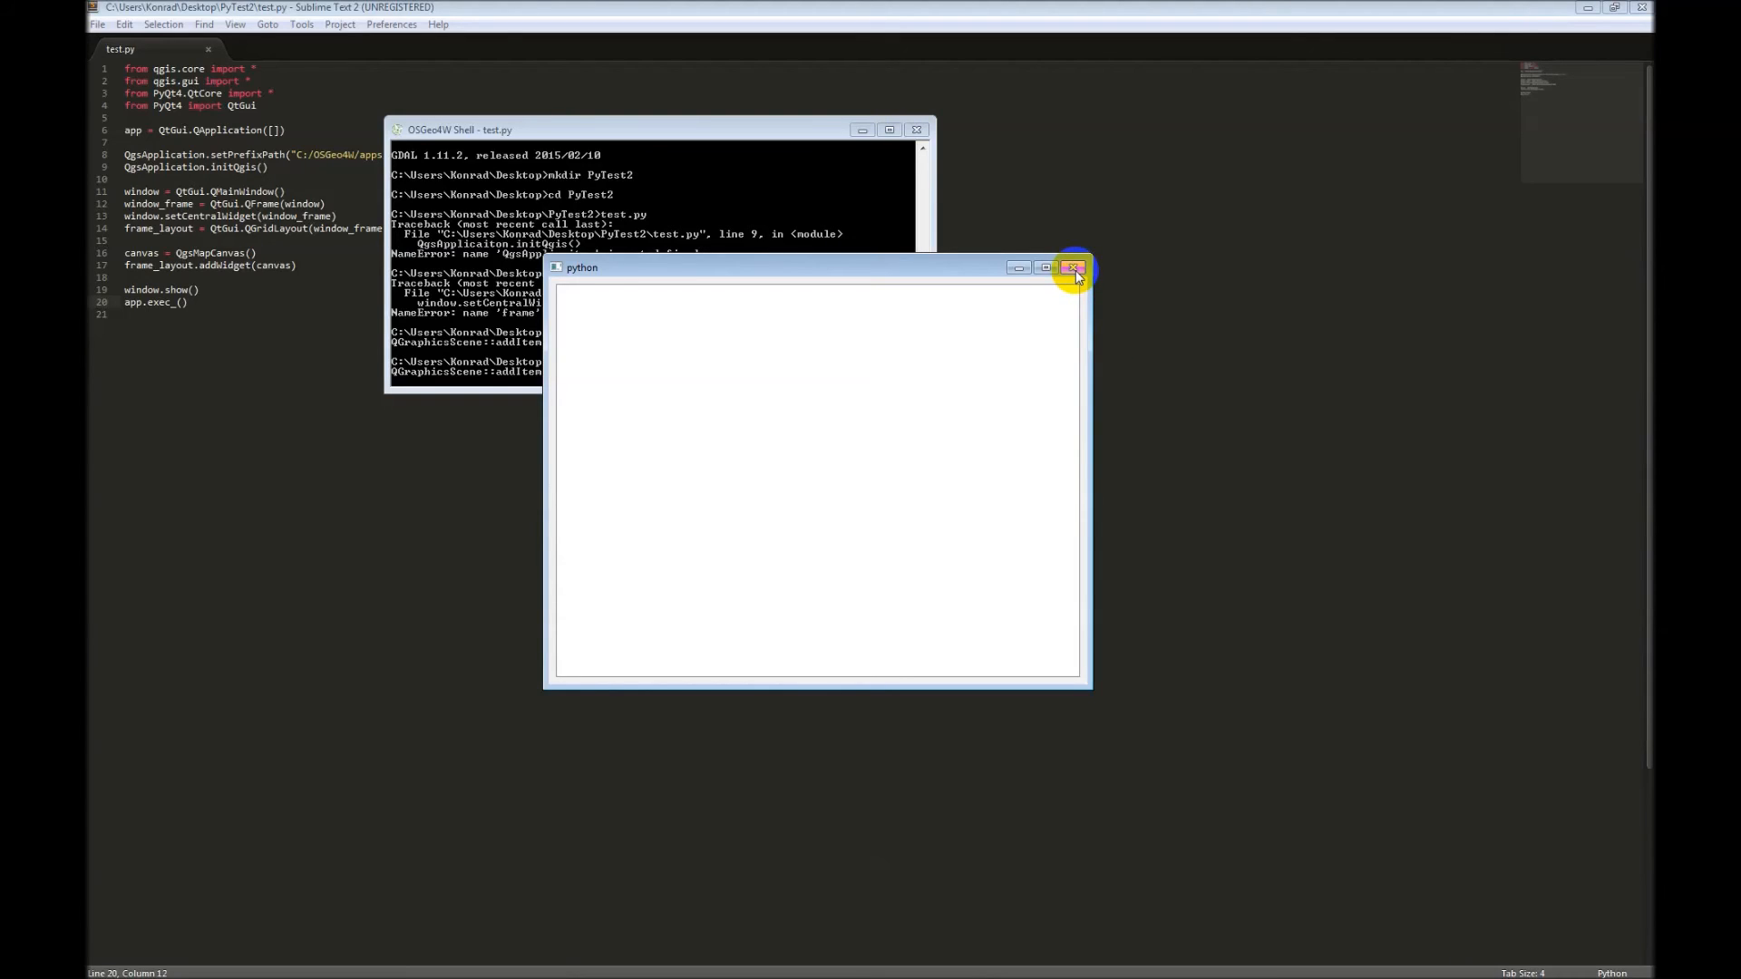
{"action": "mouse_move", "coordinate": [1072, 270]}
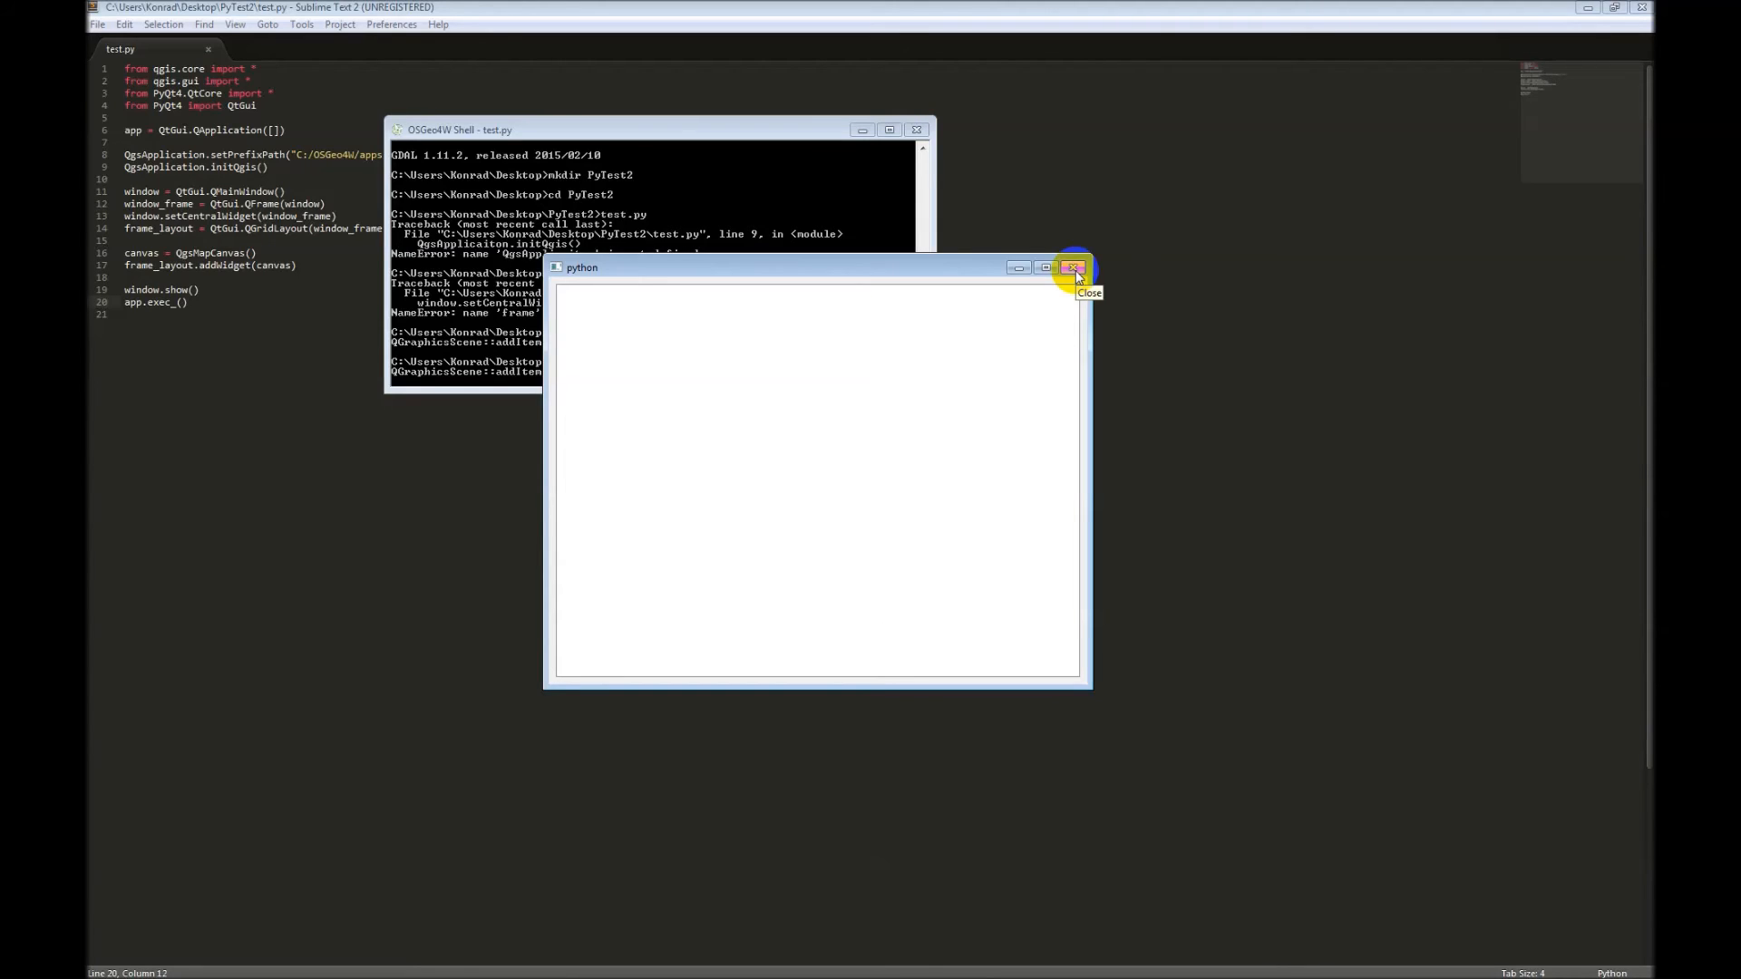
Step: Close the empty python window opened by the script
{"action": "left_click", "coordinate": [1074, 268]}
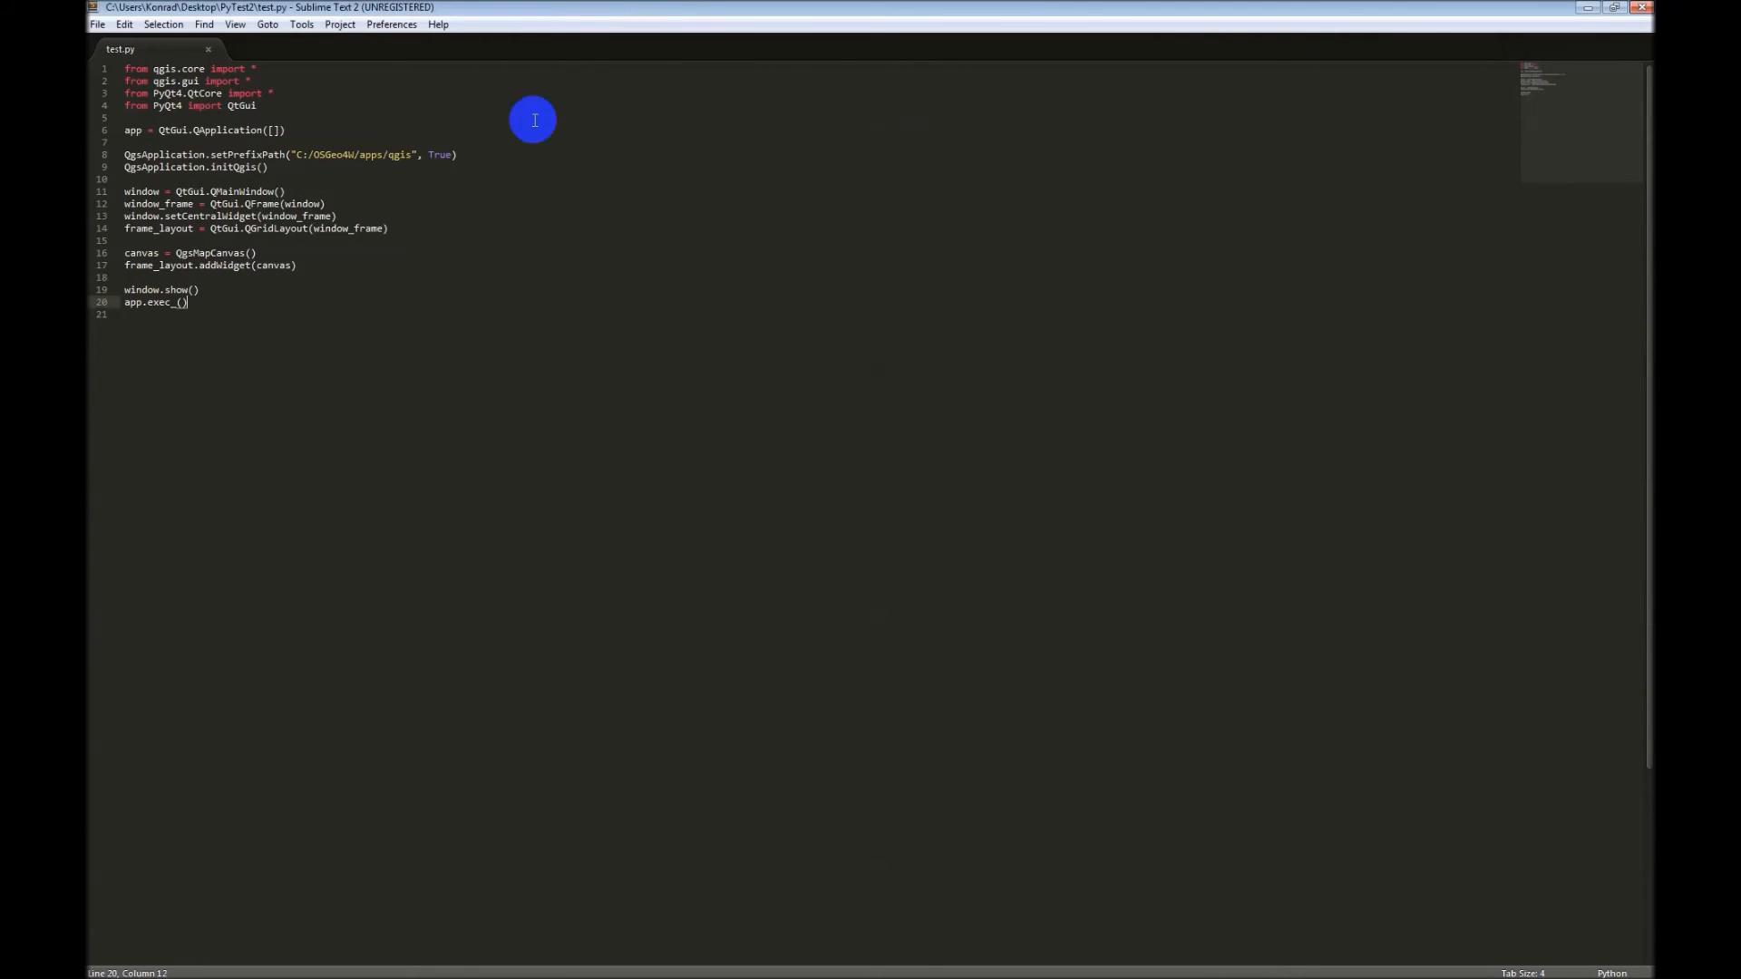
Step: Add a filename line with the path C:/Users/Konrad/Desktop/PyTest/Feshie2003.tif after the canvas code
{"action": "left_click", "coordinate": [300, 265]}
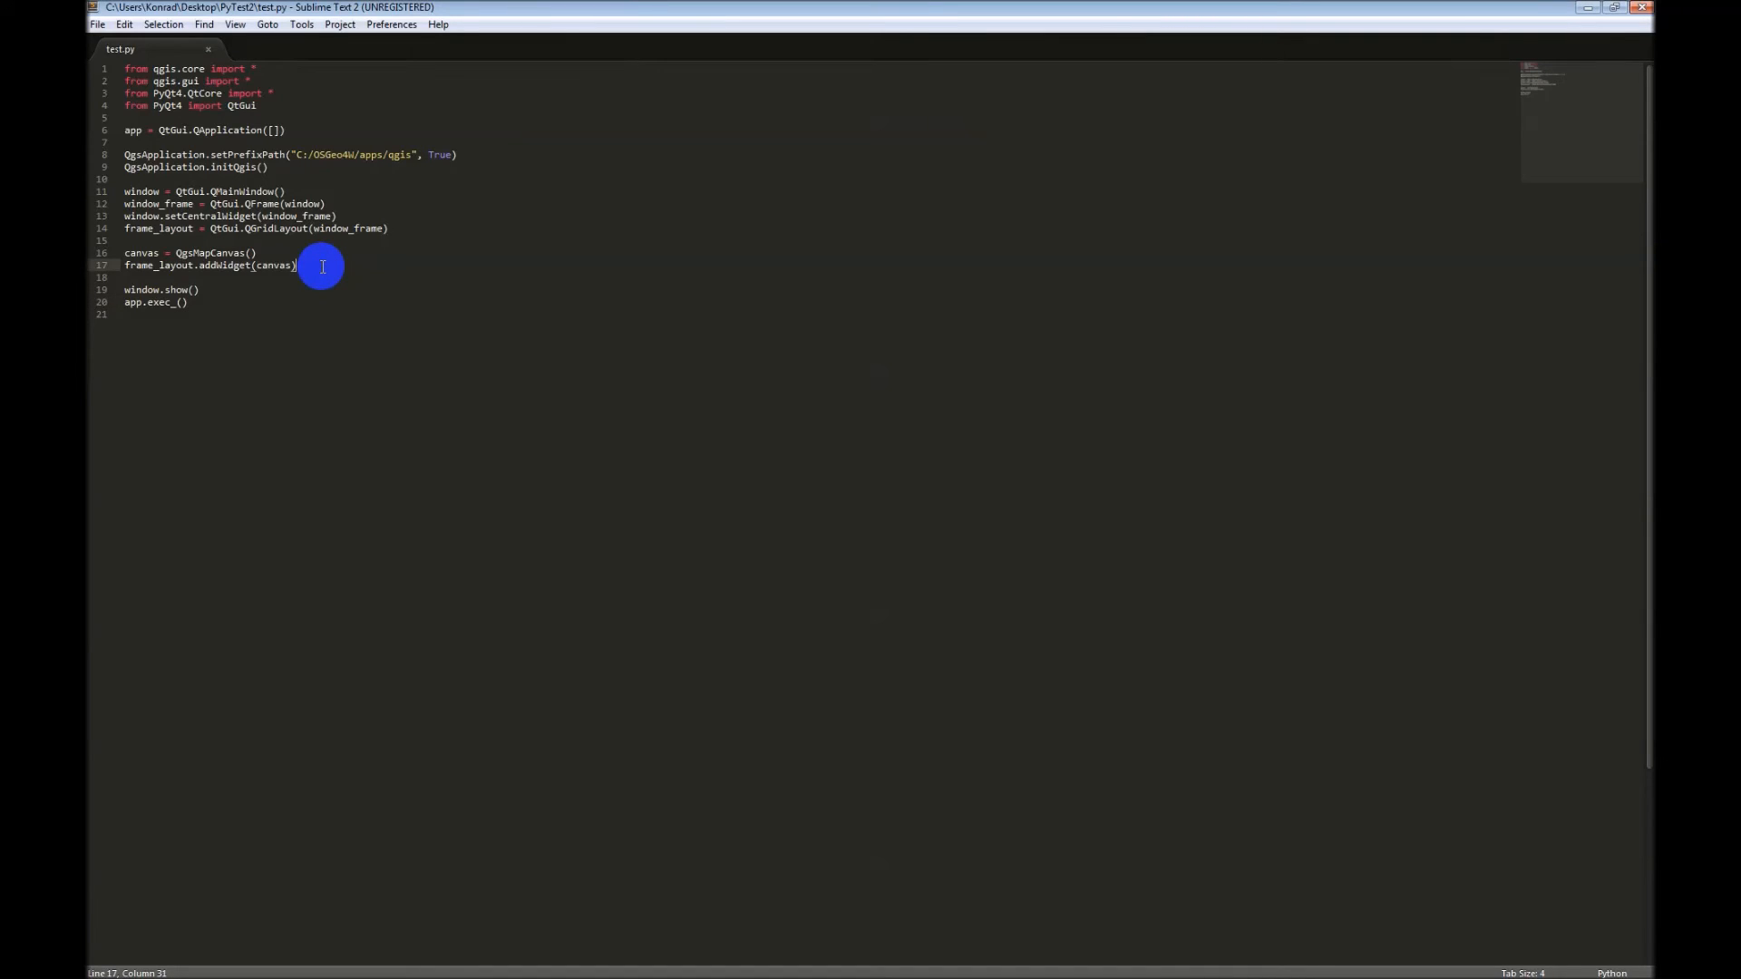
{"action": "key", "text": "Enter"}
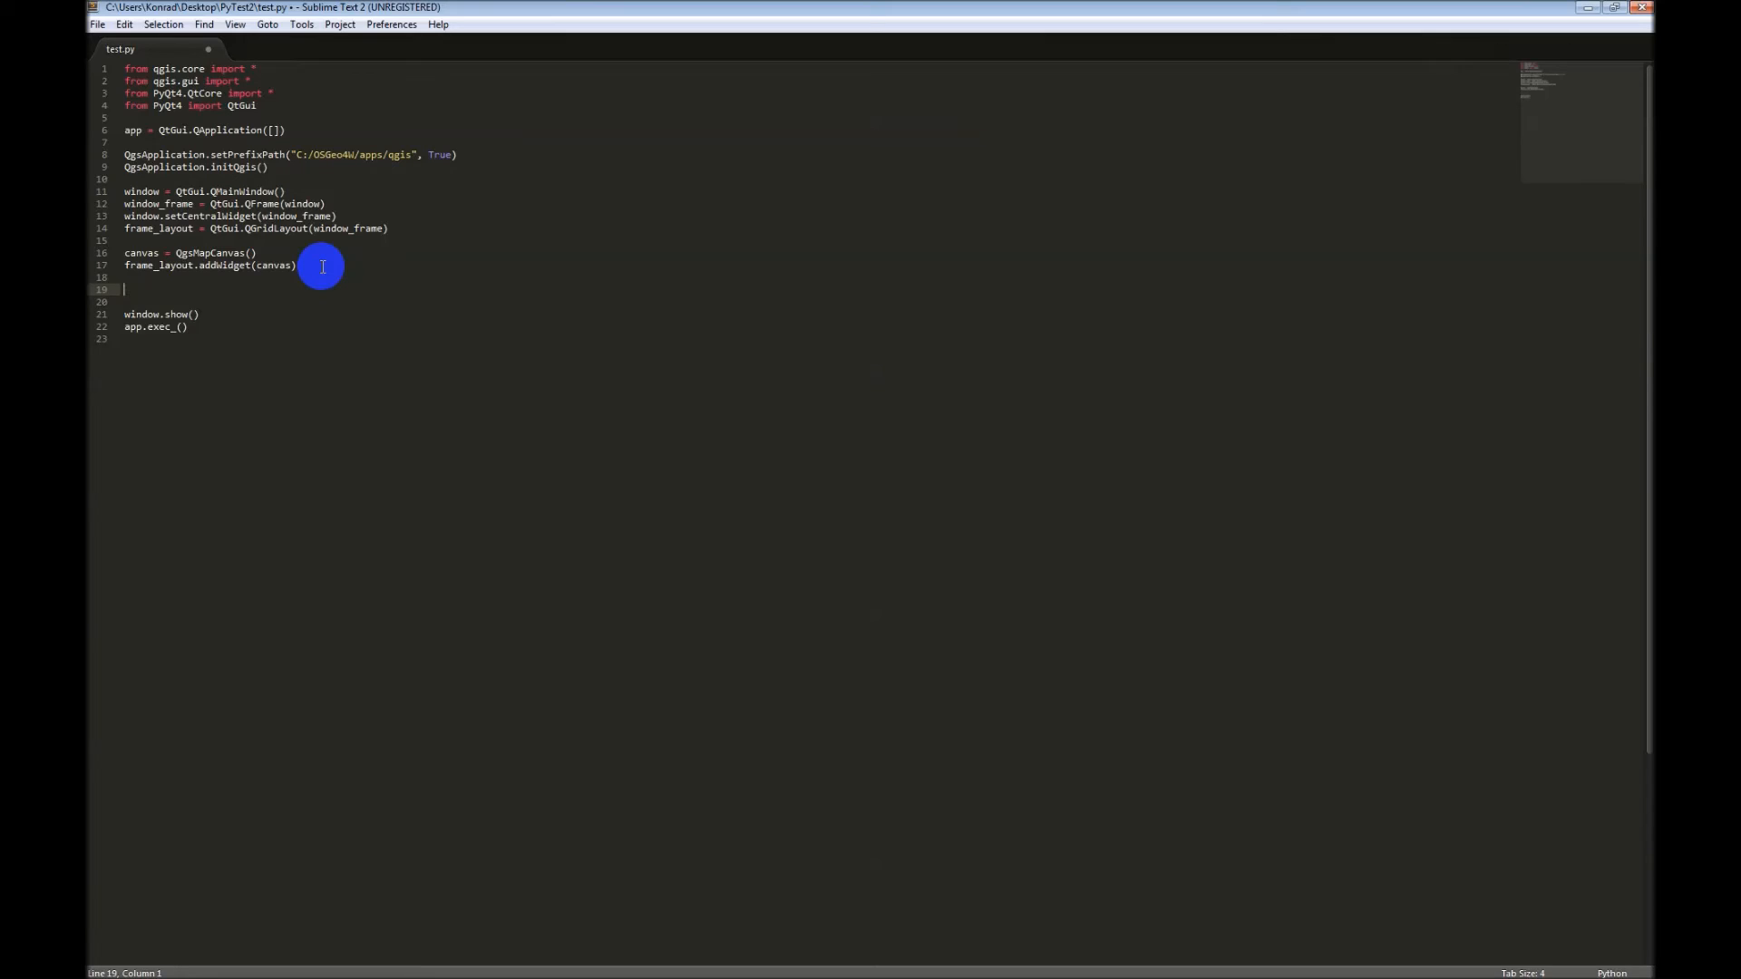
{"action": "type", "text": "filename"}
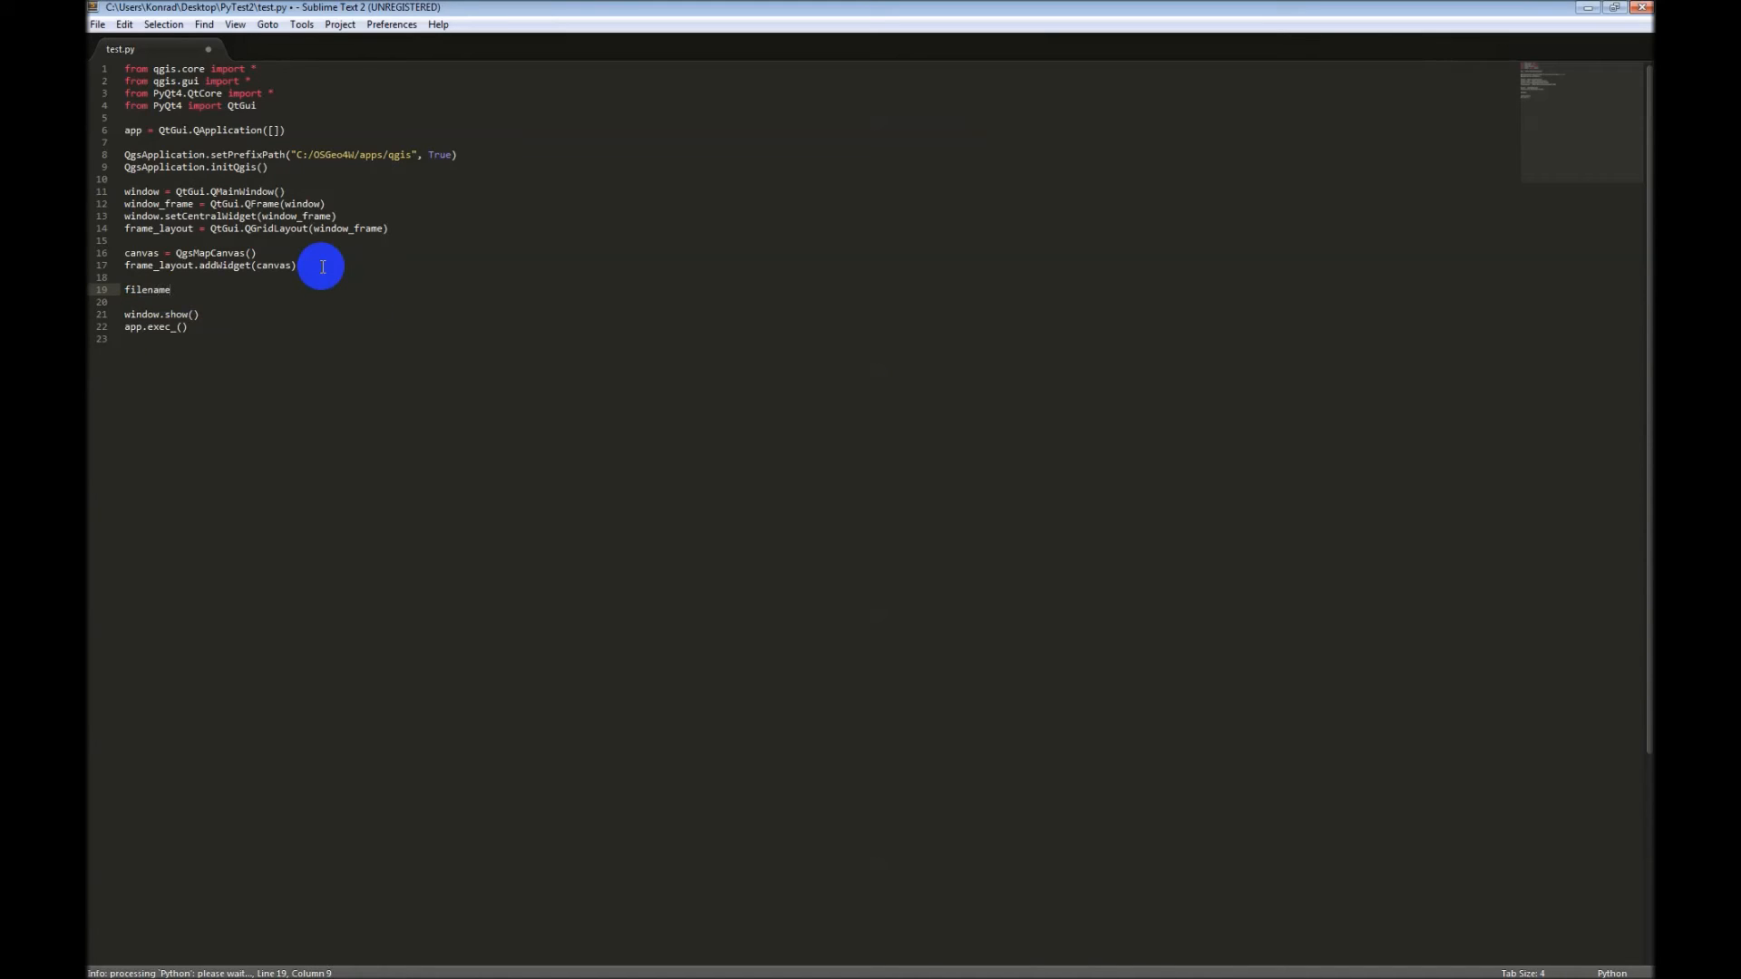
{"action": "type", "text": "()"}
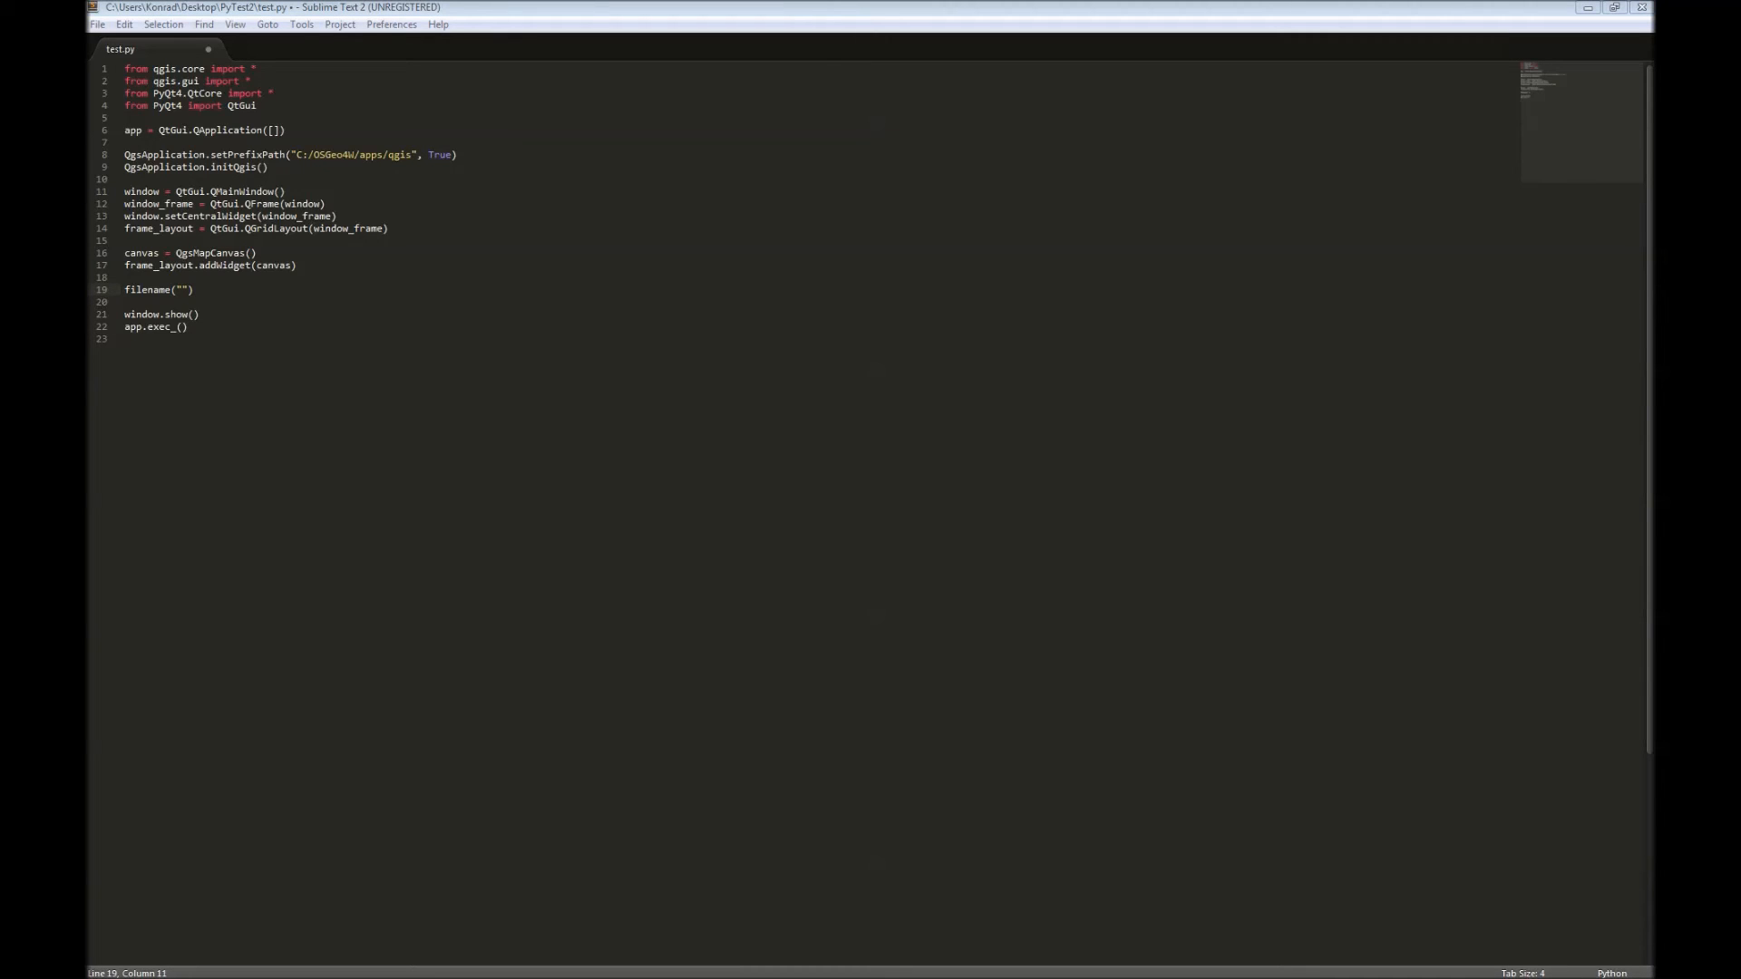
{"action": "left_click", "coordinate": [193, 290]}
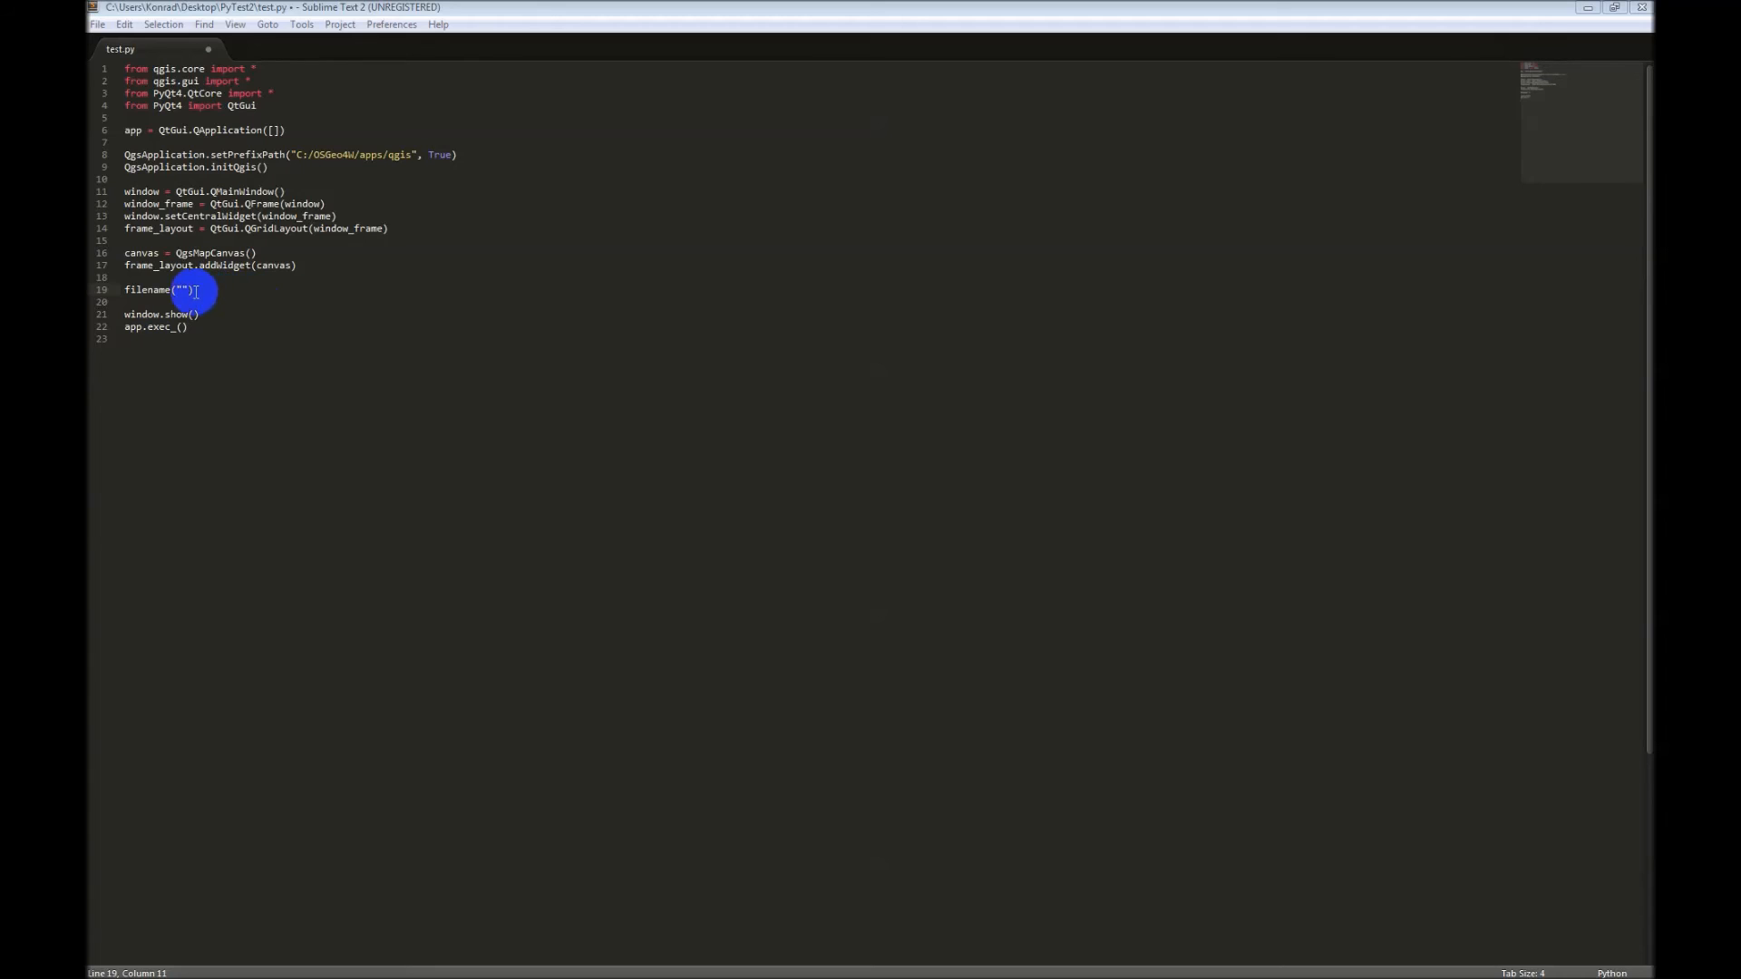
{"action": "type", "text": "C:/Users/Konrad/Desktop/PyTest/Feshie2003.tif"}
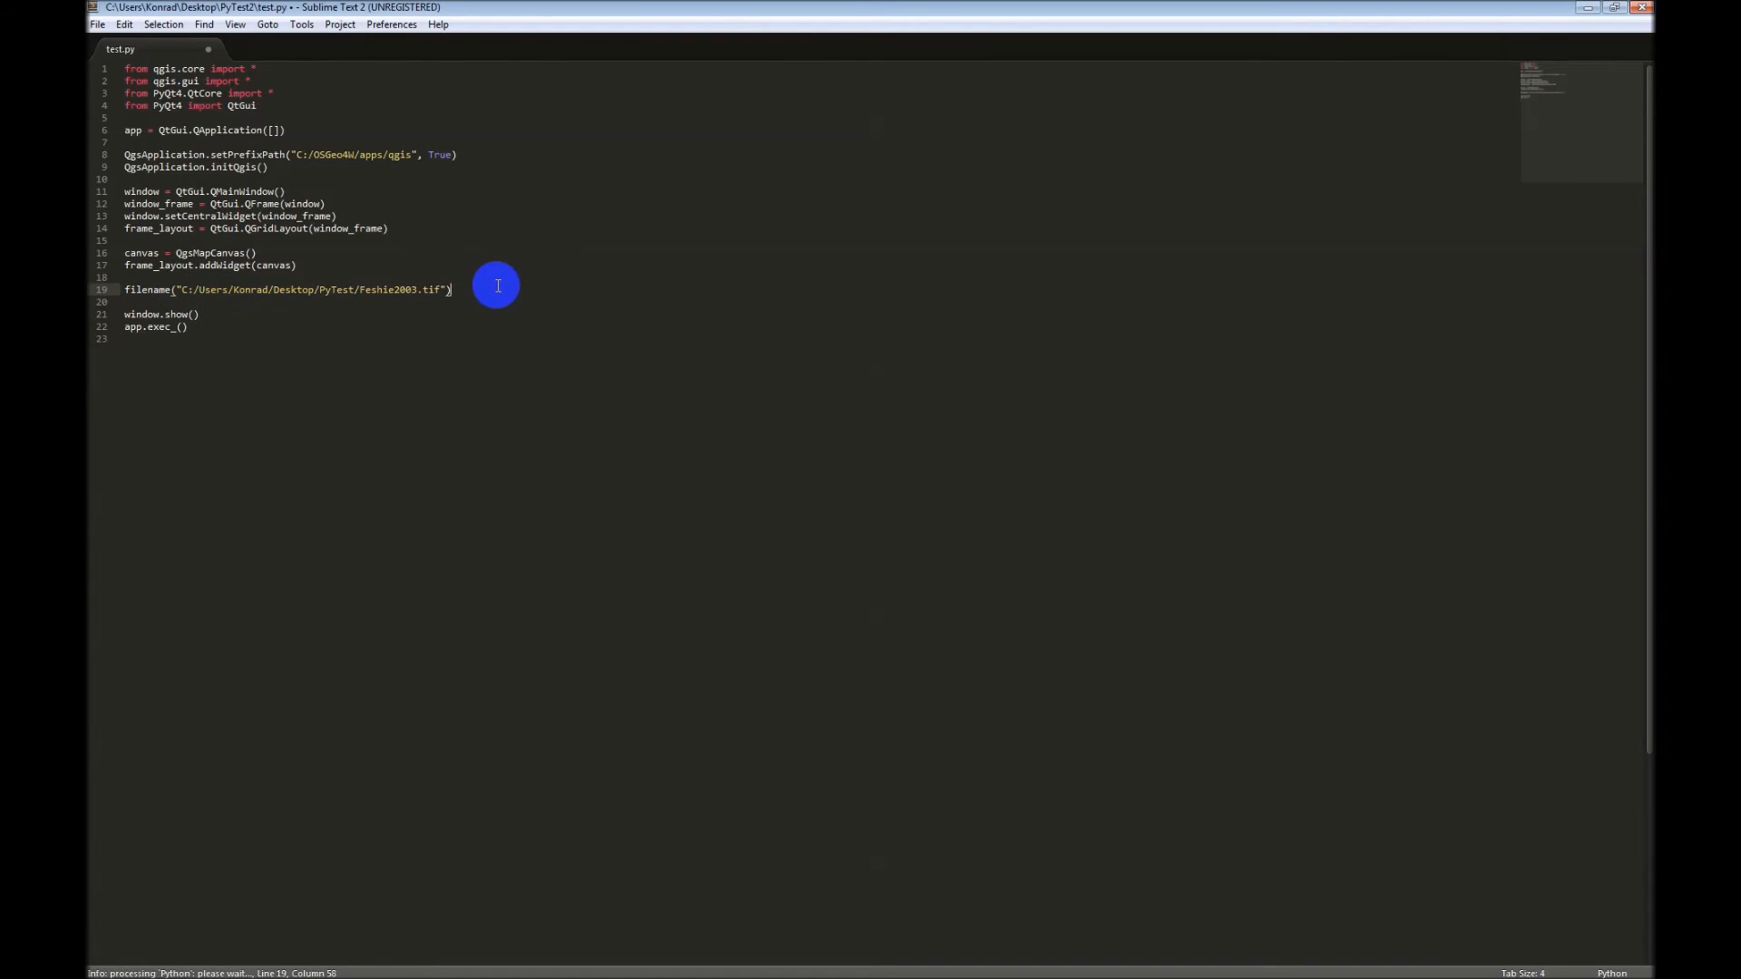
{"action": "key", "text": "Enter"}
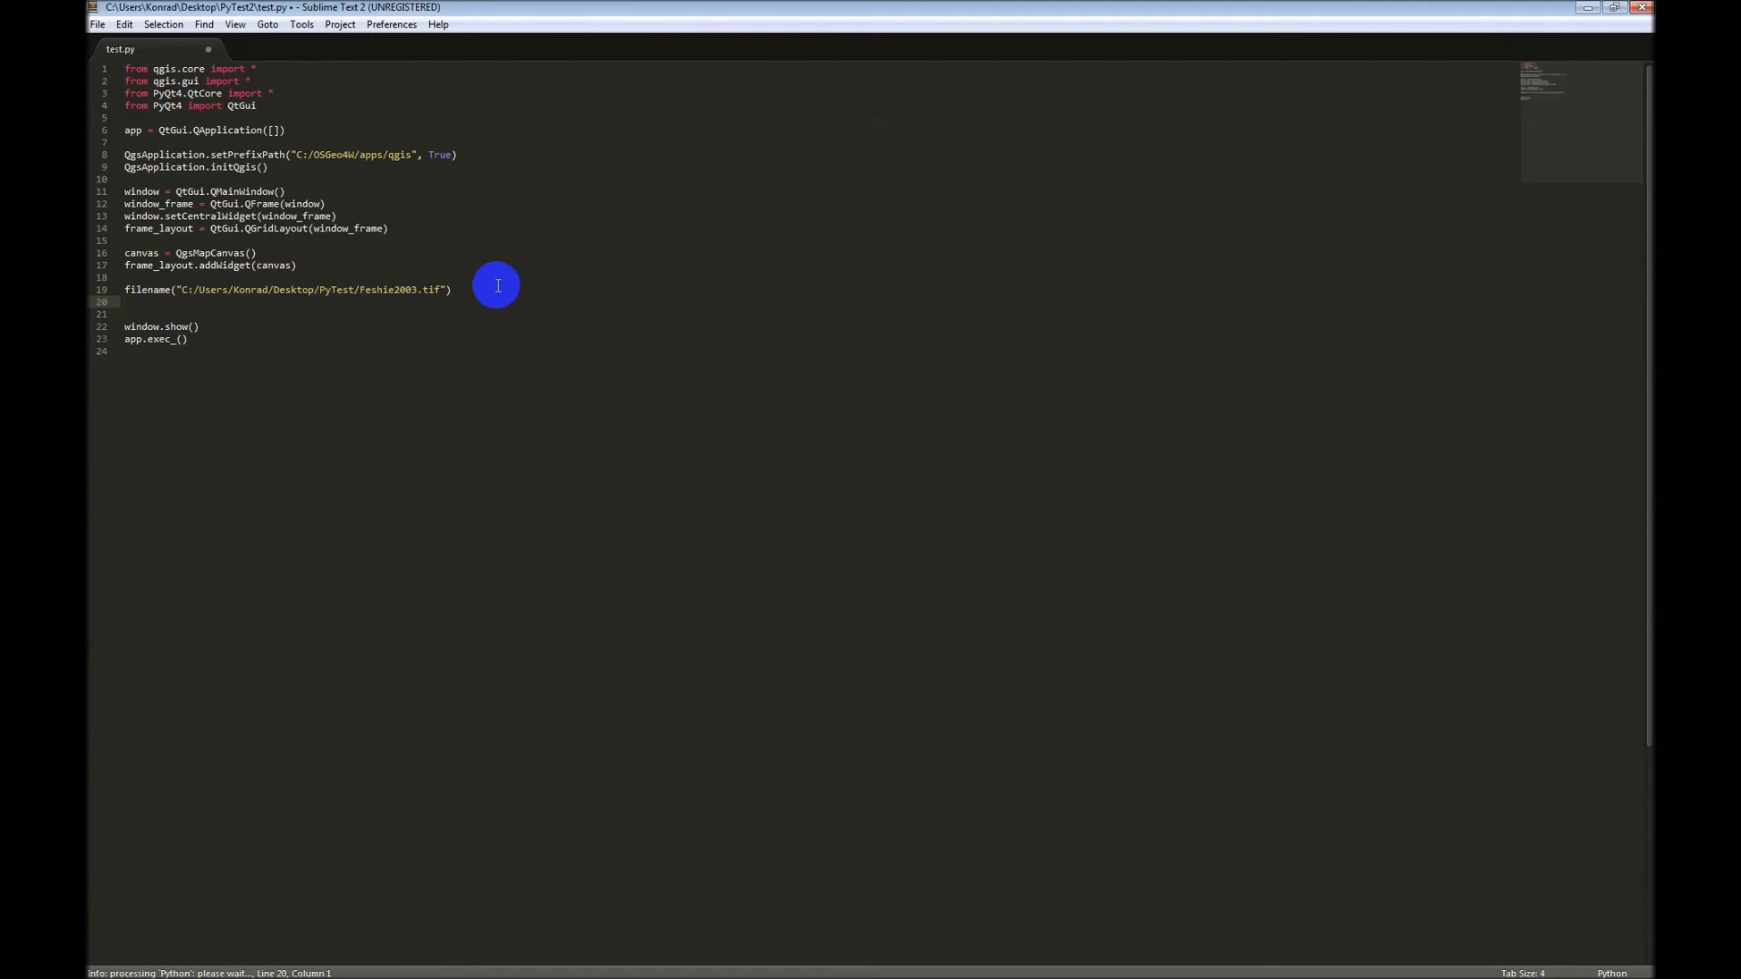
Step: Create layer from filename with the "raster" type on line 20
{"action": "type", "text": "l"}
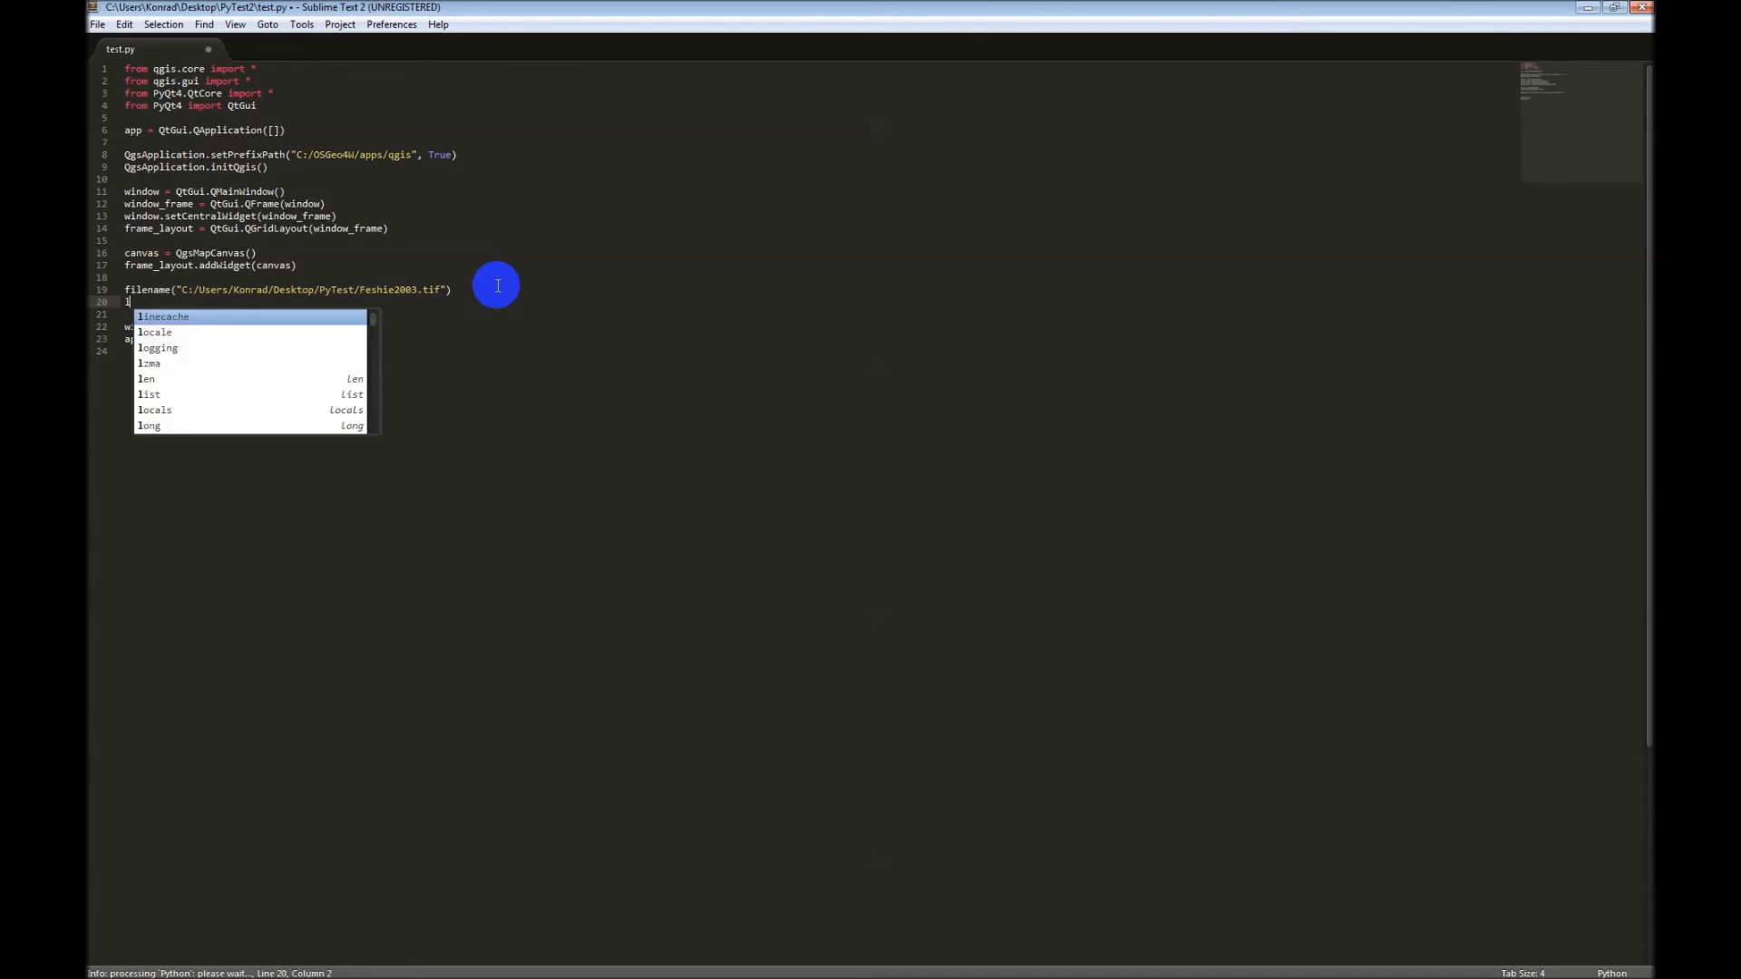
{"action": "type", "text": "ayer = QgsRegisterLay"}
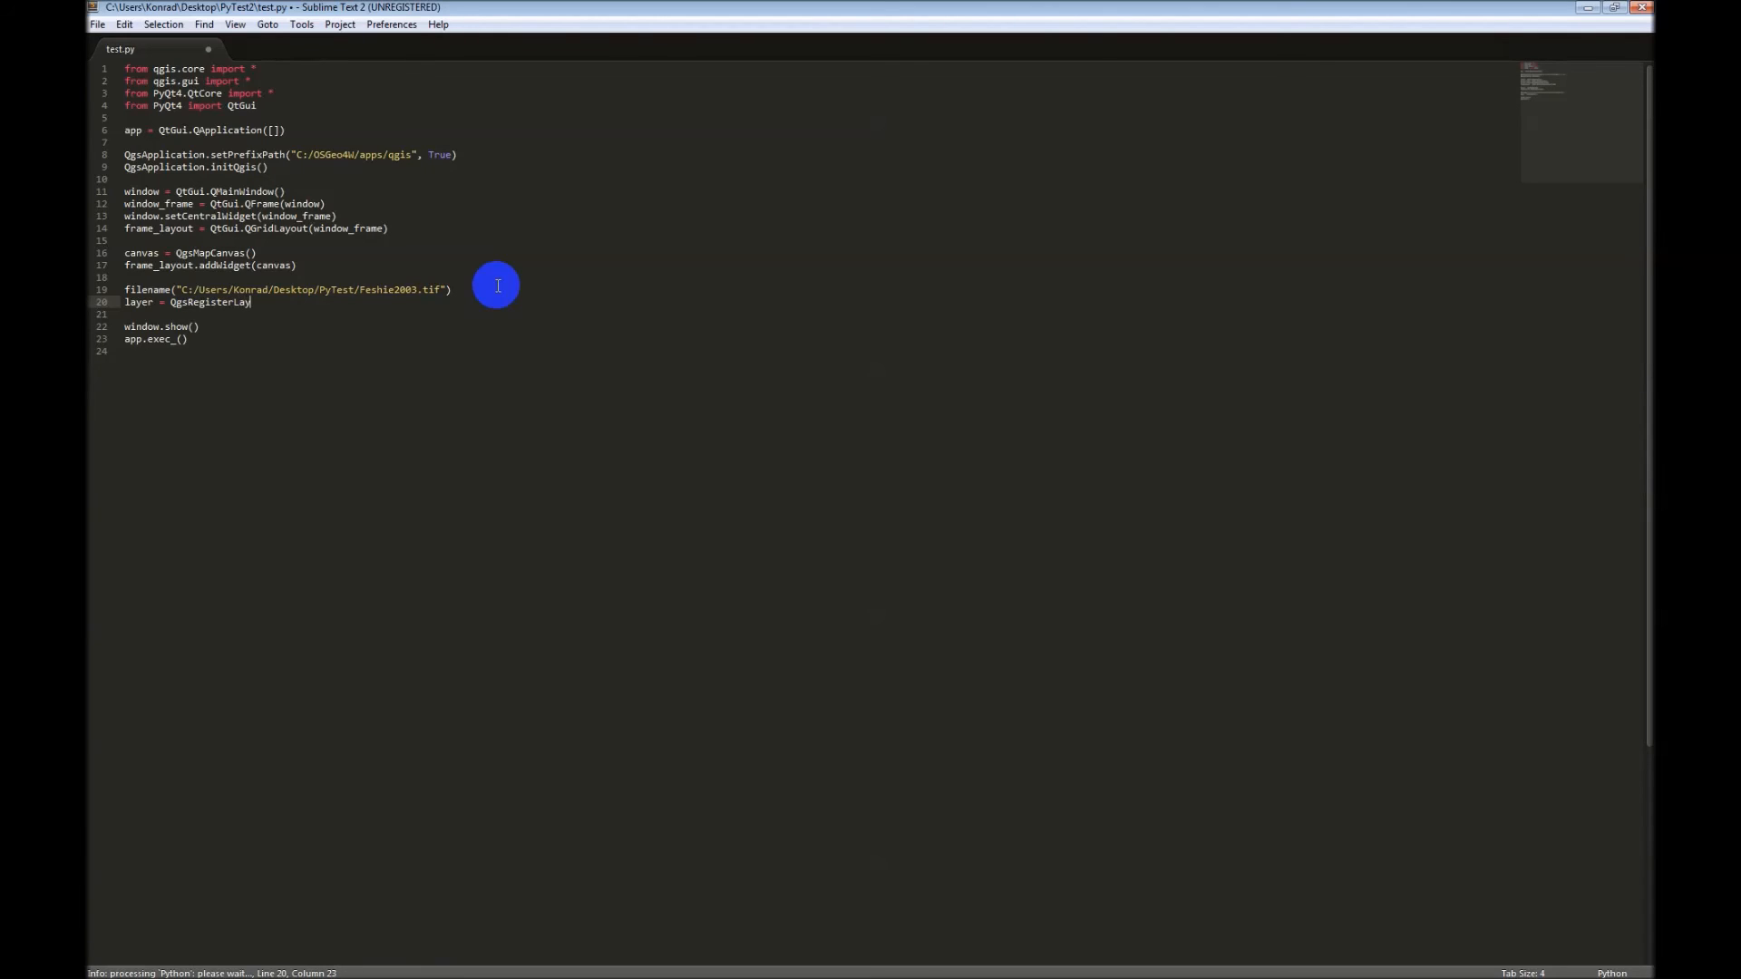
{"action": "type", "text": "(filename,"}
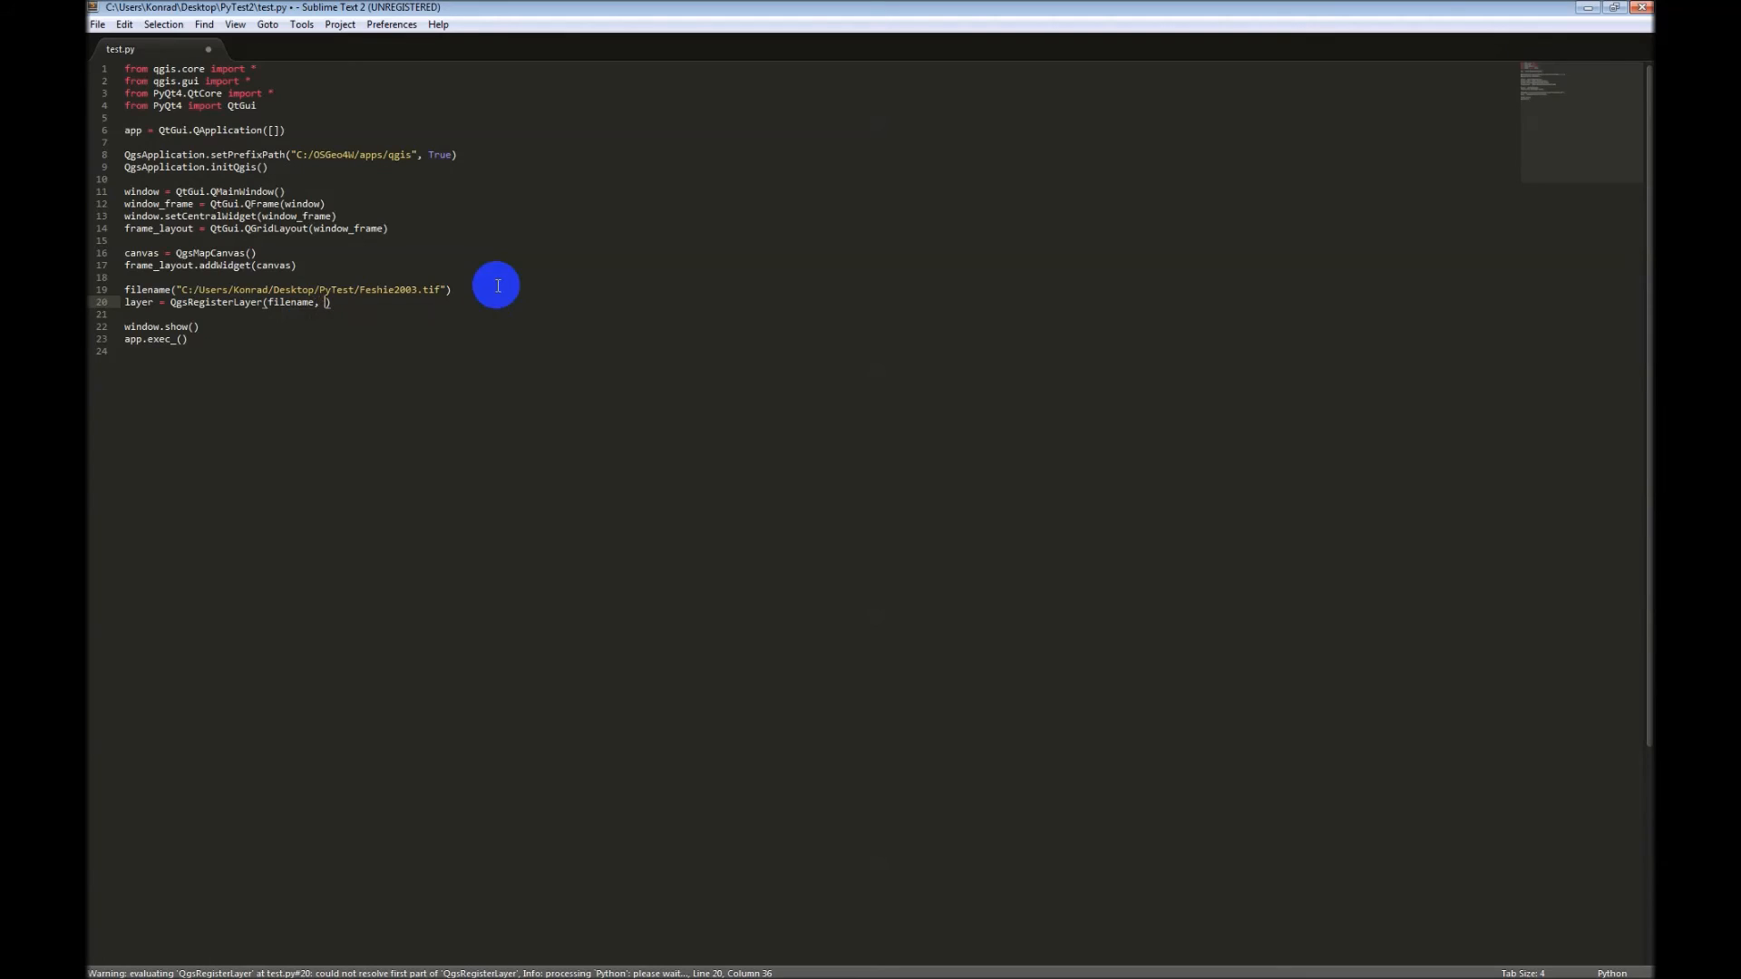
{"action": "type", "text": "\"raster\")"}
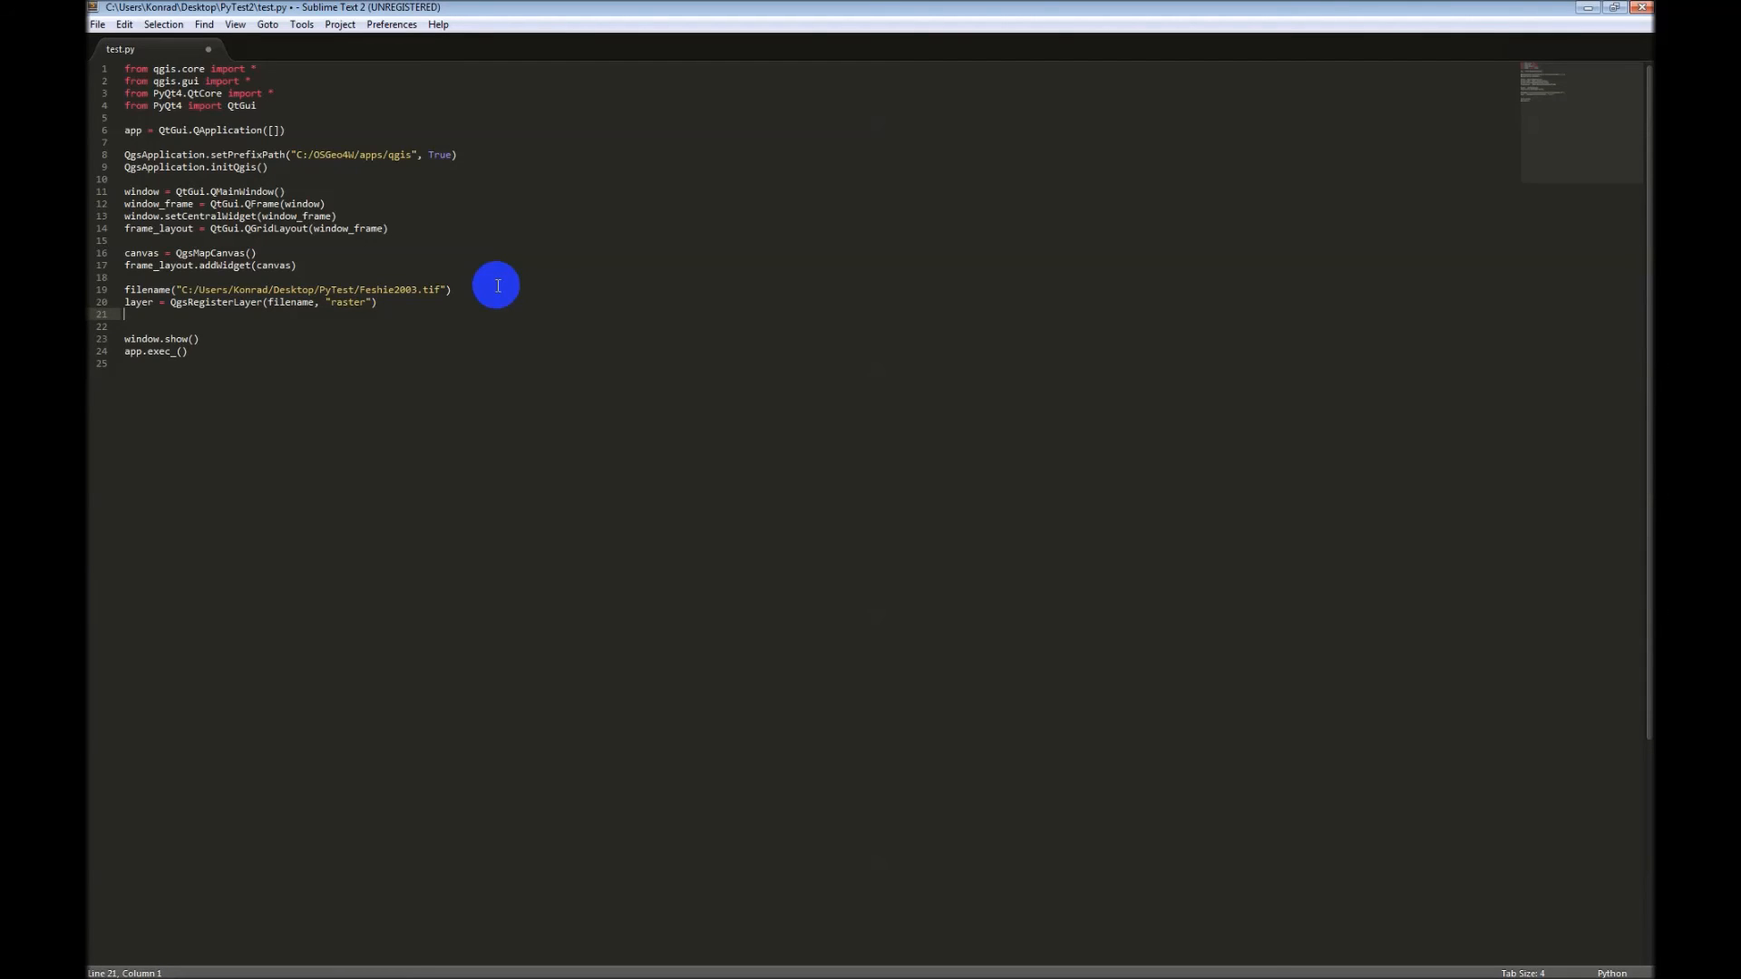
Step: Add QgsMapLayerRegistry.instance().addMapLayer(layer) on line 21
{"action": "type", "text": "QgsMapLayerReg"}
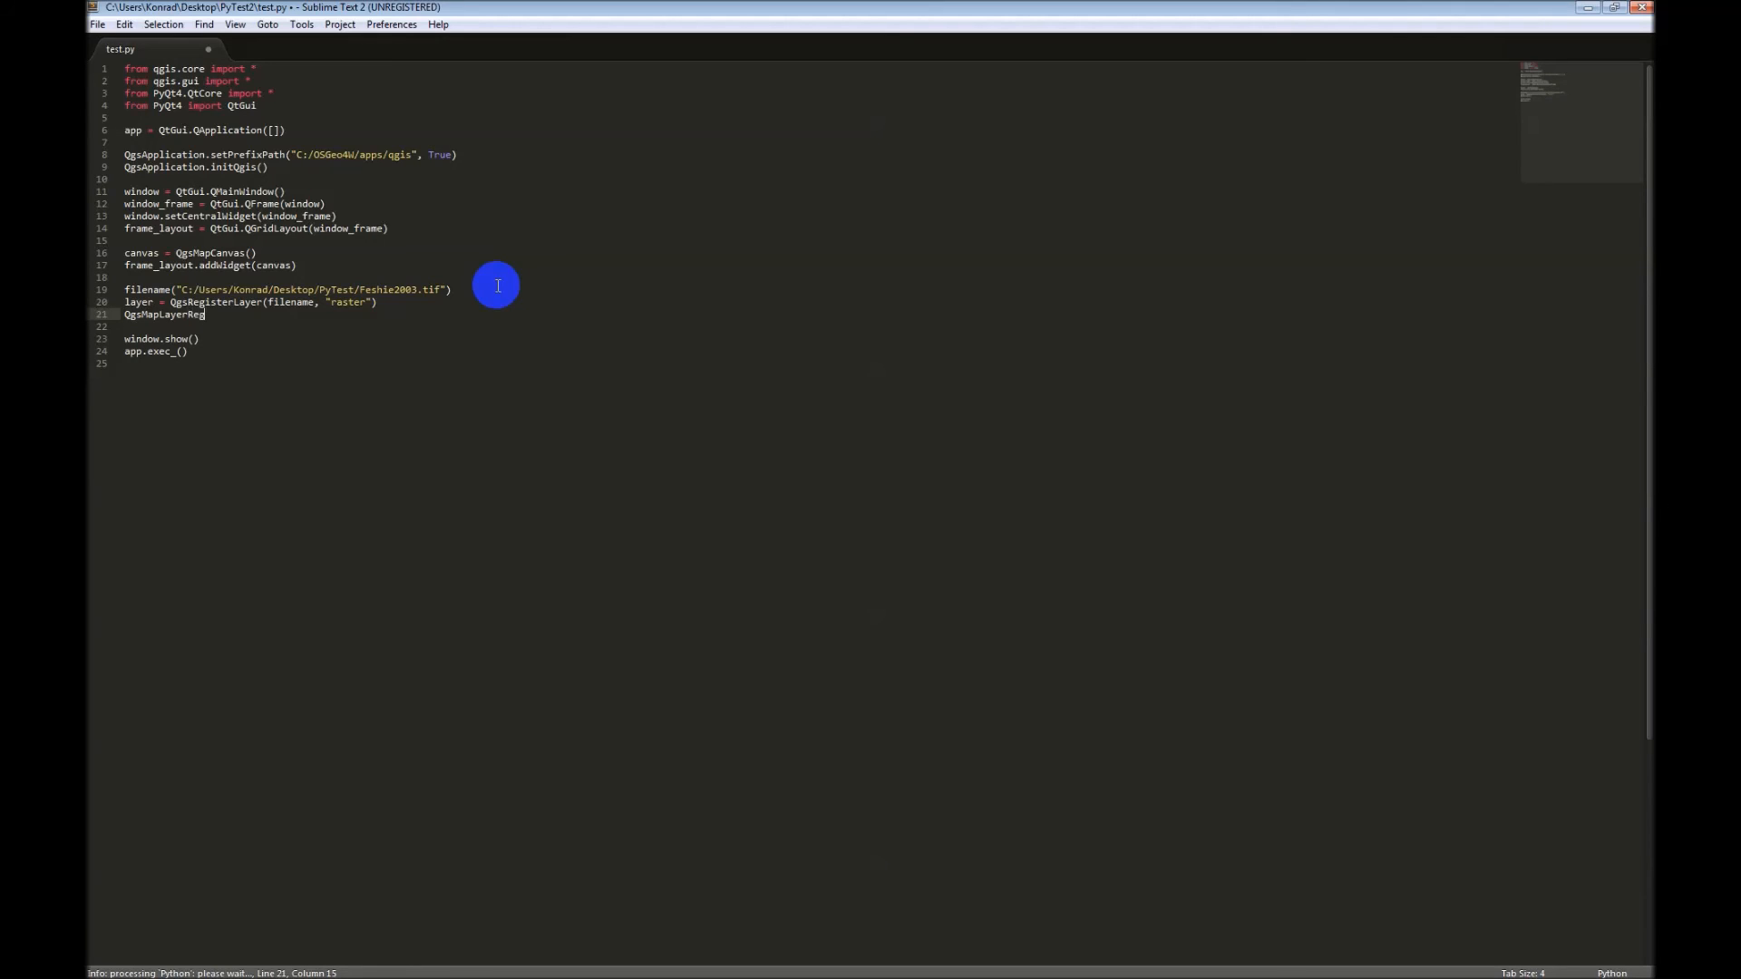
{"action": "type", "text": "istry"}
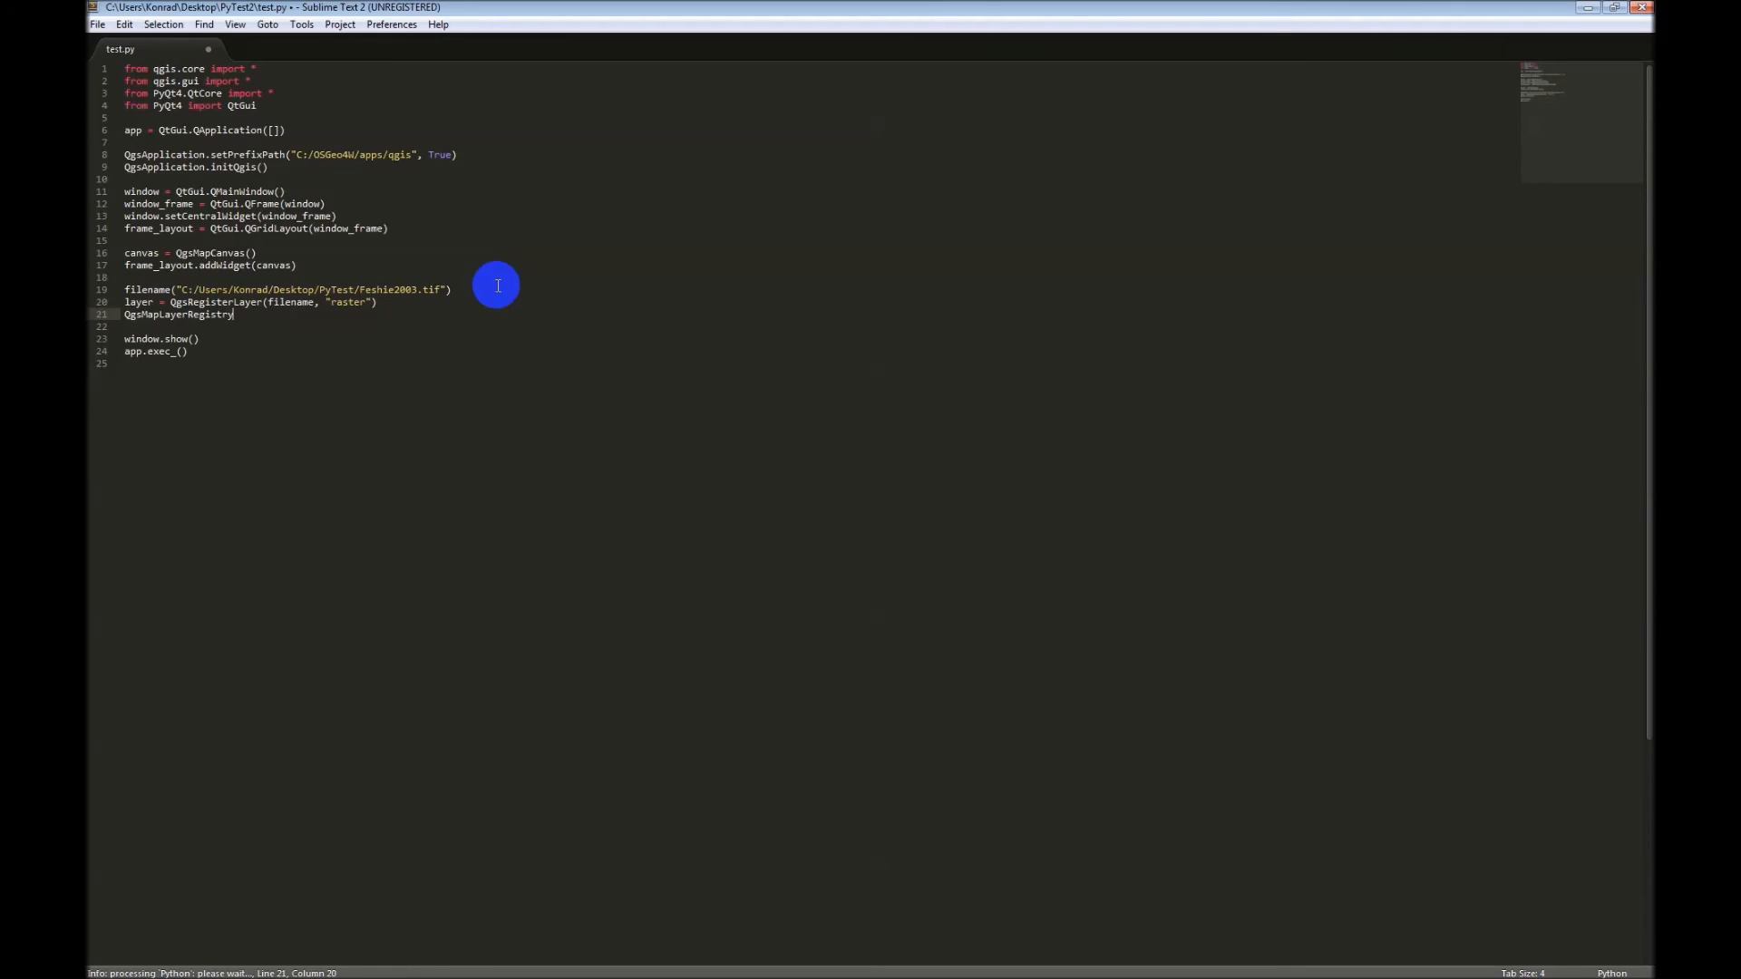
{"action": "type", "text": ".instance"}
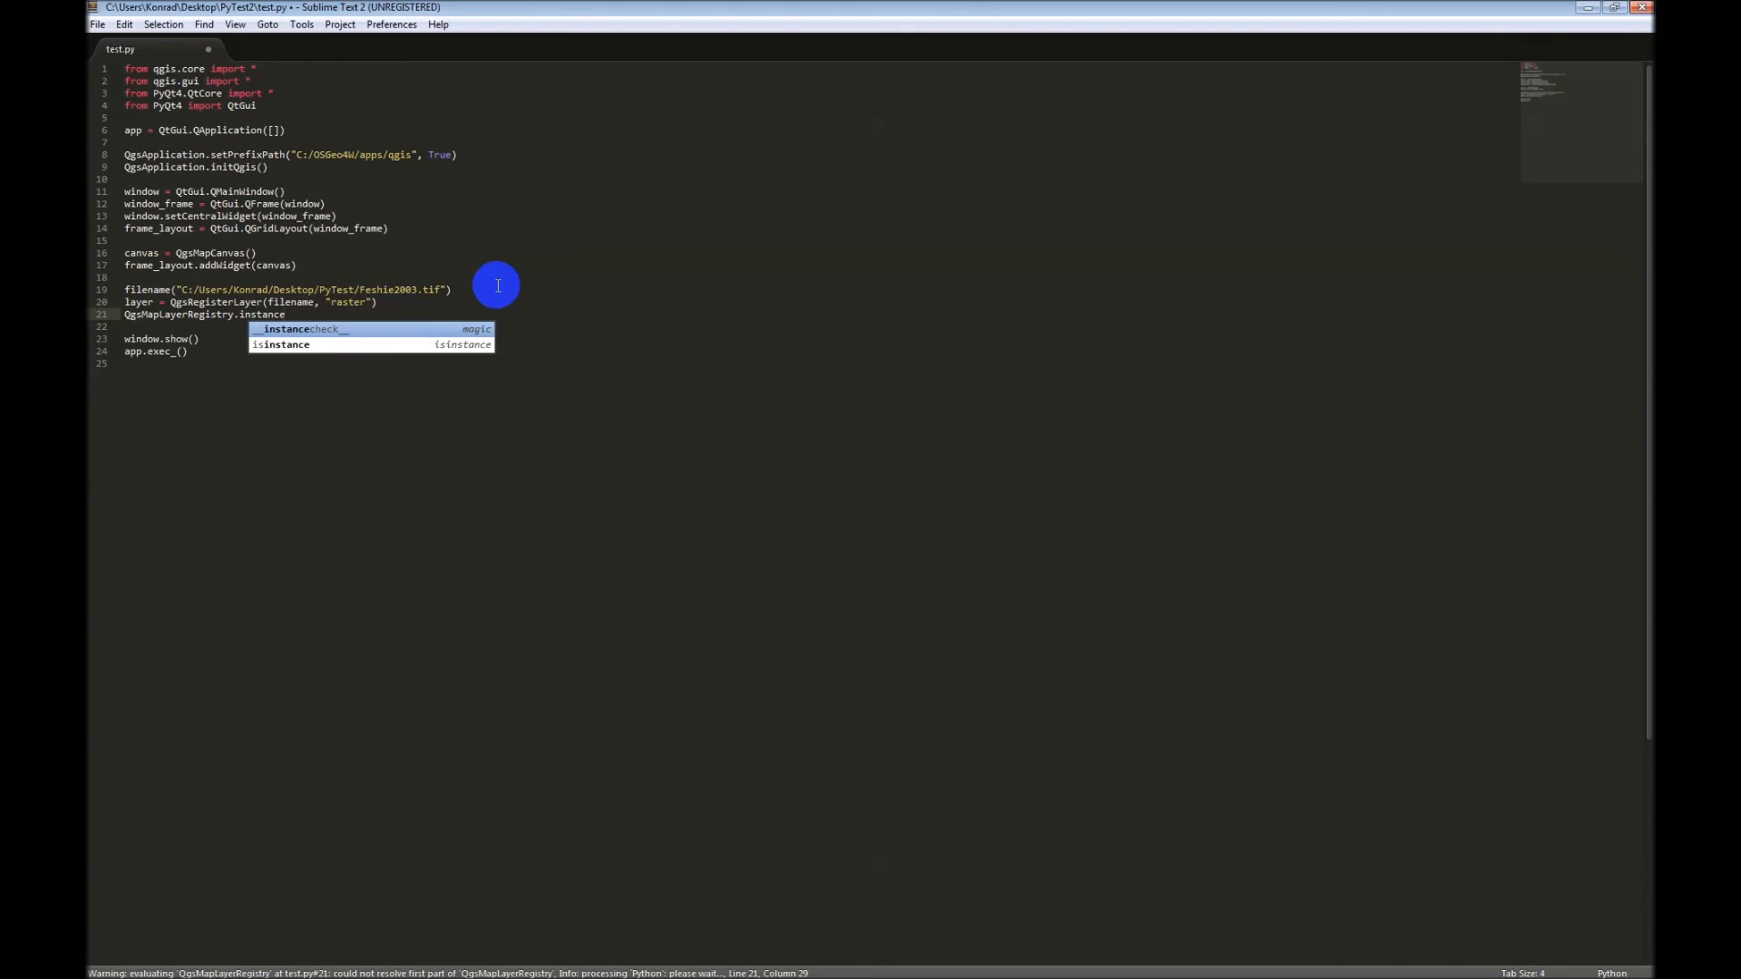
{"action": "type", "text": "().add"}
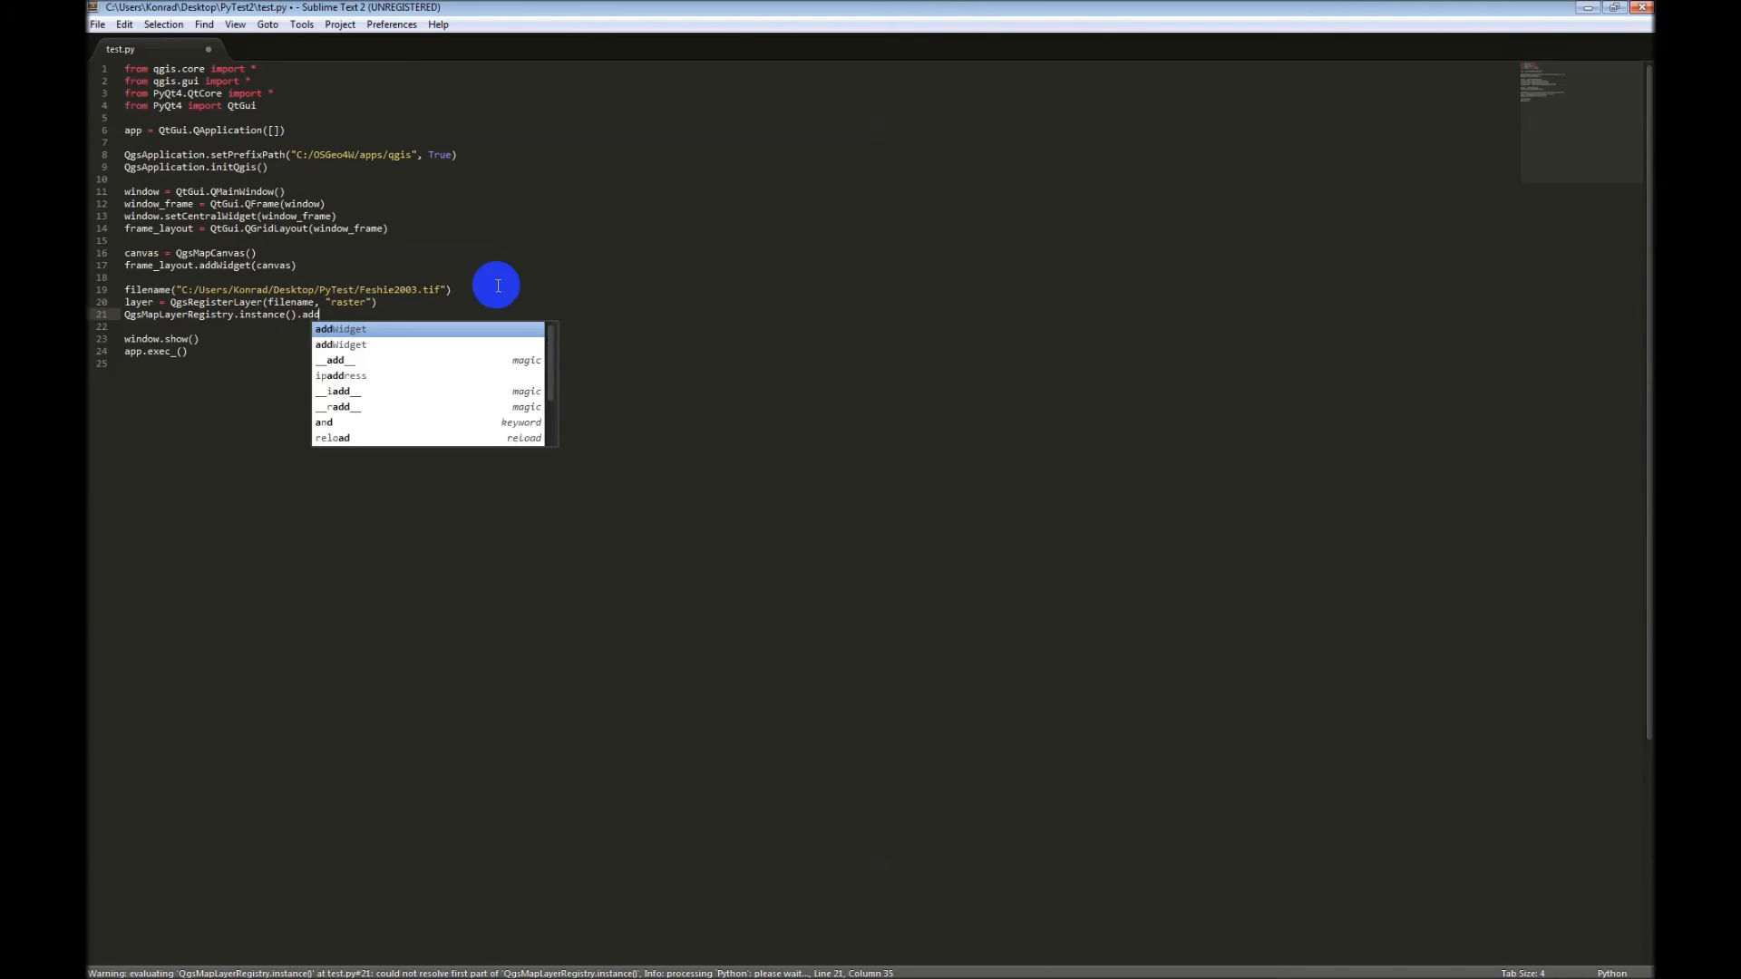
{"action": "key", "text": "Tab"}
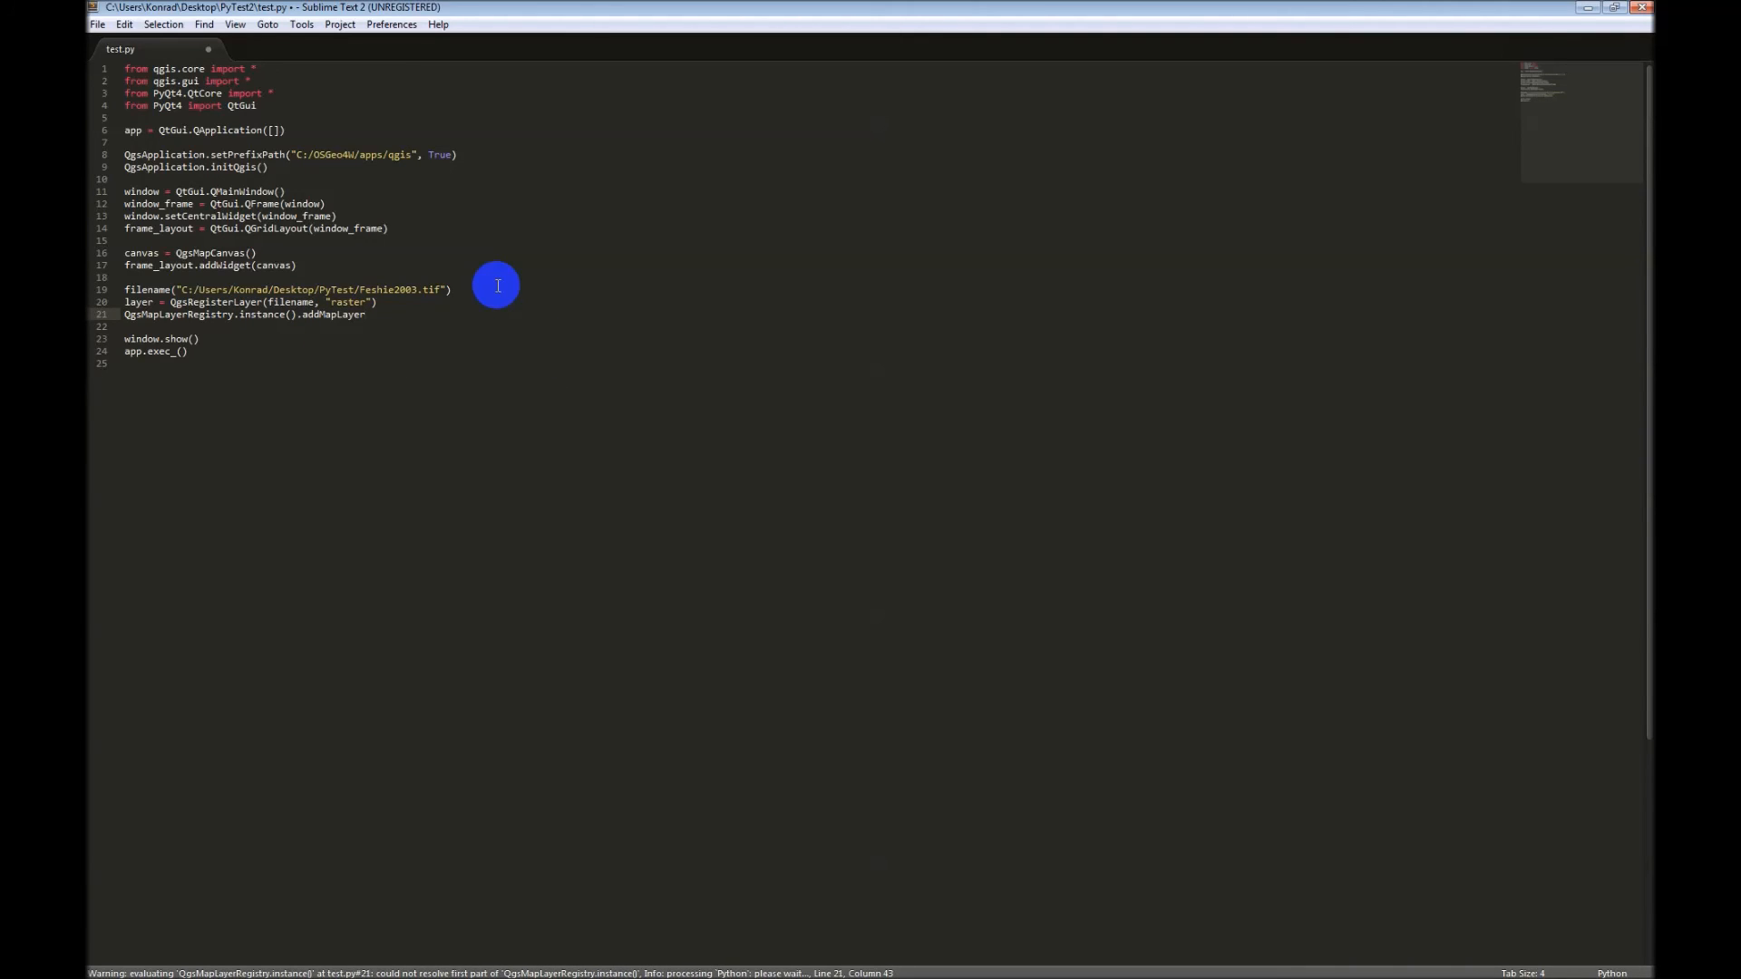
{"action": "type", "text": "(layer)"}
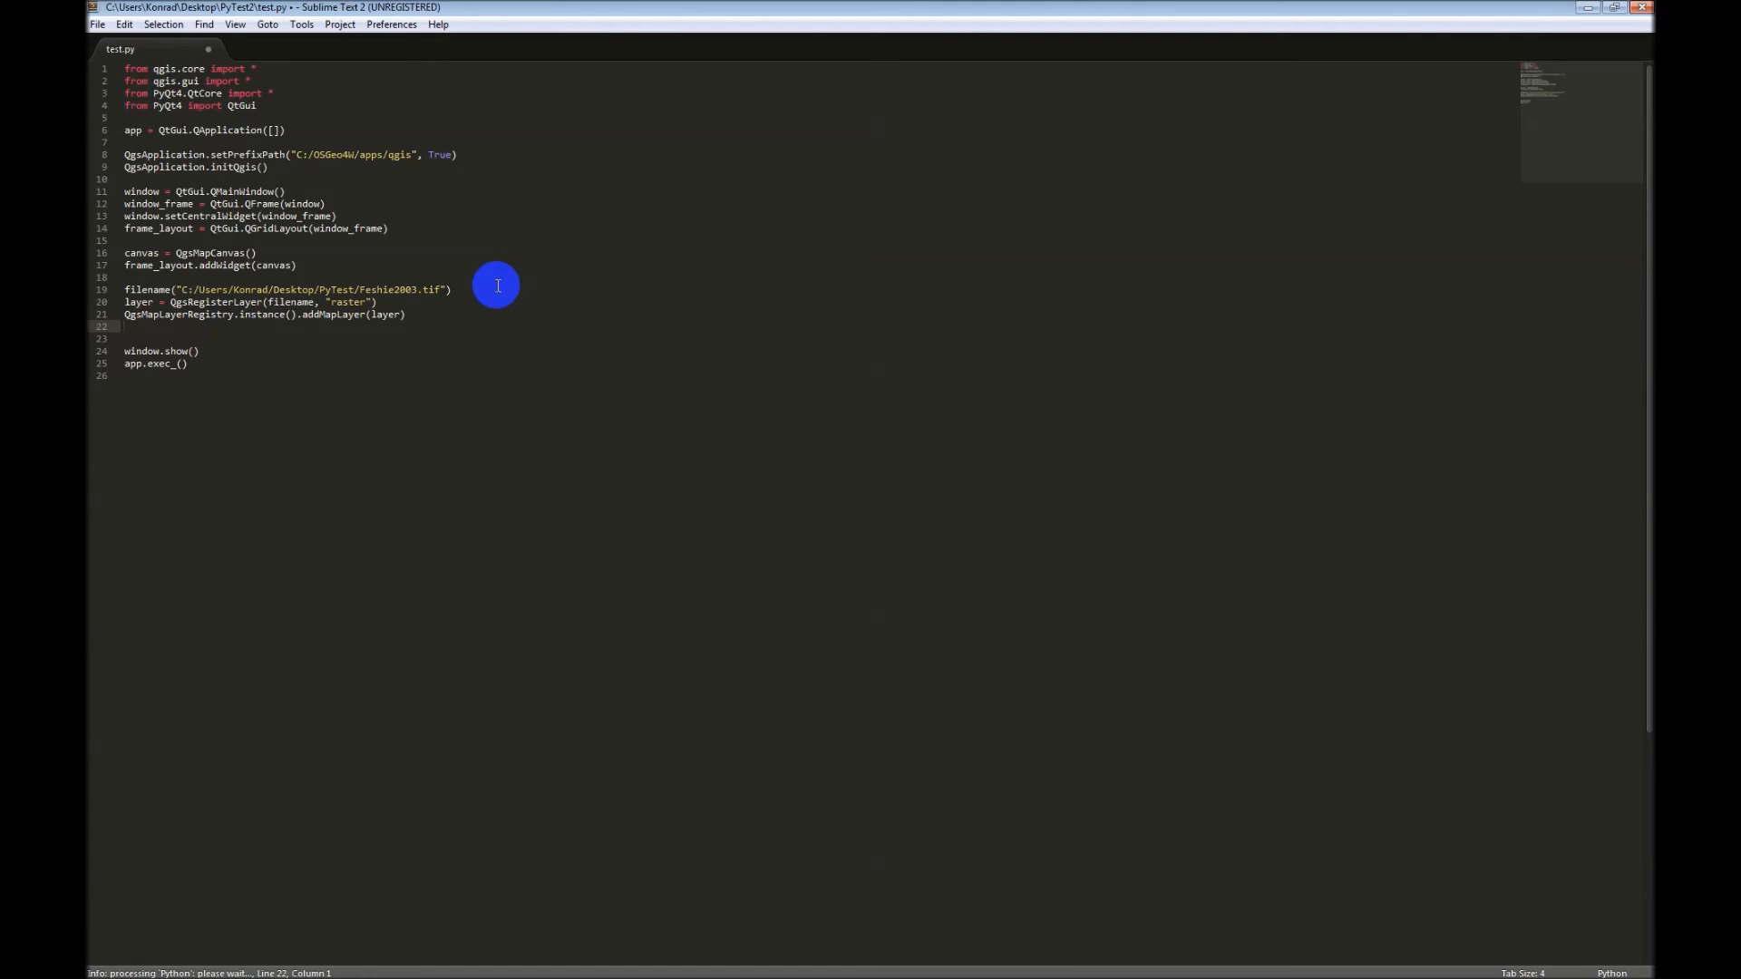
Step: Add canvas_layer = QgsMapCanvasLayer(layer) using autocomplete
{"action": "type", "text": "ca"}
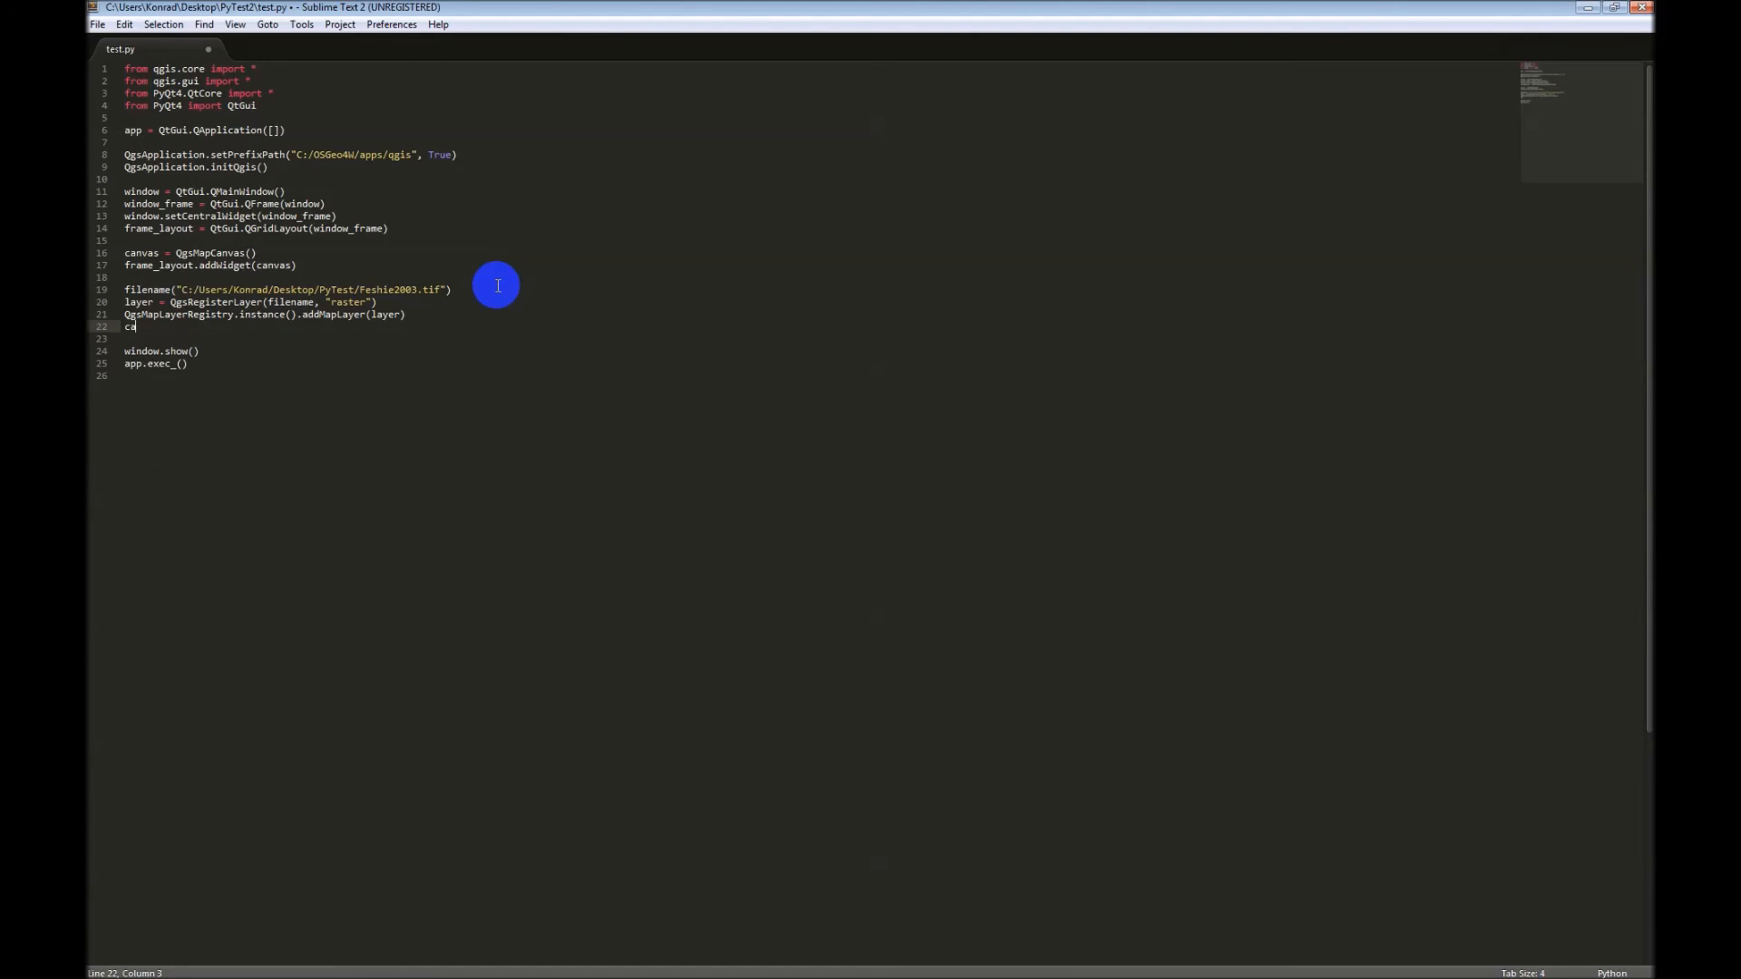
{"action": "type", "text": "nvas_la"}
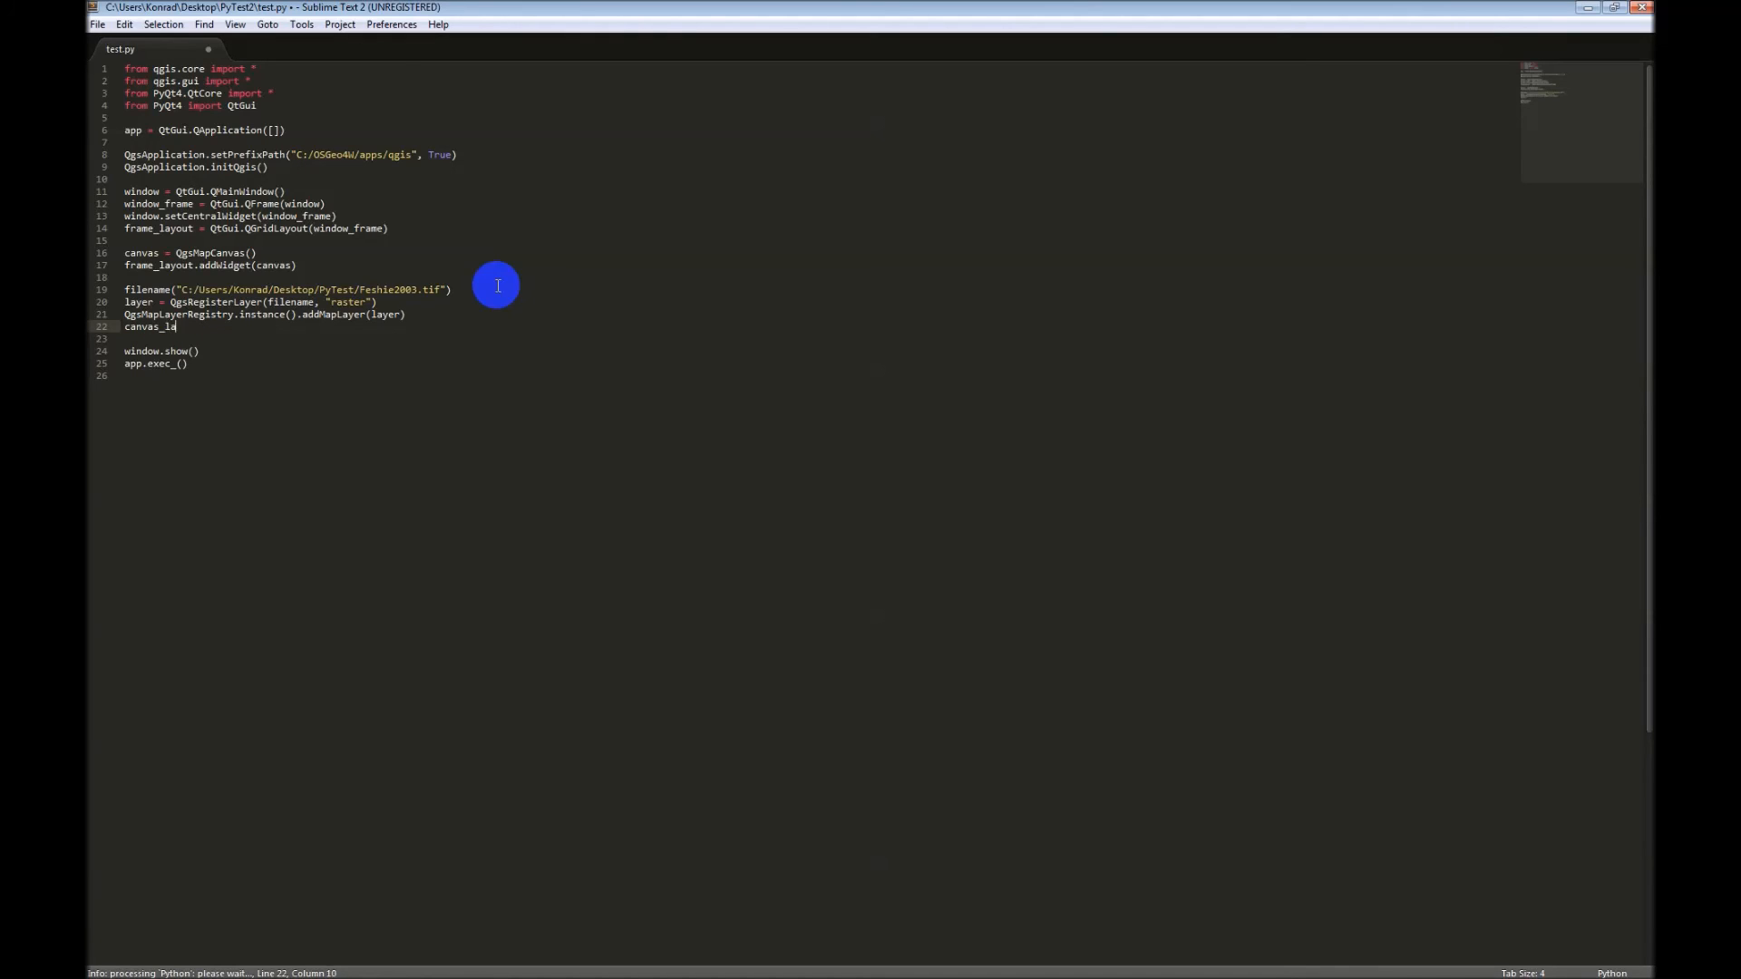
{"action": "type", "text": "yer ="}
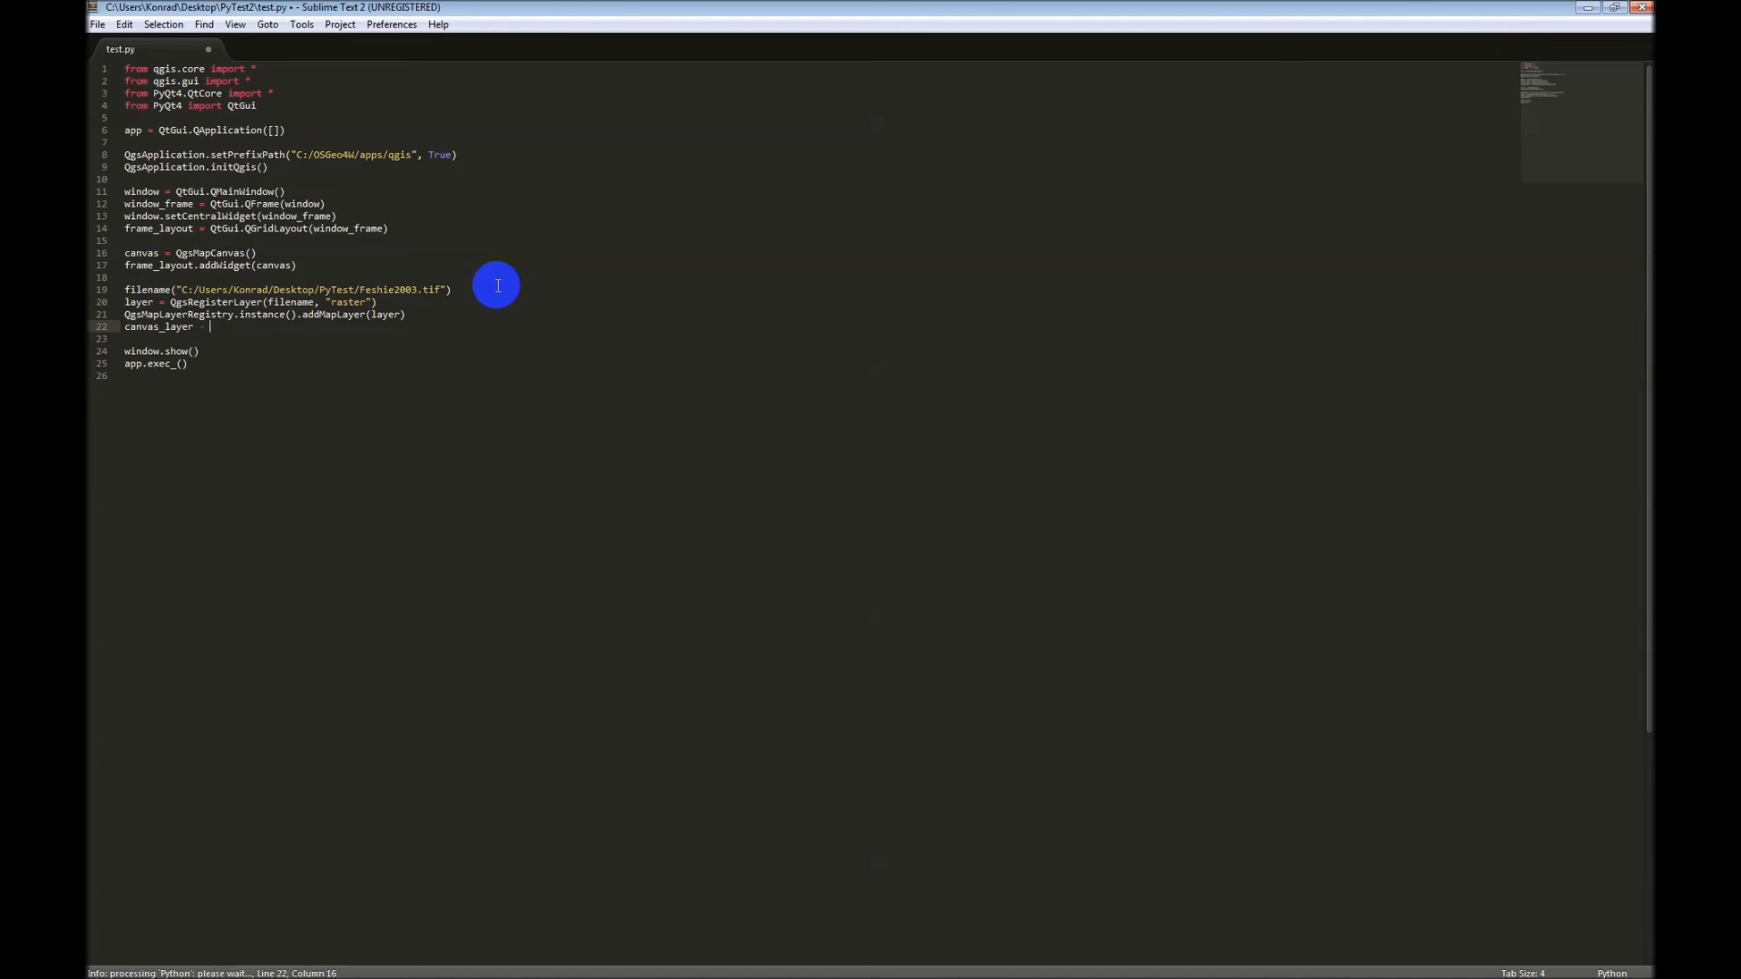
{"action": "type", "text": "Q"}
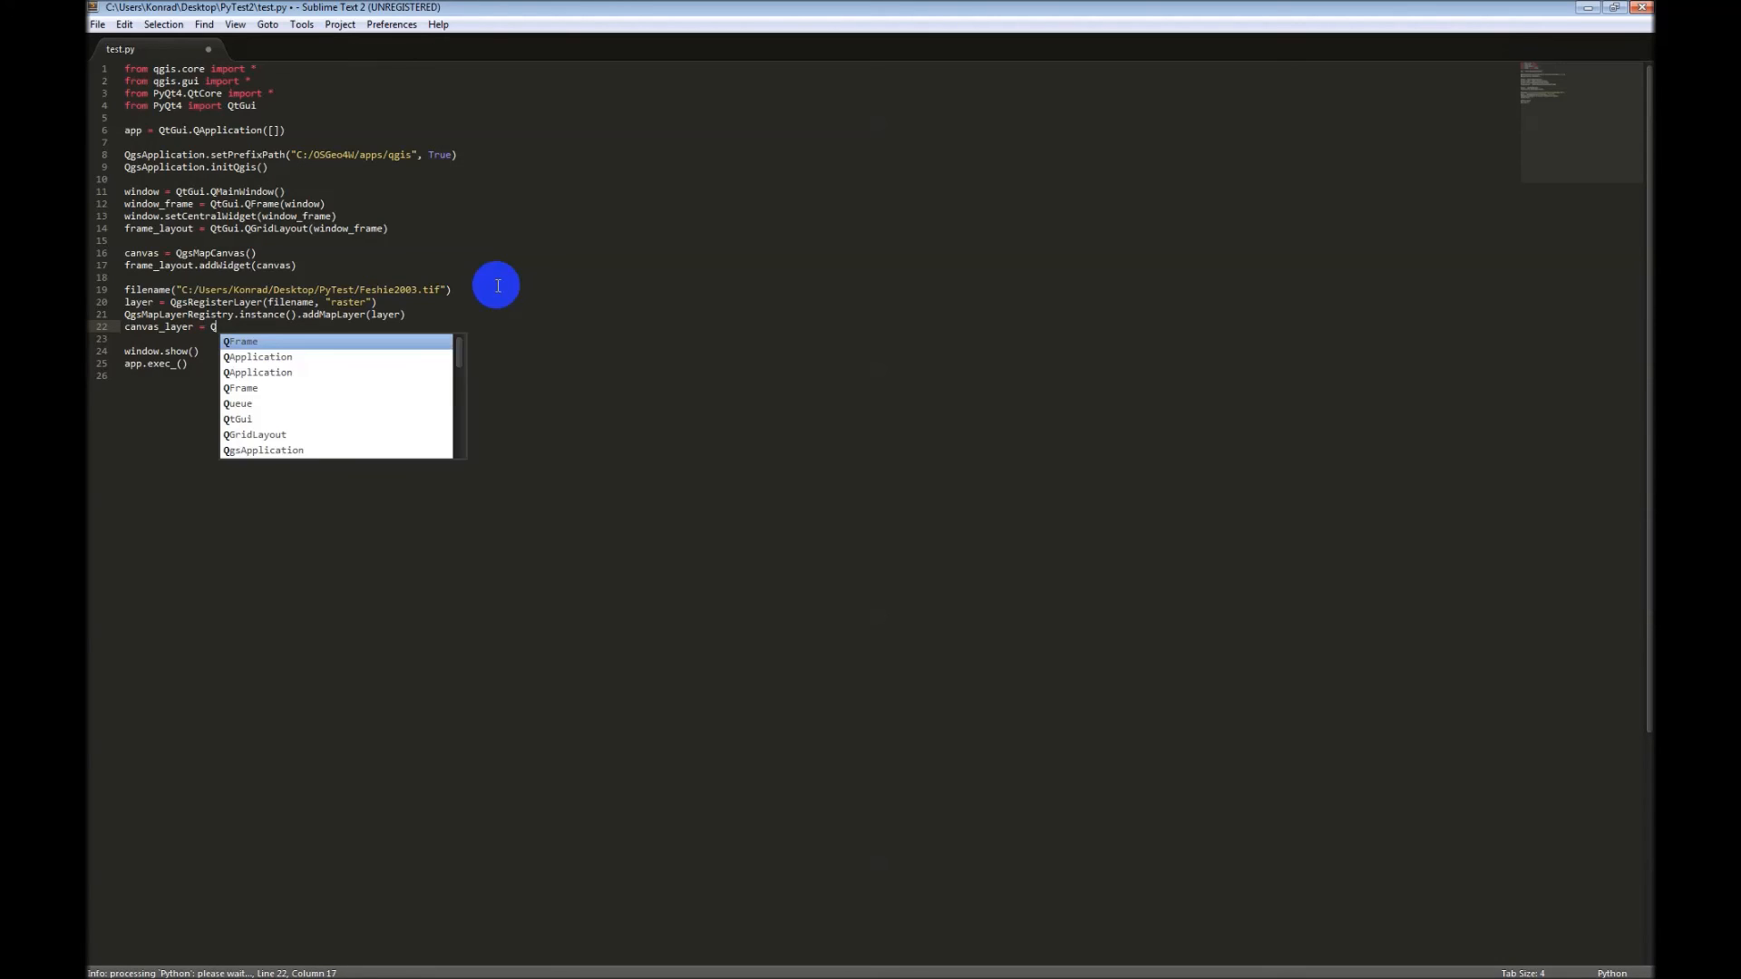
{"action": "type", "text": "gsMapC"}
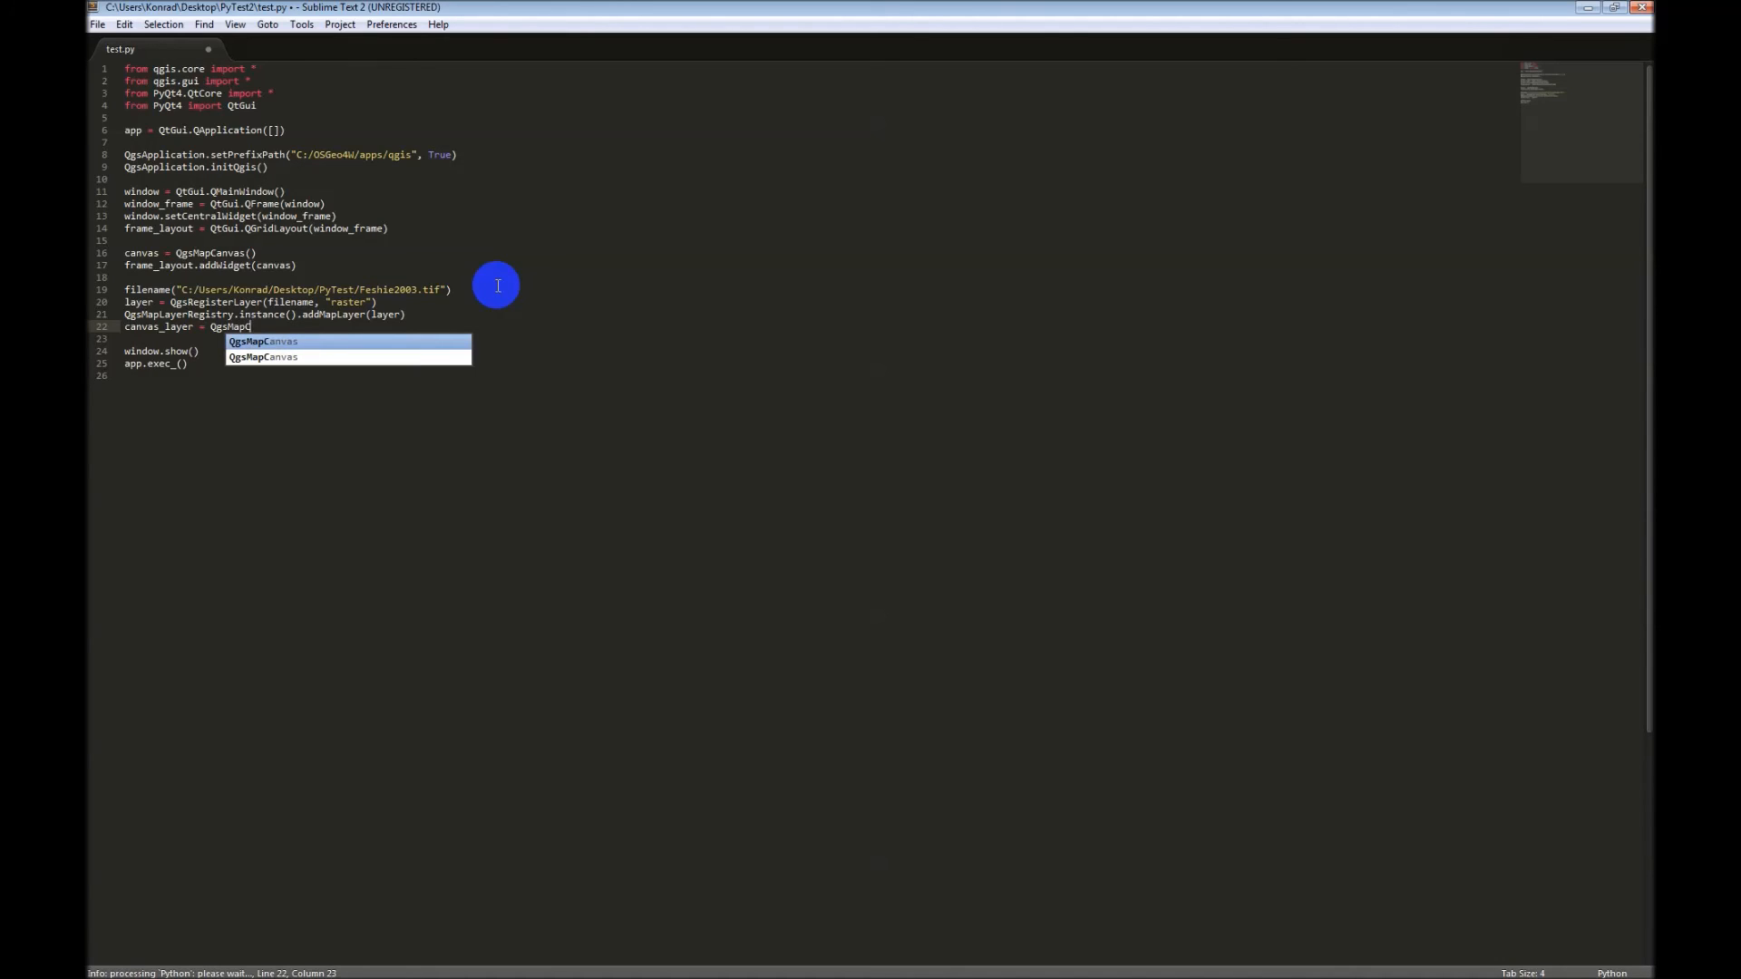
{"action": "key", "text": "Tab"}
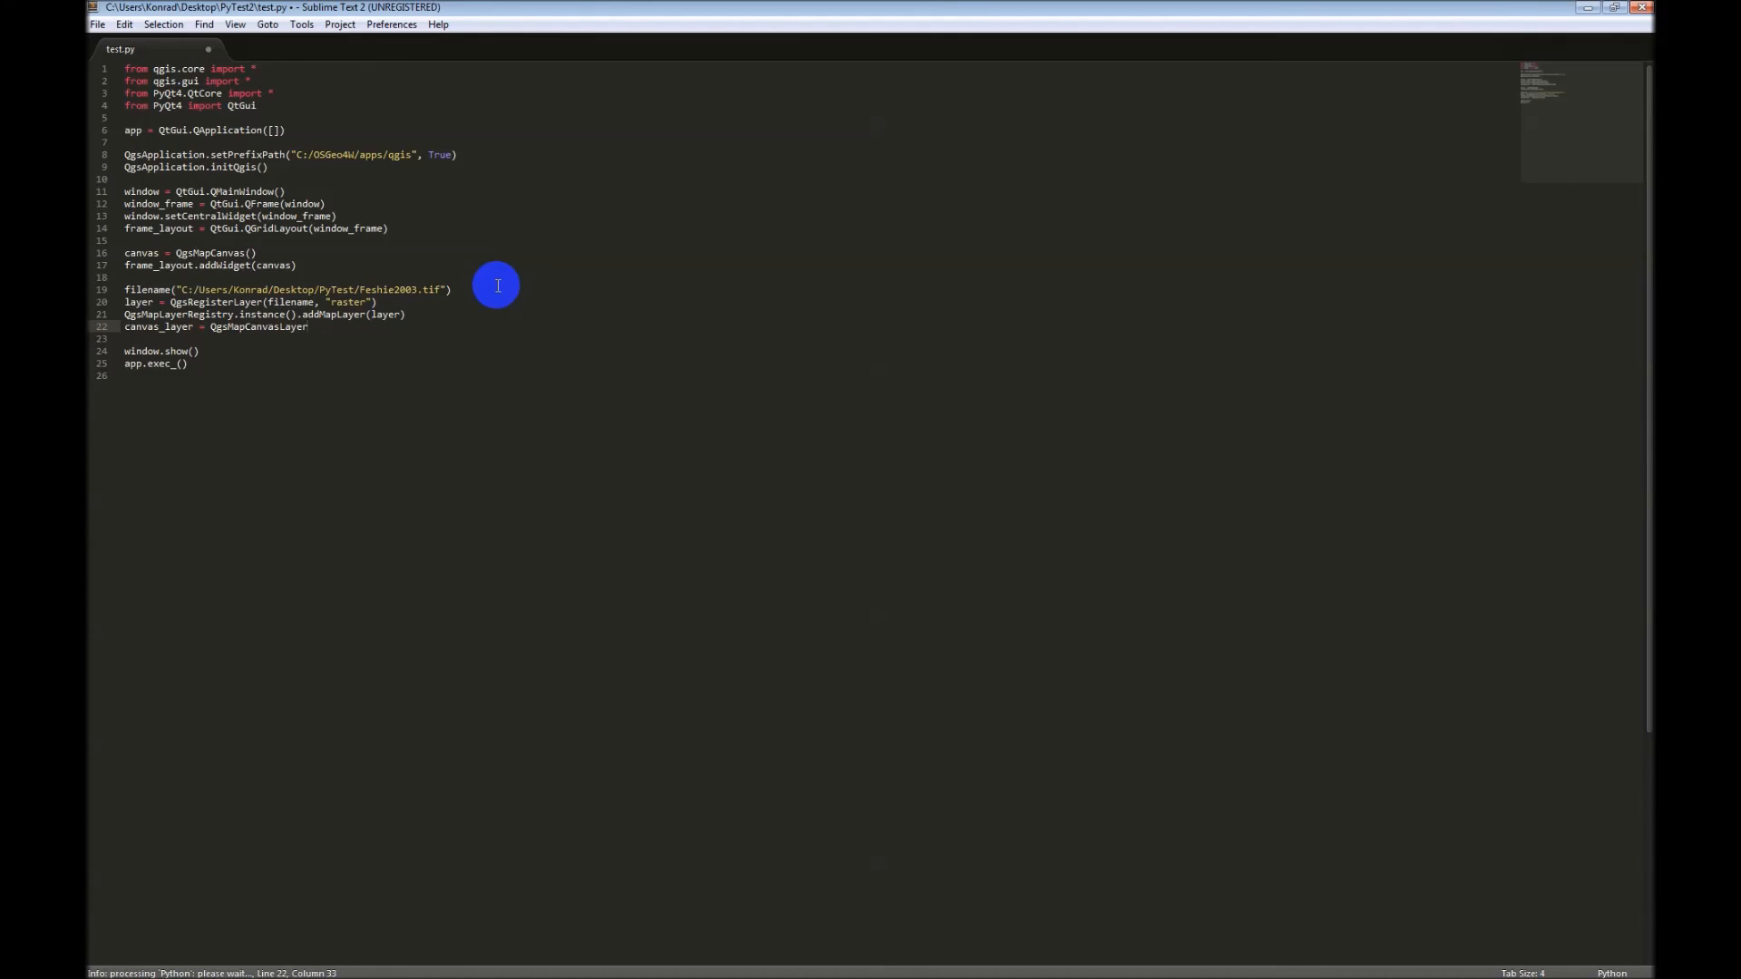
{"action": "type", "text": "(layer)"}
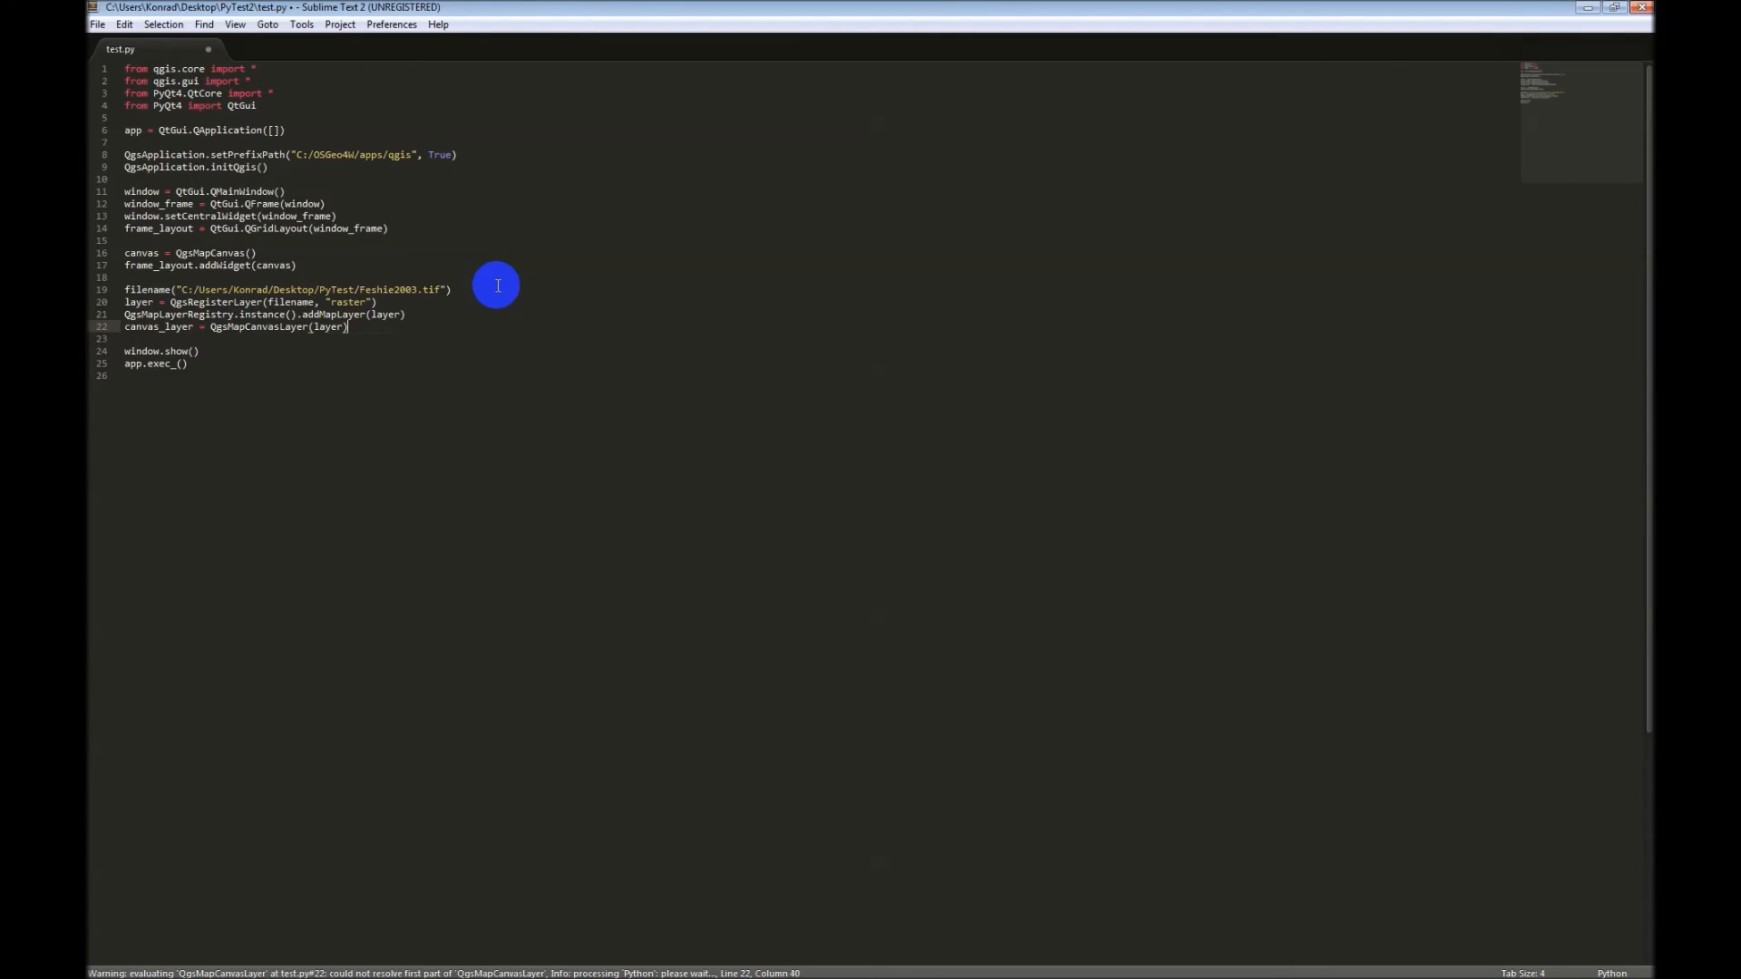
{"action": "key", "text": "enter"}
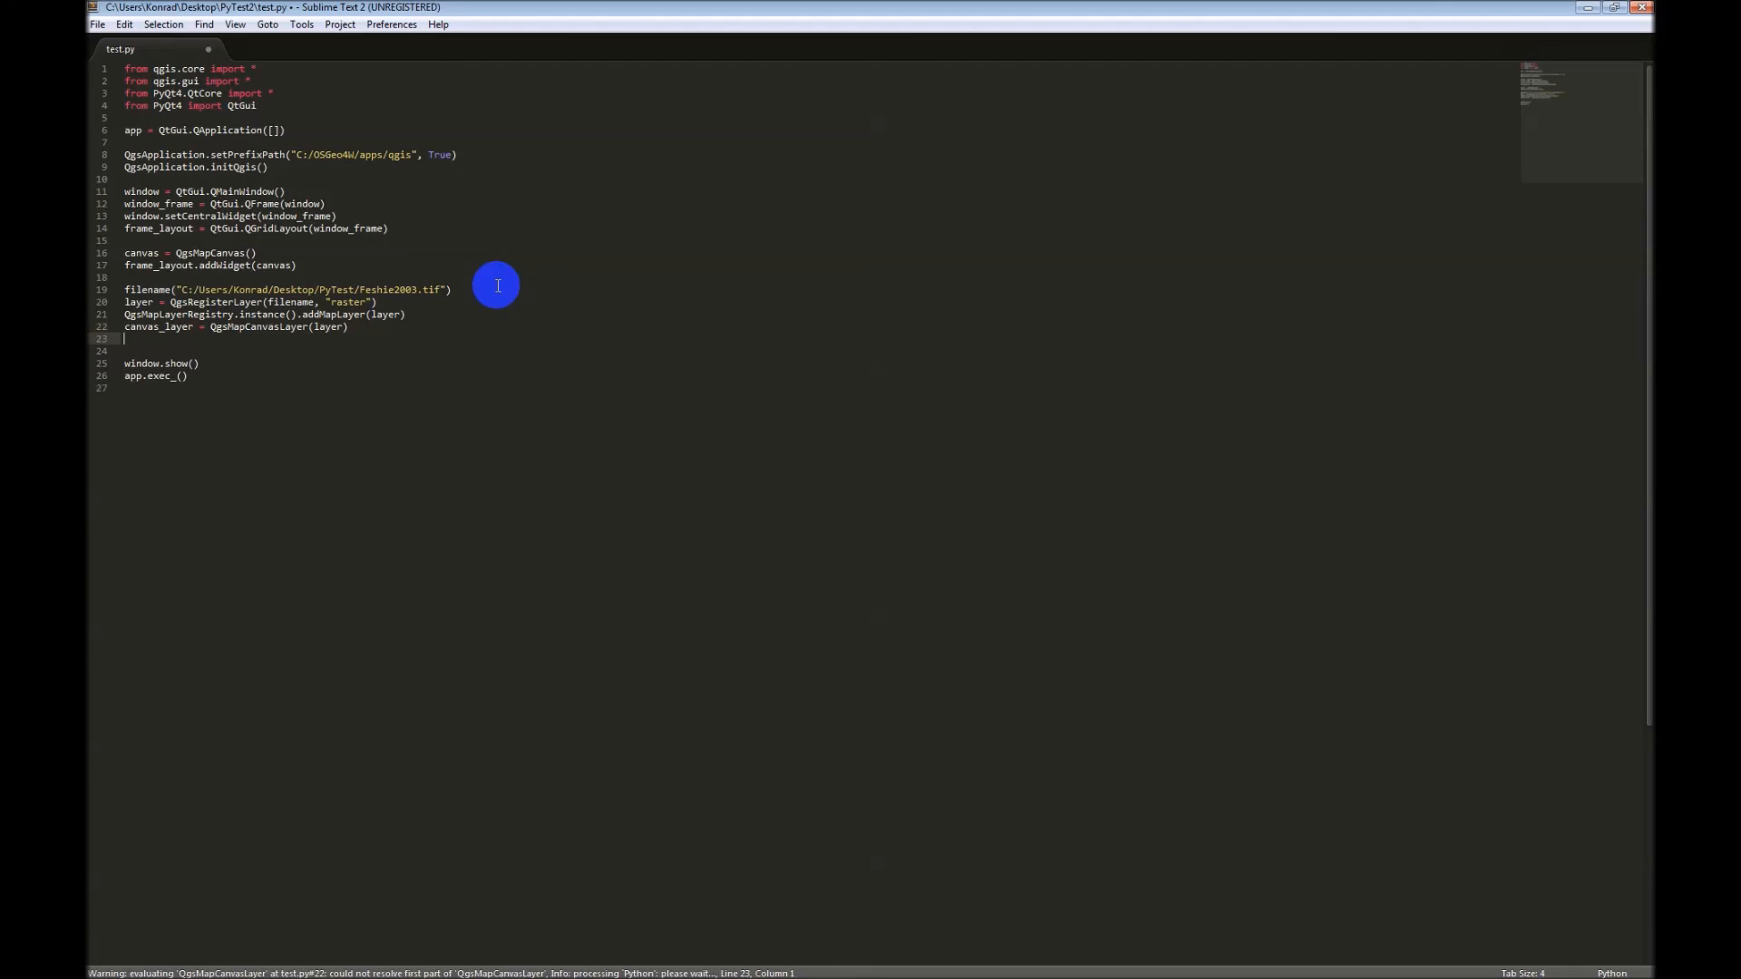
Step: Add canvas.setLayerSet([canvas_layer]) and canvas.zoomToFullExtent(), then save test.py
{"action": "type", "text": "canvas."}
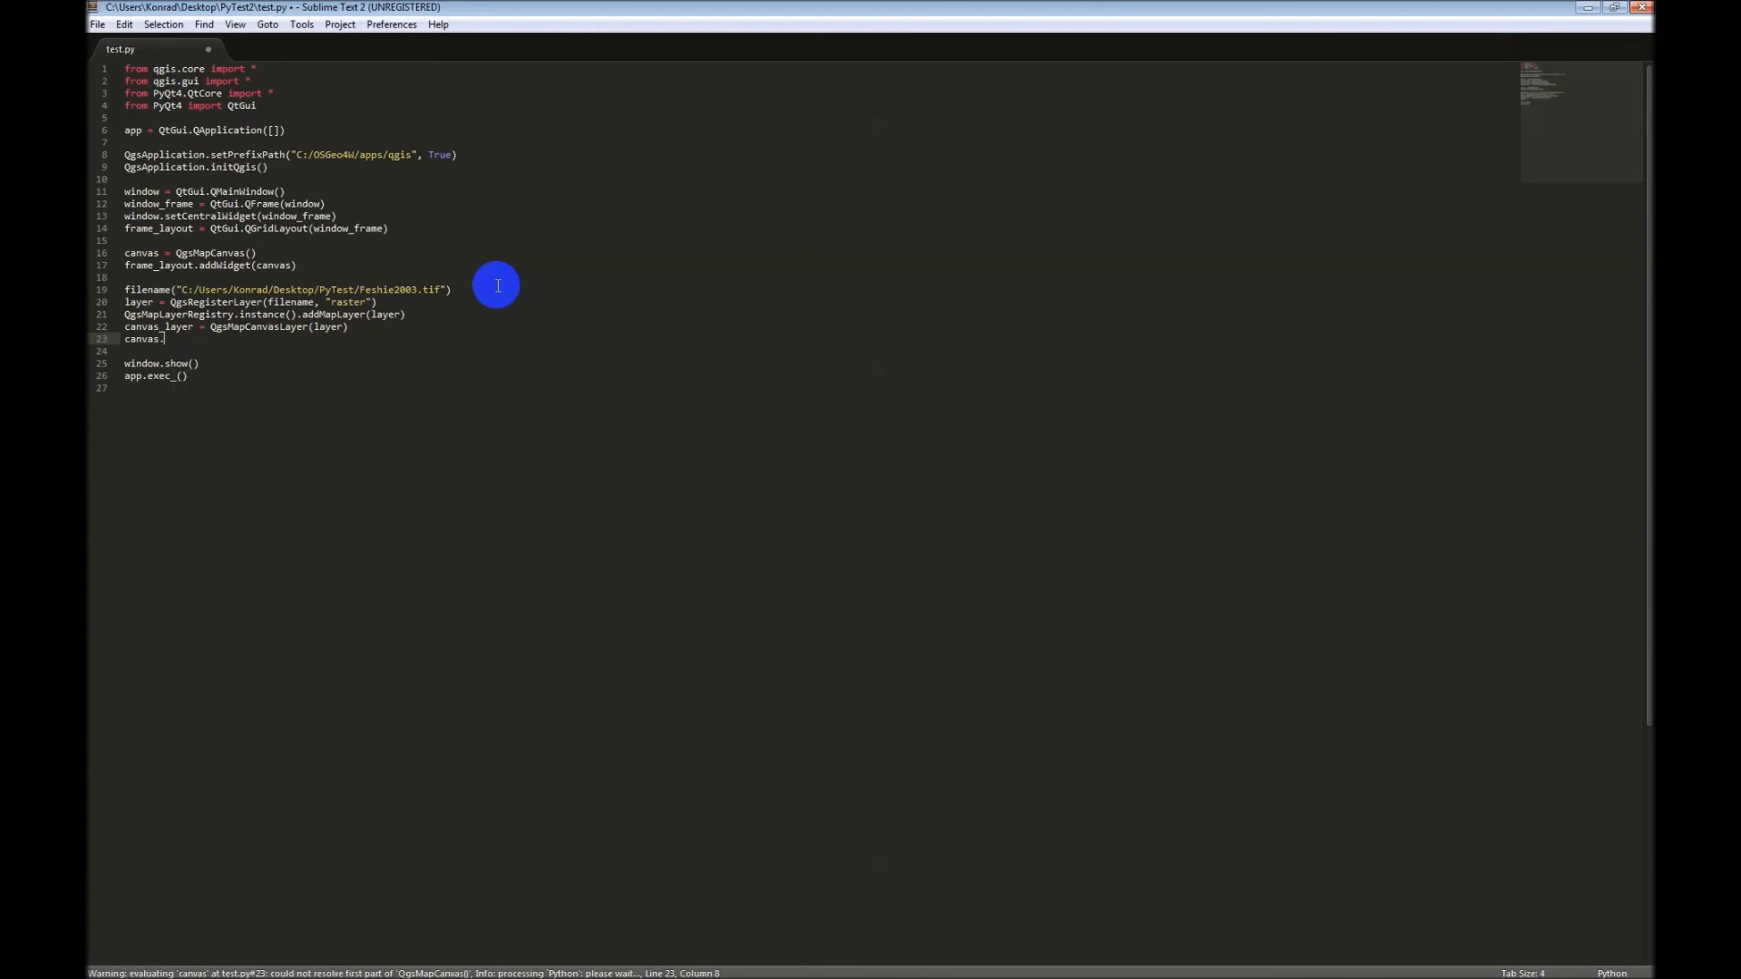
{"action": "type", "text": "setLay"}
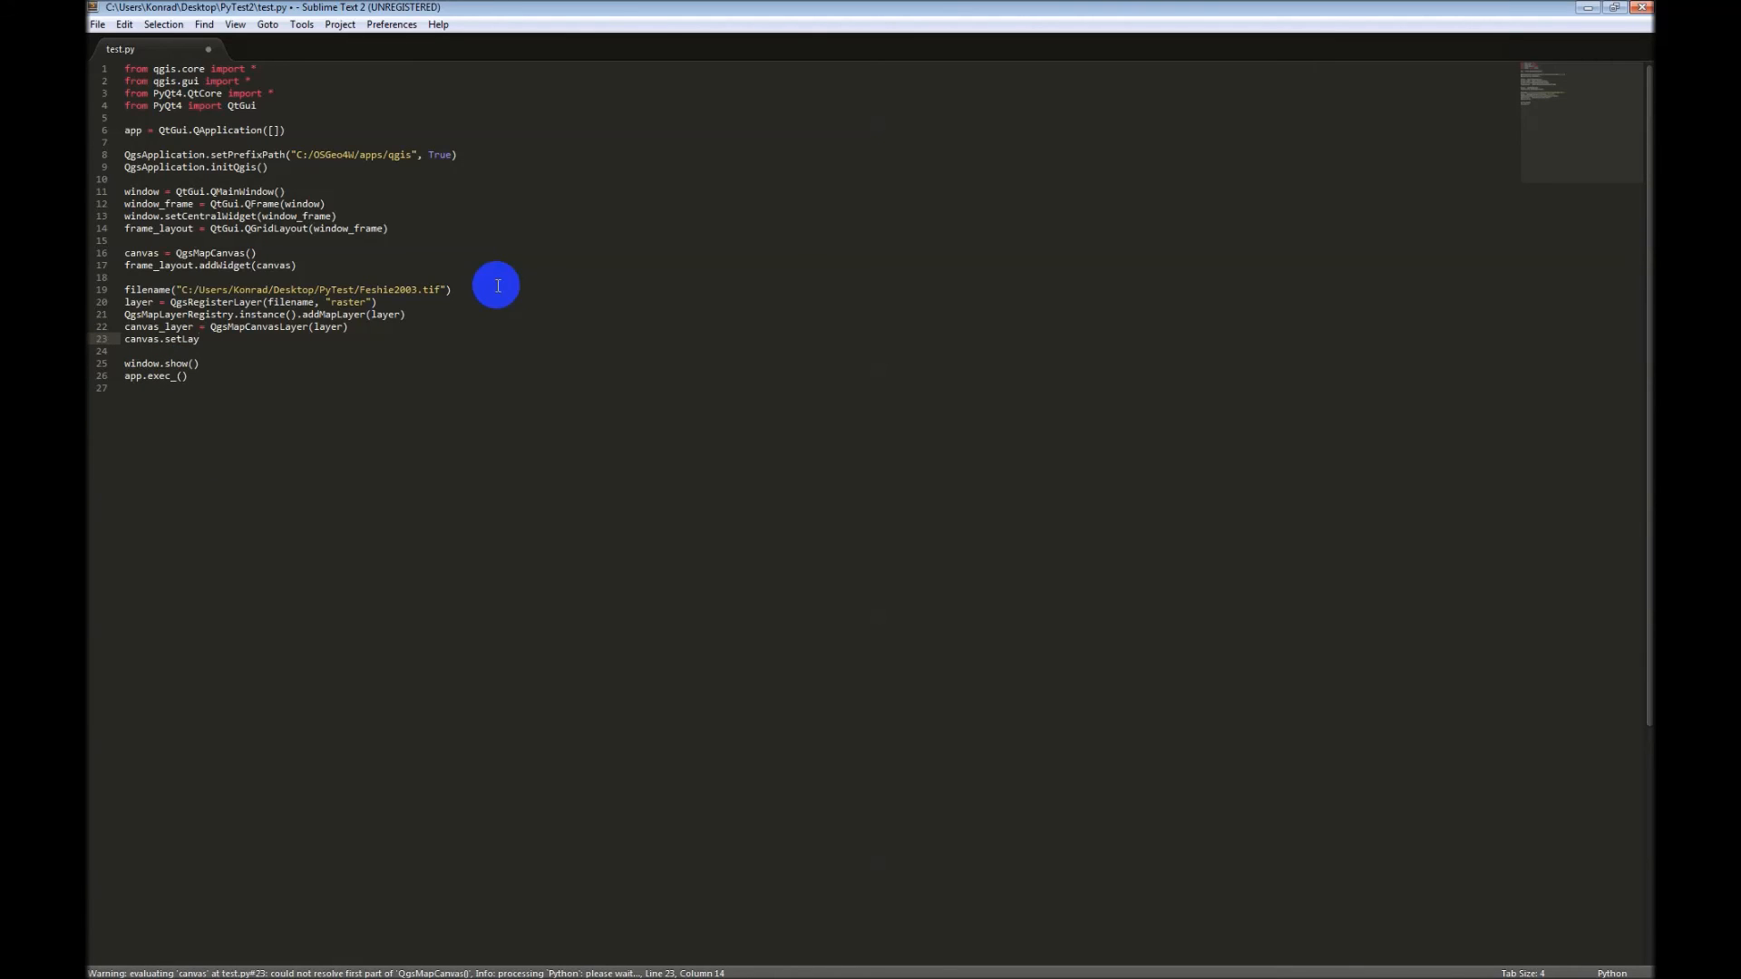
{"action": "type", "text": "er"}
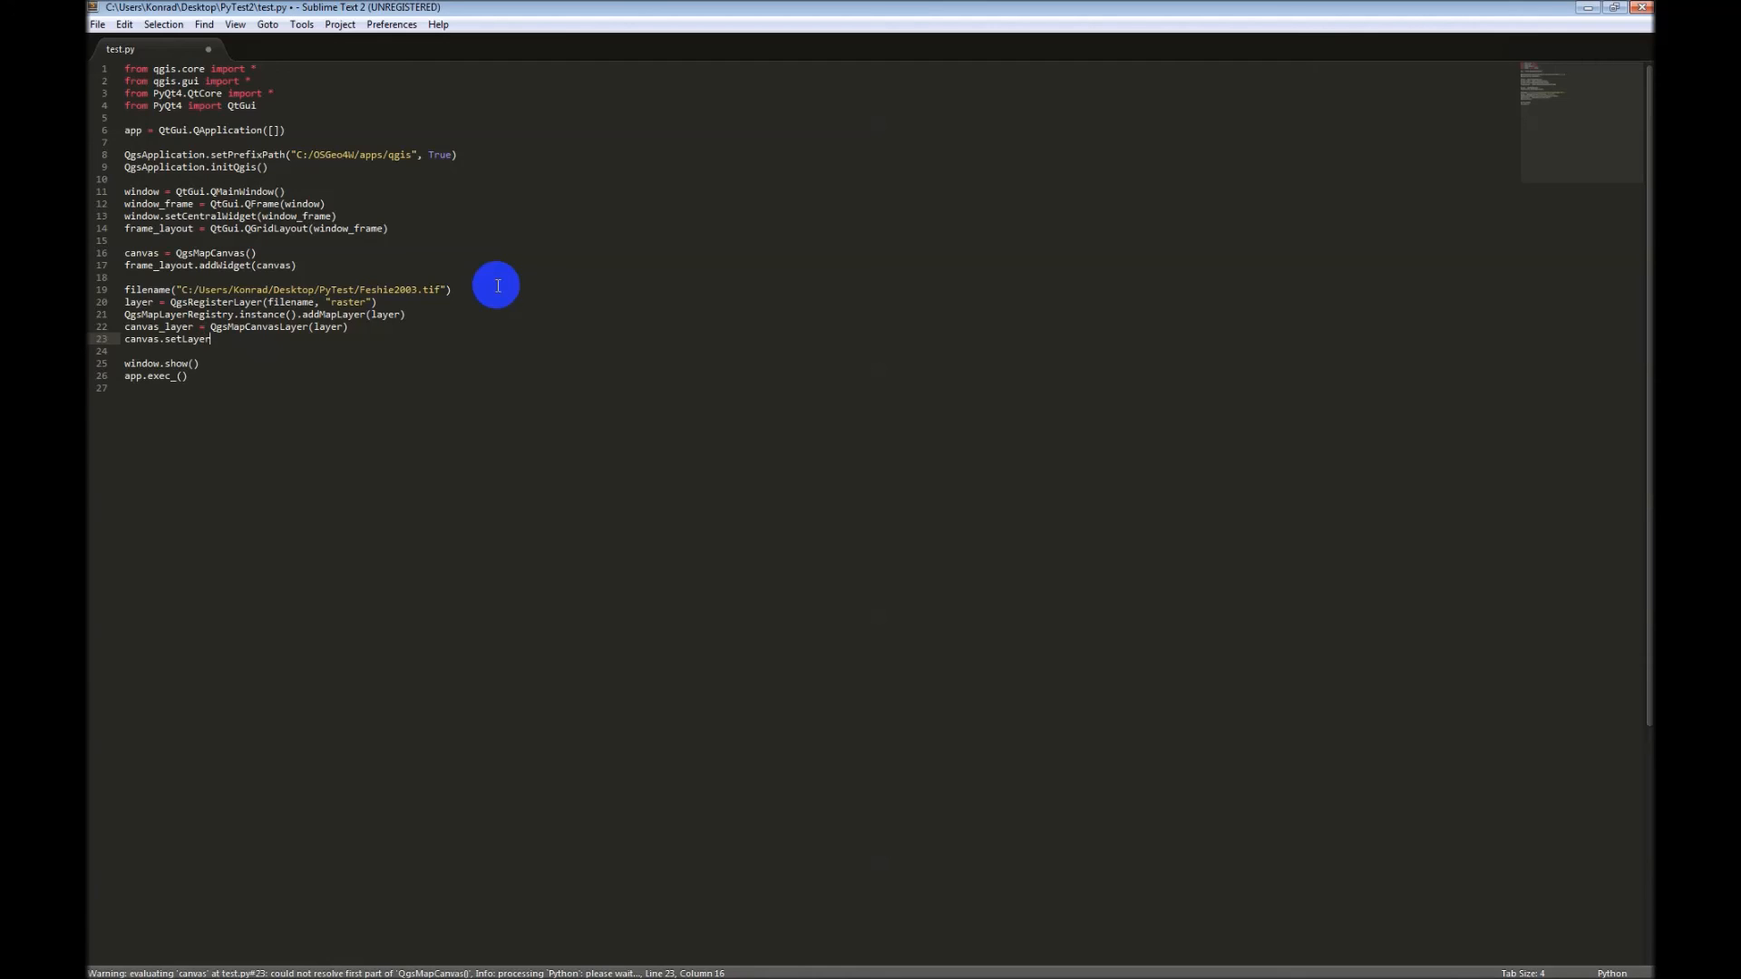
{"action": "type", "text": "Set"}
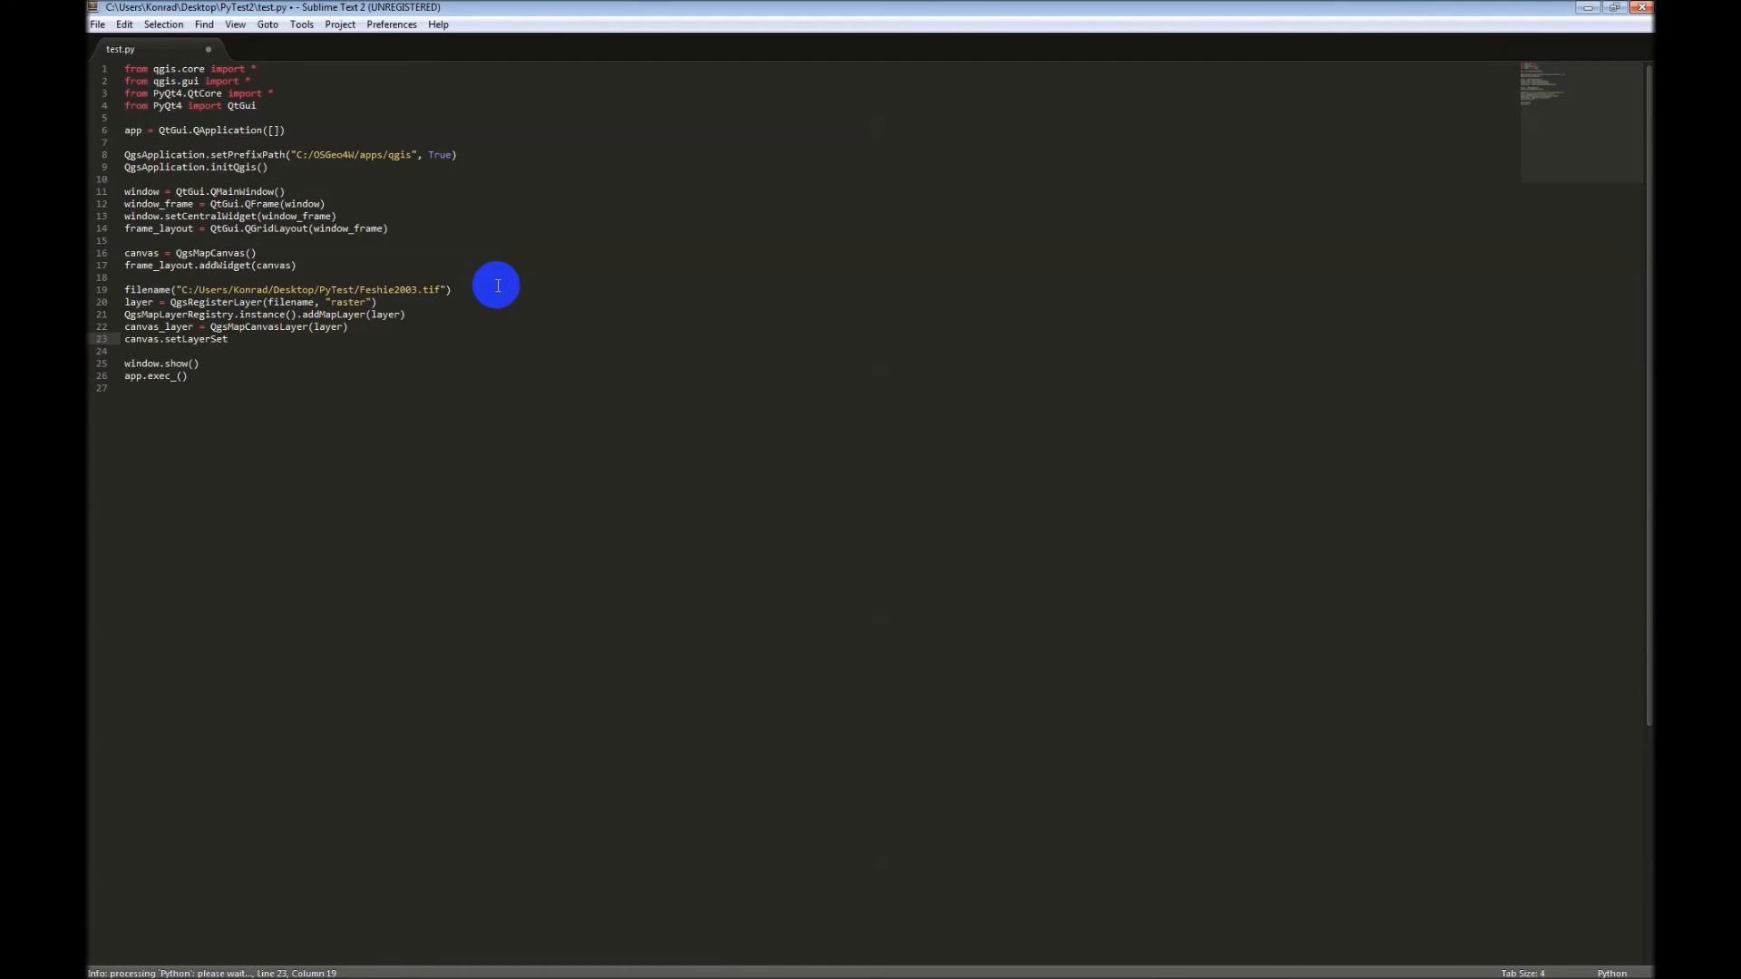
{"action": "type", "text": "()"}
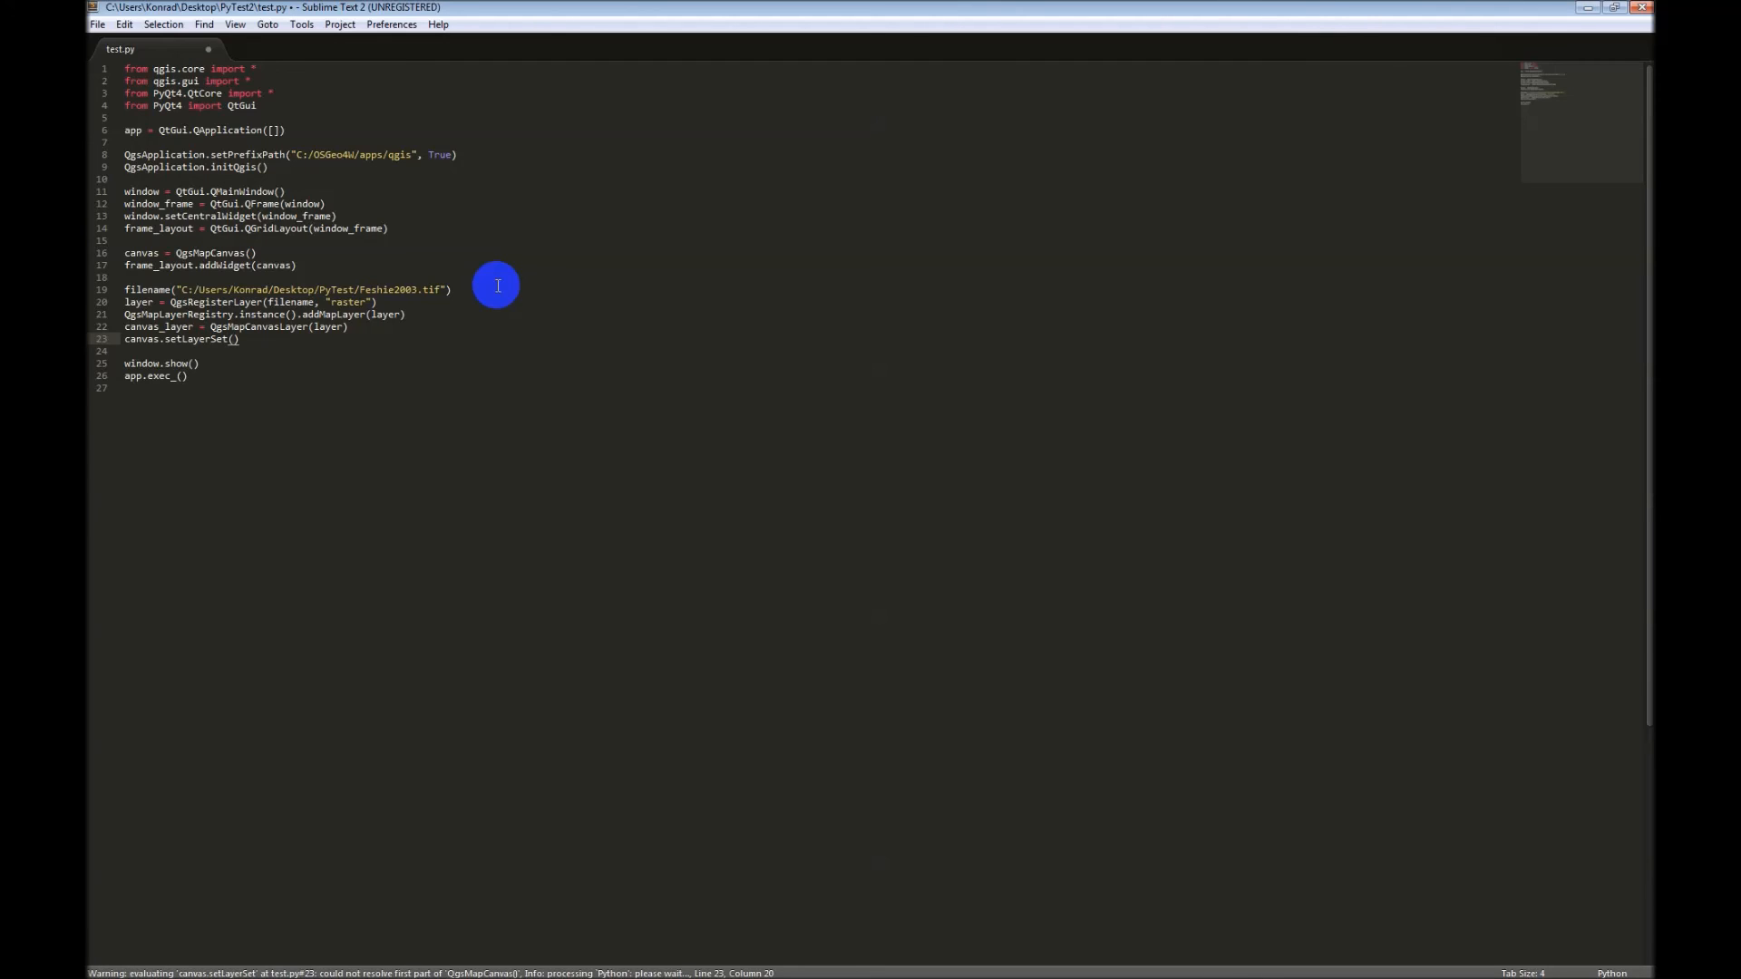
{"action": "type", "text": "[canvas_layer"}
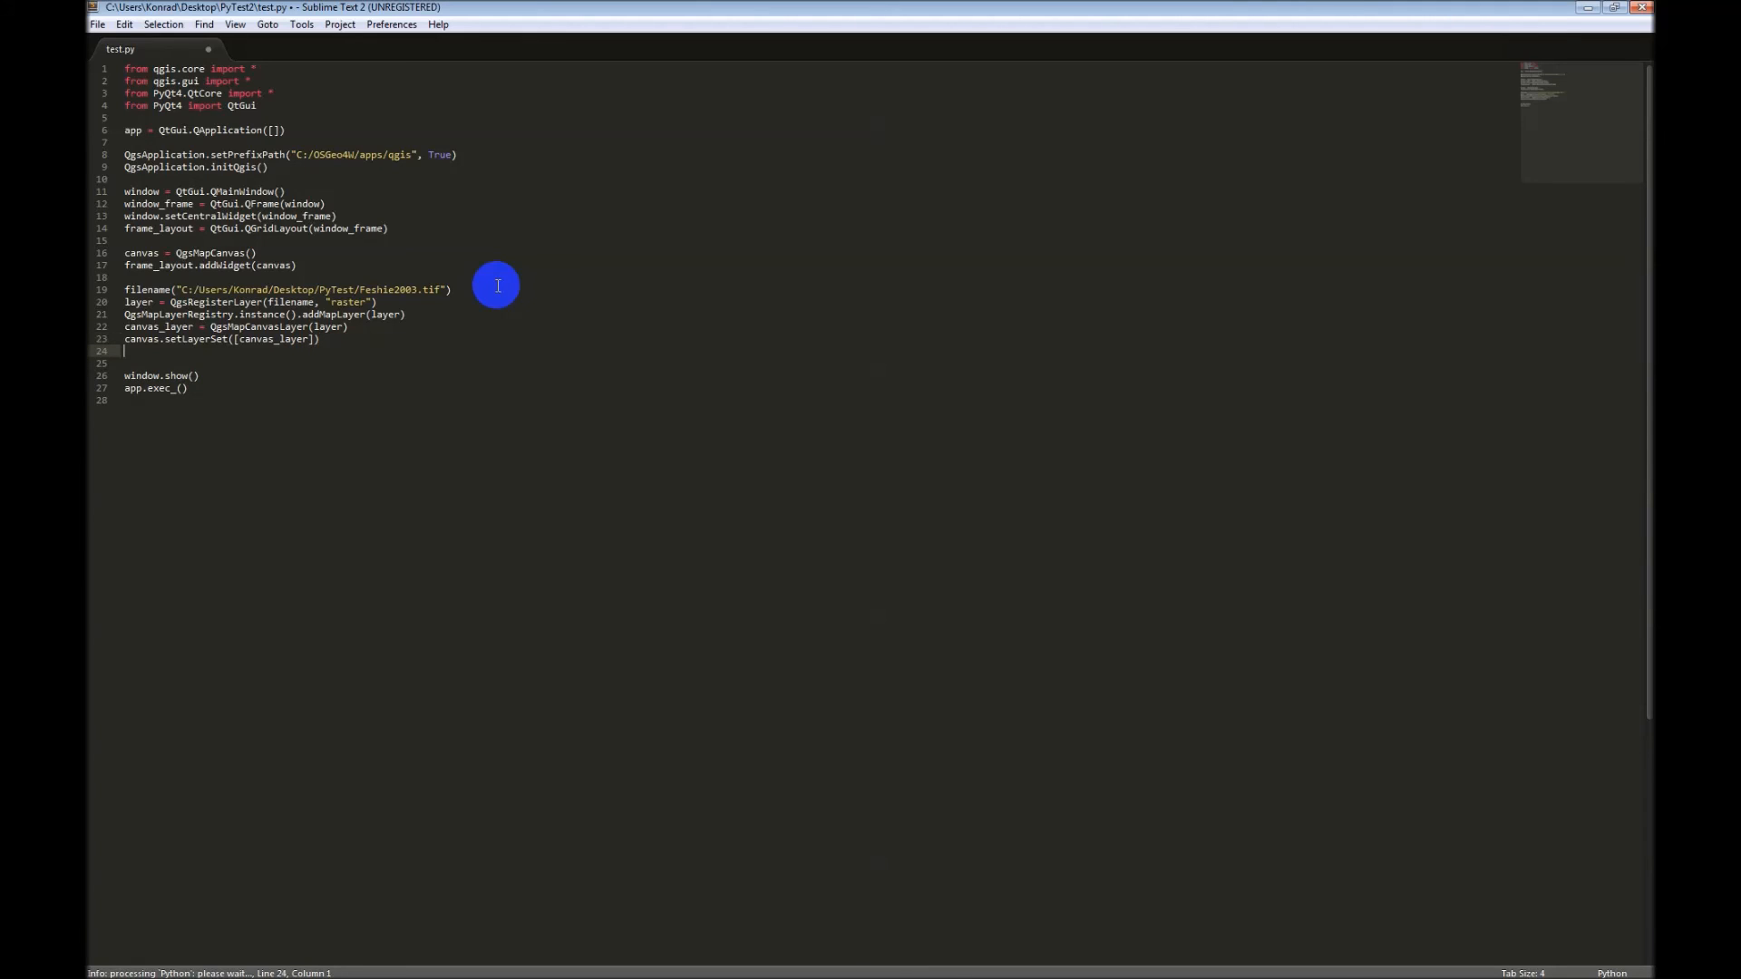
{"action": "type", "text": "canvas.zoomTo"}
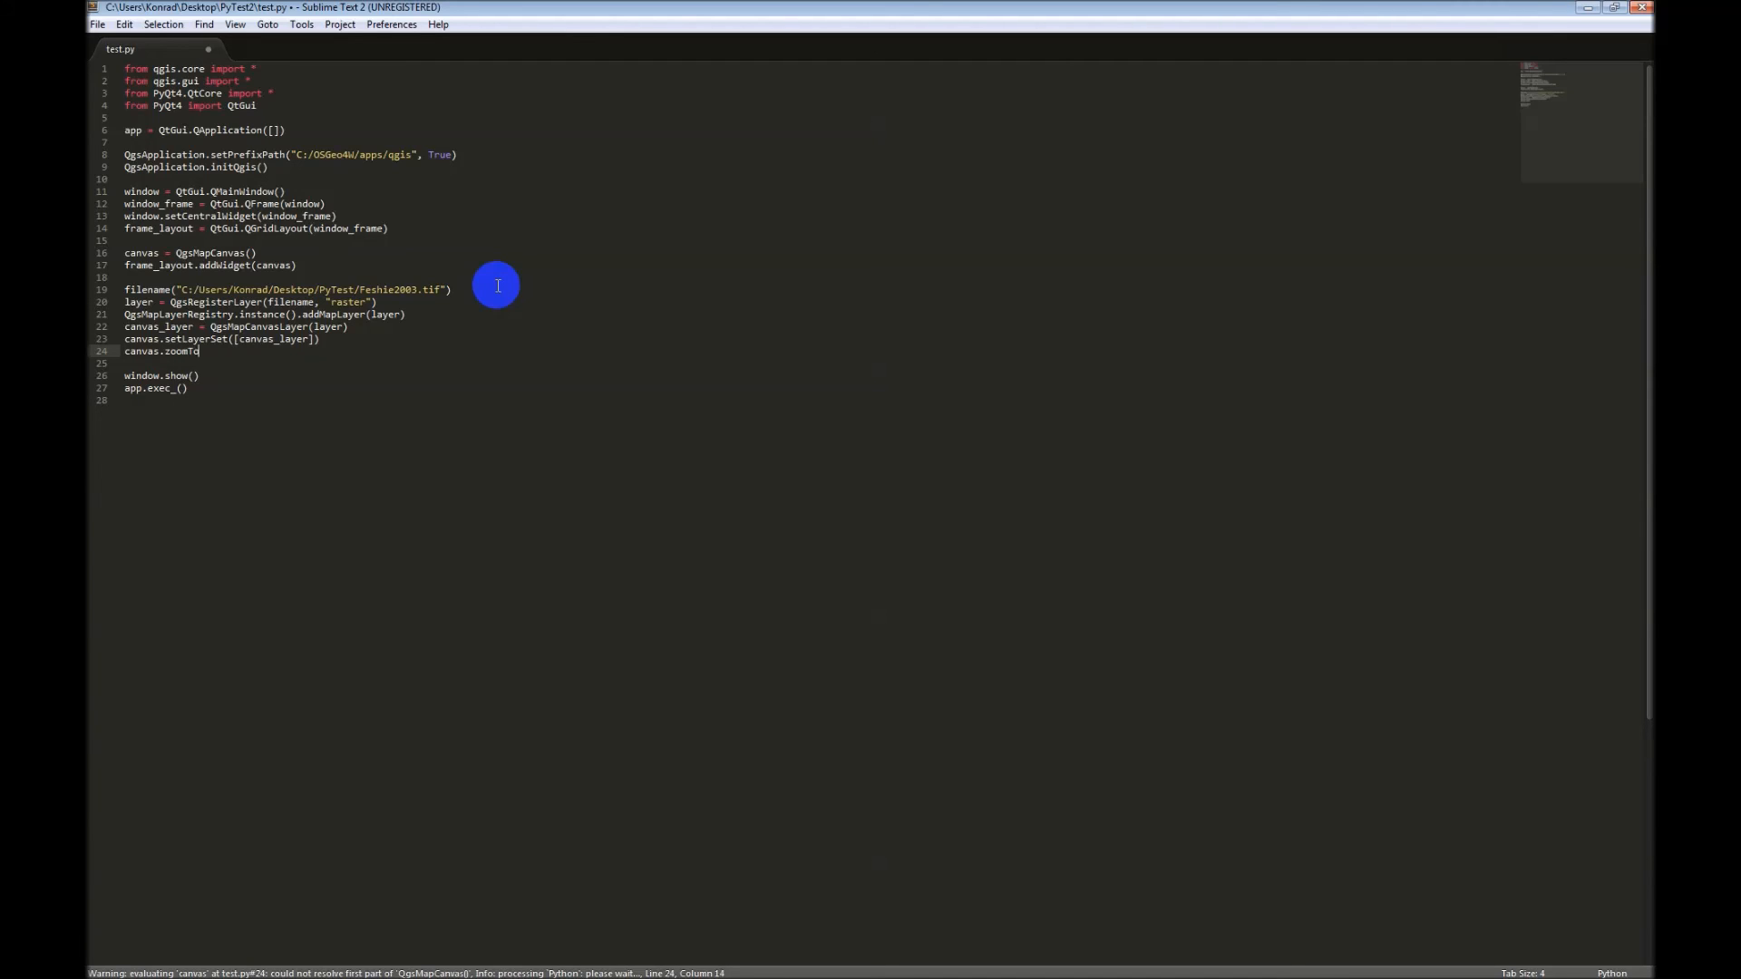
{"action": "type", "text": "FullExtent"}
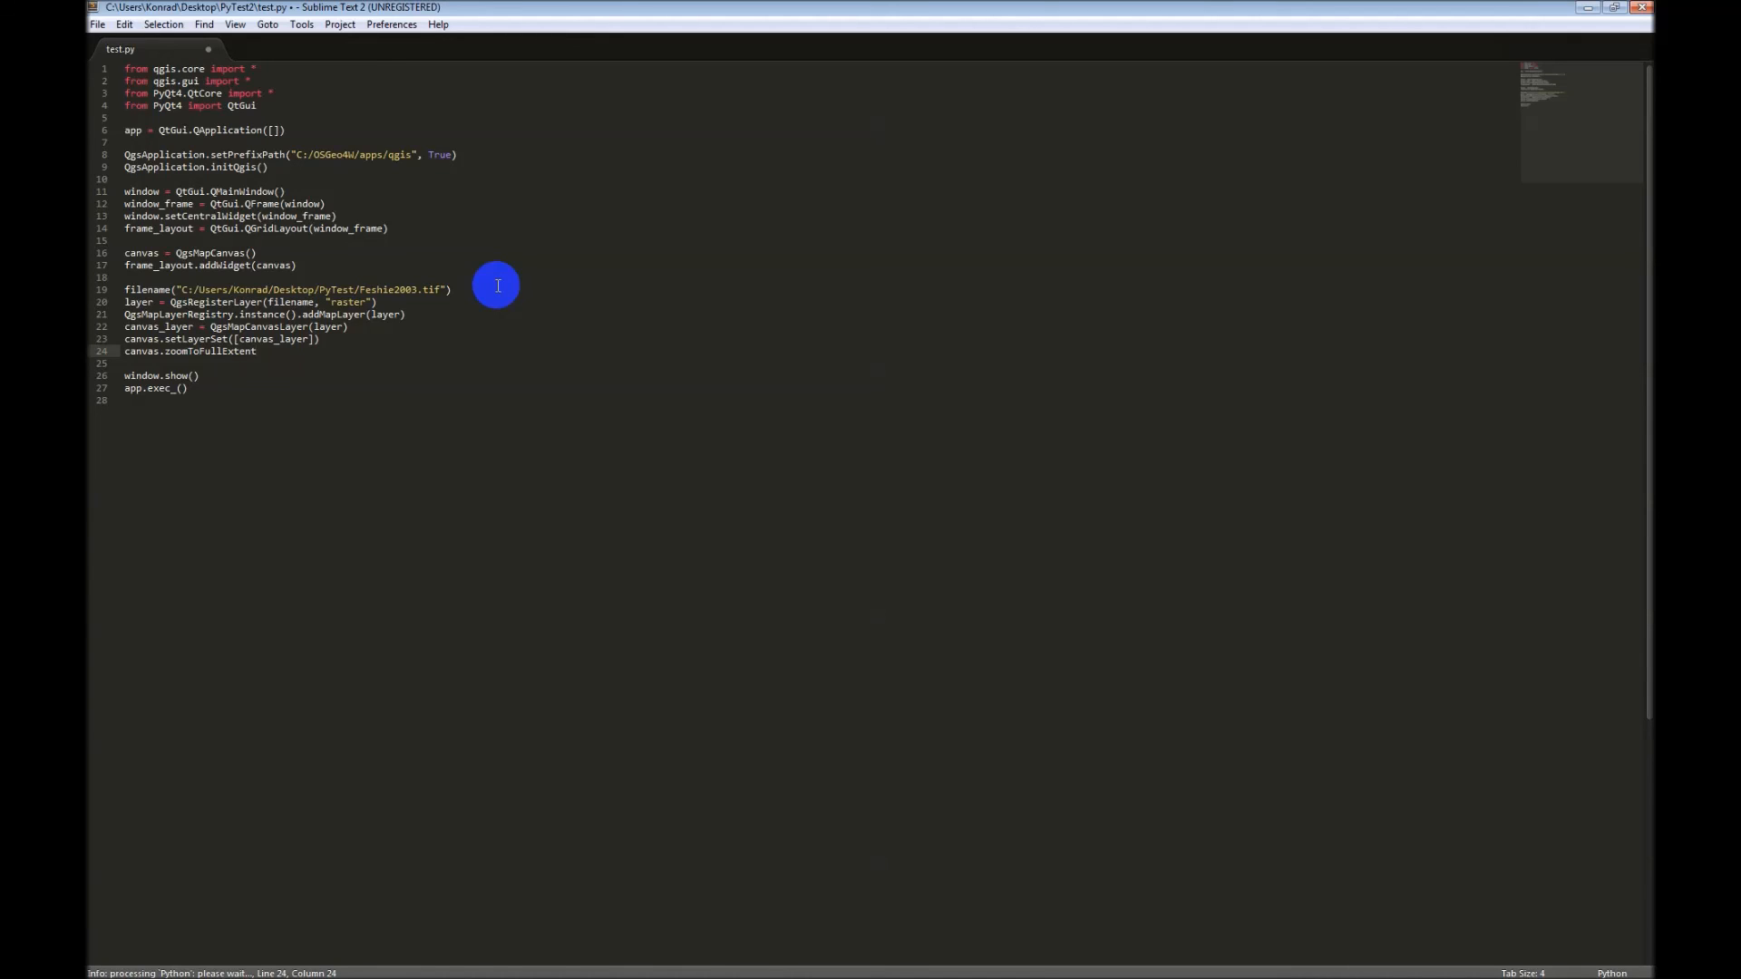
{"action": "type", "text": "()"}
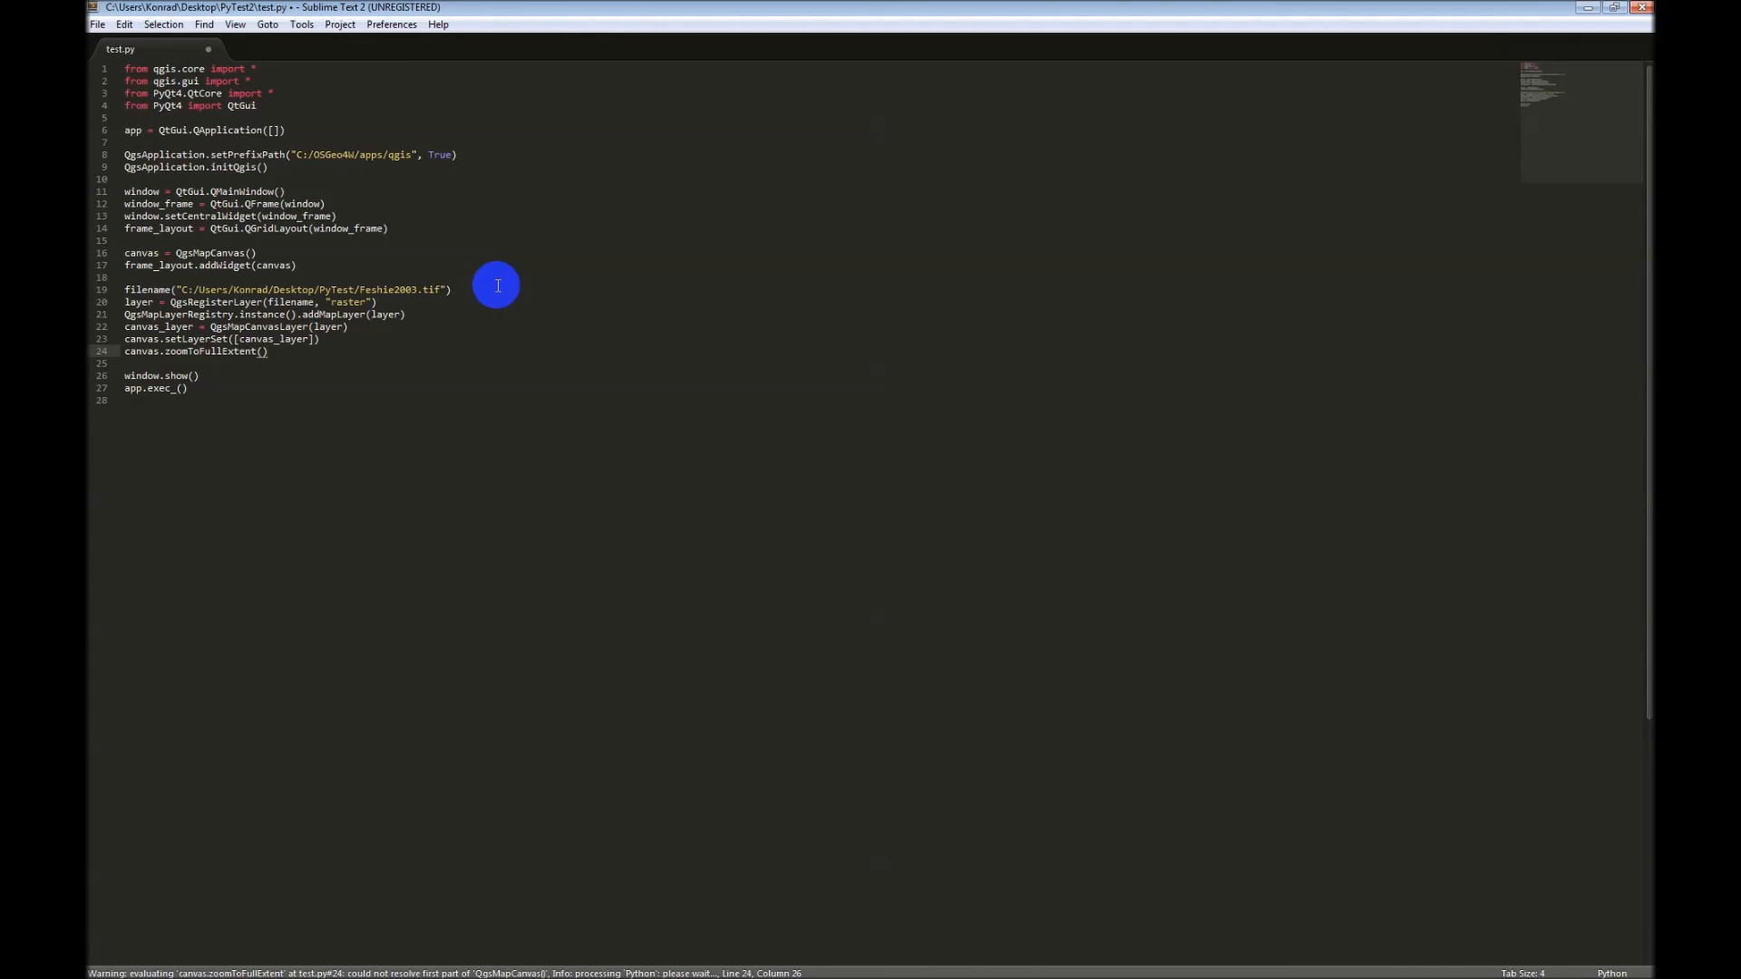
{"action": "key", "text": "ctrl+s"}
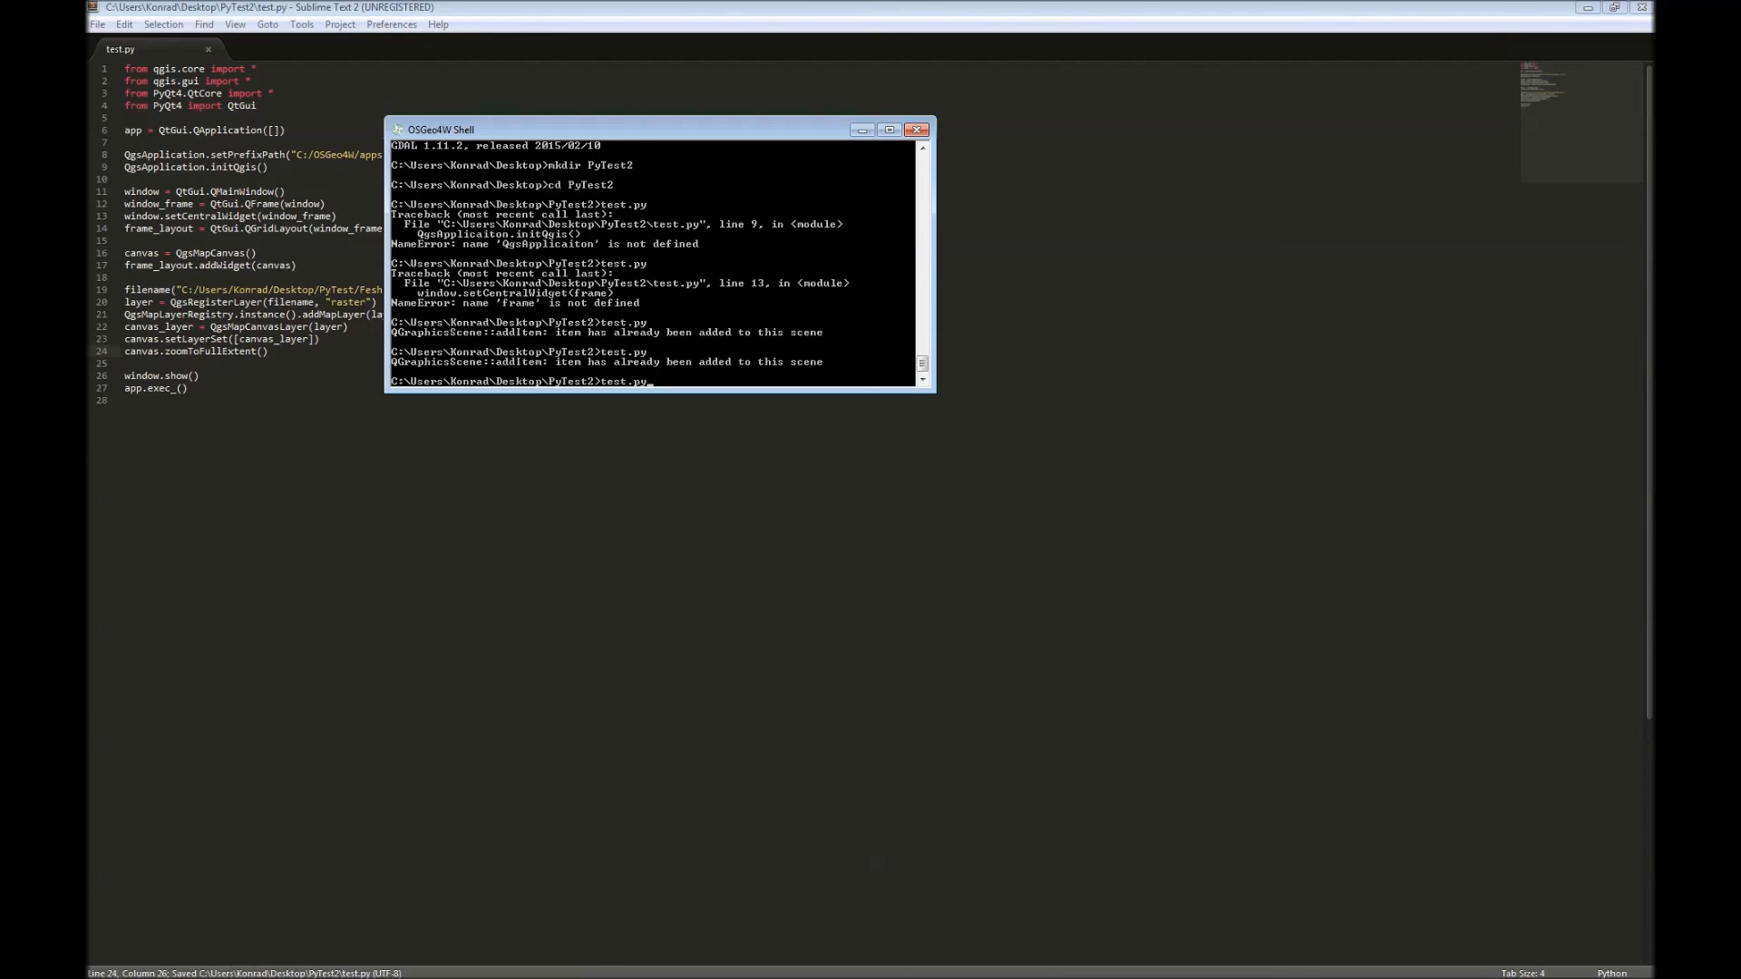
Step: Run test.py, then change line 19 to assign filename with an equals sign and save
{"action": "key", "text": "Return"}
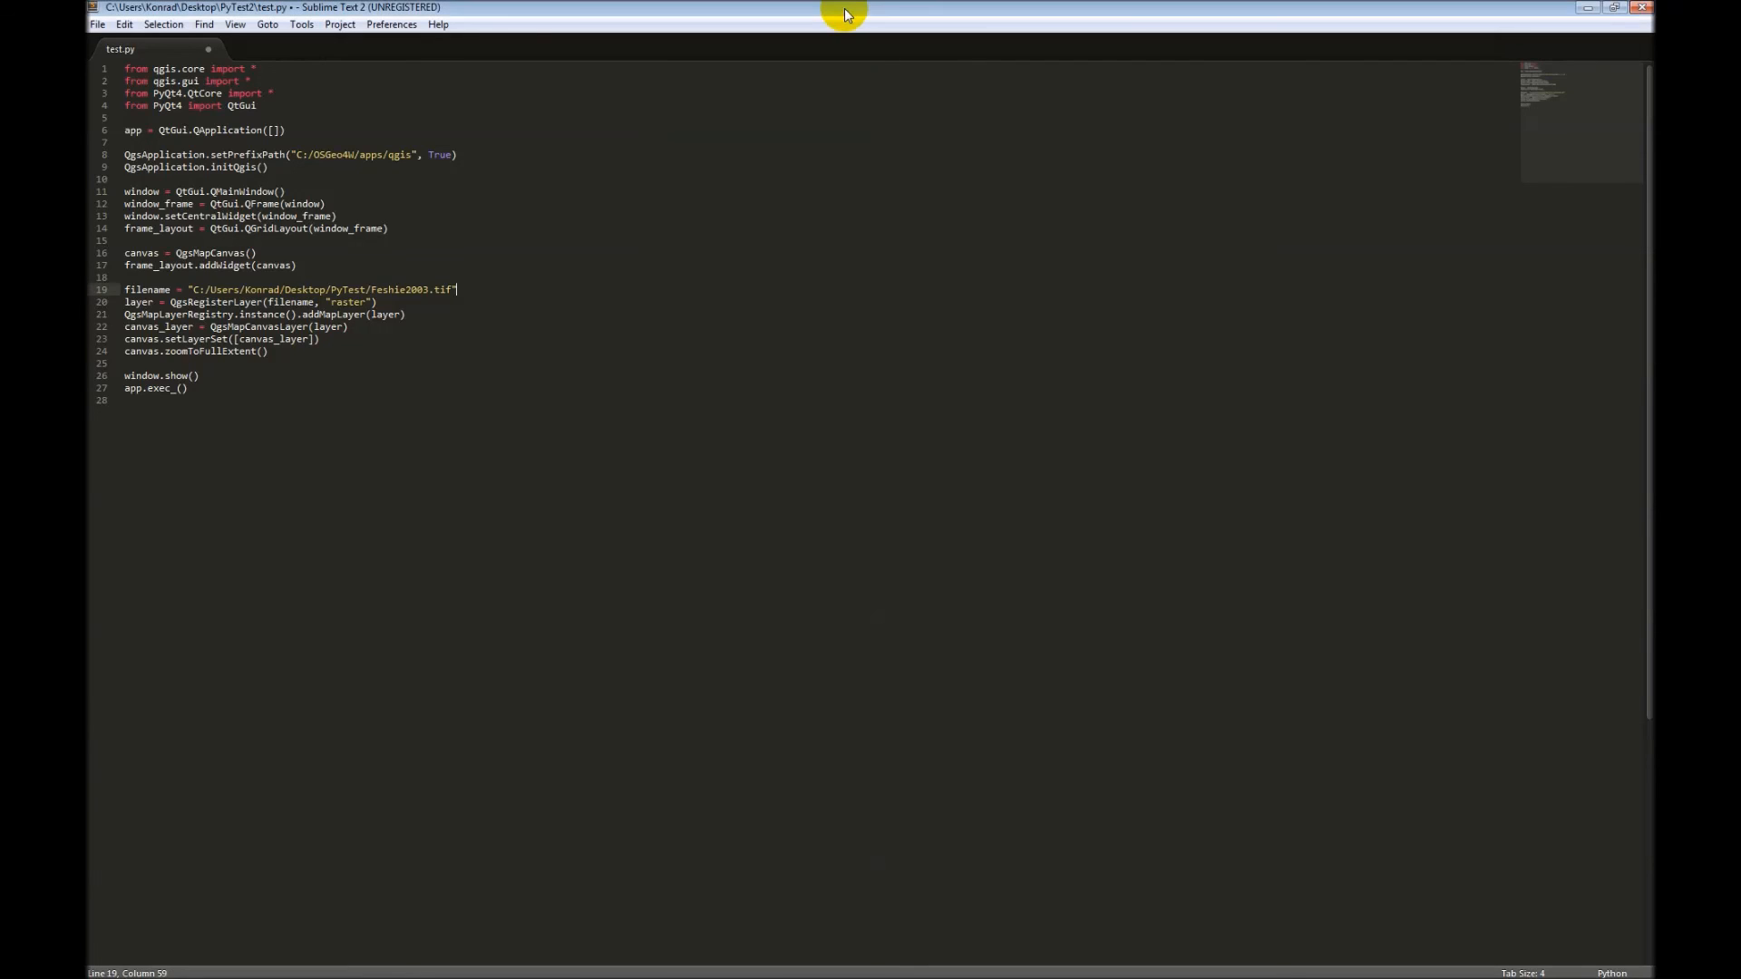
{"action": "key", "text": "ctrl+s"}
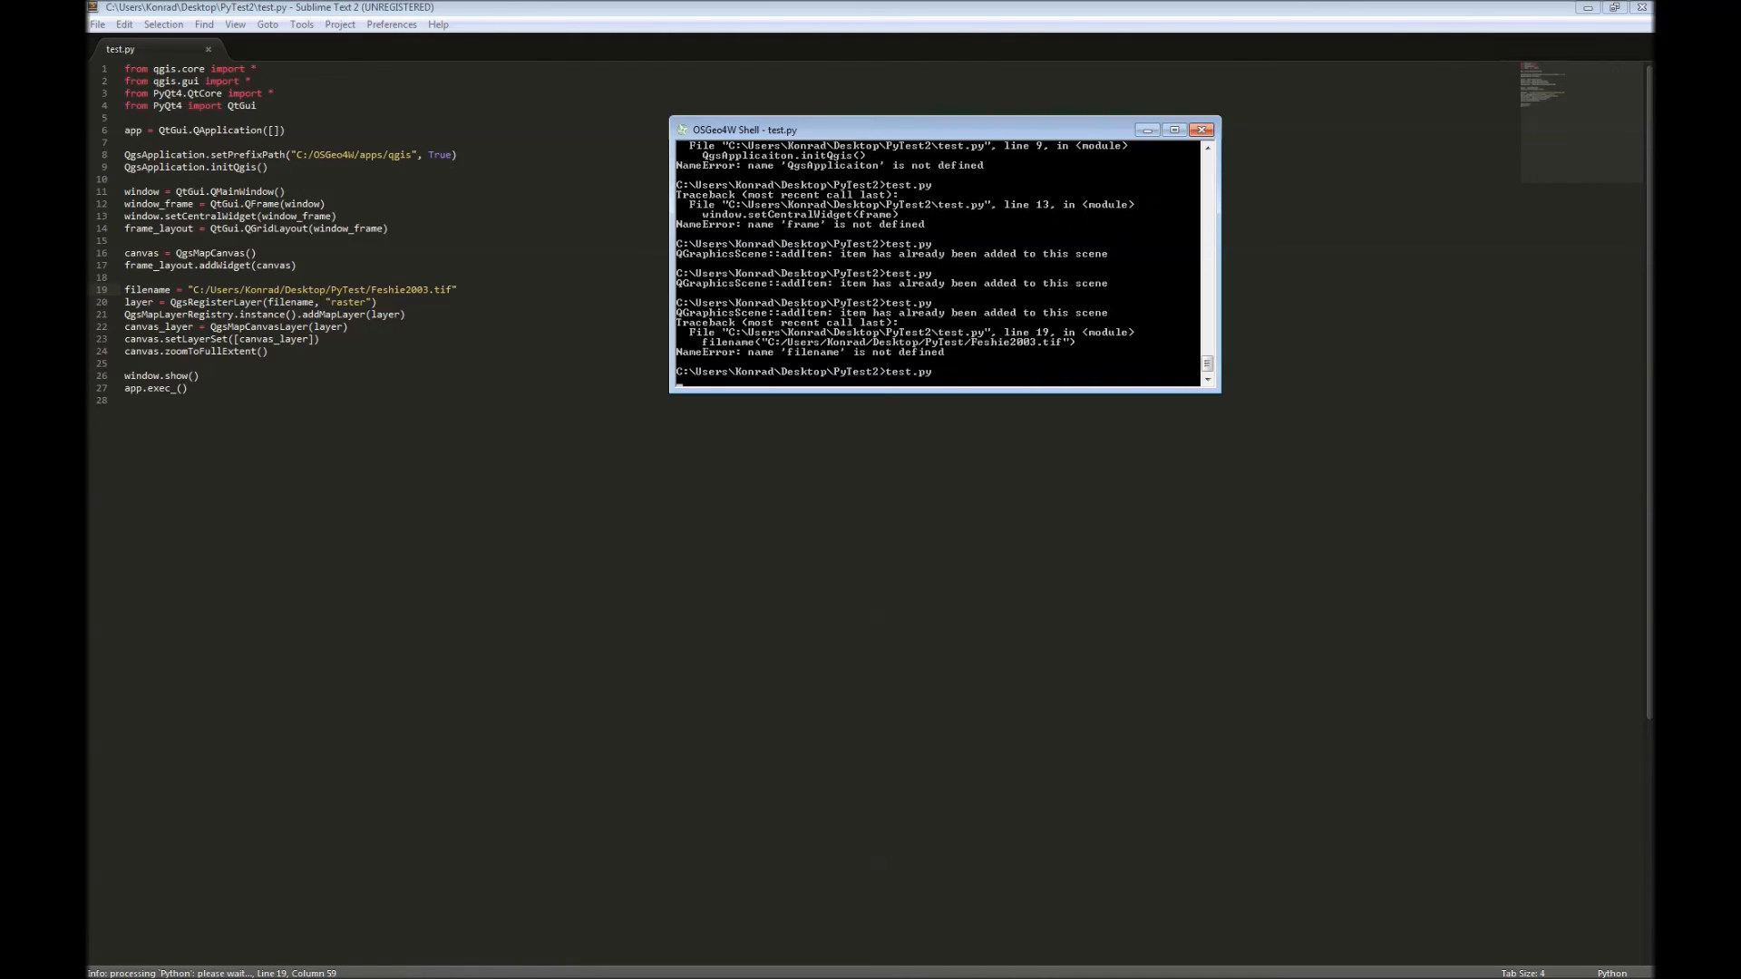
Step: Rerun test.py; the traceback now flags undefined QgsRegisterLayer on line 20
{"action": "key", "text": "Return"}
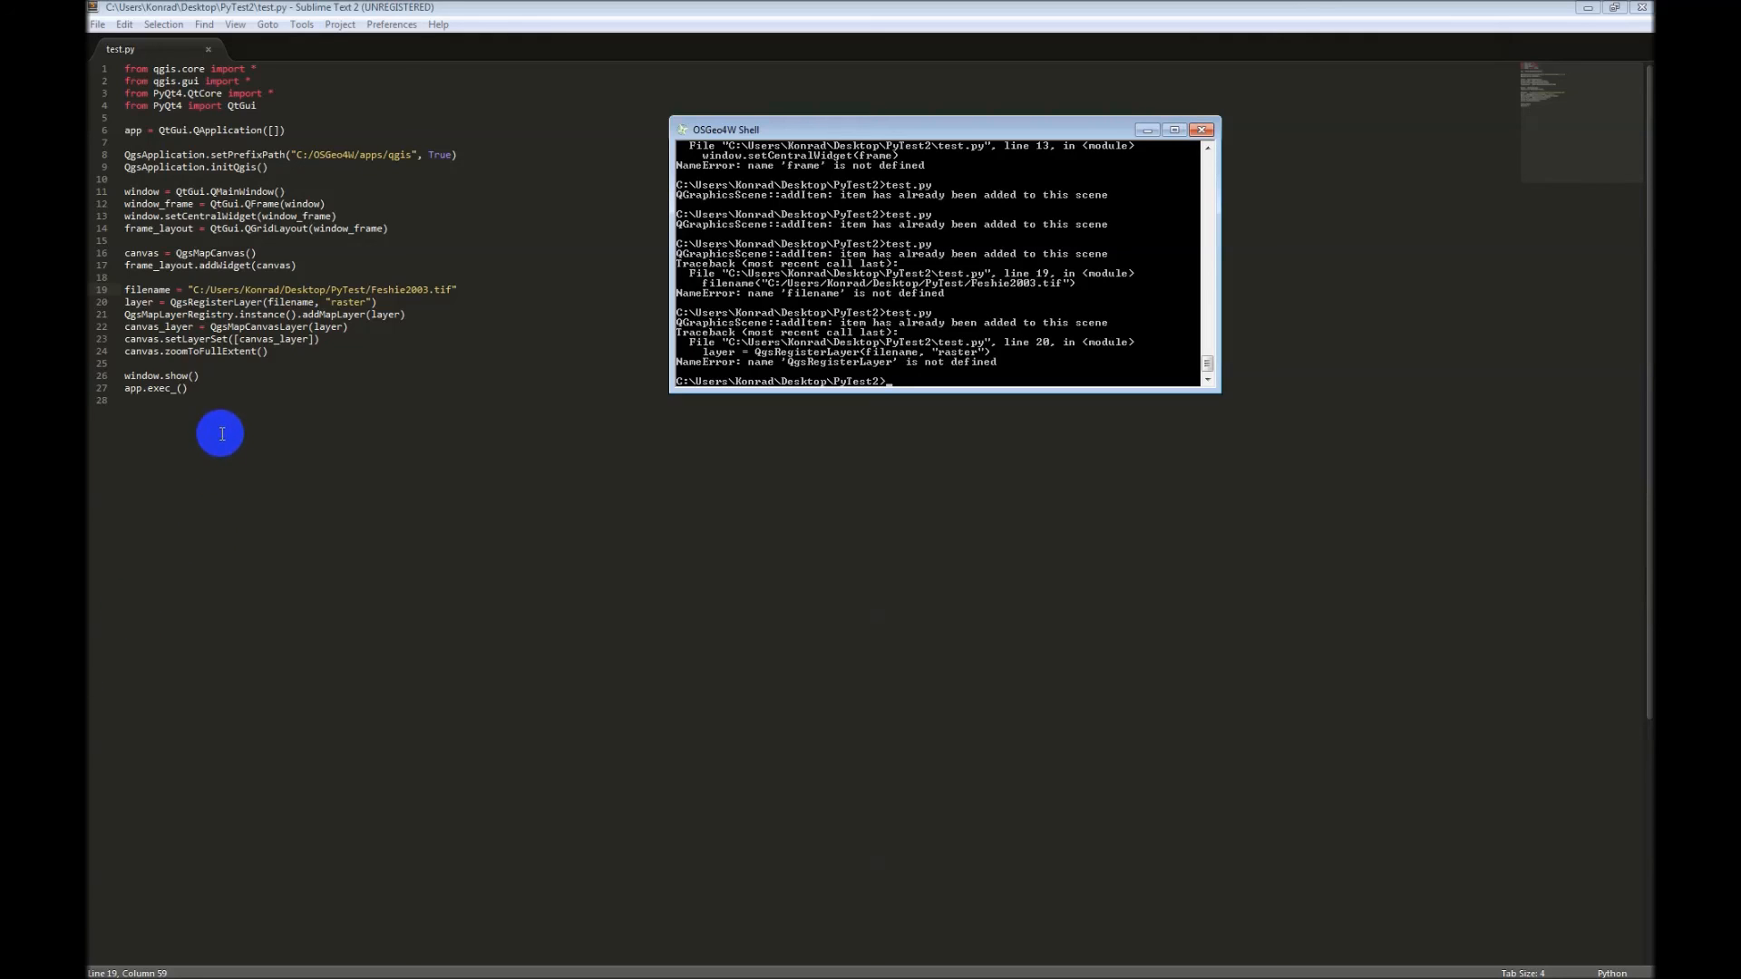
{"action": "mouse_move", "coordinate": [222, 370]}
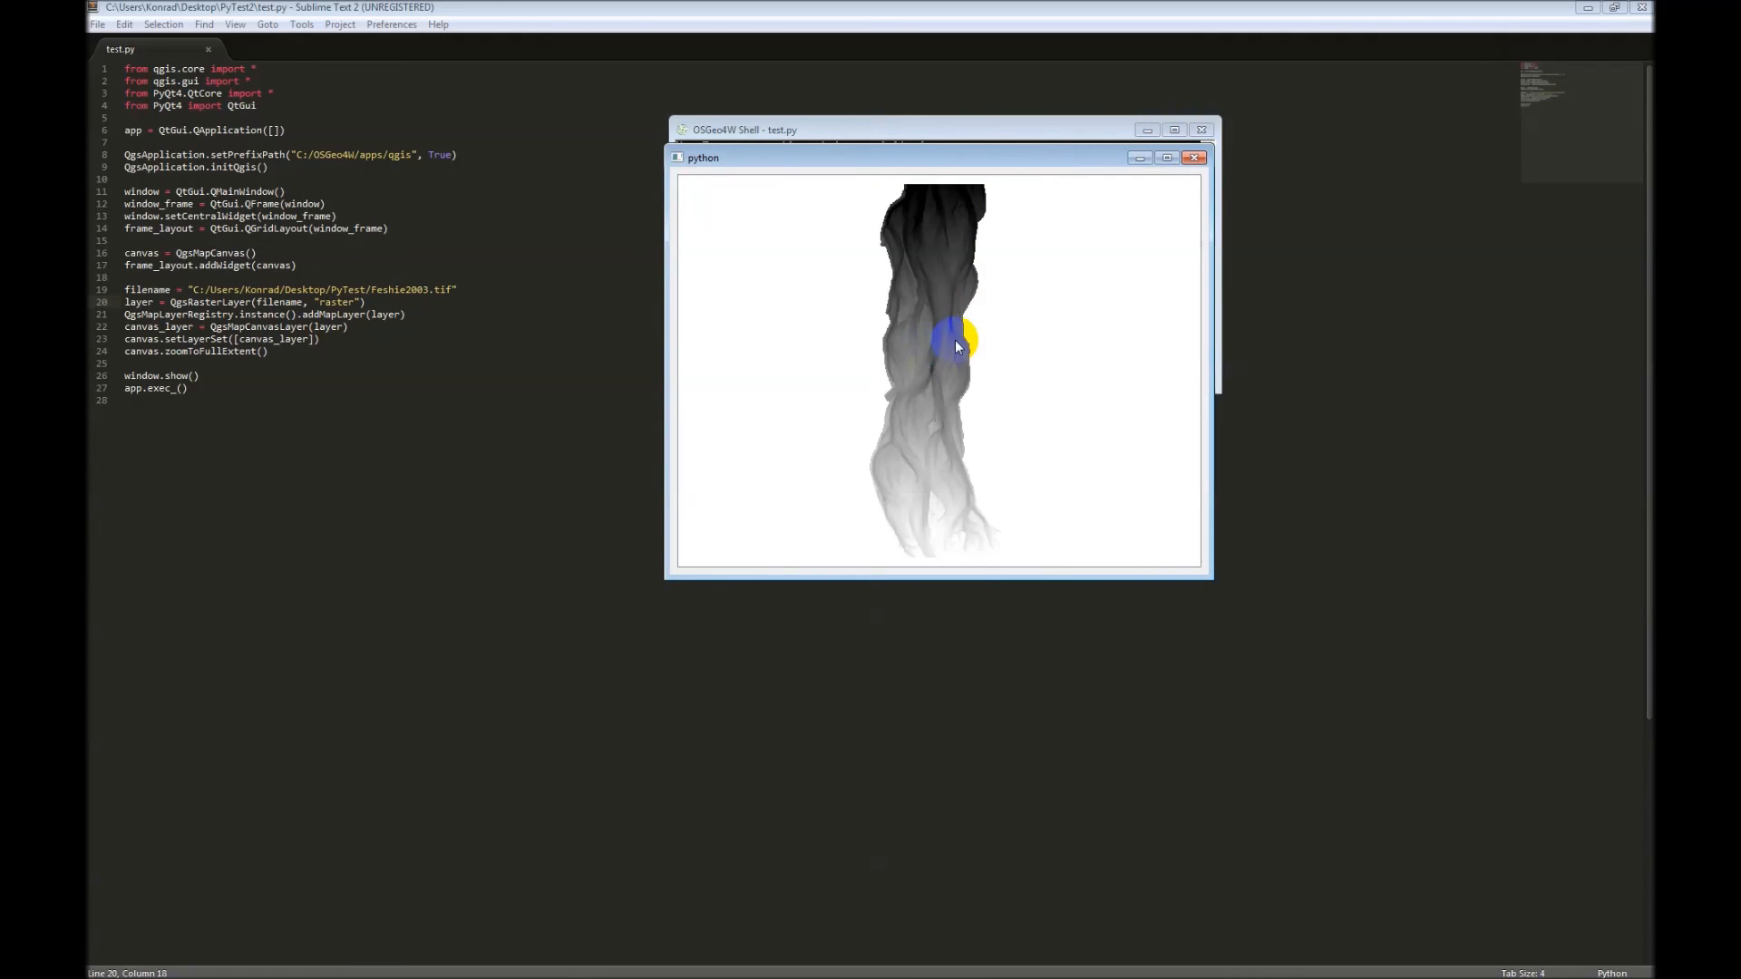
{"action": "mouse_move", "coordinate": [813, 426]}
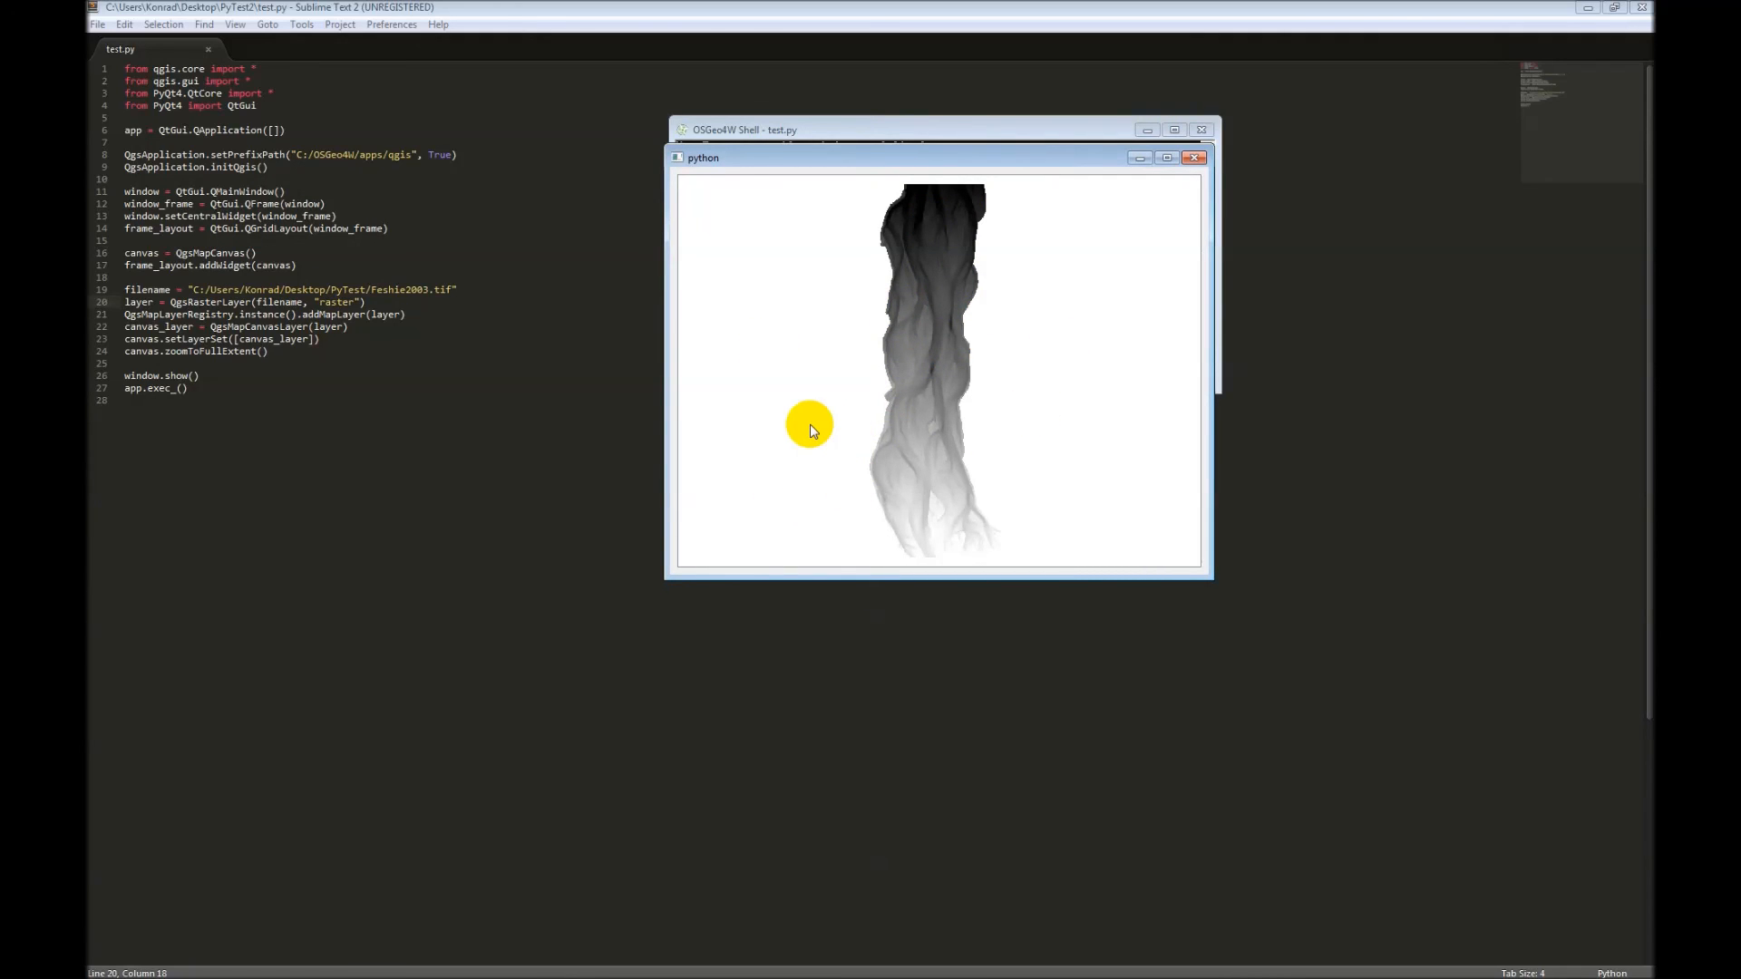
{"action": "mouse_move", "coordinate": [925, 426]}
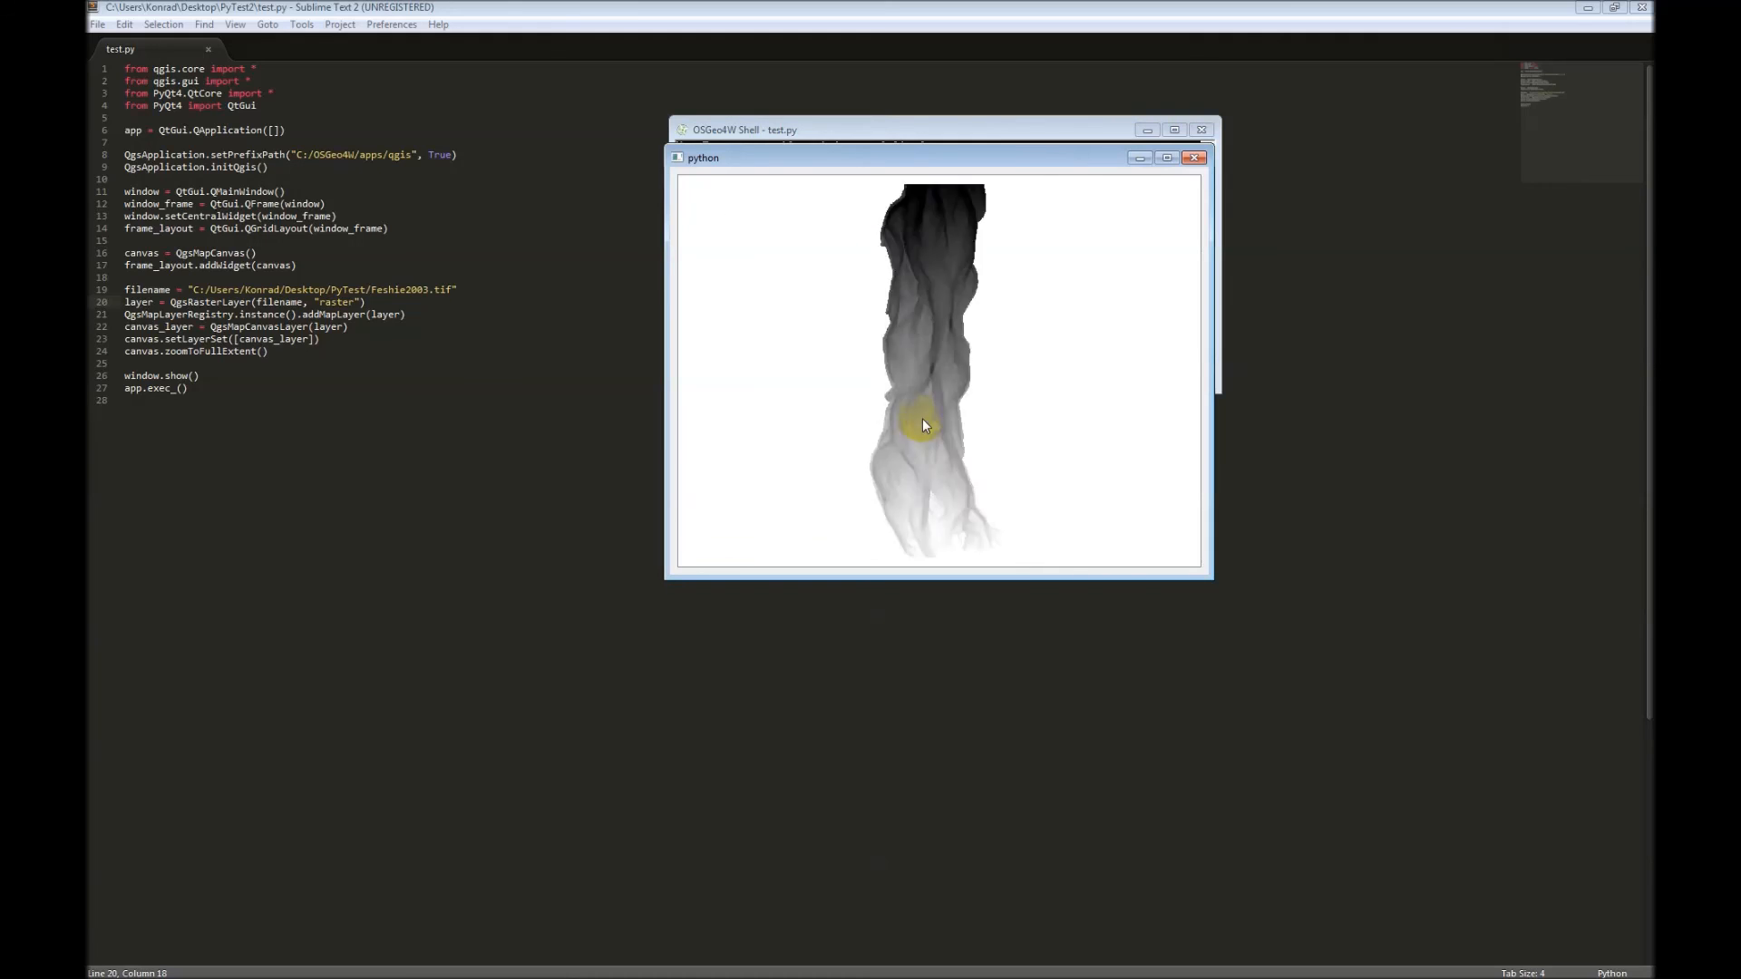